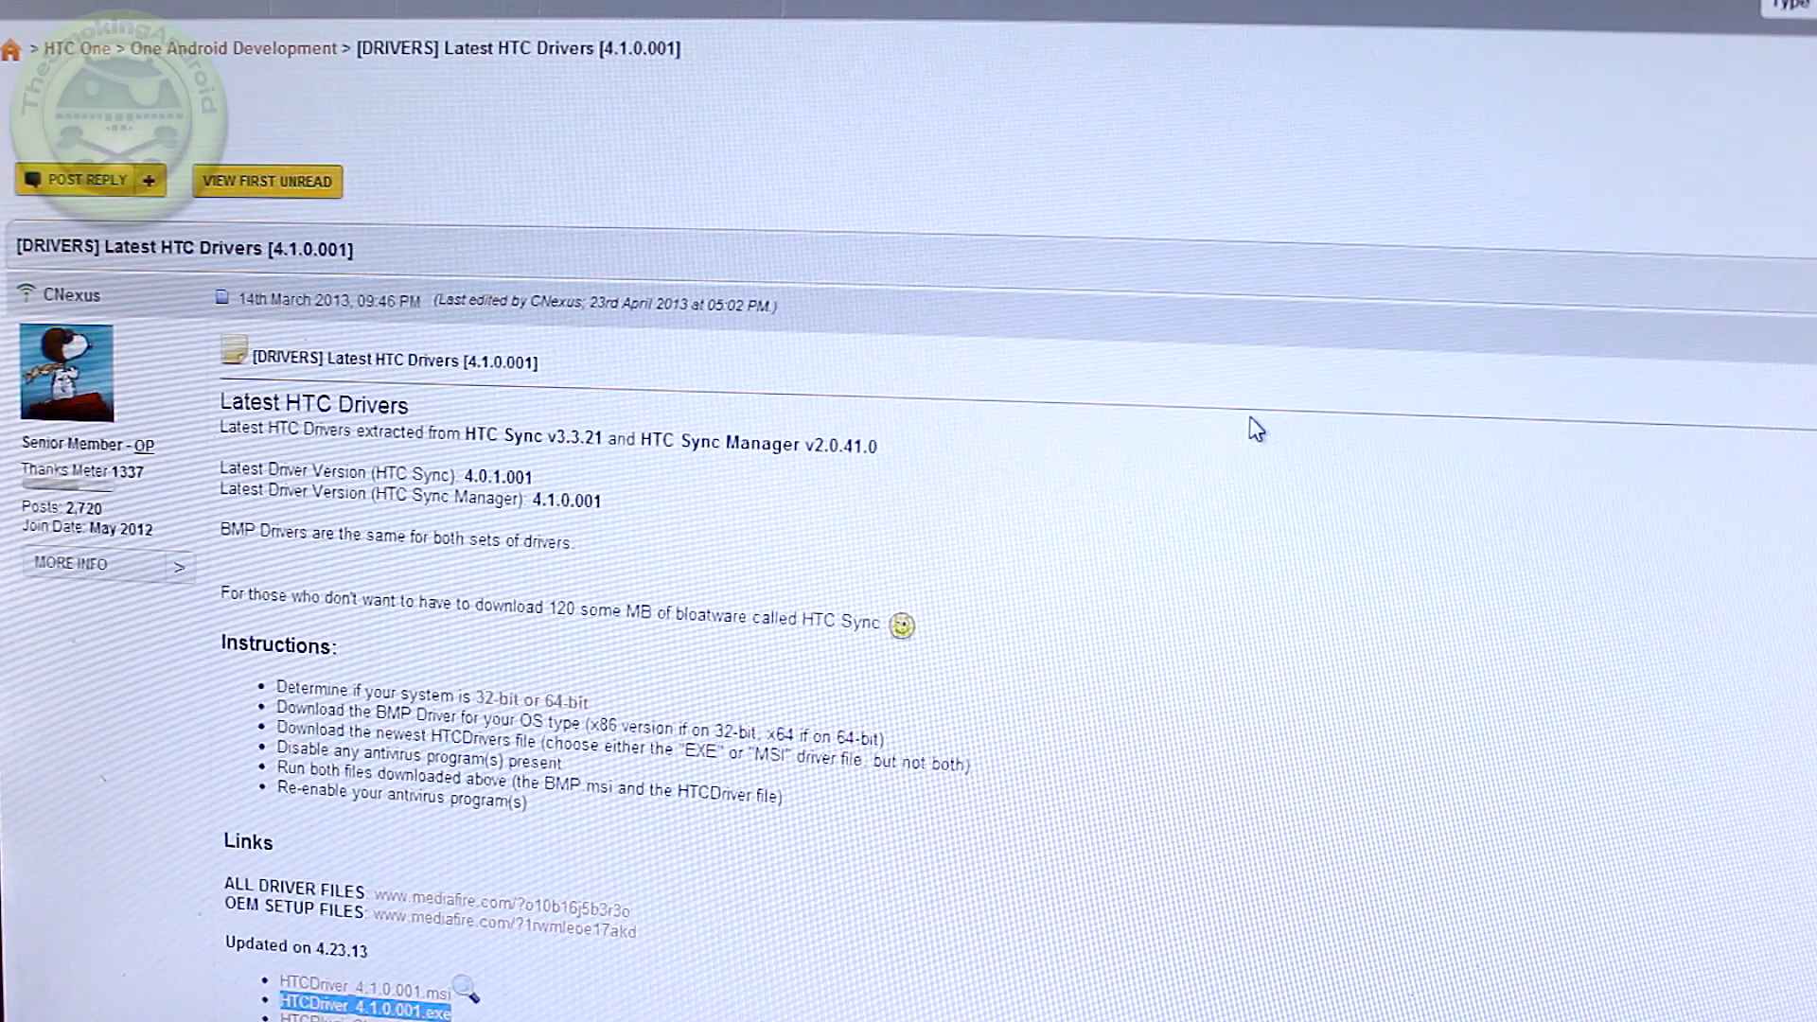
# Step: Scroll the HTC One (M7) All-In-One Toolkit thread down to its Downloads post with the d-h.st link
pyautogui.scroll(-3)
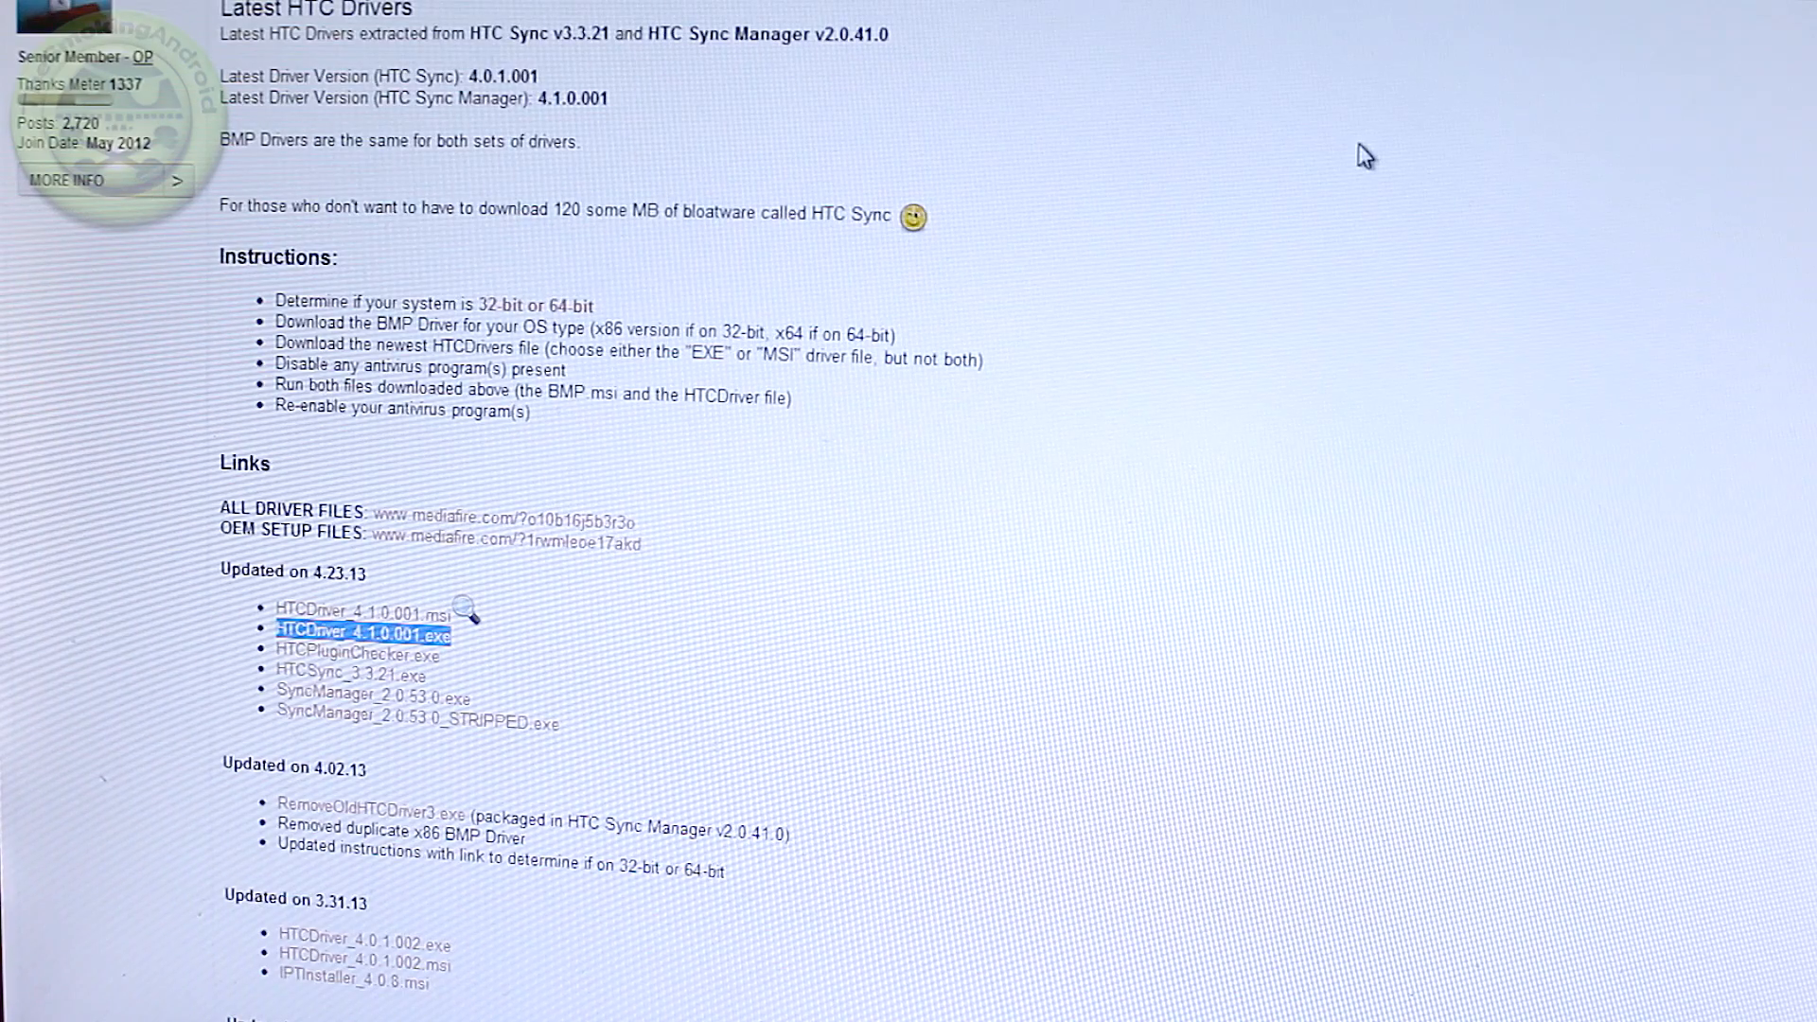
pyautogui.moveTo(1088, 221)
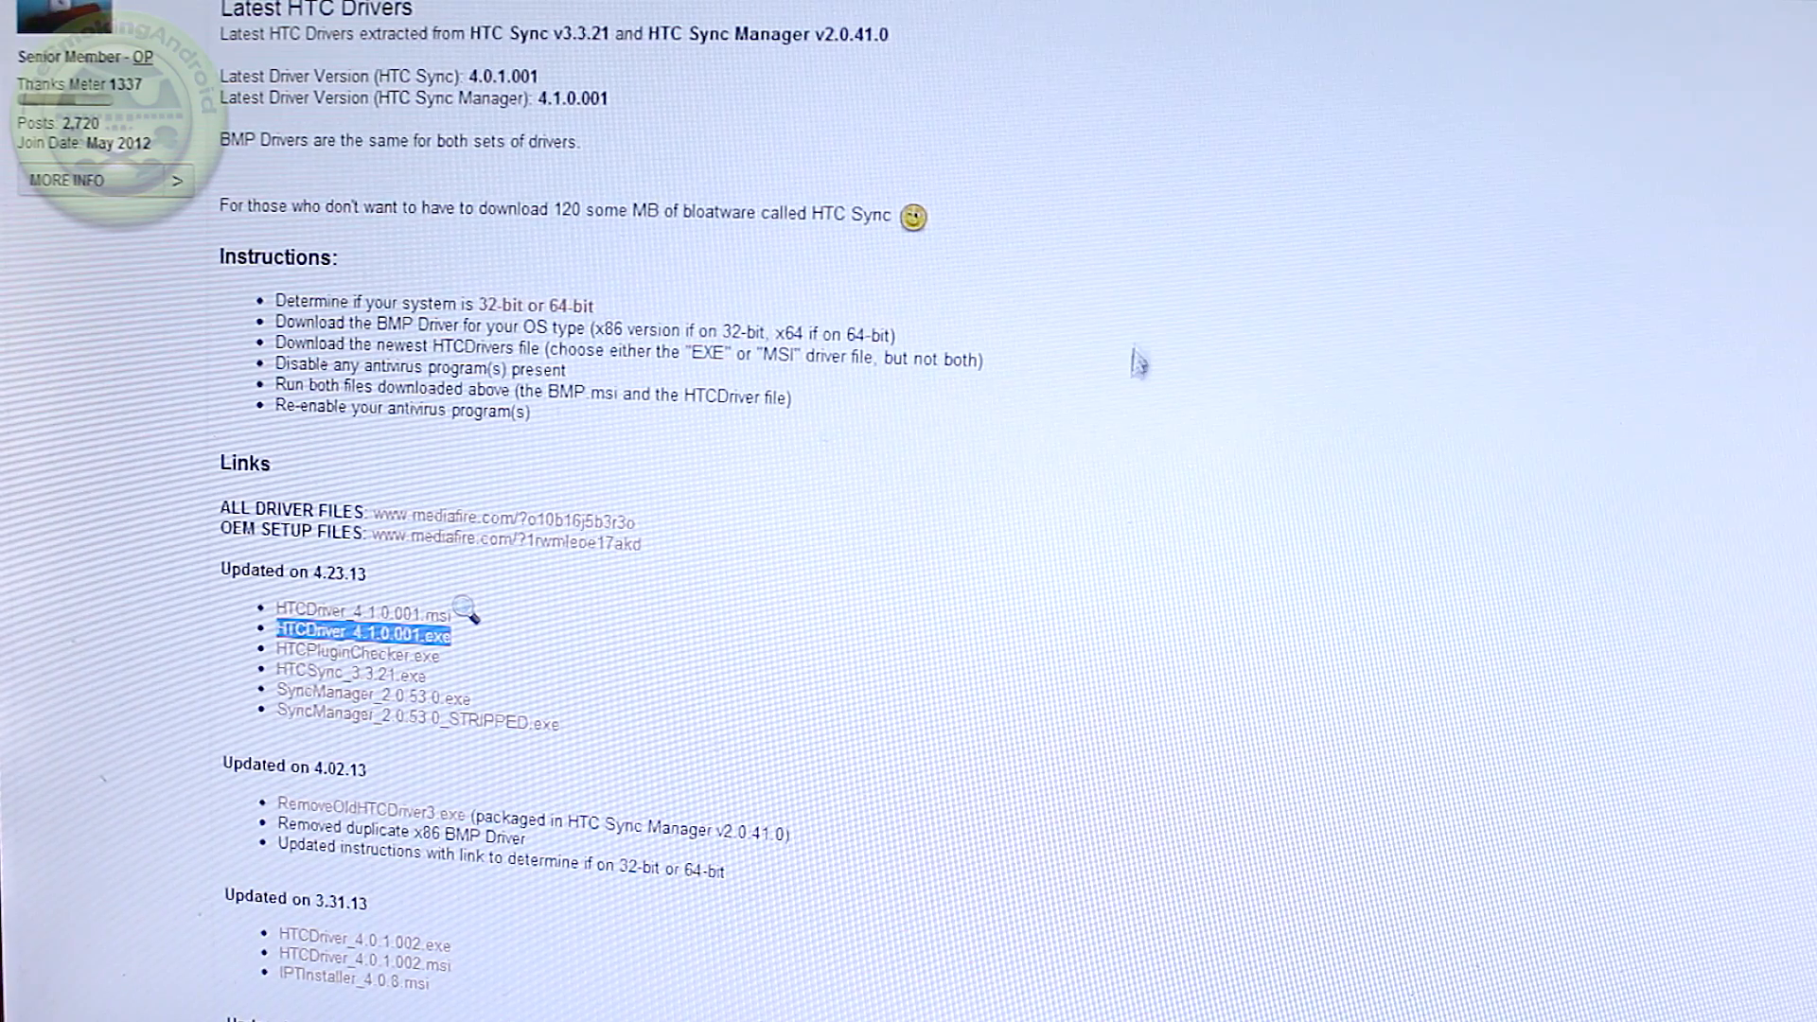
pyautogui.scroll(-3)
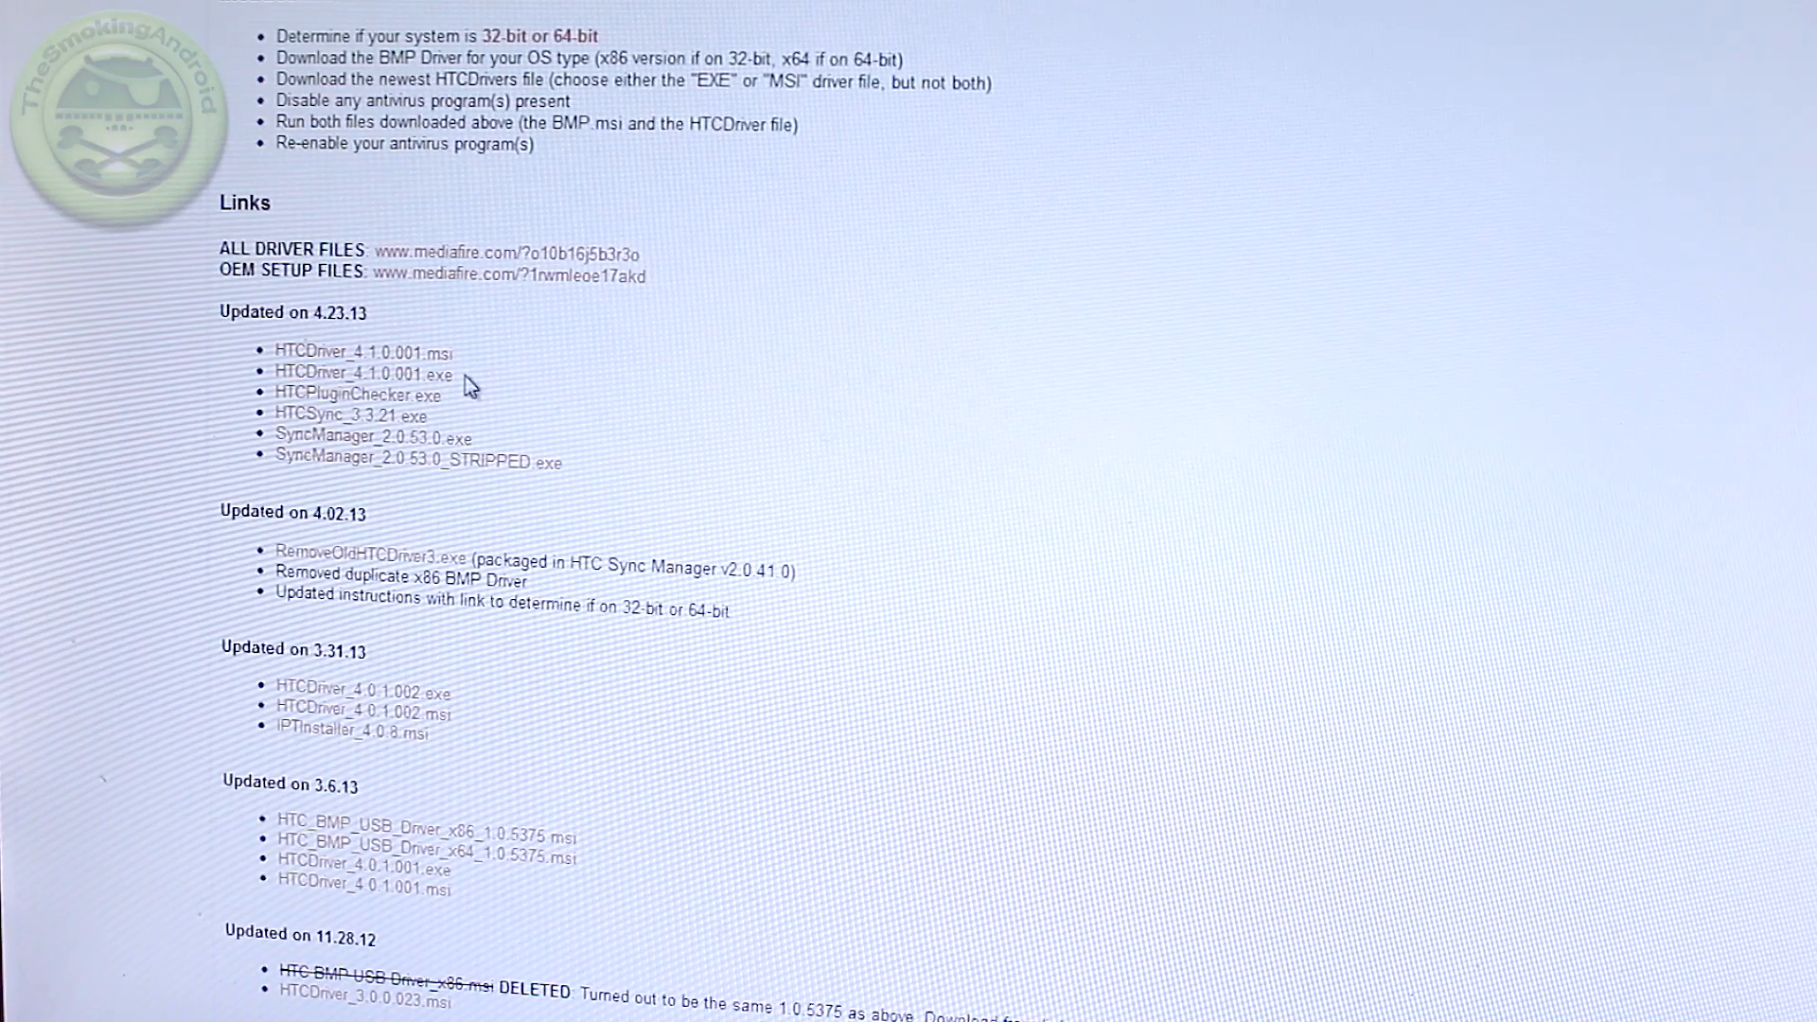
pyautogui.moveTo(461, 399)
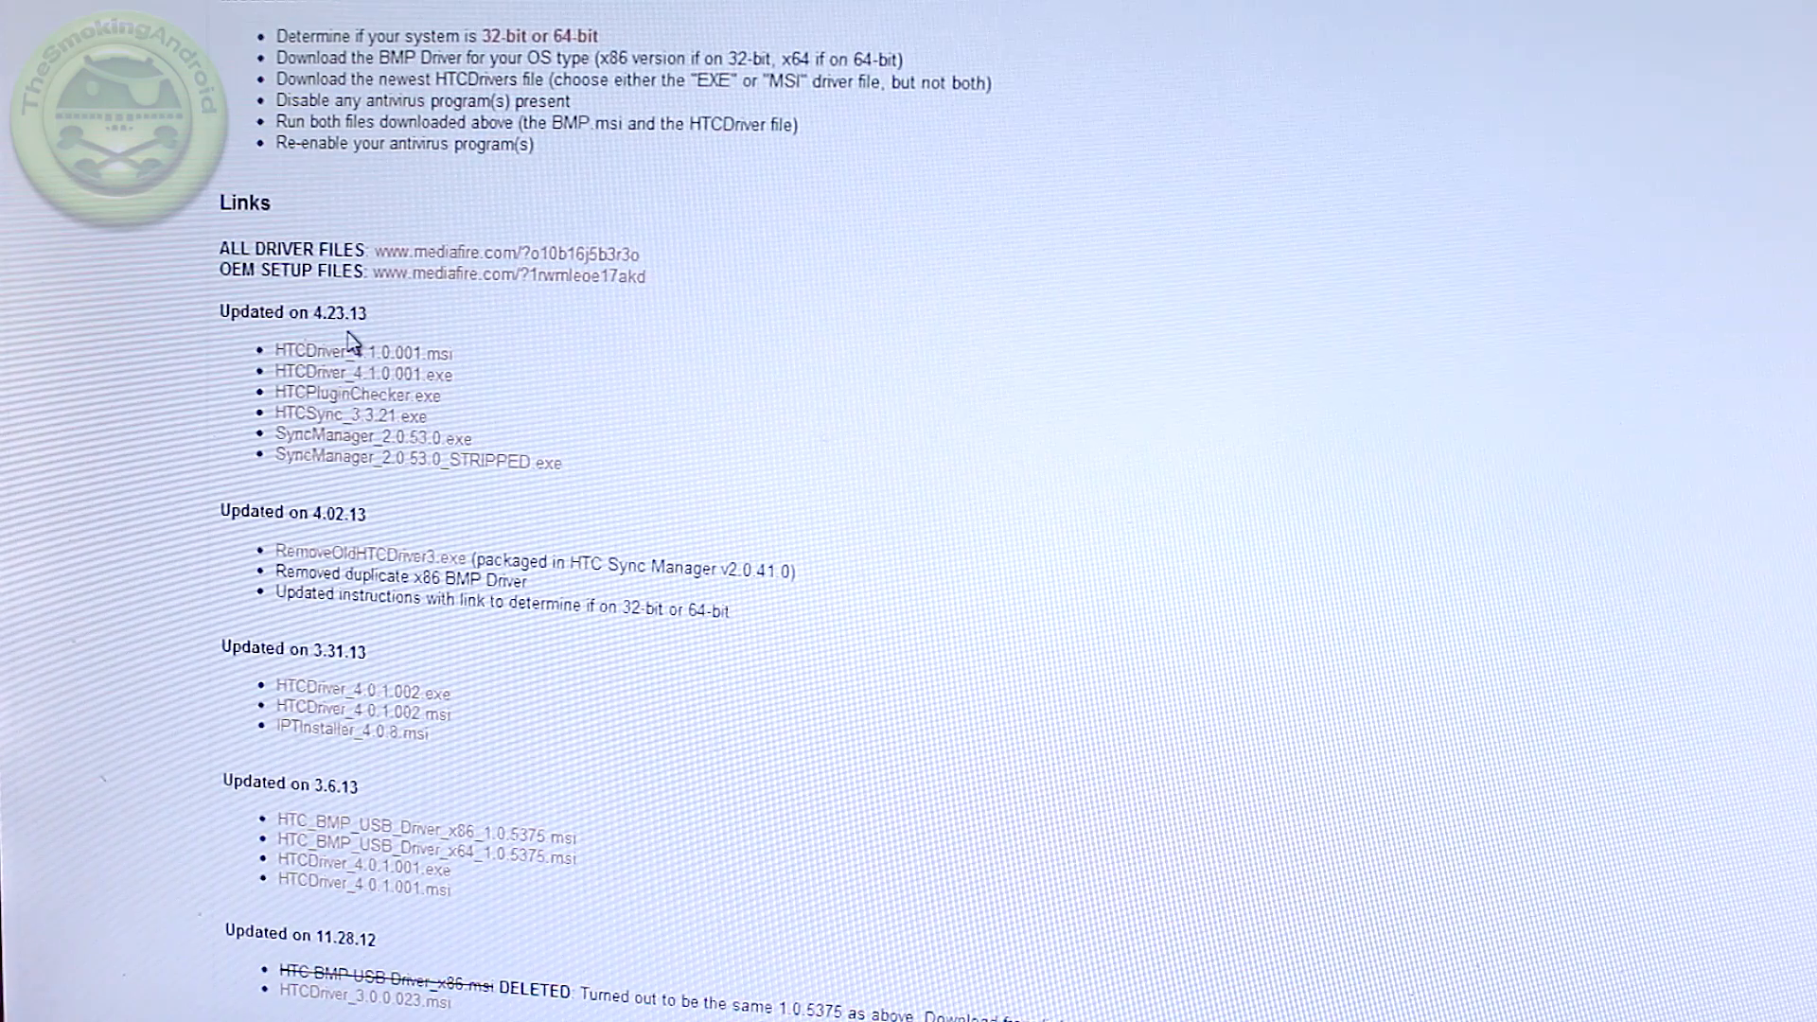
pyautogui.moveTo(481, 388)
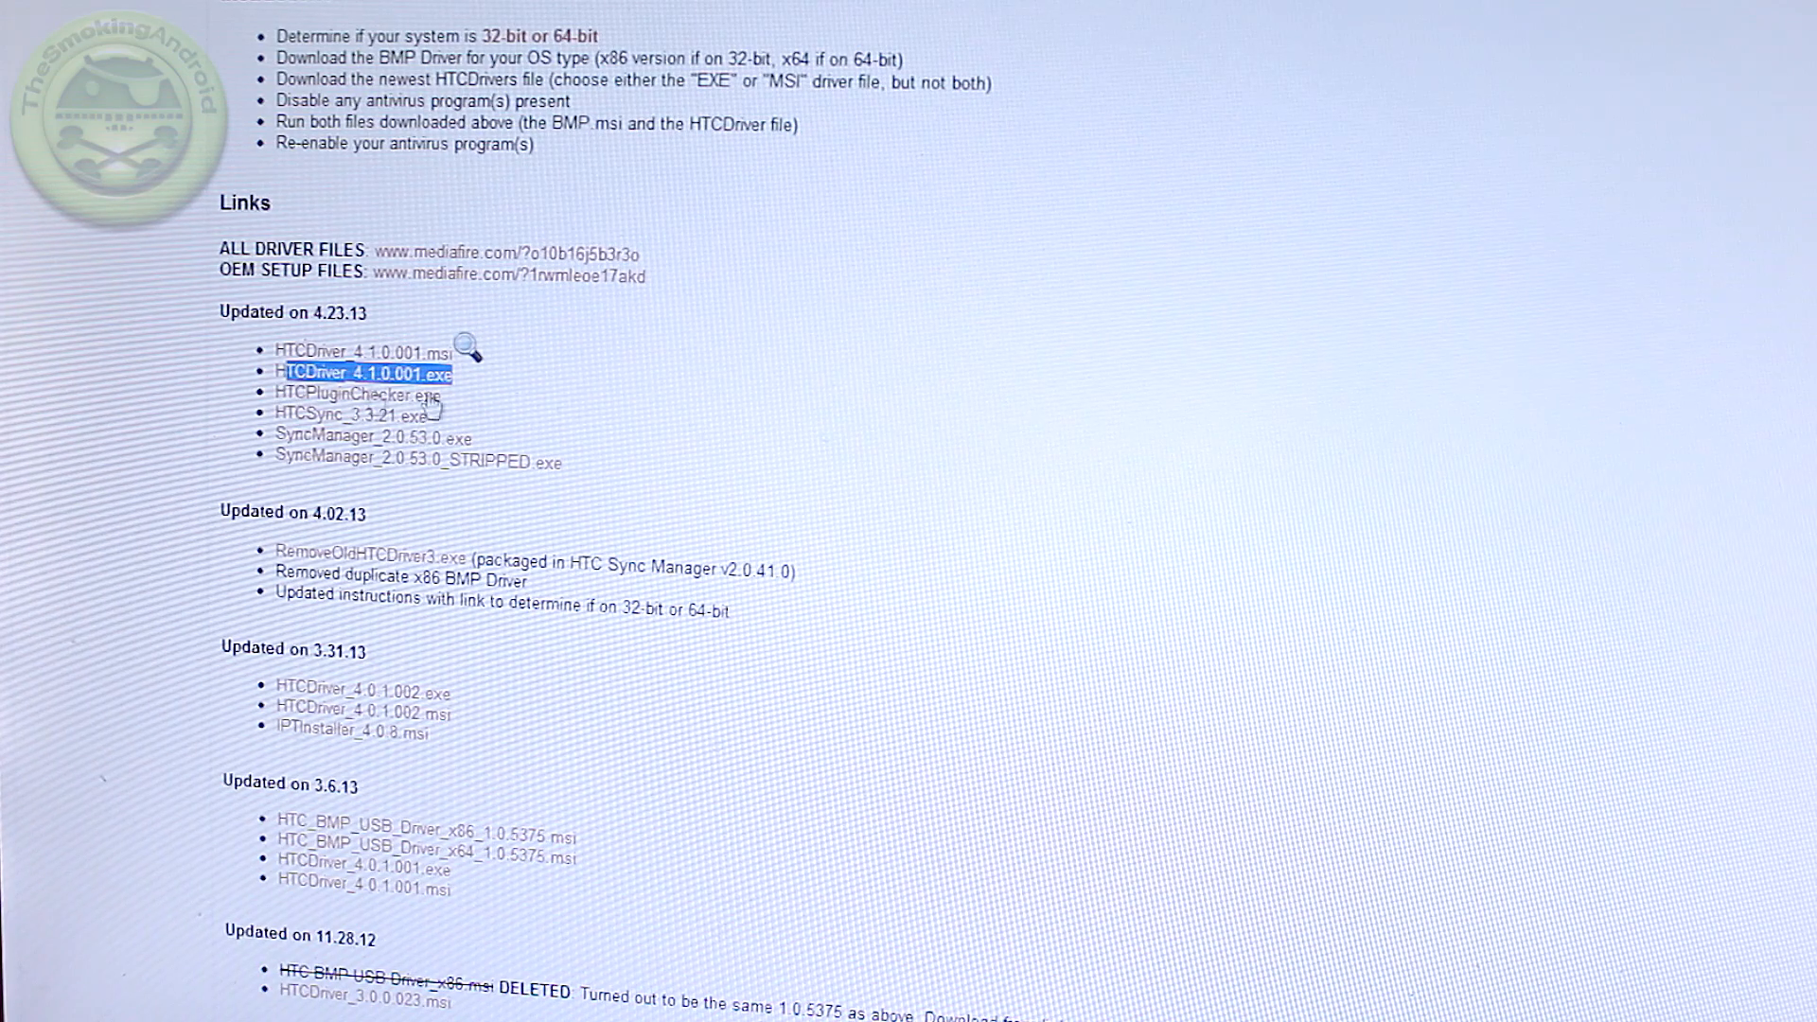
pyautogui.moveTo(847, 376)
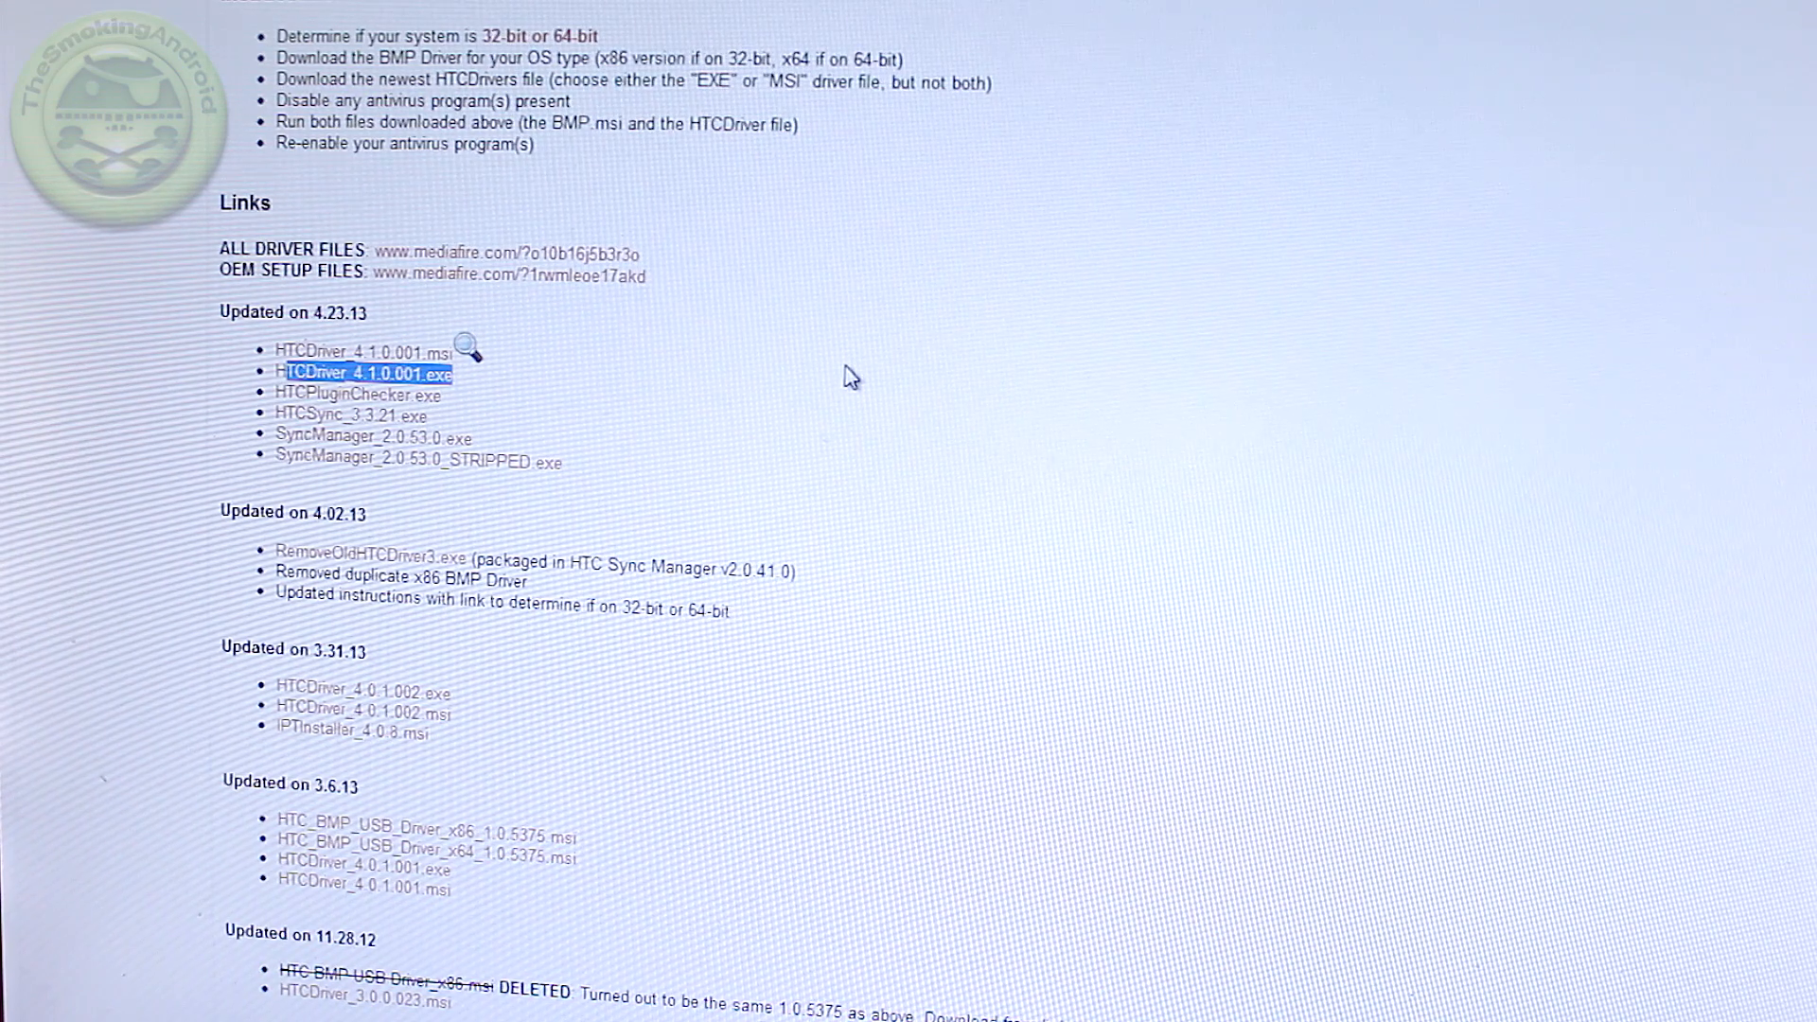
pyautogui.moveTo(761, 397)
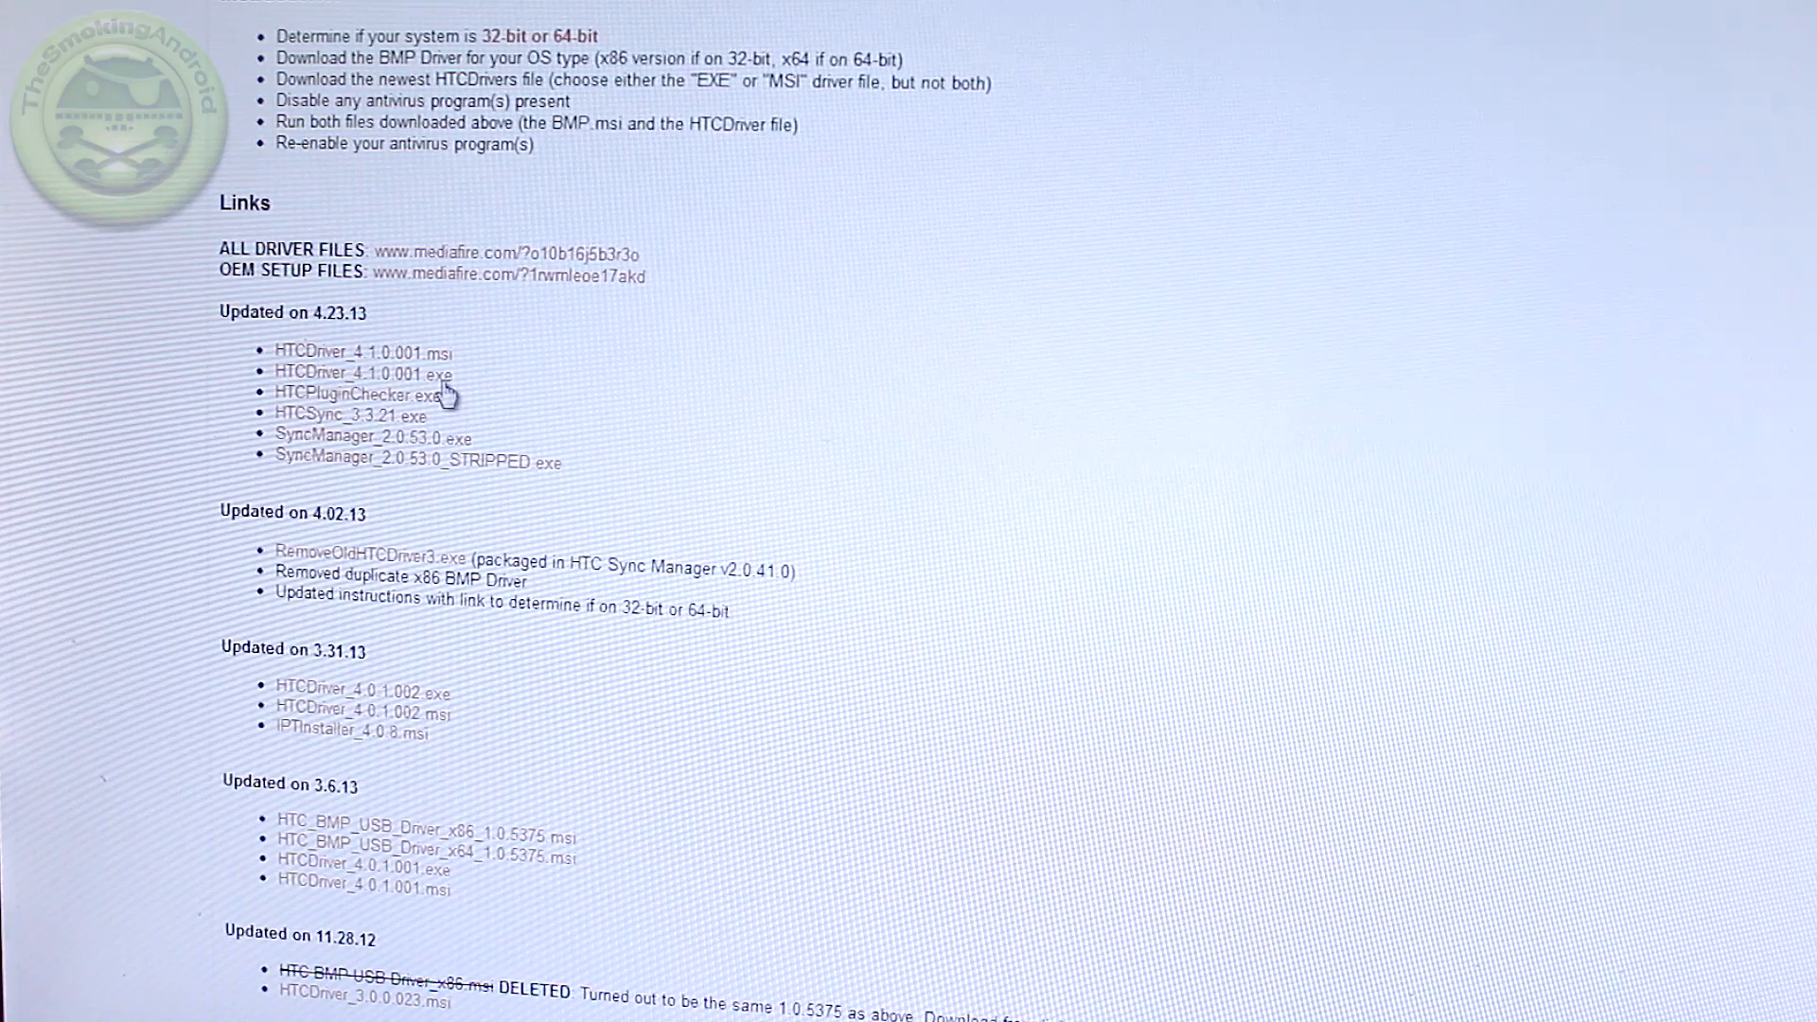
pyautogui.moveTo(1090, 785)
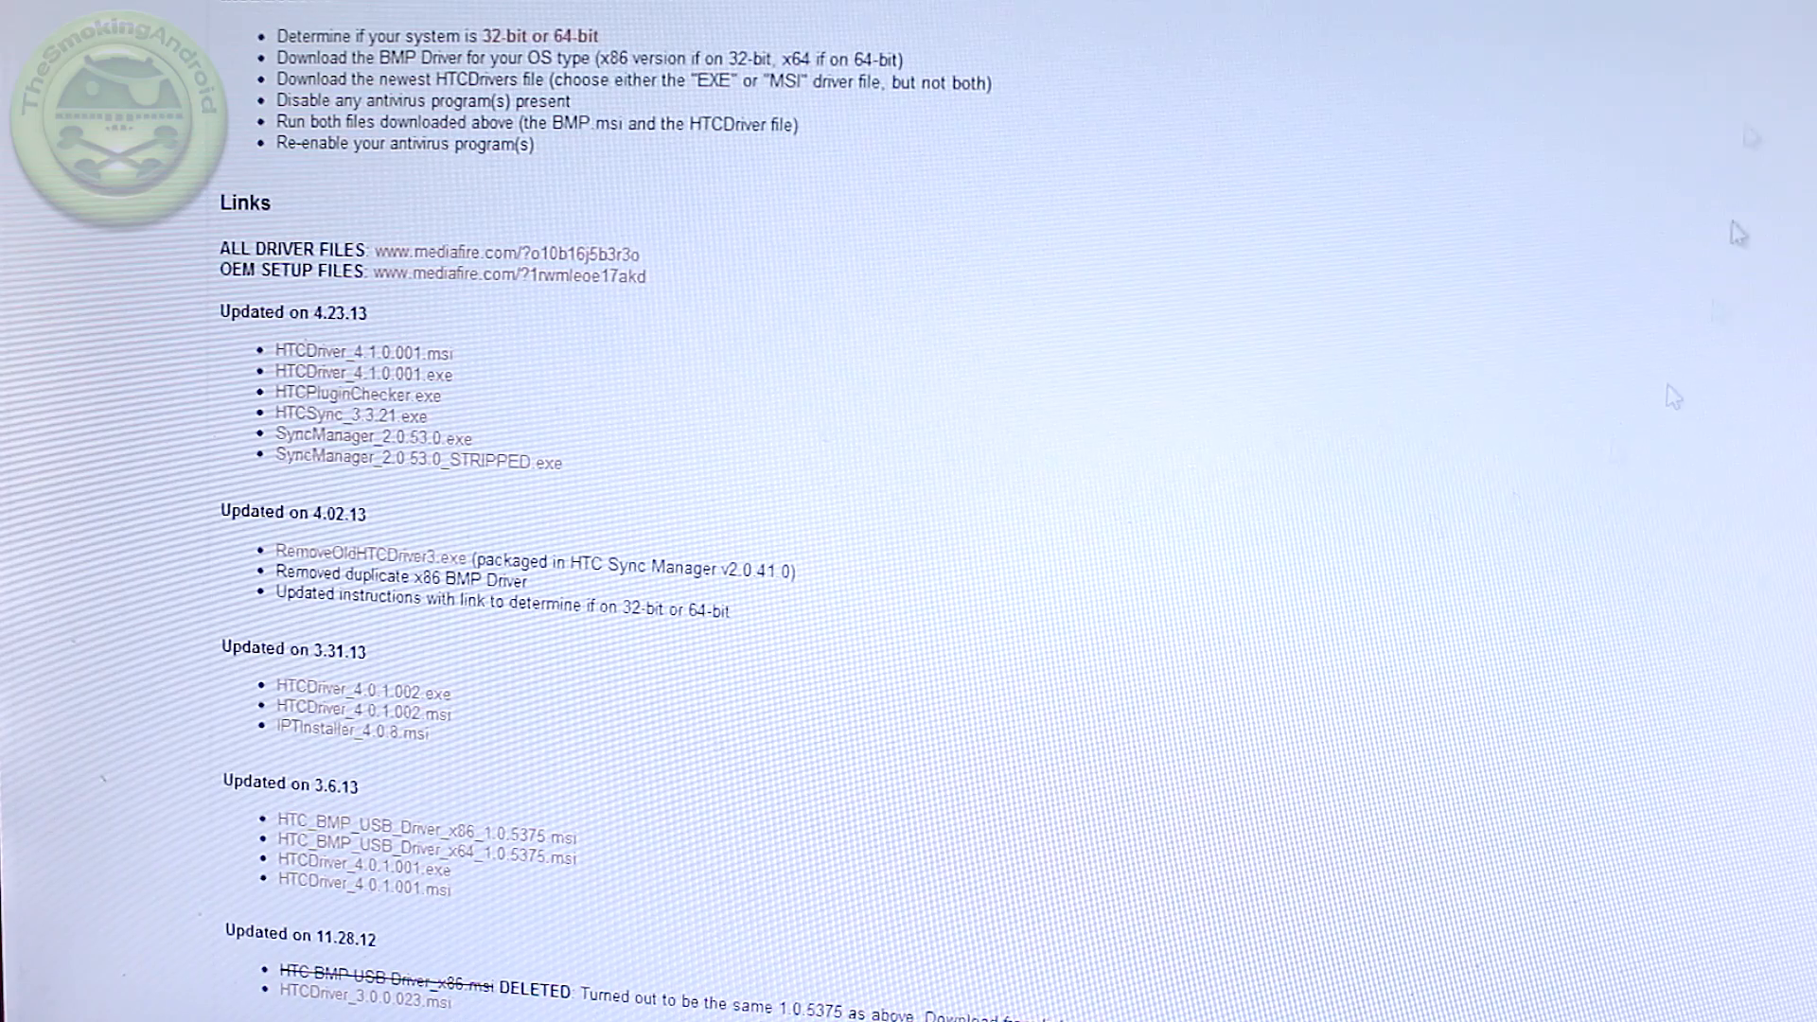
pyautogui.moveTo(1260, 419)
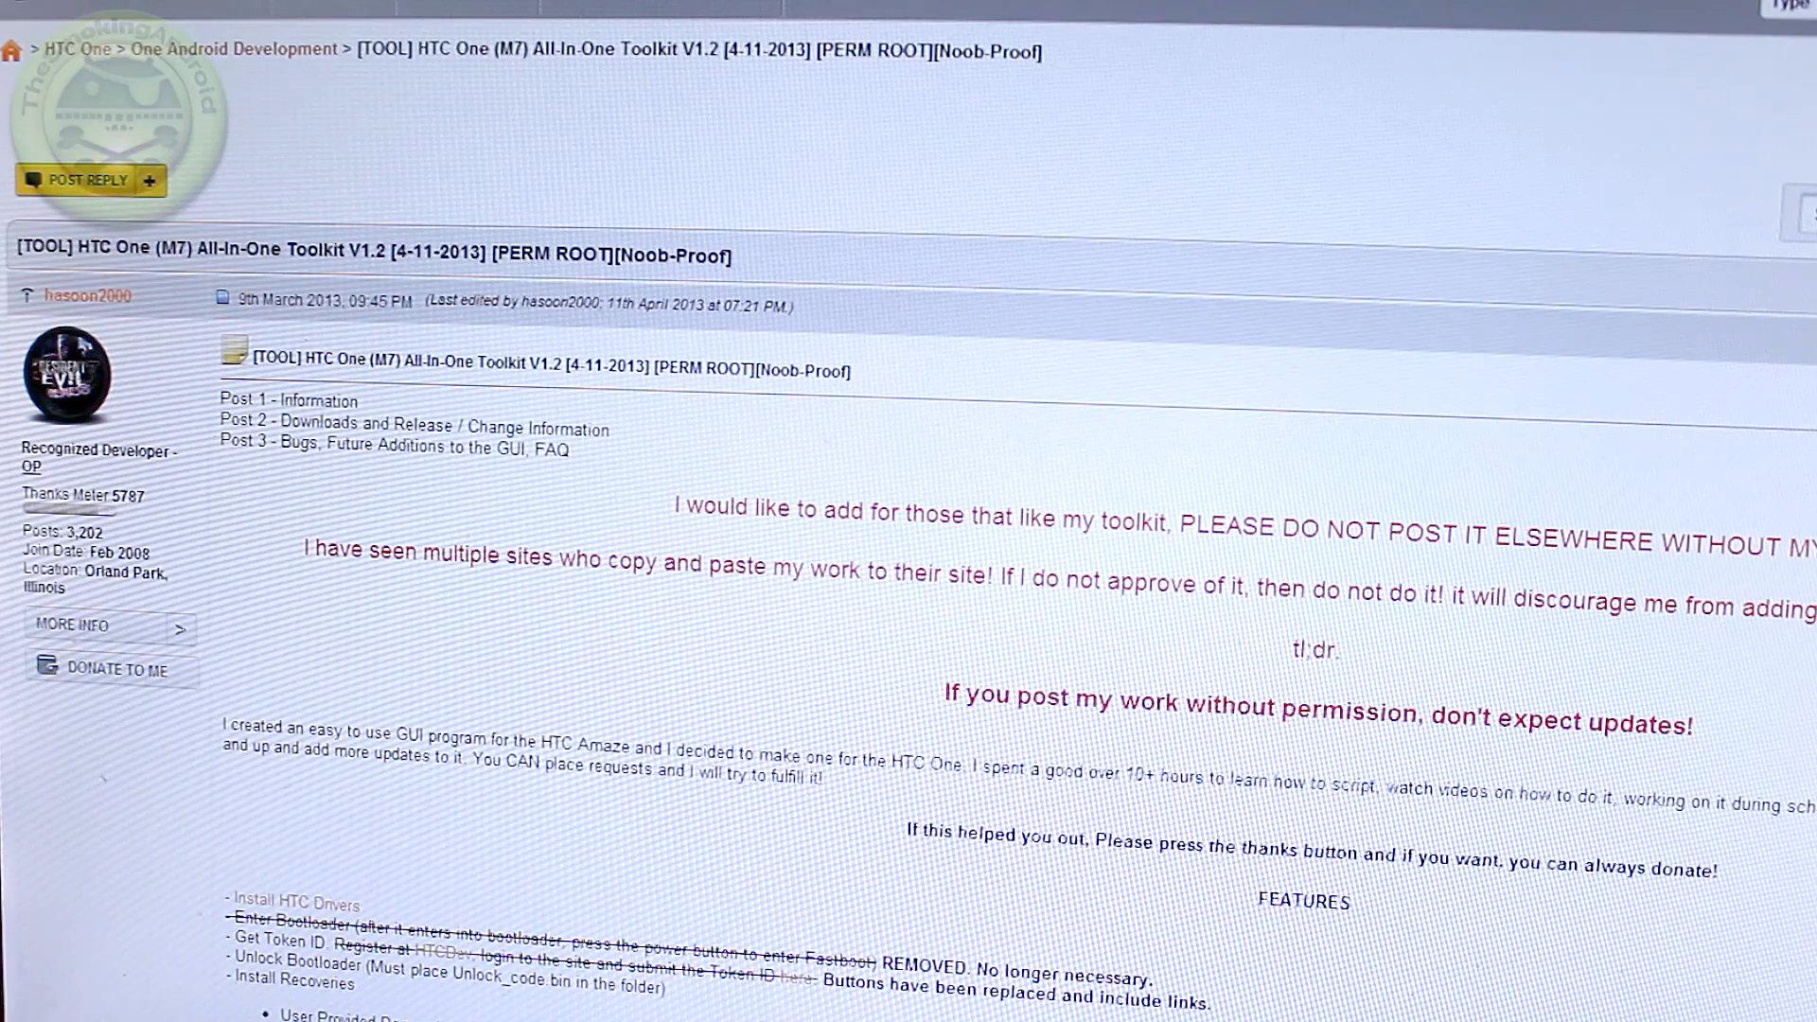
pyautogui.moveTo(1215, 110)
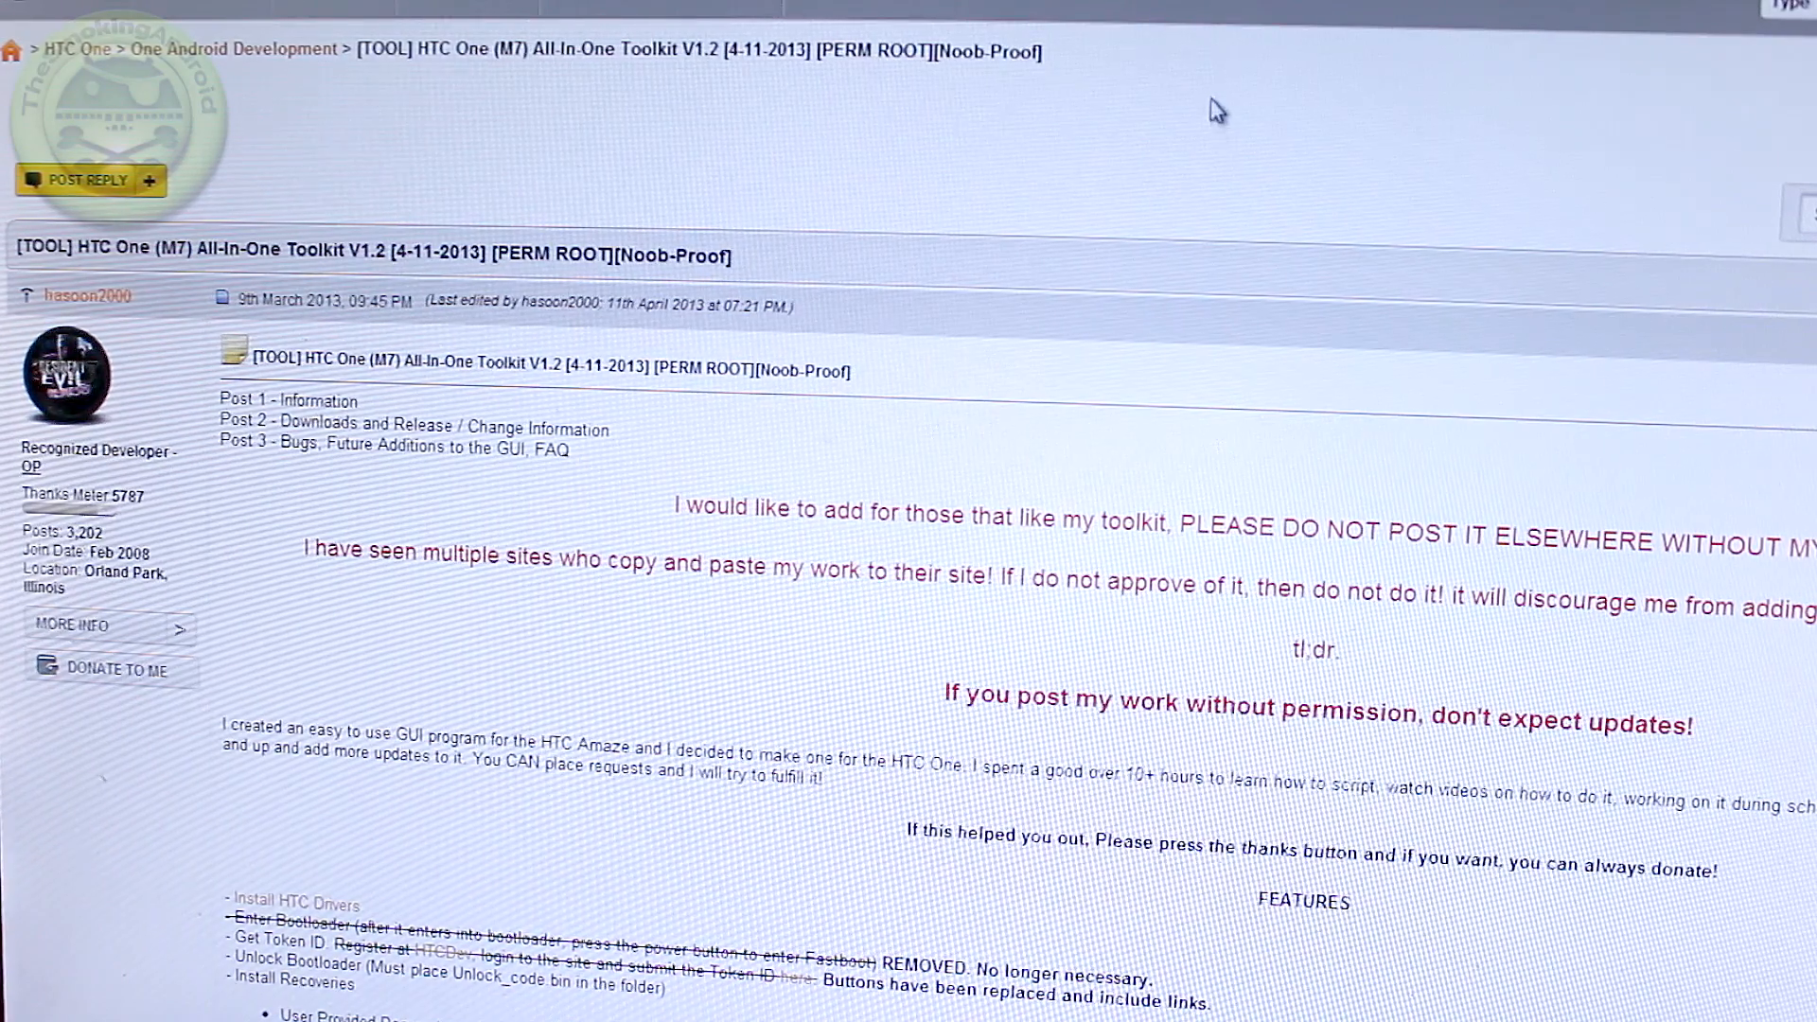
pyautogui.scroll(-3)
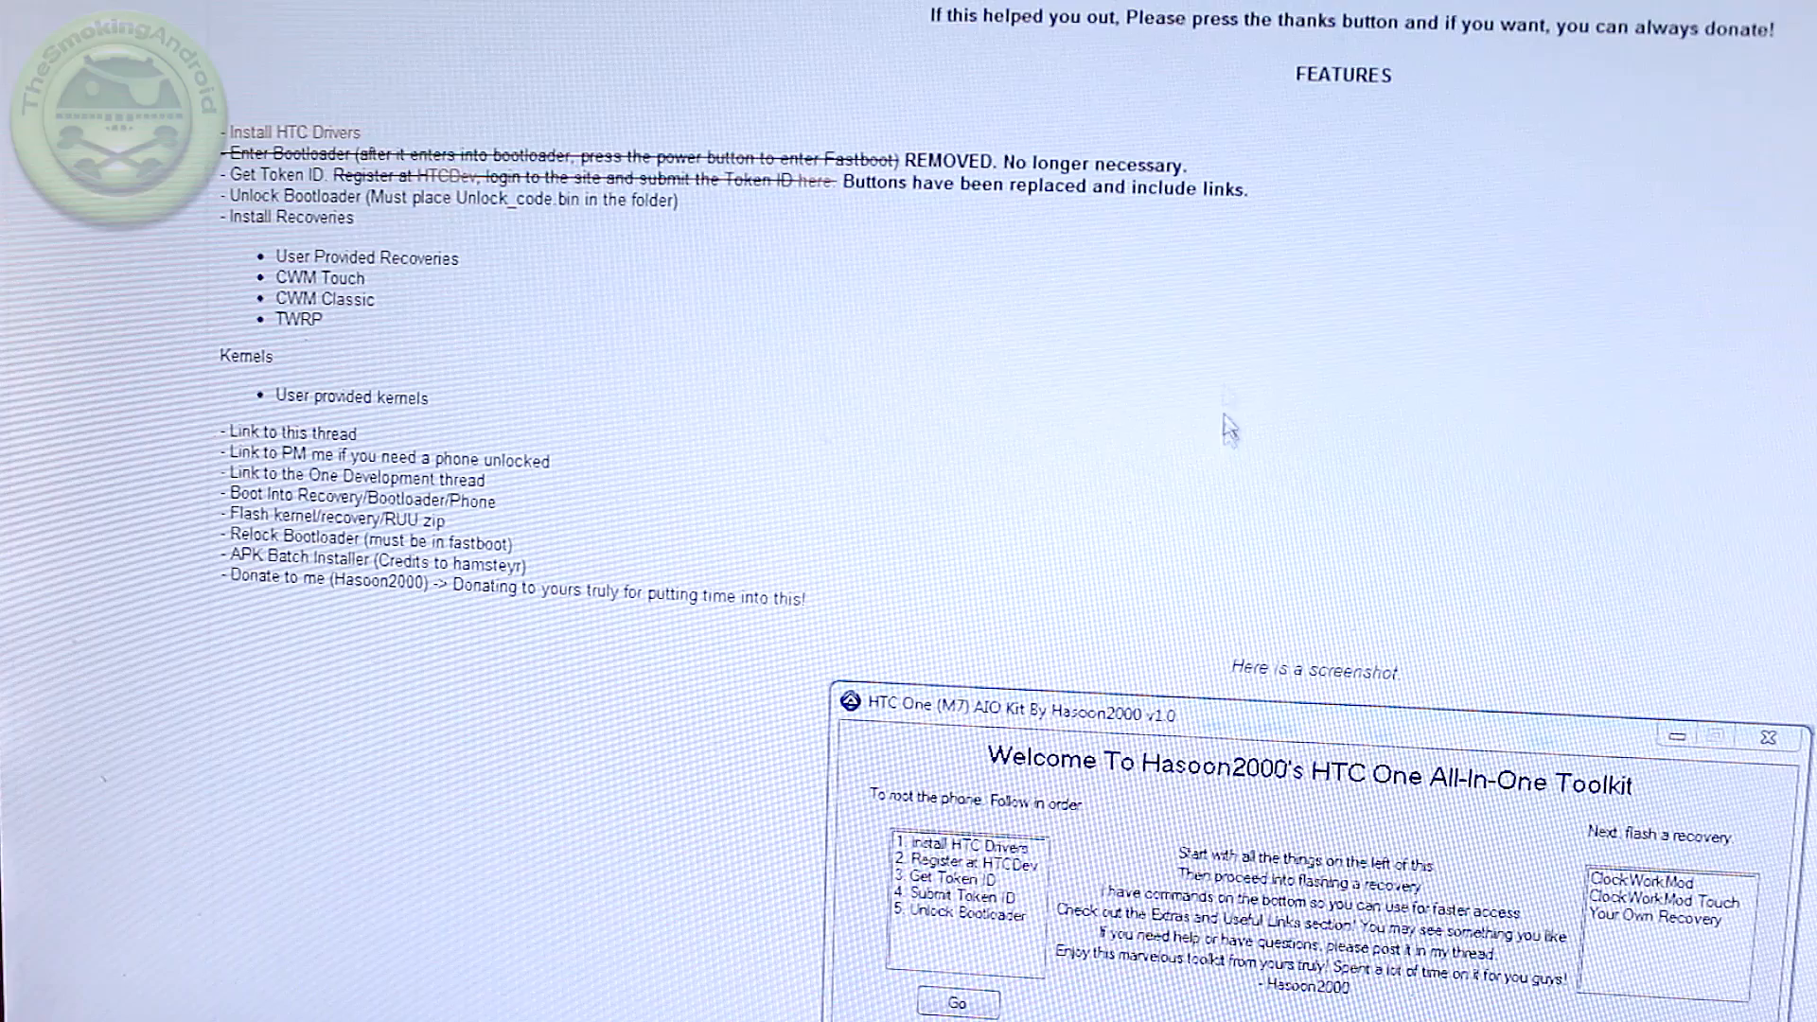
pyautogui.moveTo(417, 141)
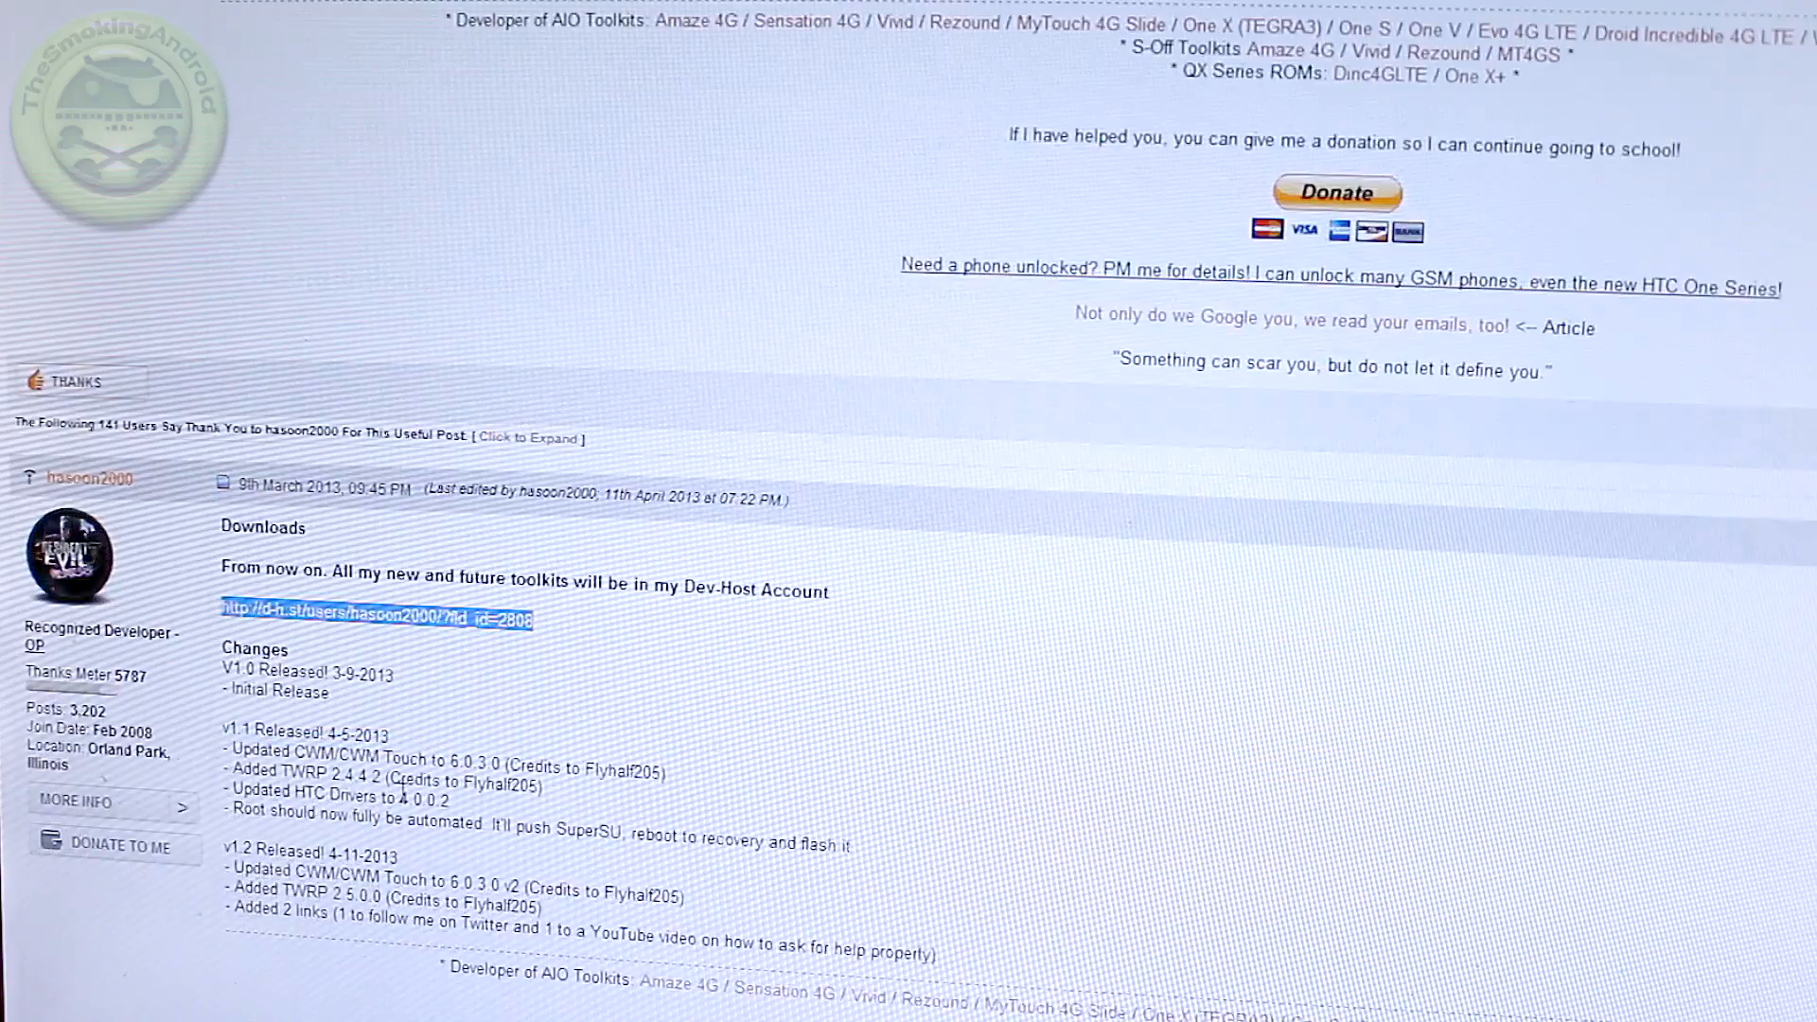
pyautogui.scroll(-3)
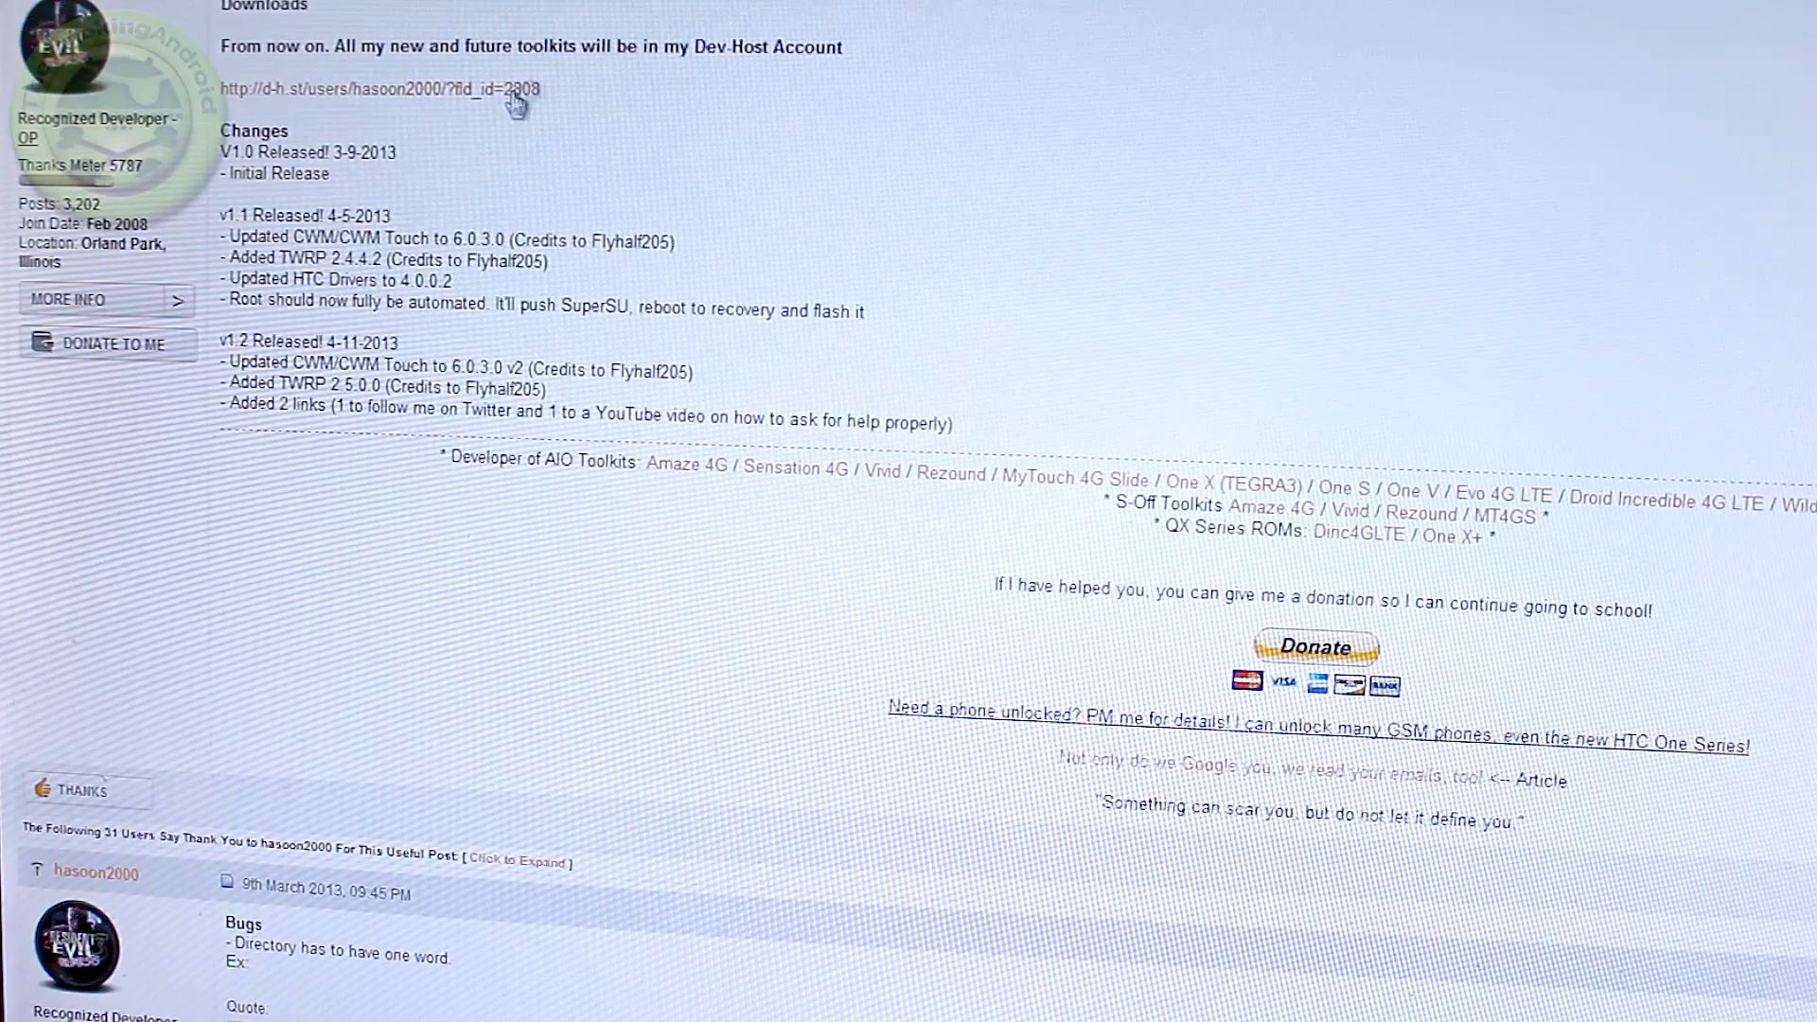
# Step: Follow the d-h.st link to hasoon2000's Dev-Host folder listing
pyautogui.click(381, 89)
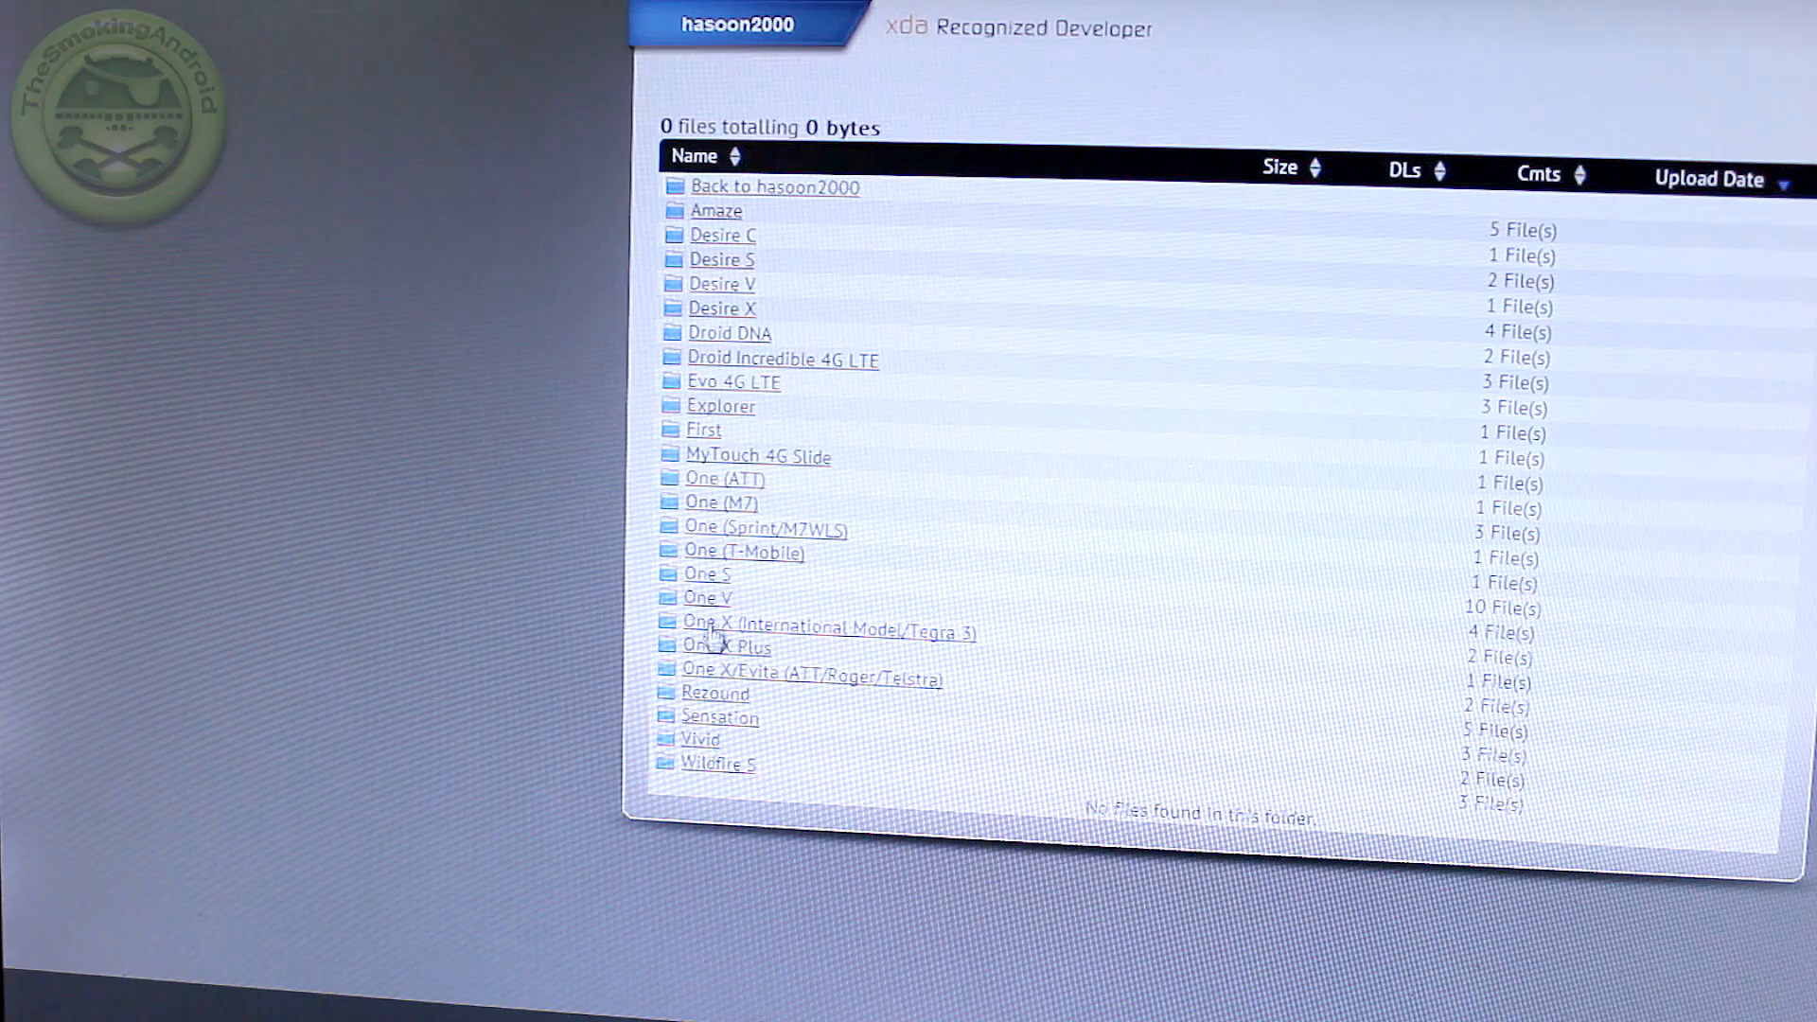
pyautogui.moveTo(754, 502)
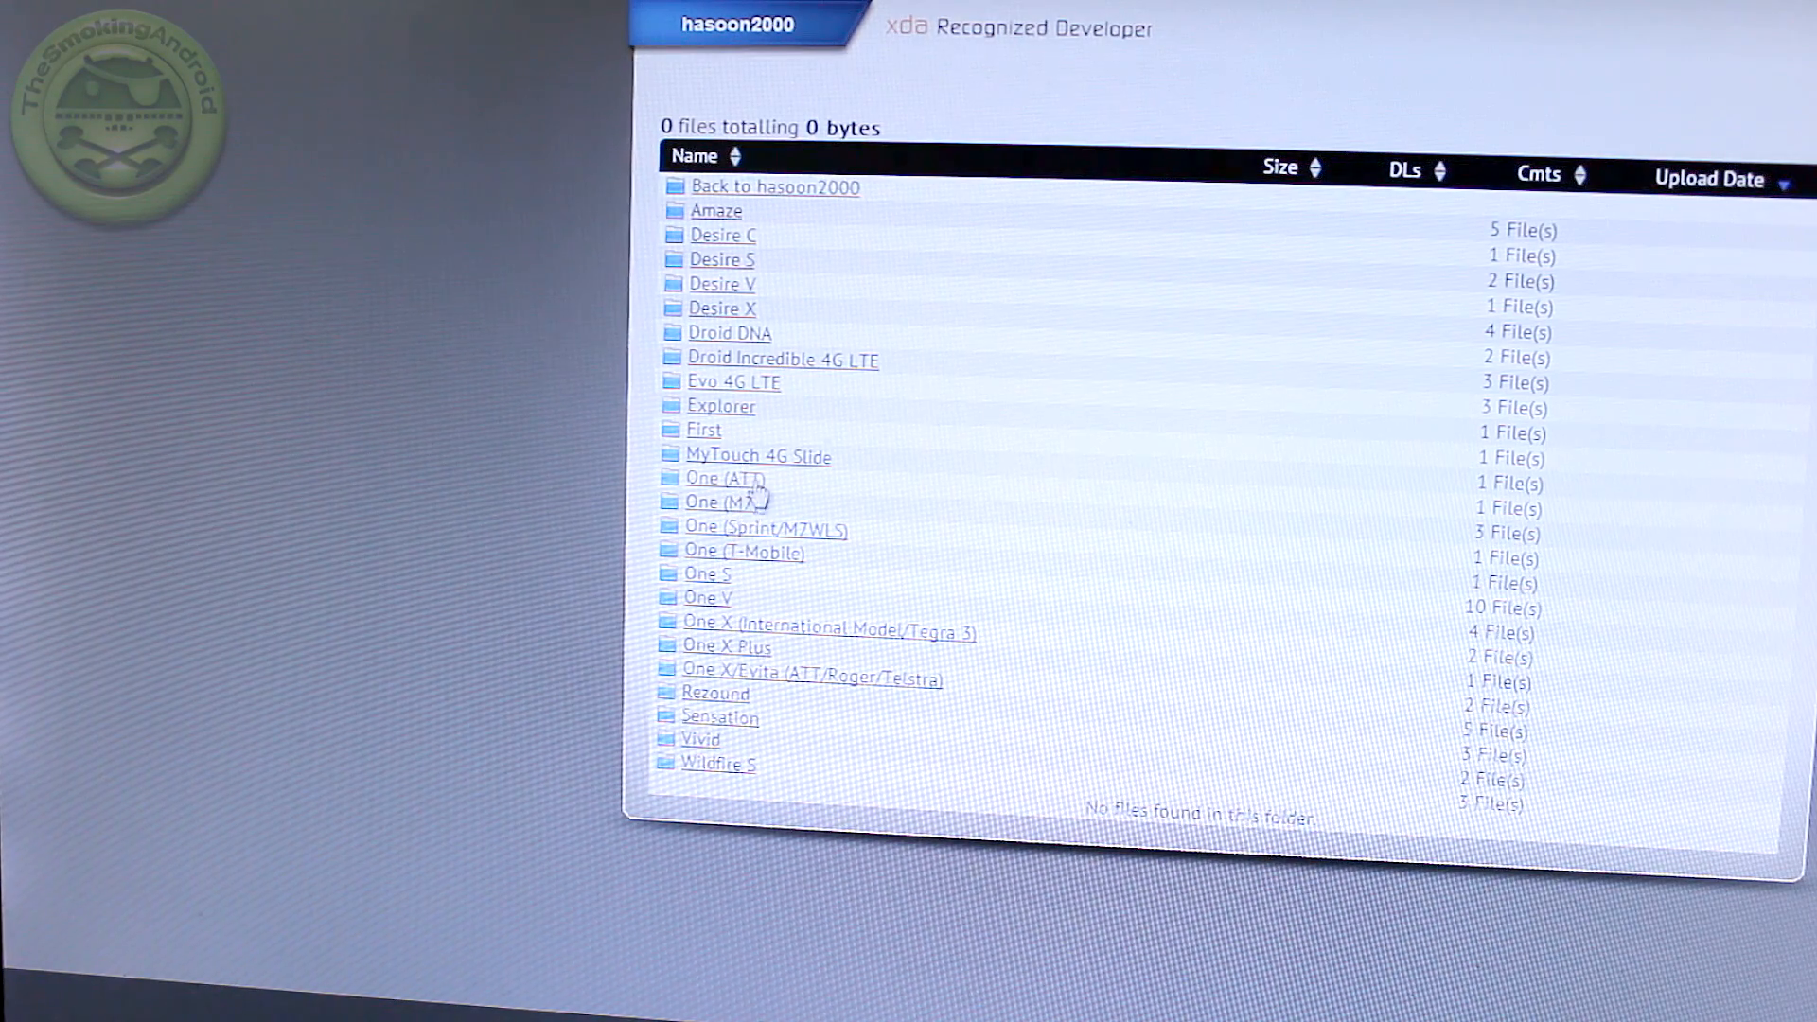
pyautogui.moveTo(786, 496)
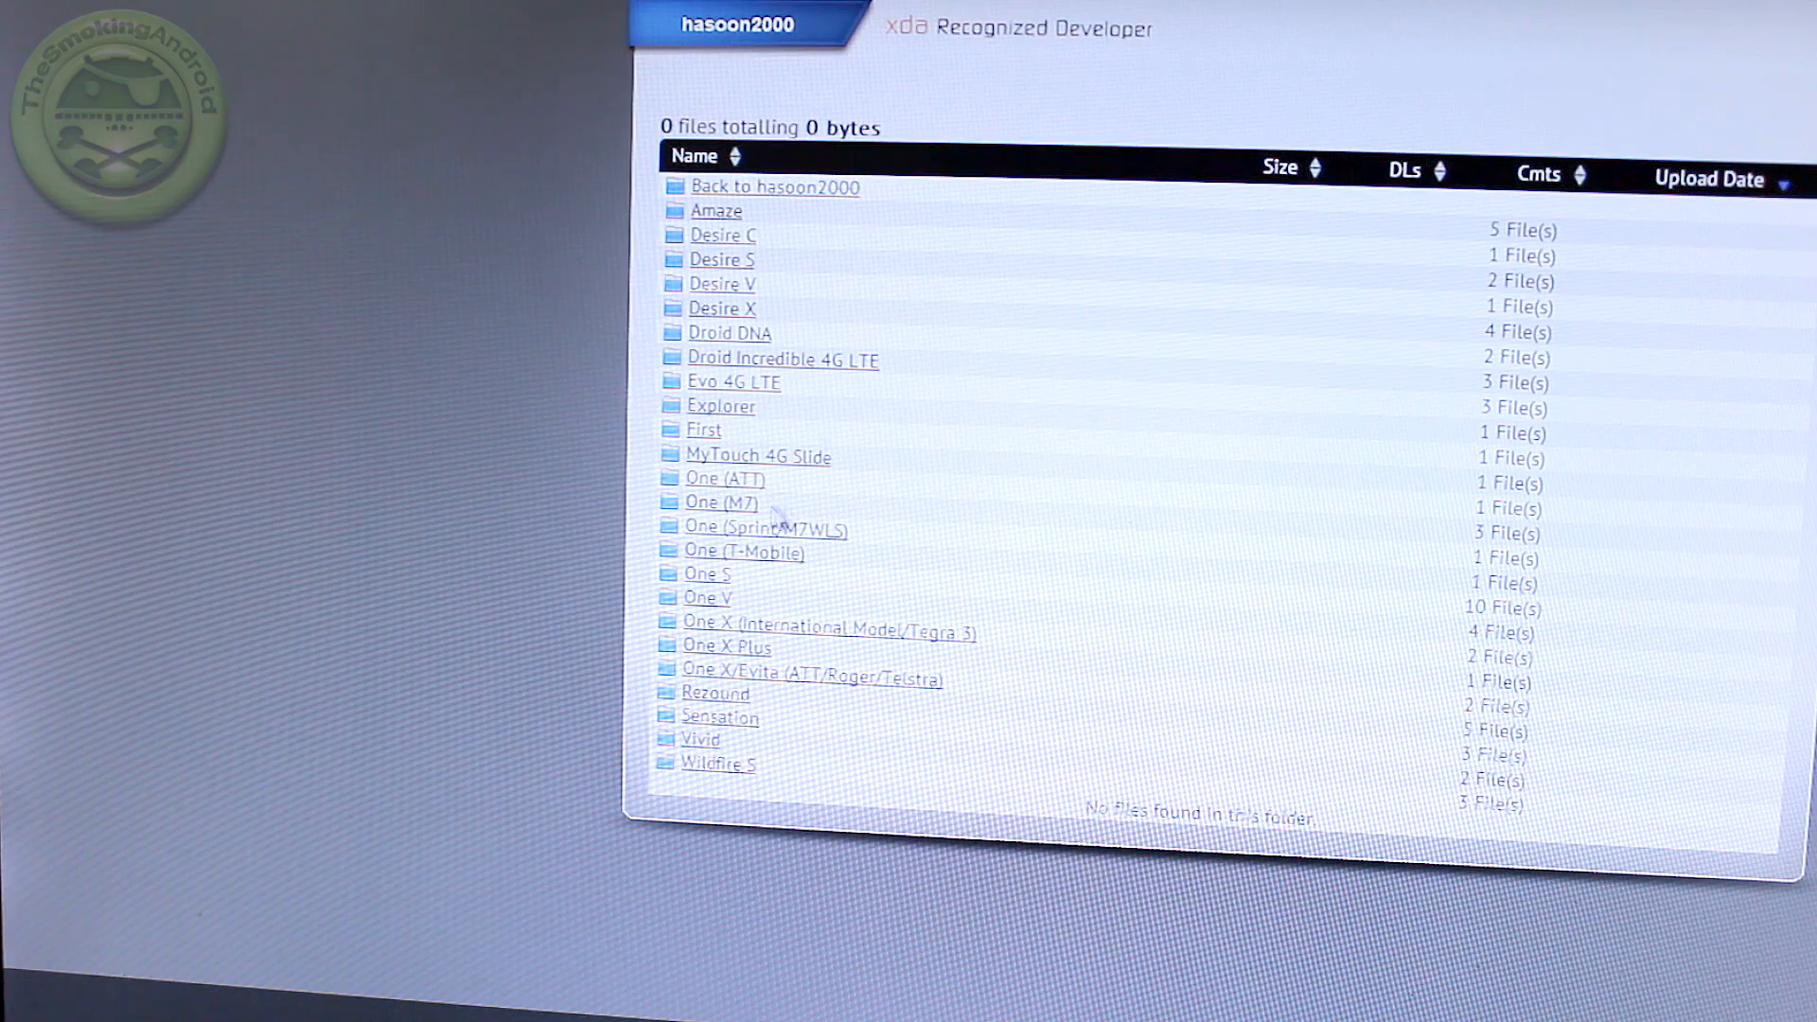
pyautogui.moveTo(1004, 568)
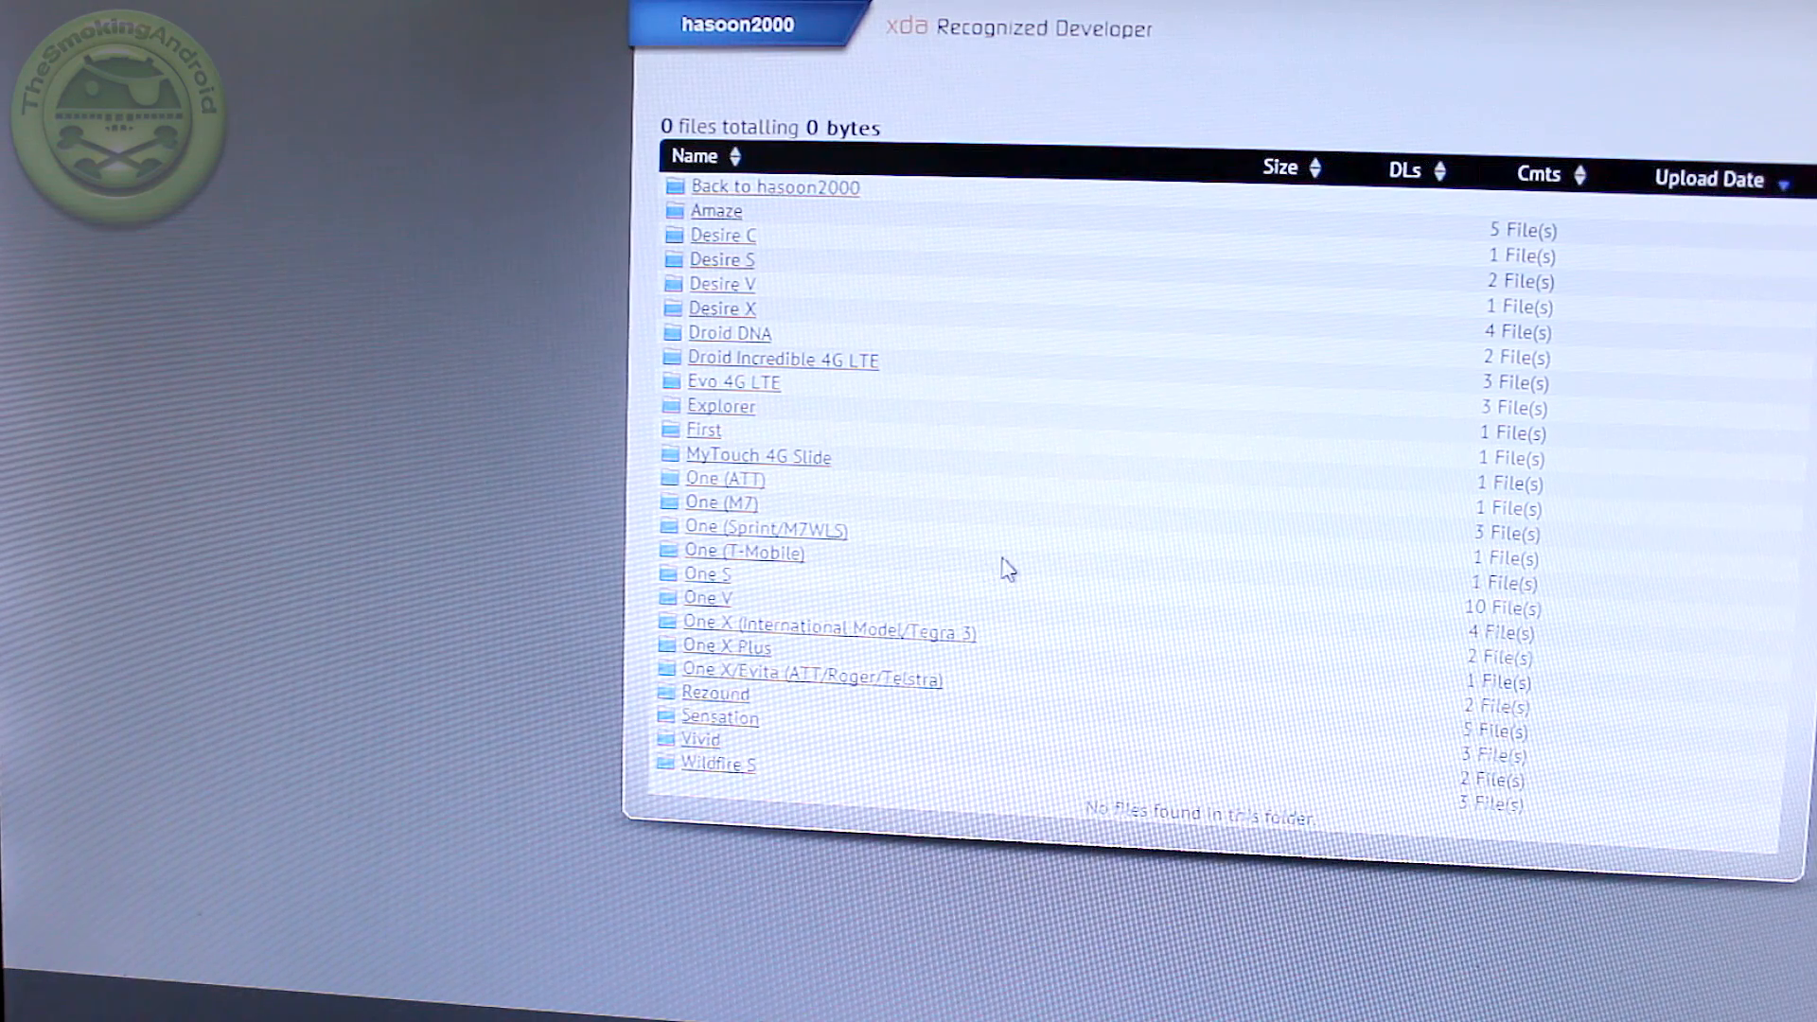
pyautogui.moveTo(968, 533)
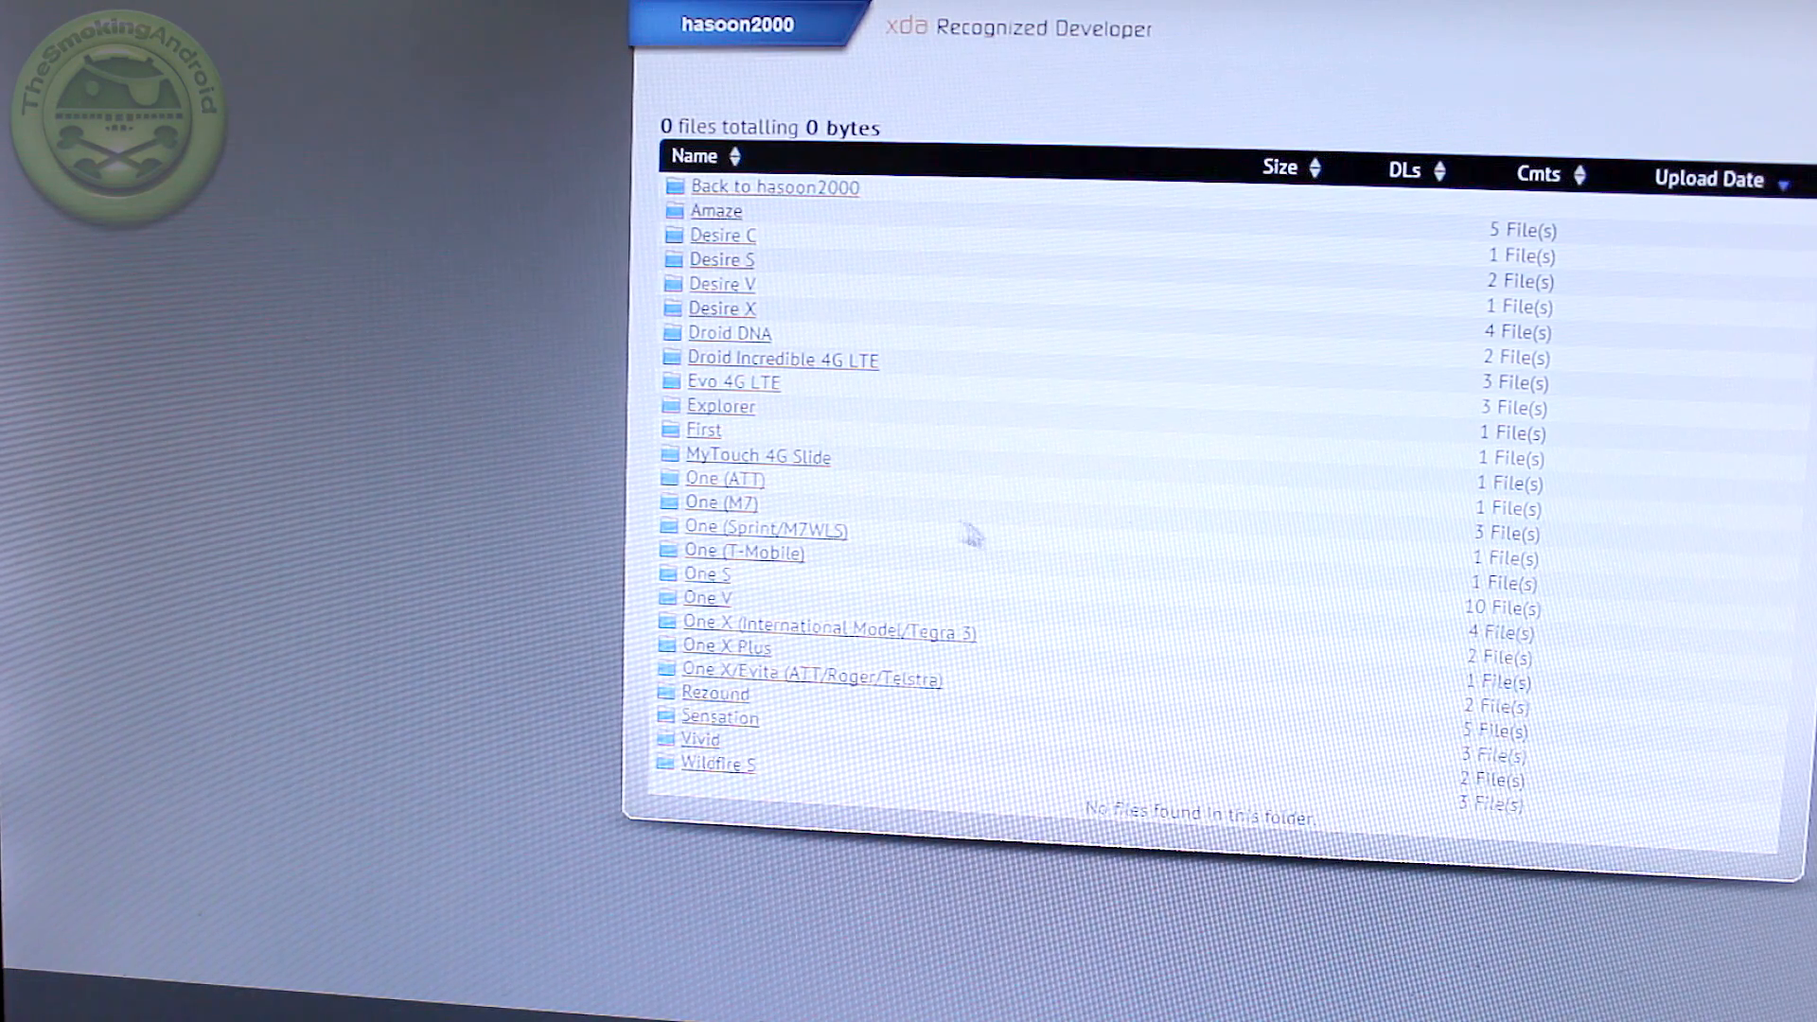
pyautogui.moveTo(882, 498)
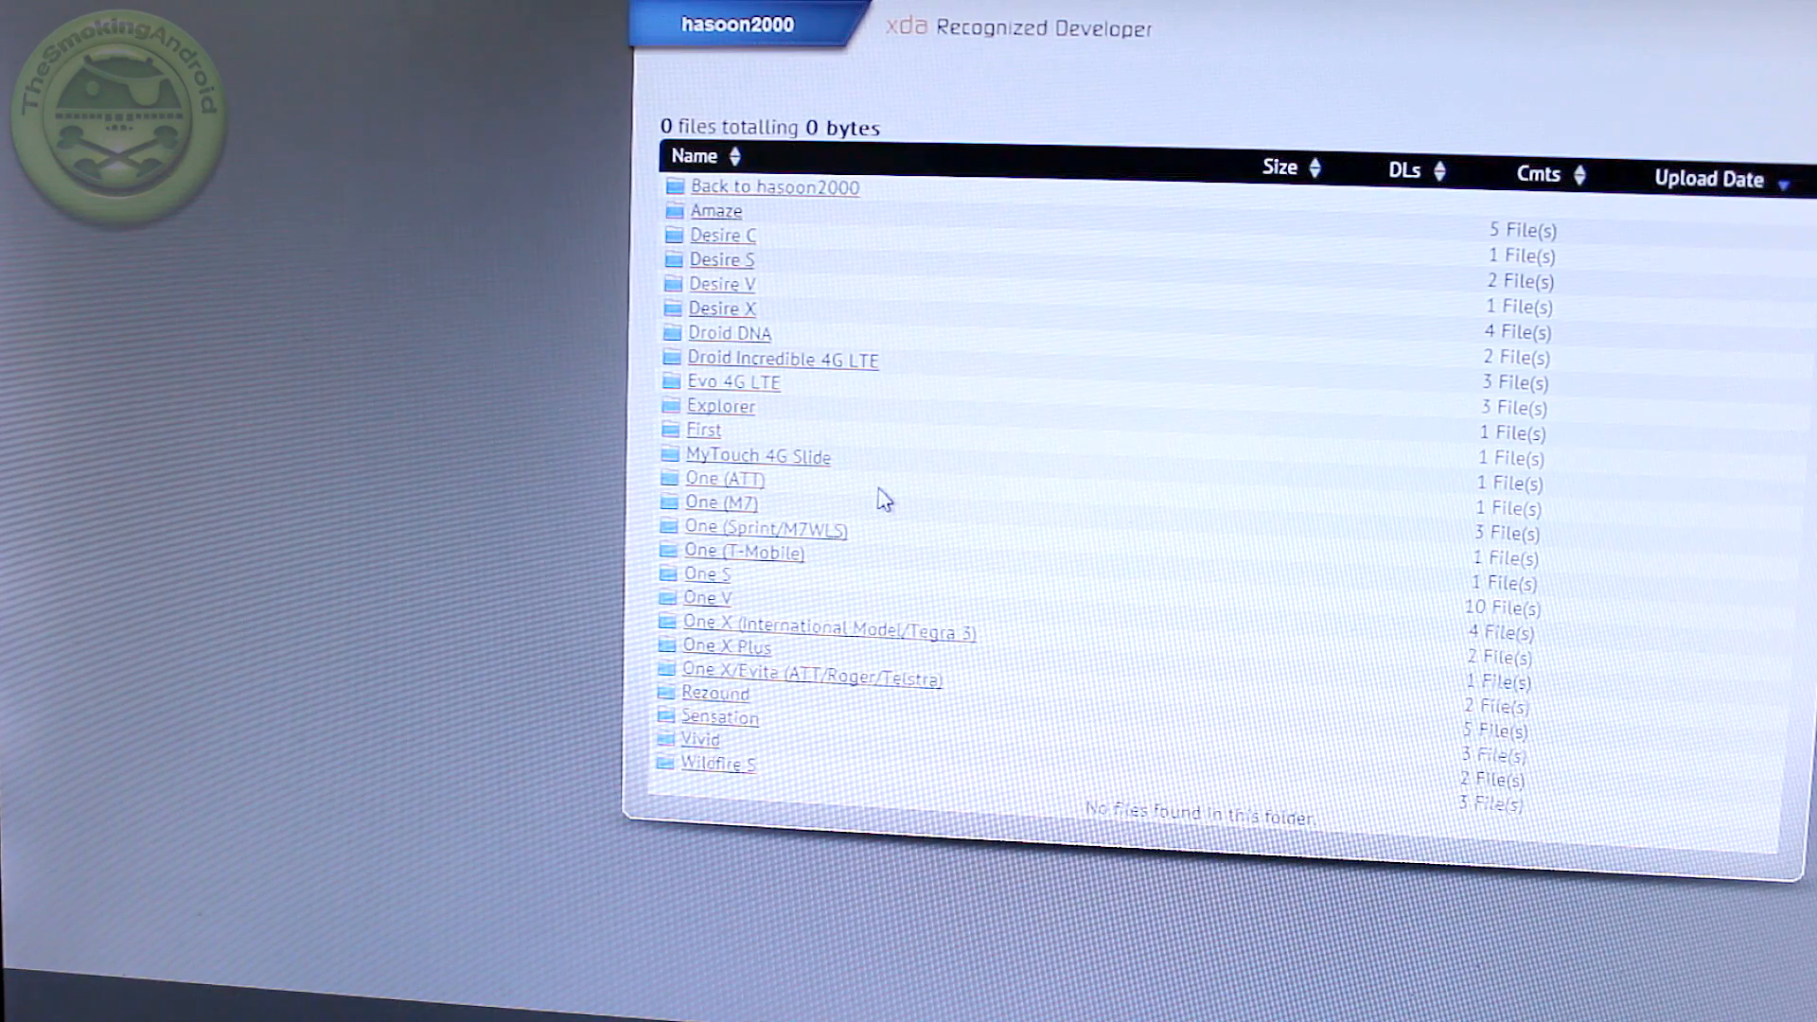
pyautogui.moveTo(736, 487)
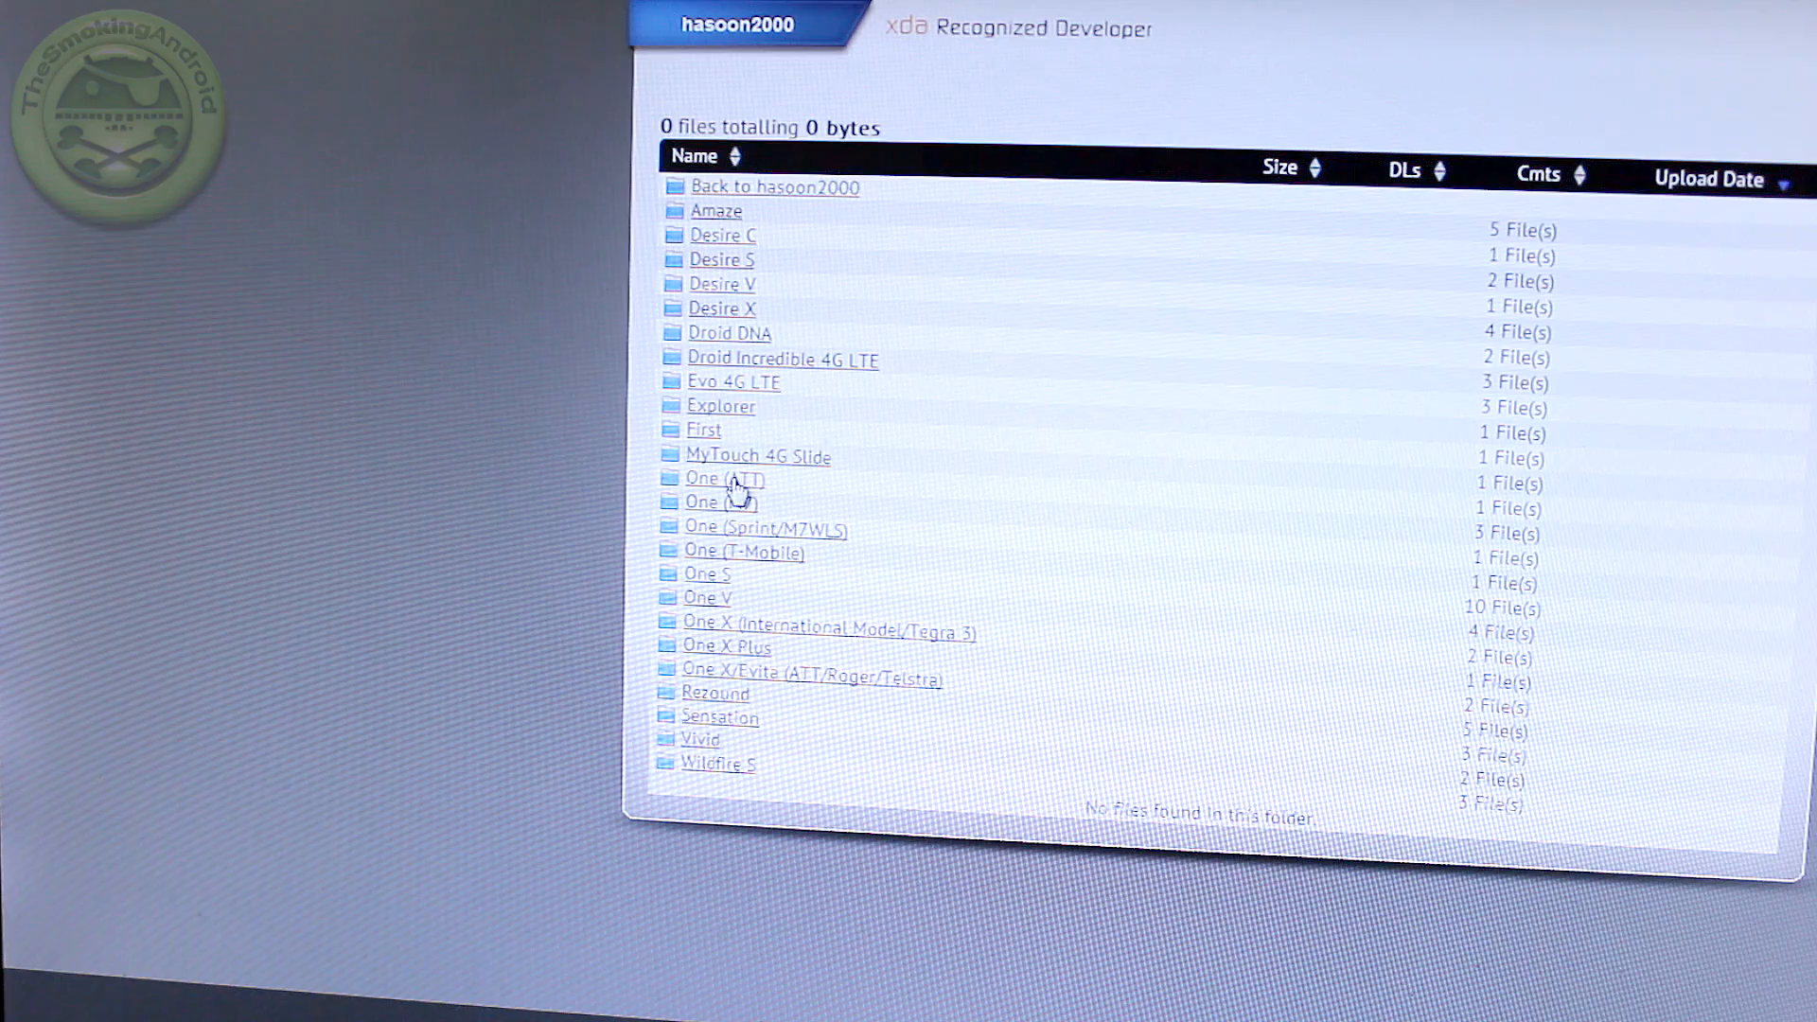
pyautogui.moveTo(754, 496)
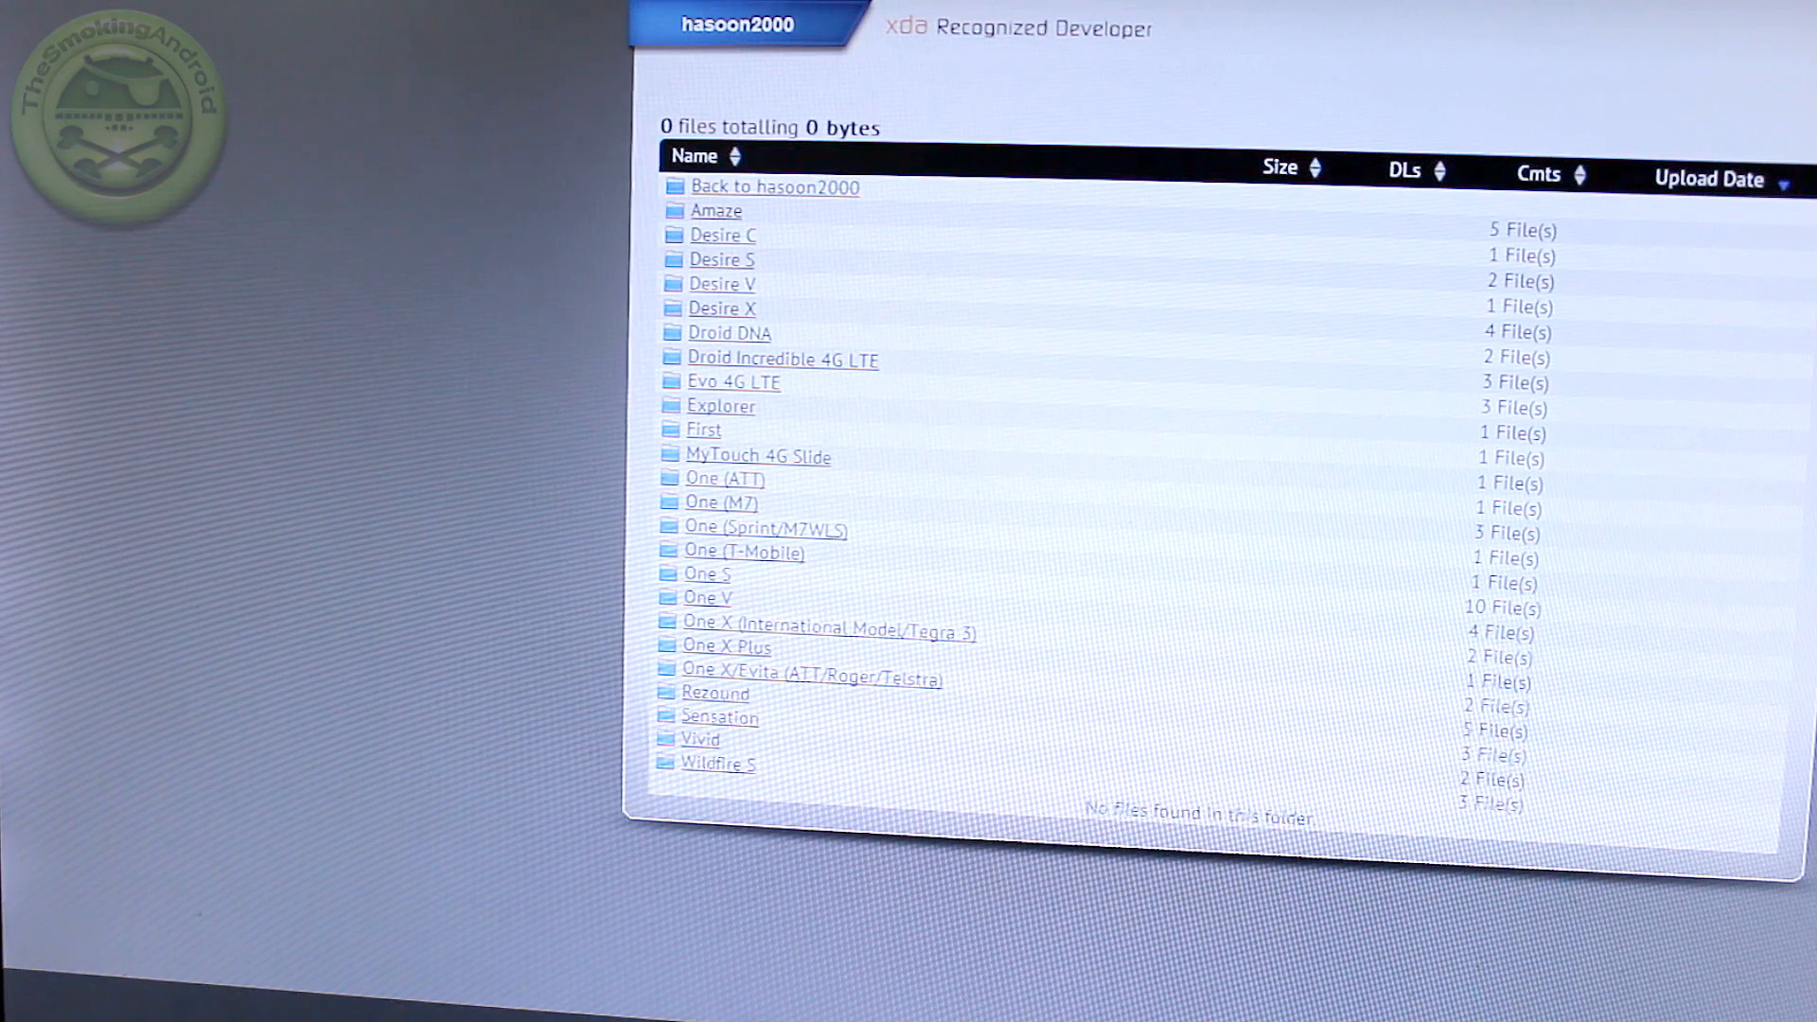
pyautogui.moveTo(754, 499)
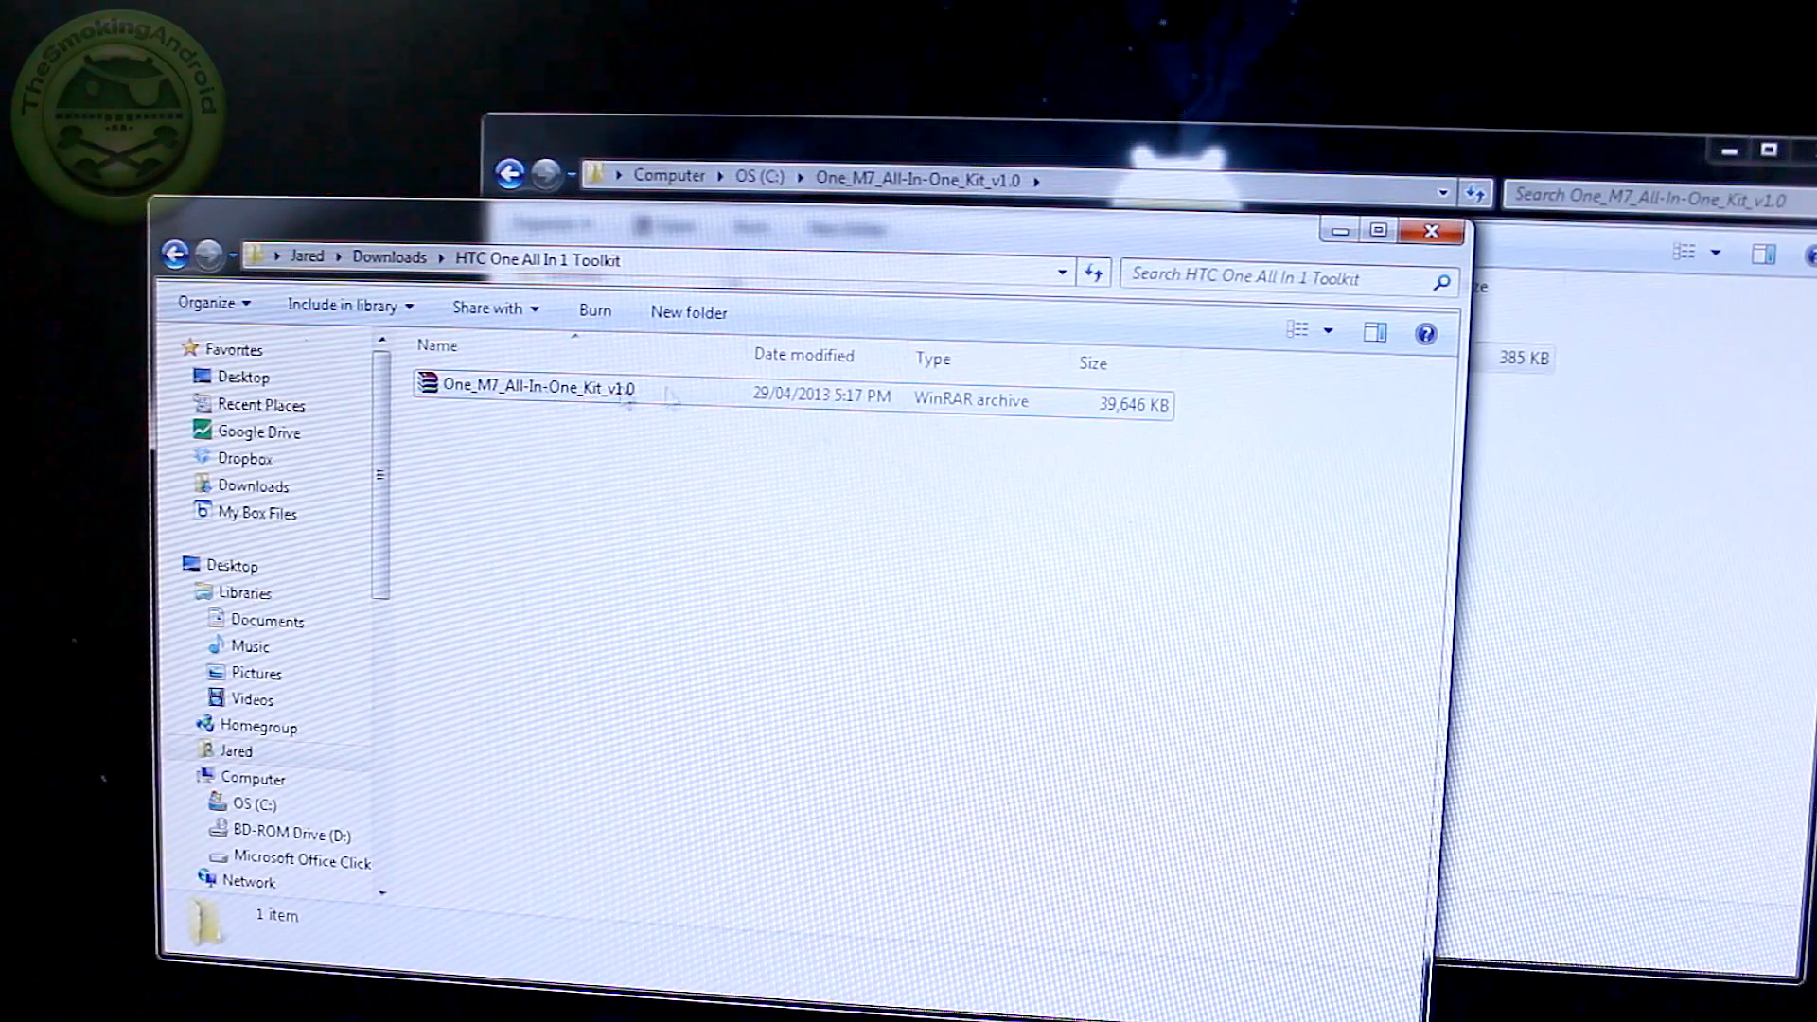
pyautogui.moveTo(579, 394)
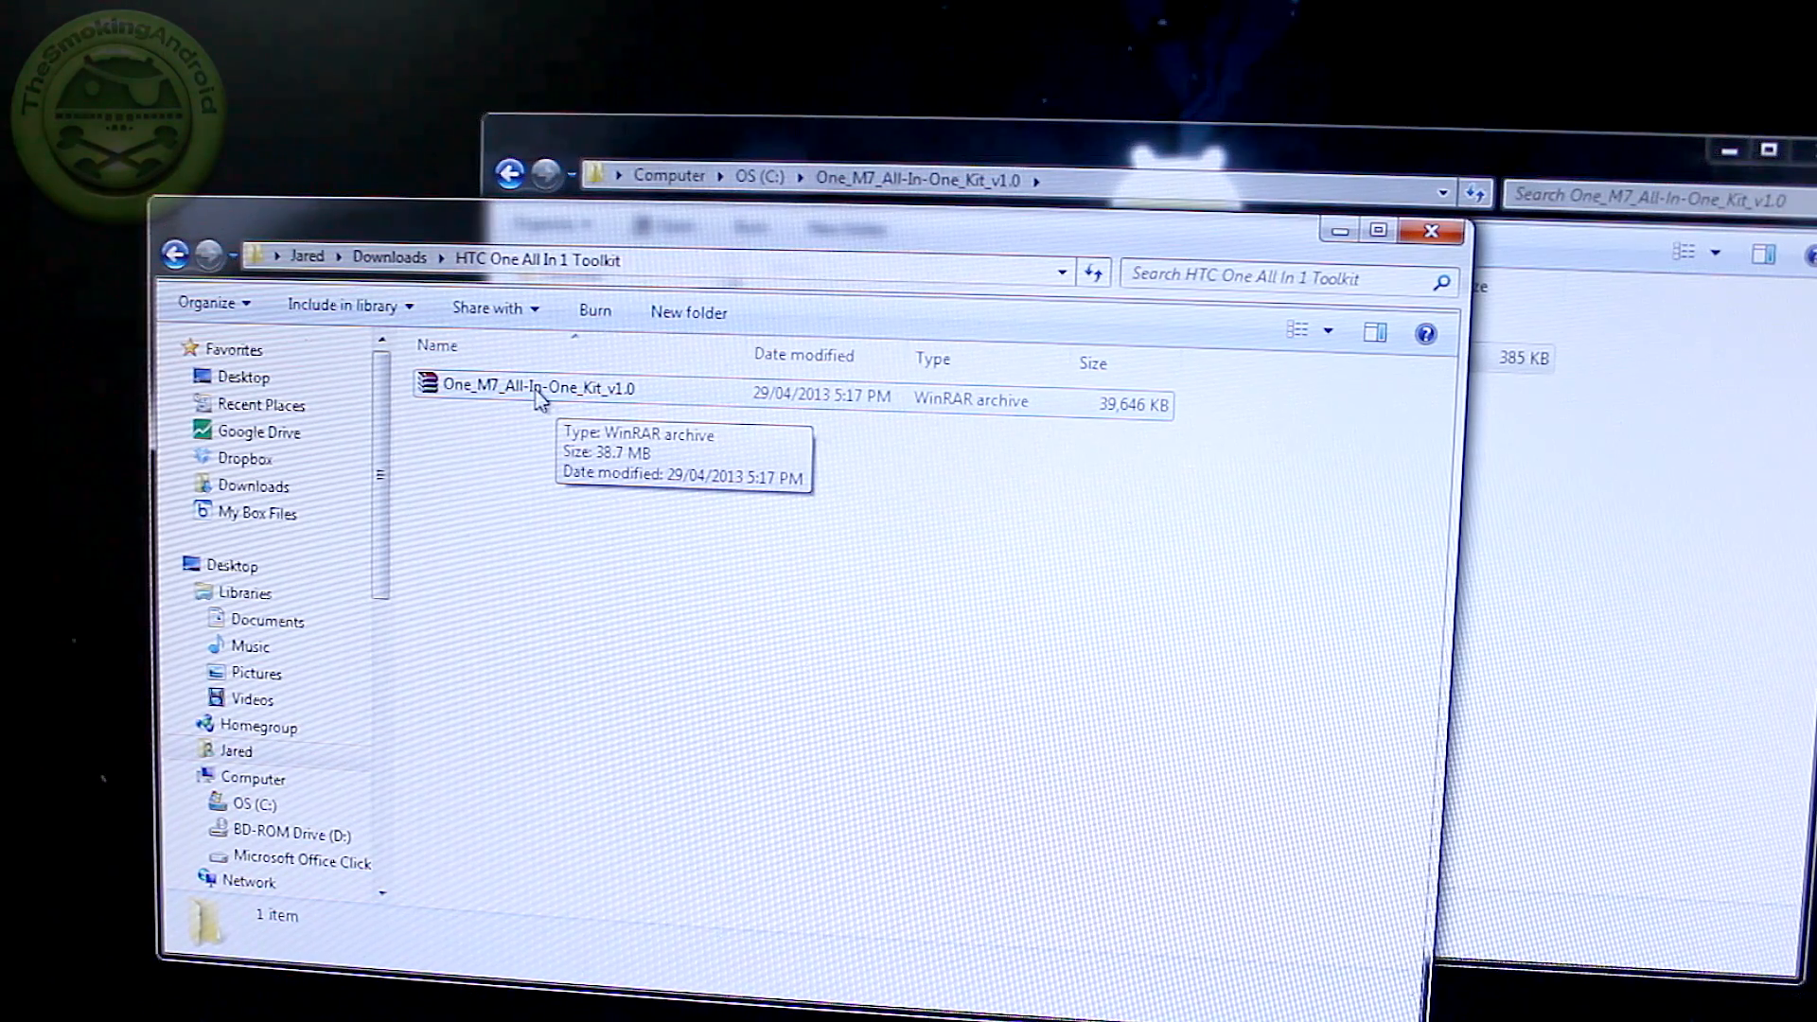
# Step: Extract One_M7_All-In-One_Kit_v1.0 with WinRAR into a folder of the same name
pyautogui.rightClick(537, 386)
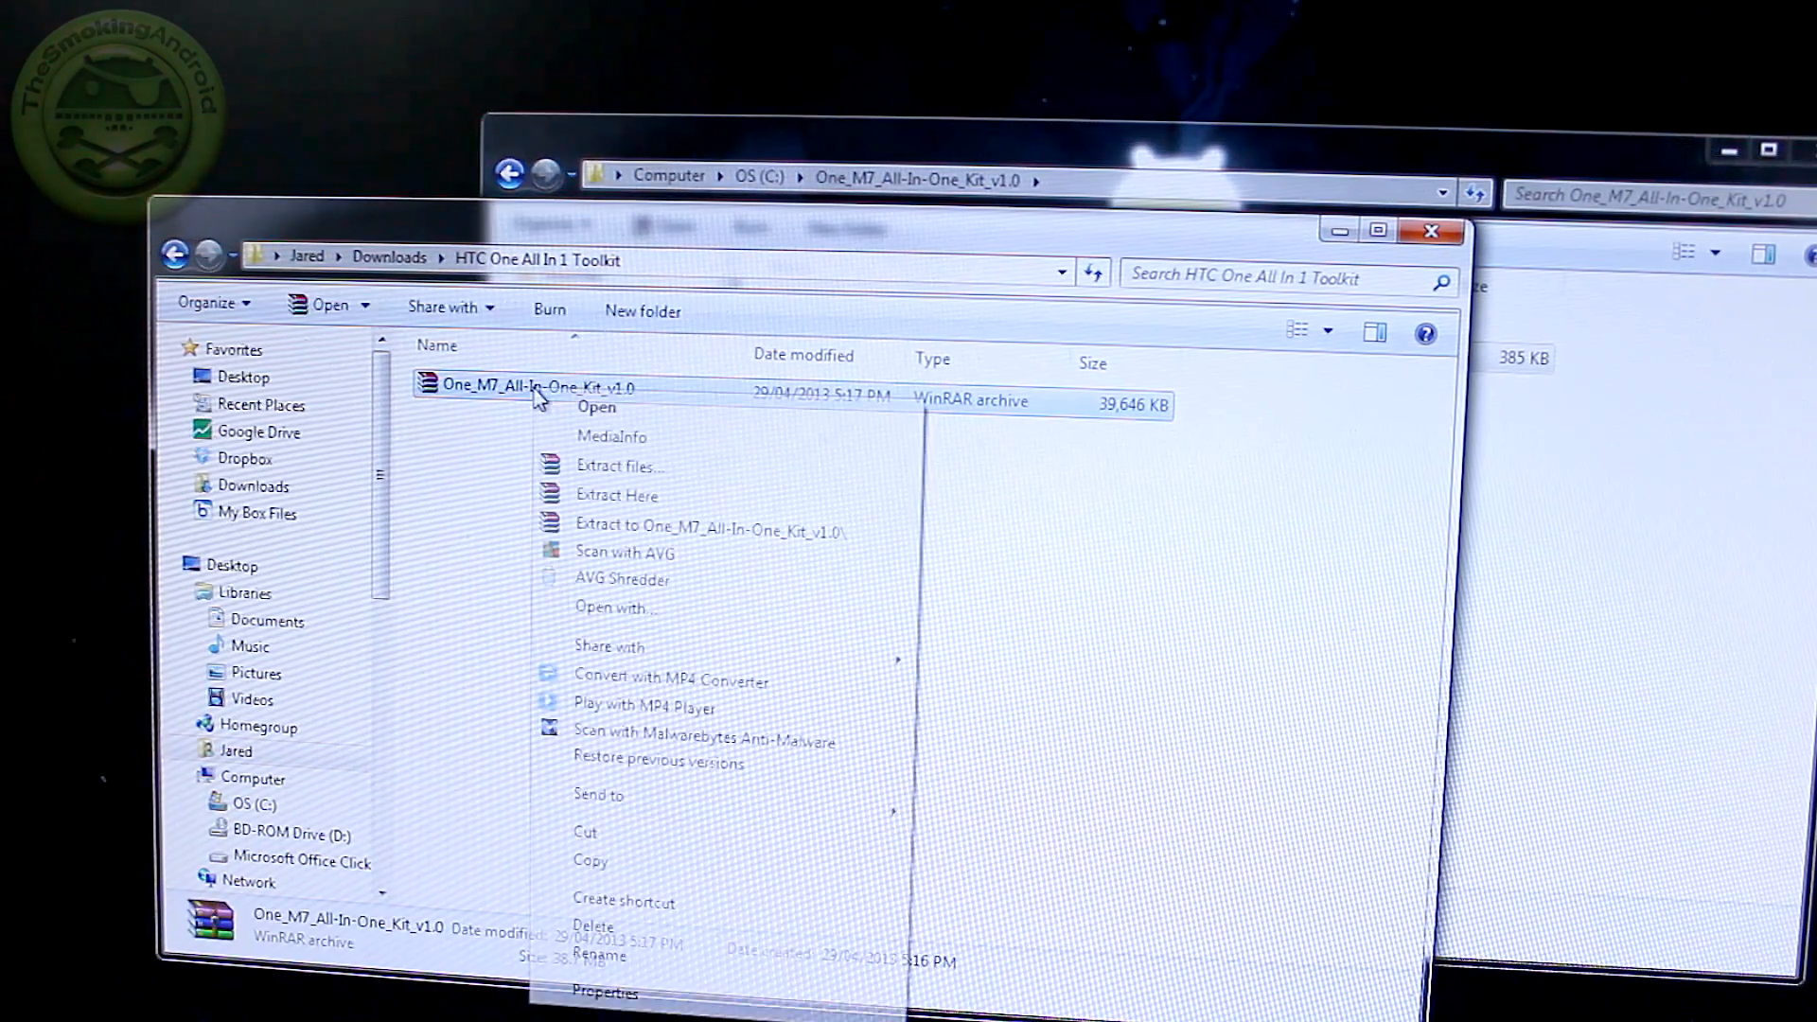
pyautogui.click(616, 495)
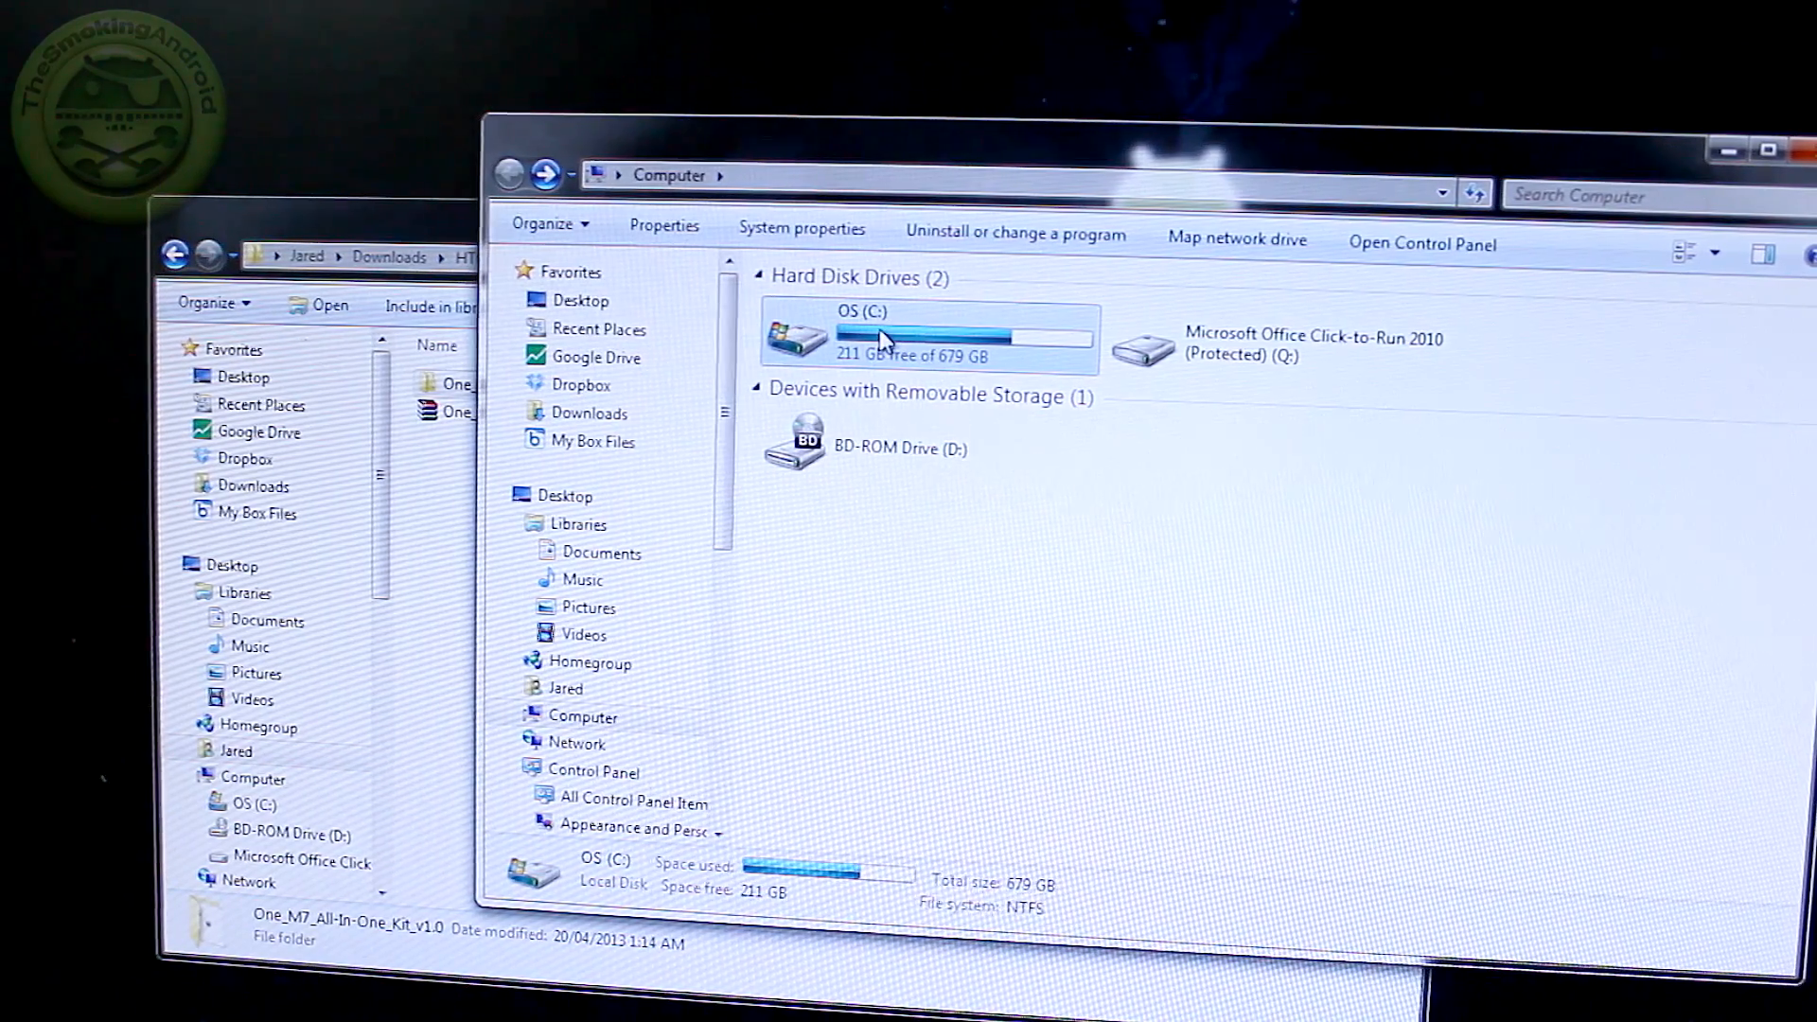
# Step: Open the One_M7_All-In-One_Kit_v1.0 folder on OS (C:)
pyautogui.doubleClick(927, 332)
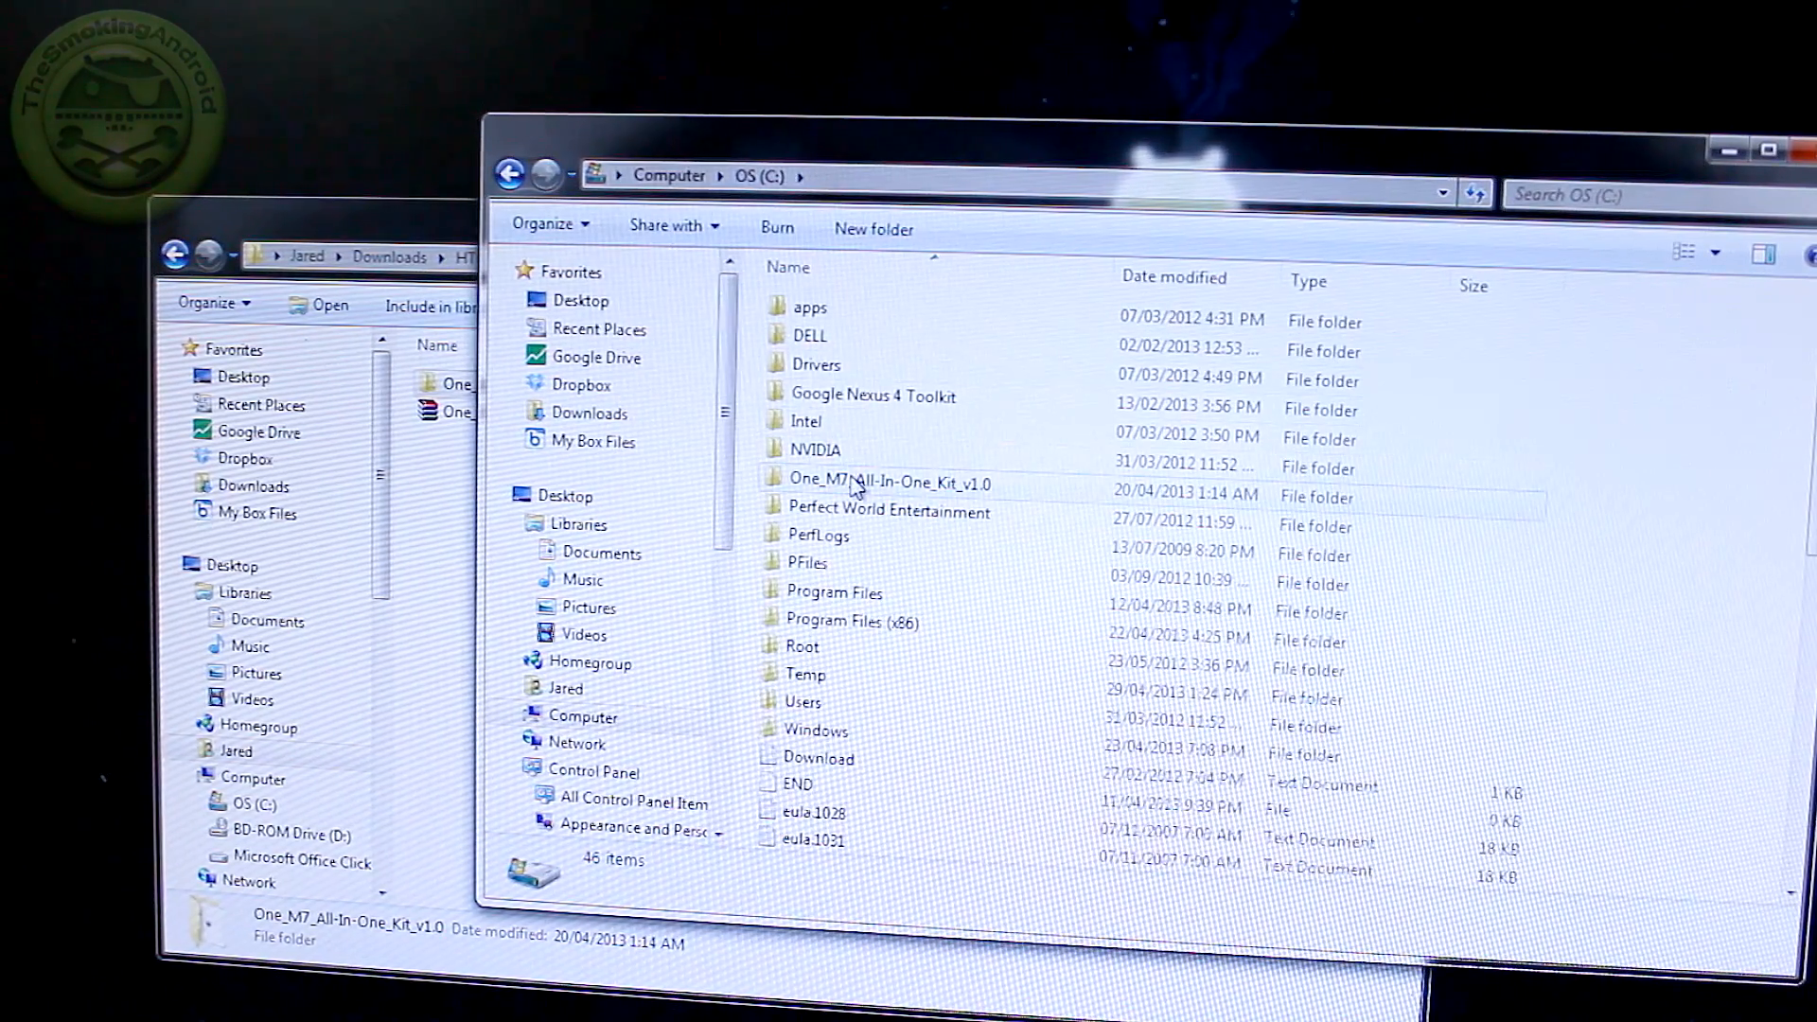
pyautogui.doubleClick(890, 482)
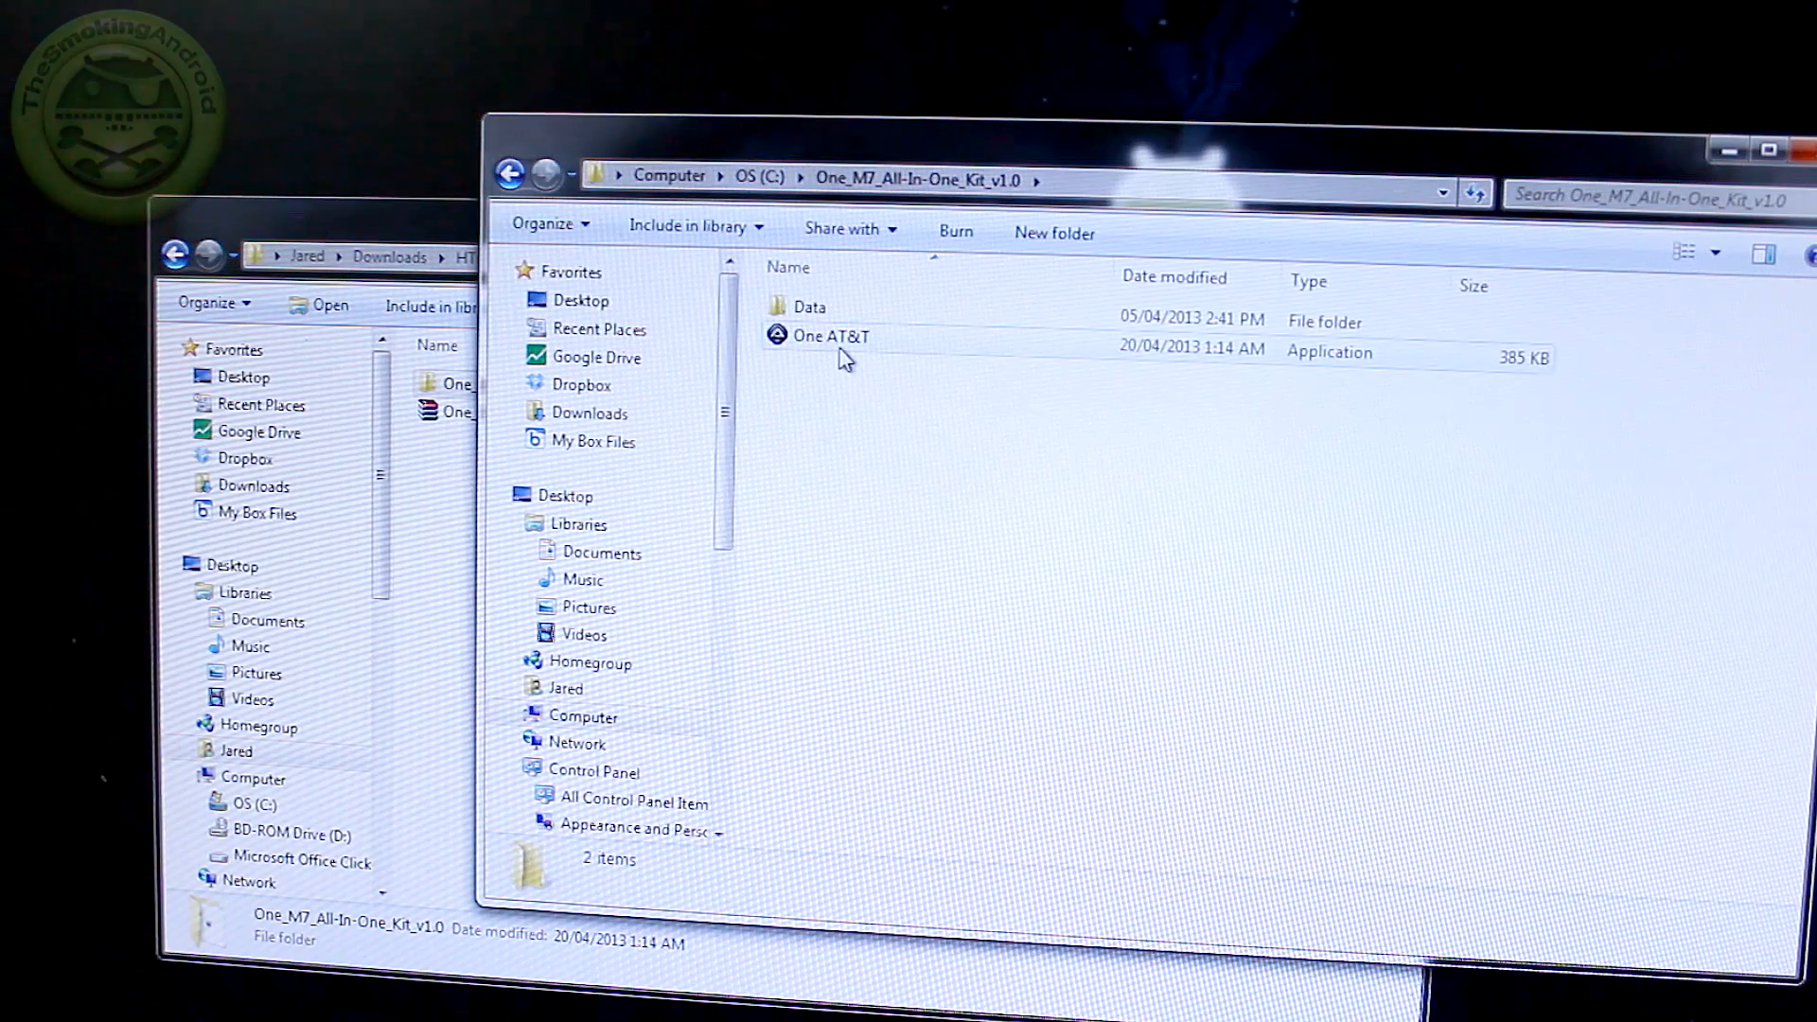
pyautogui.moveTo(811, 353)
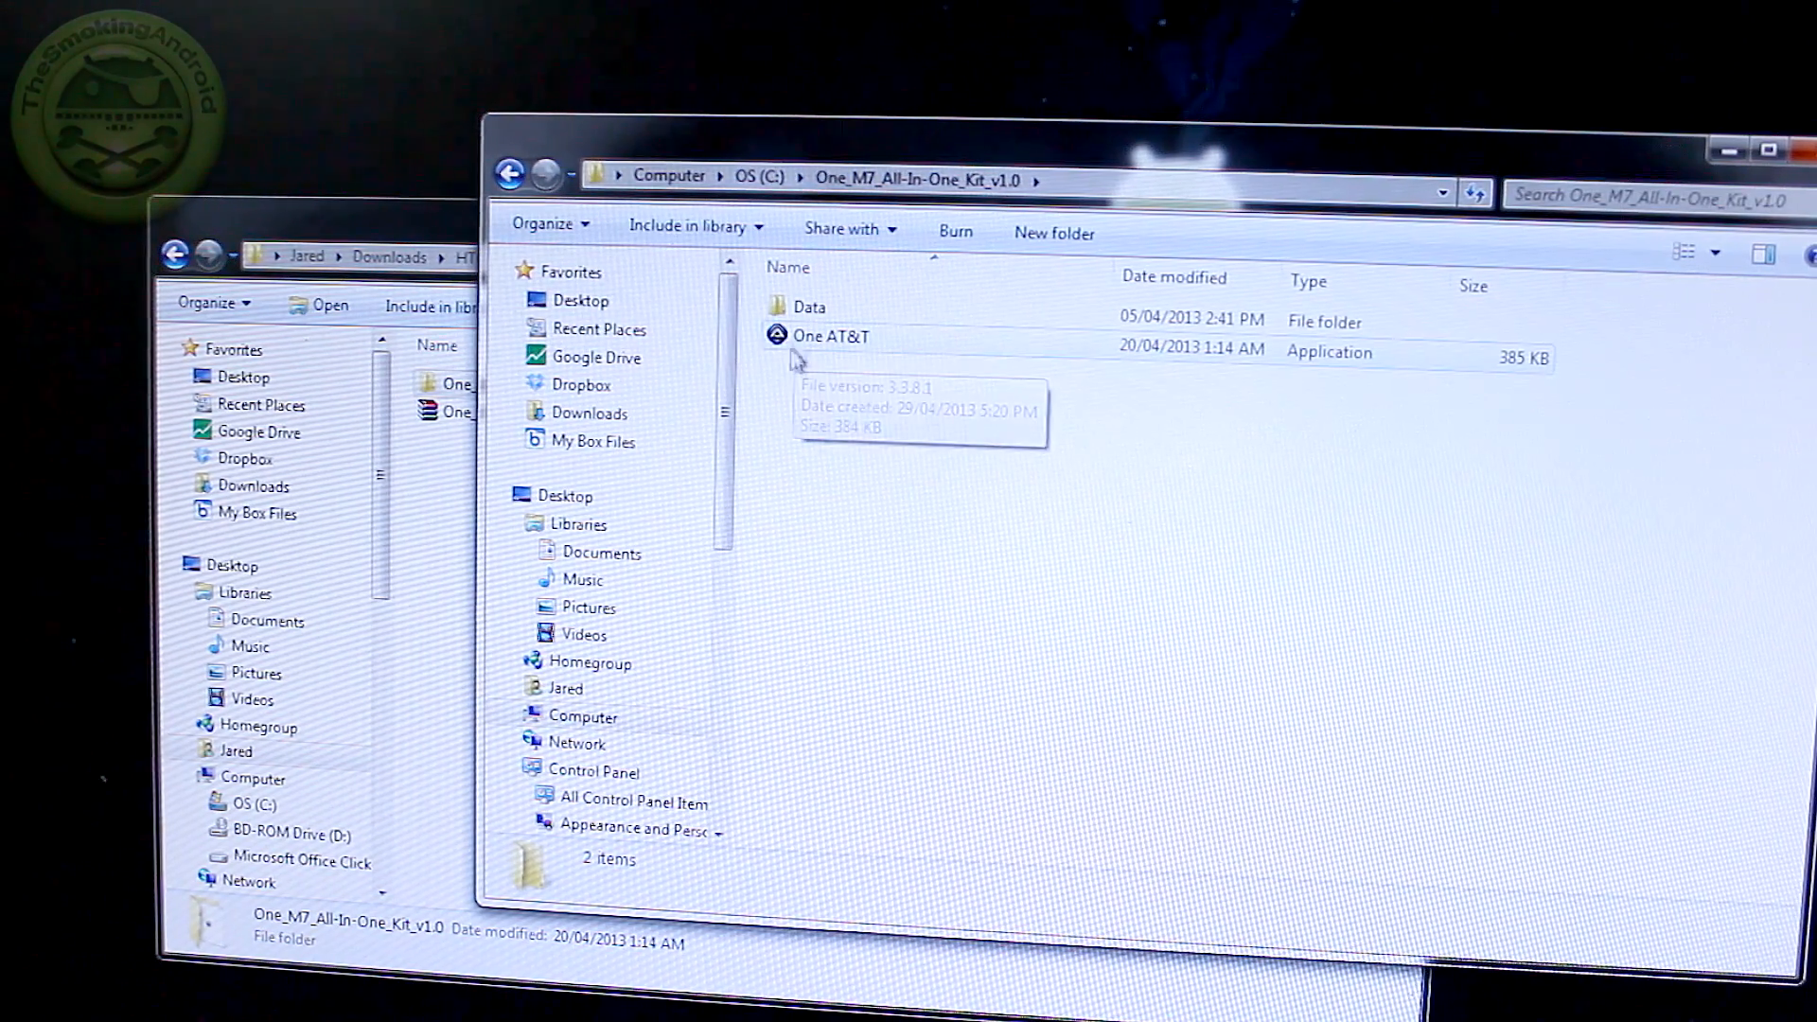
# Step: Launch the One AT&T toolkit and run '2. Register at HTCDev'
pyautogui.click(831, 336)
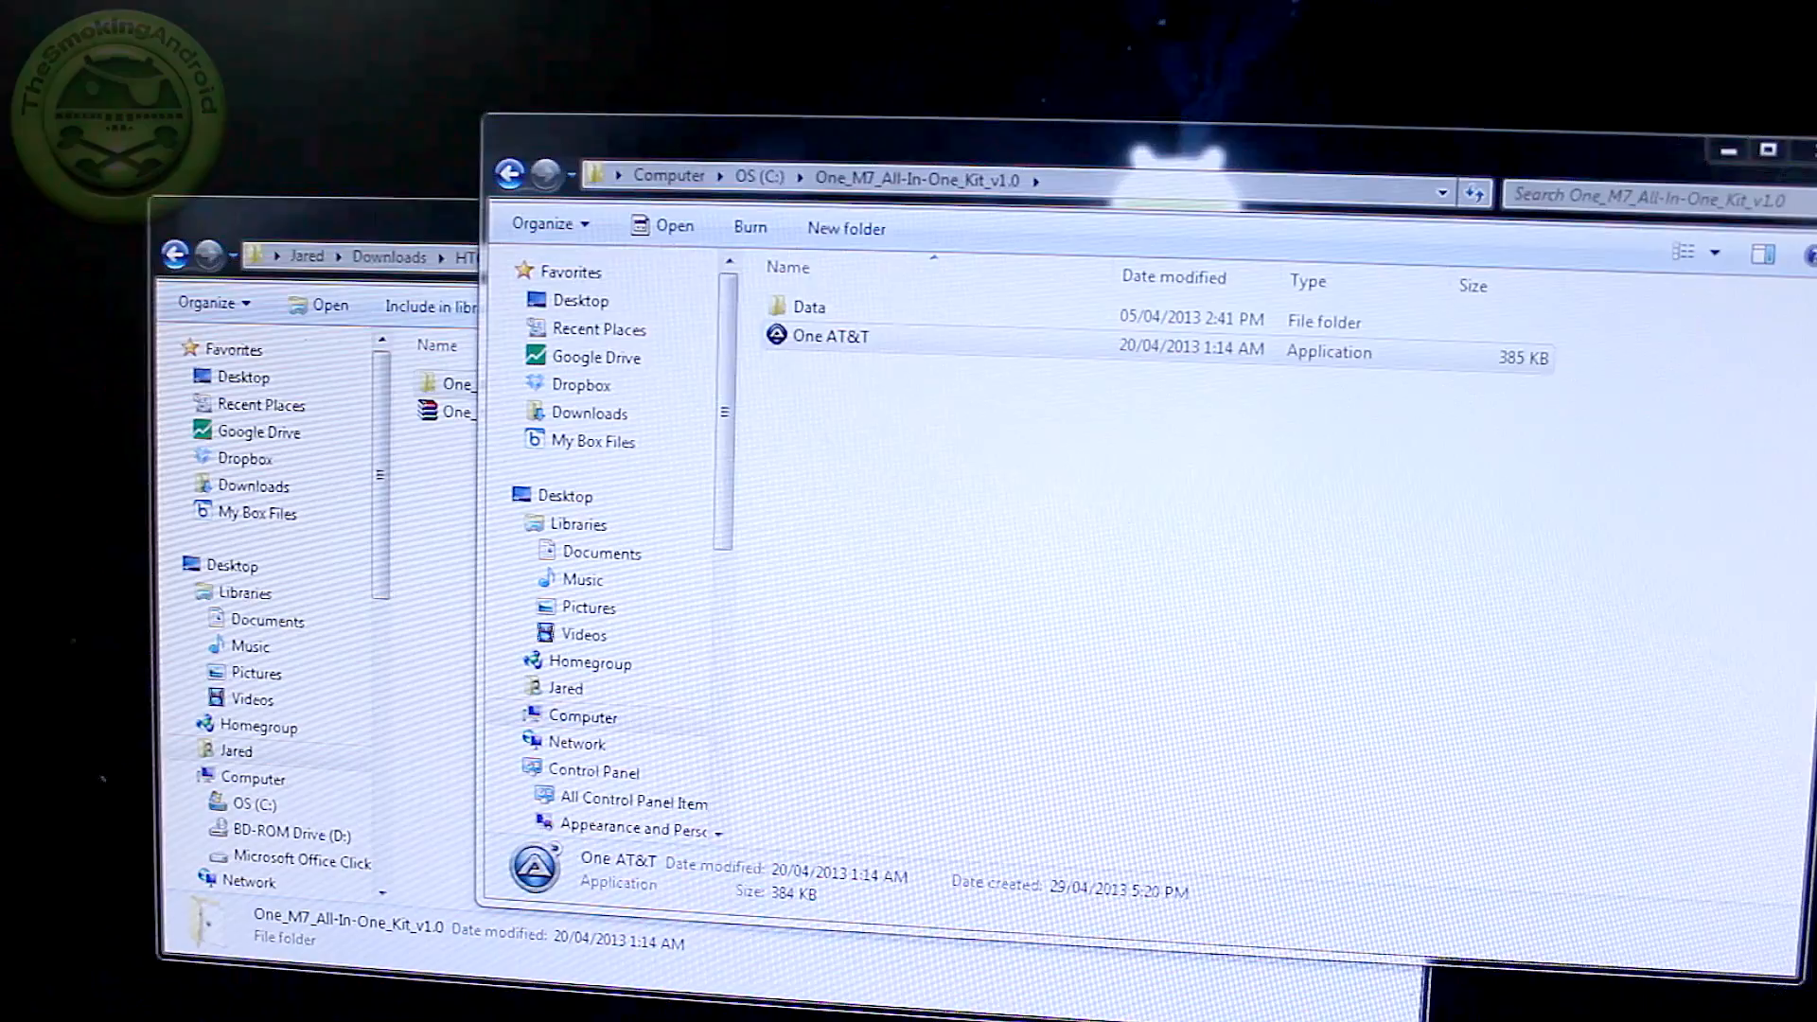
pyautogui.doubleClick(830, 336)
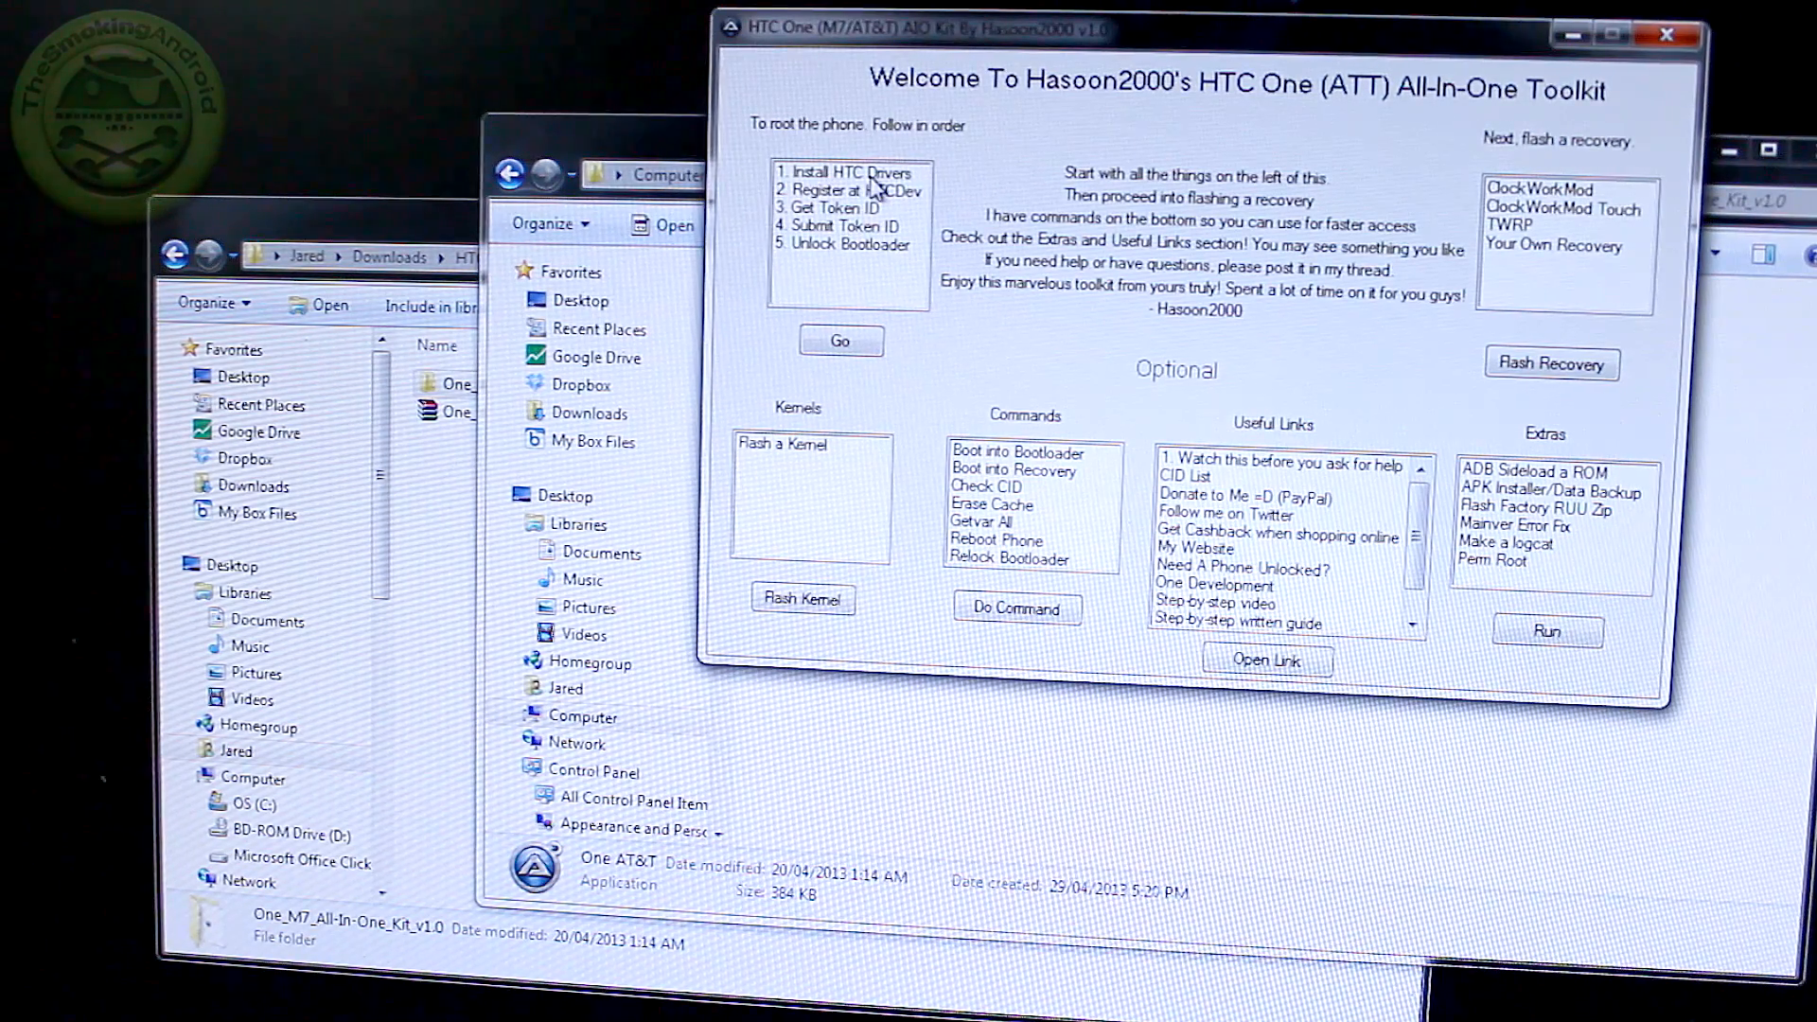
pyautogui.click(847, 190)
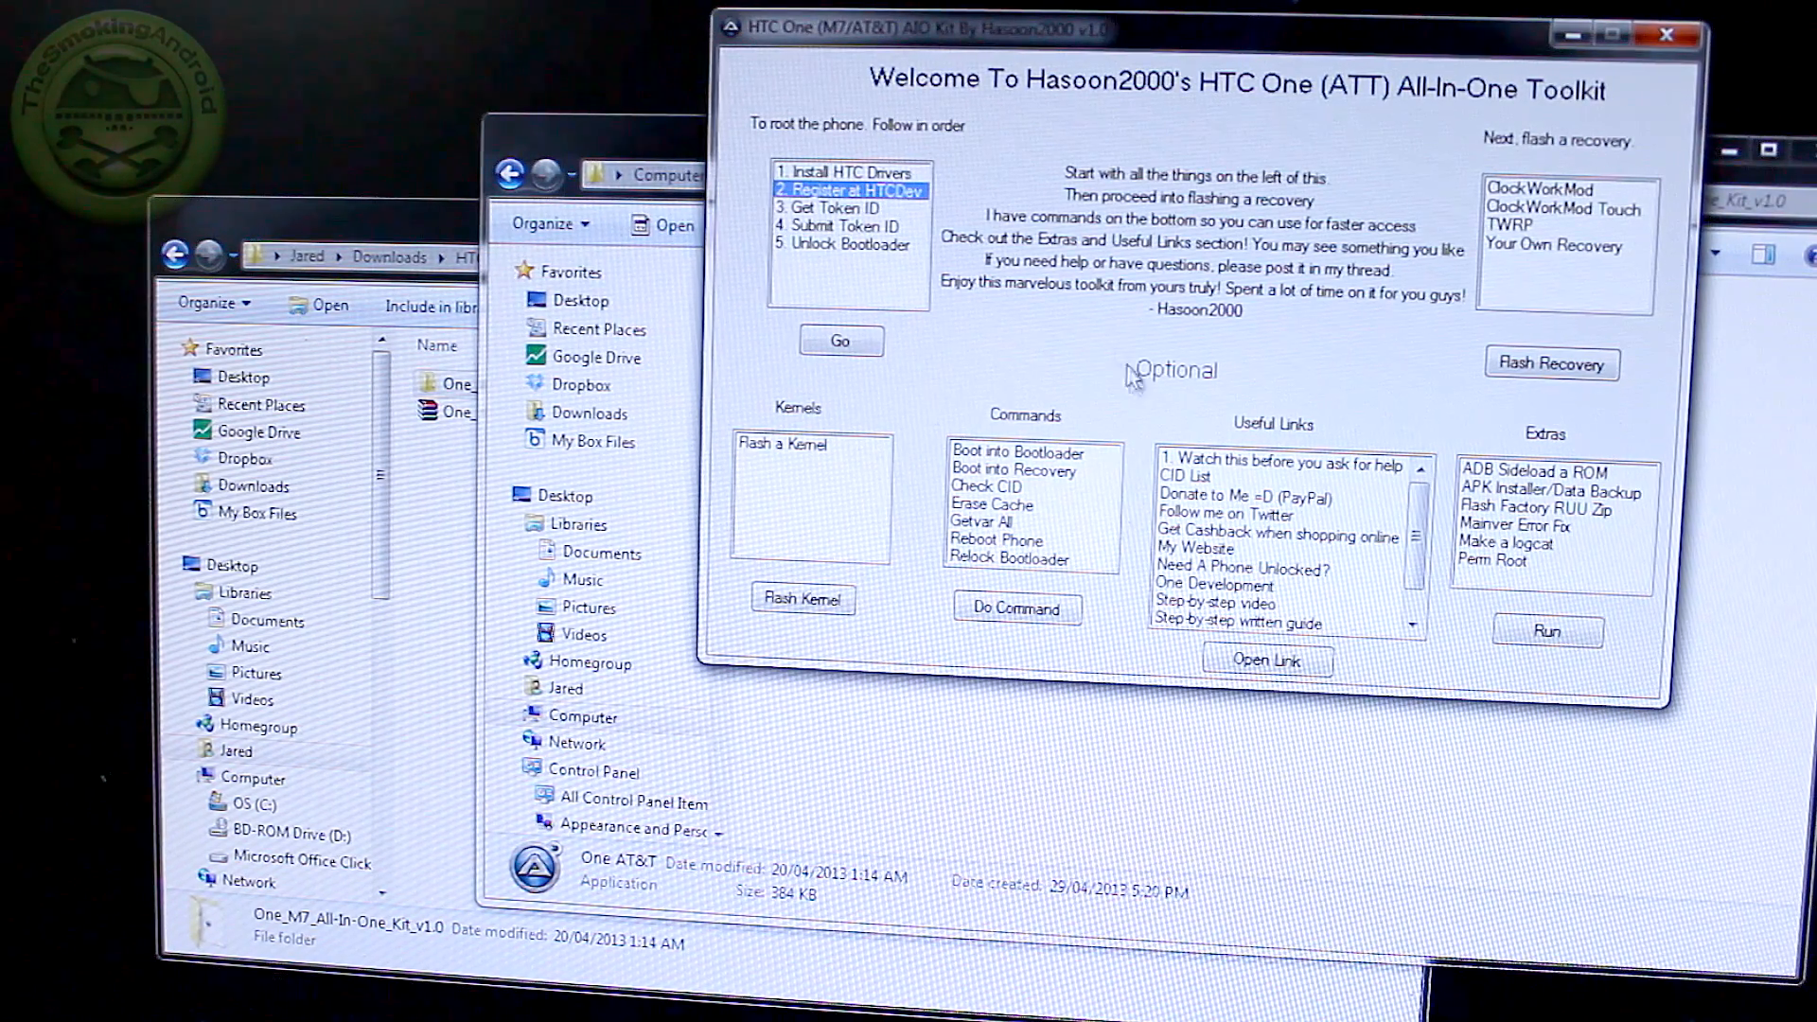
pyautogui.click(841, 341)
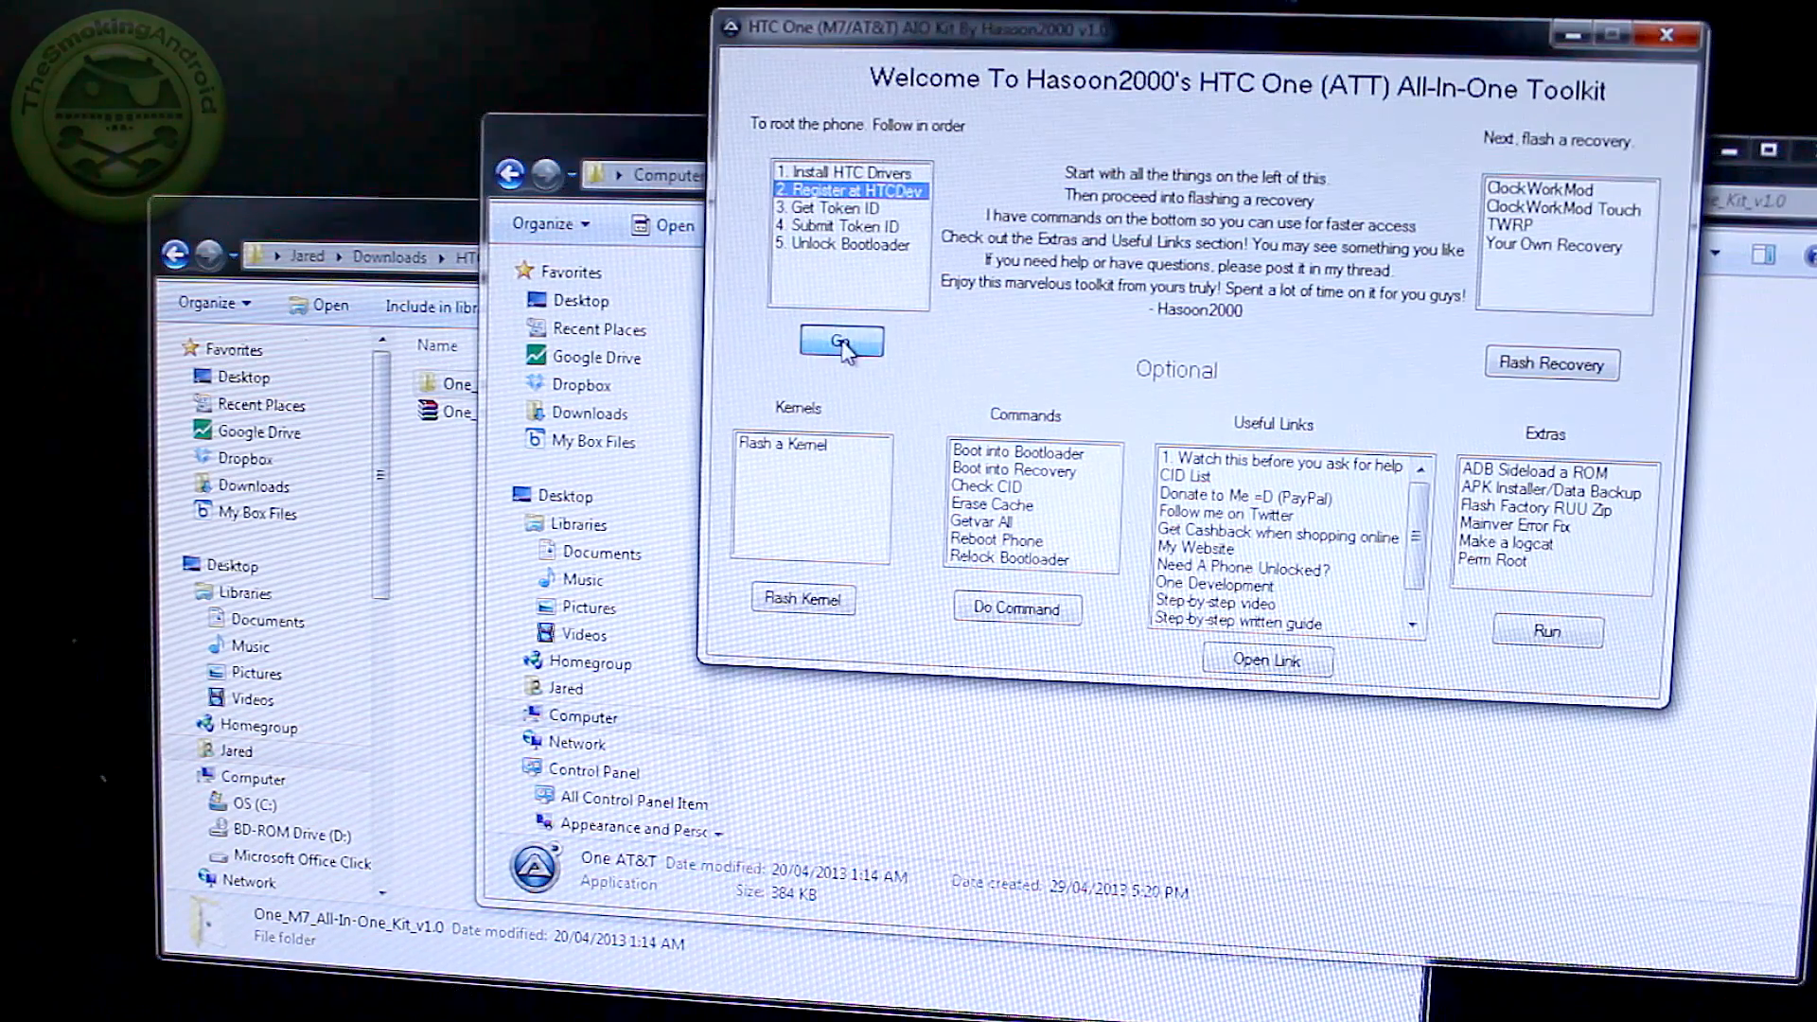
pyautogui.click(841, 341)
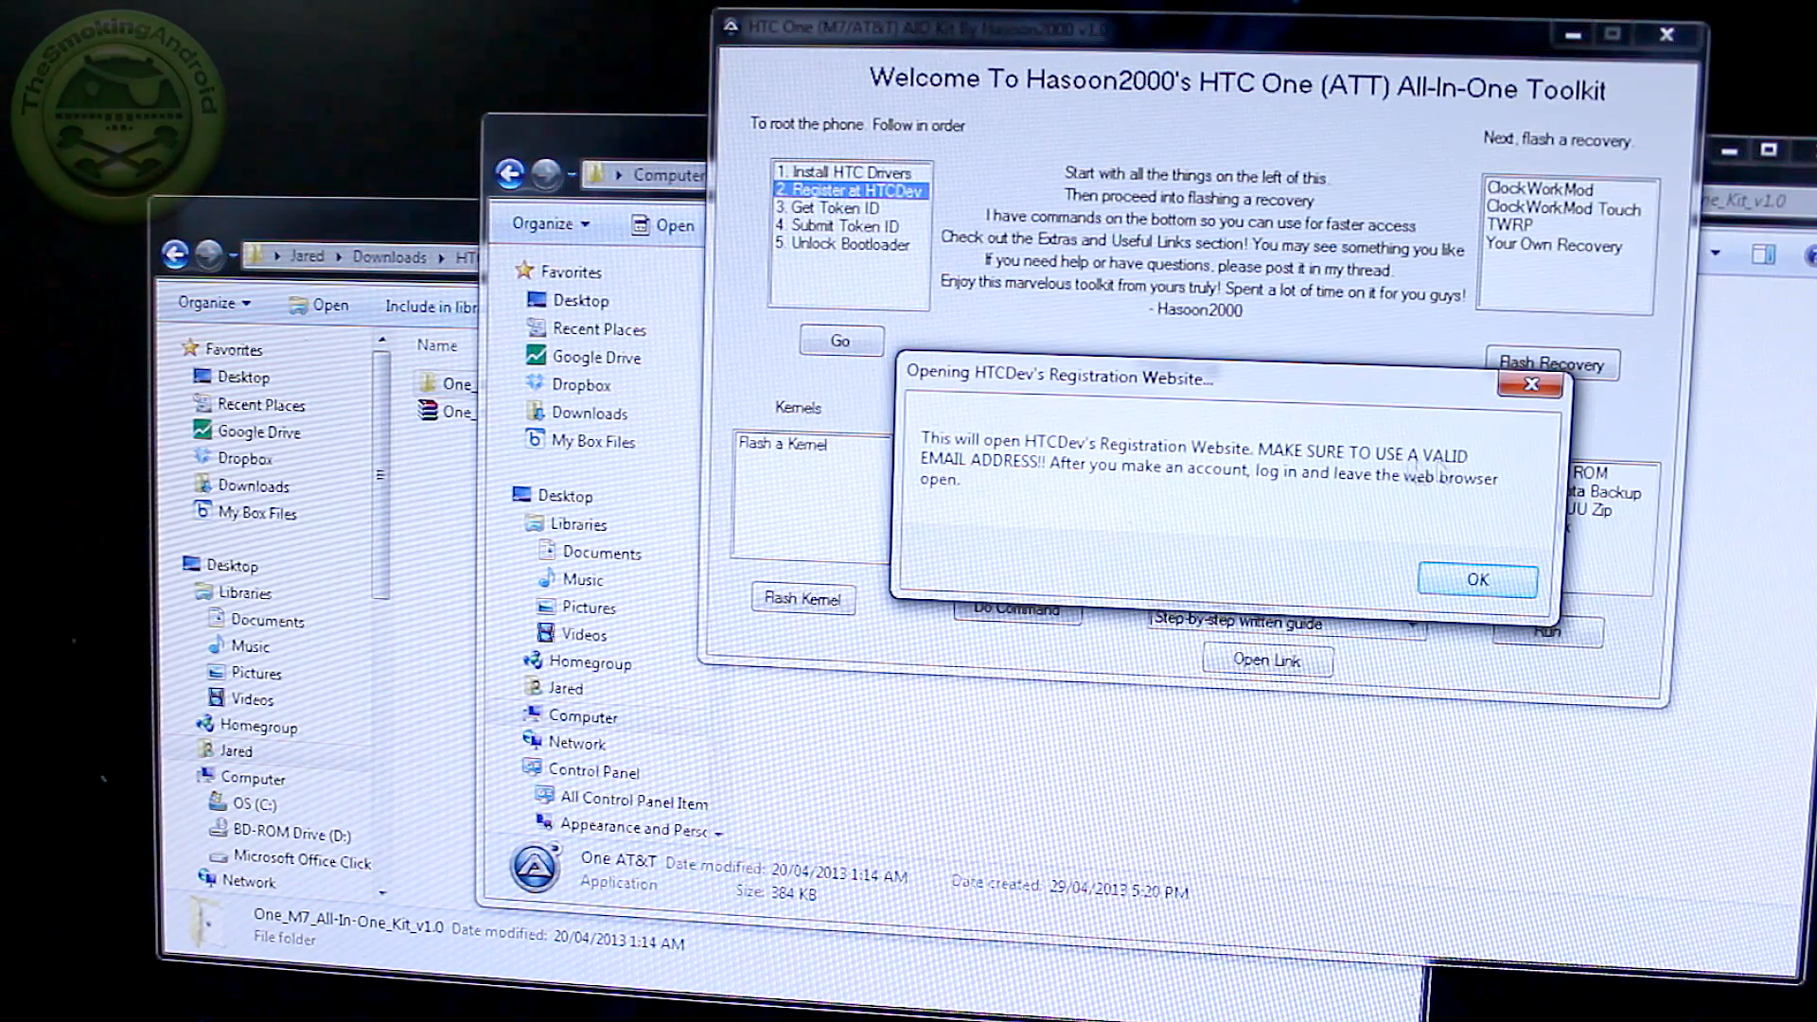
# Step: Dismiss the notice so HTCDev's User Registration page opens in the browser
pyautogui.click(1477, 579)
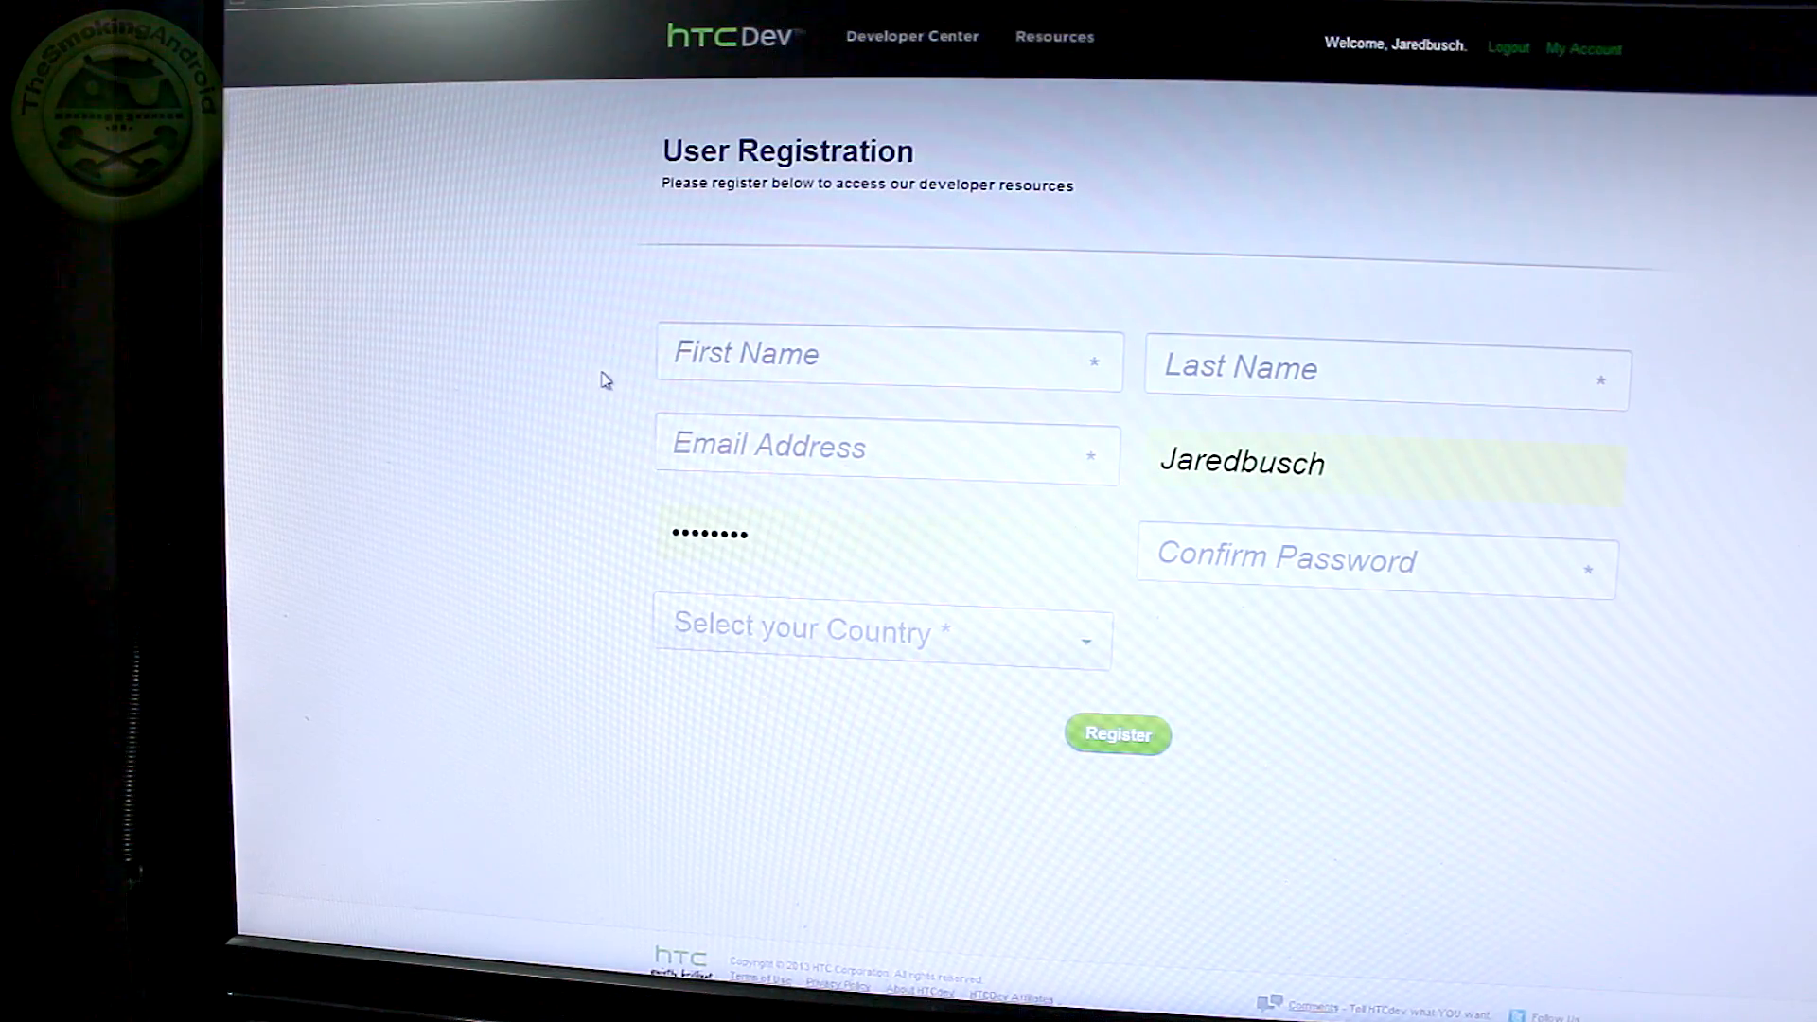
pyautogui.moveTo(1255, 268)
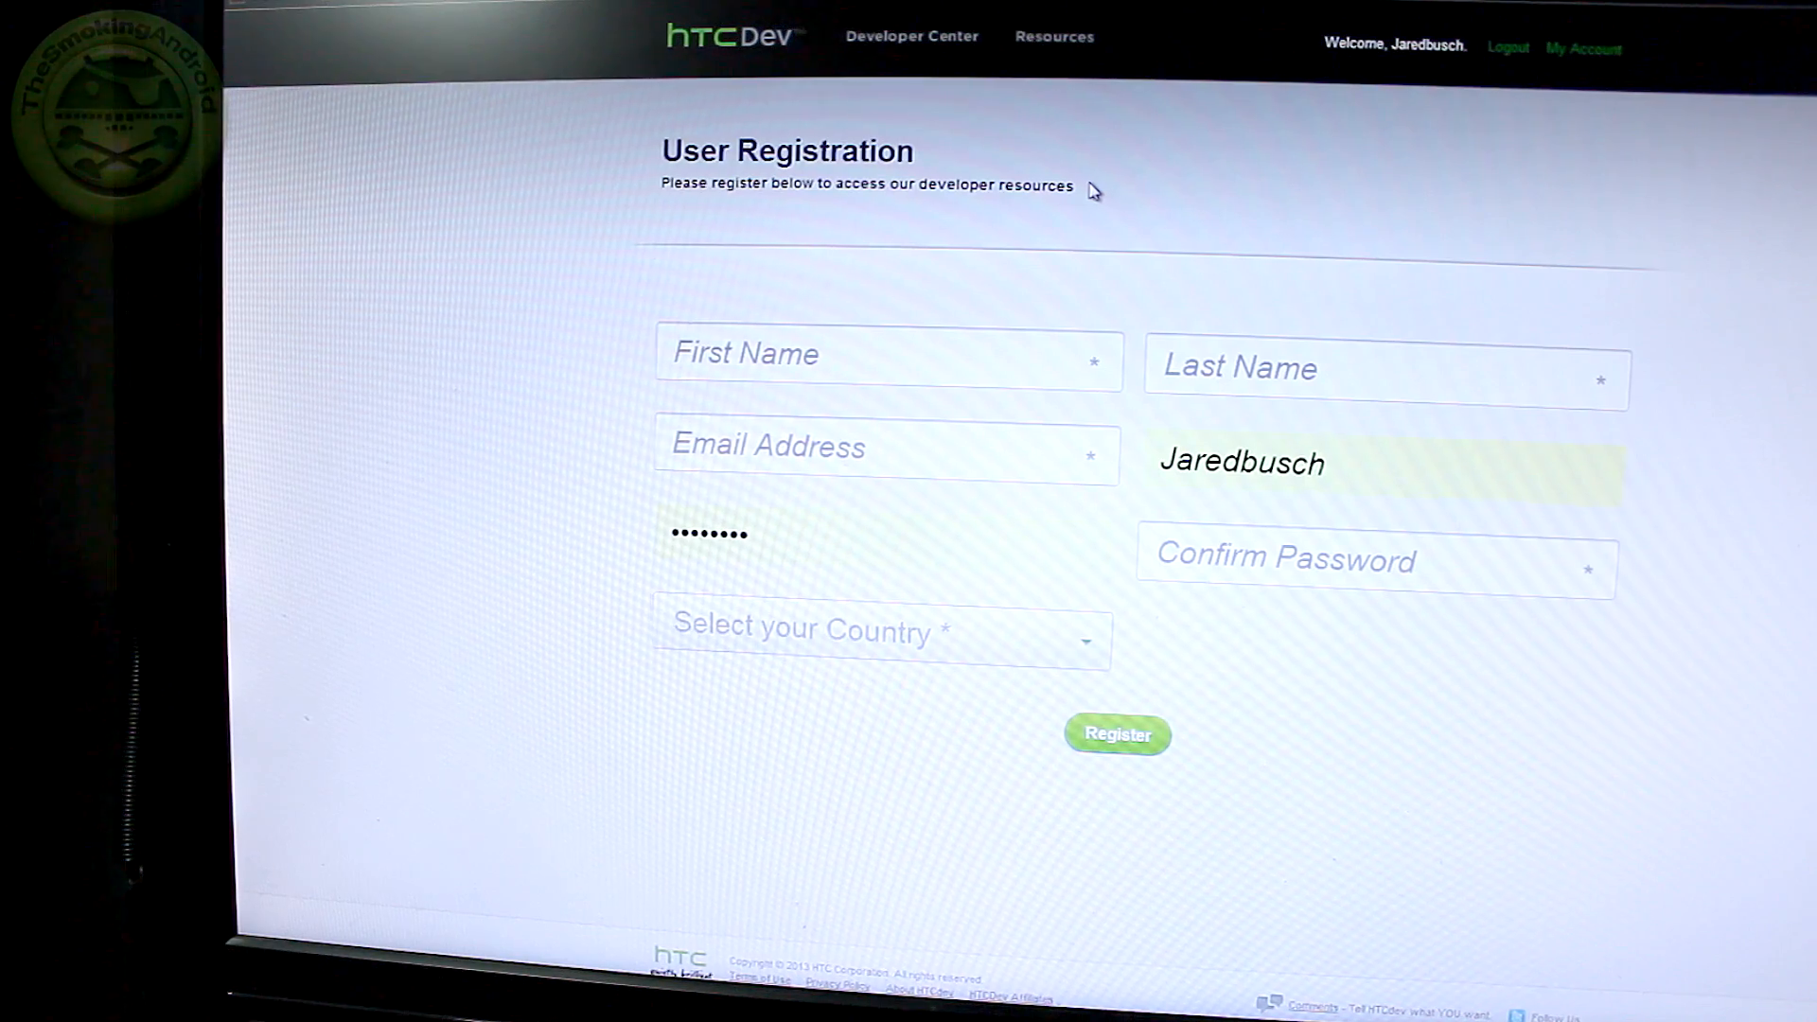
pyautogui.moveTo(1220, 177)
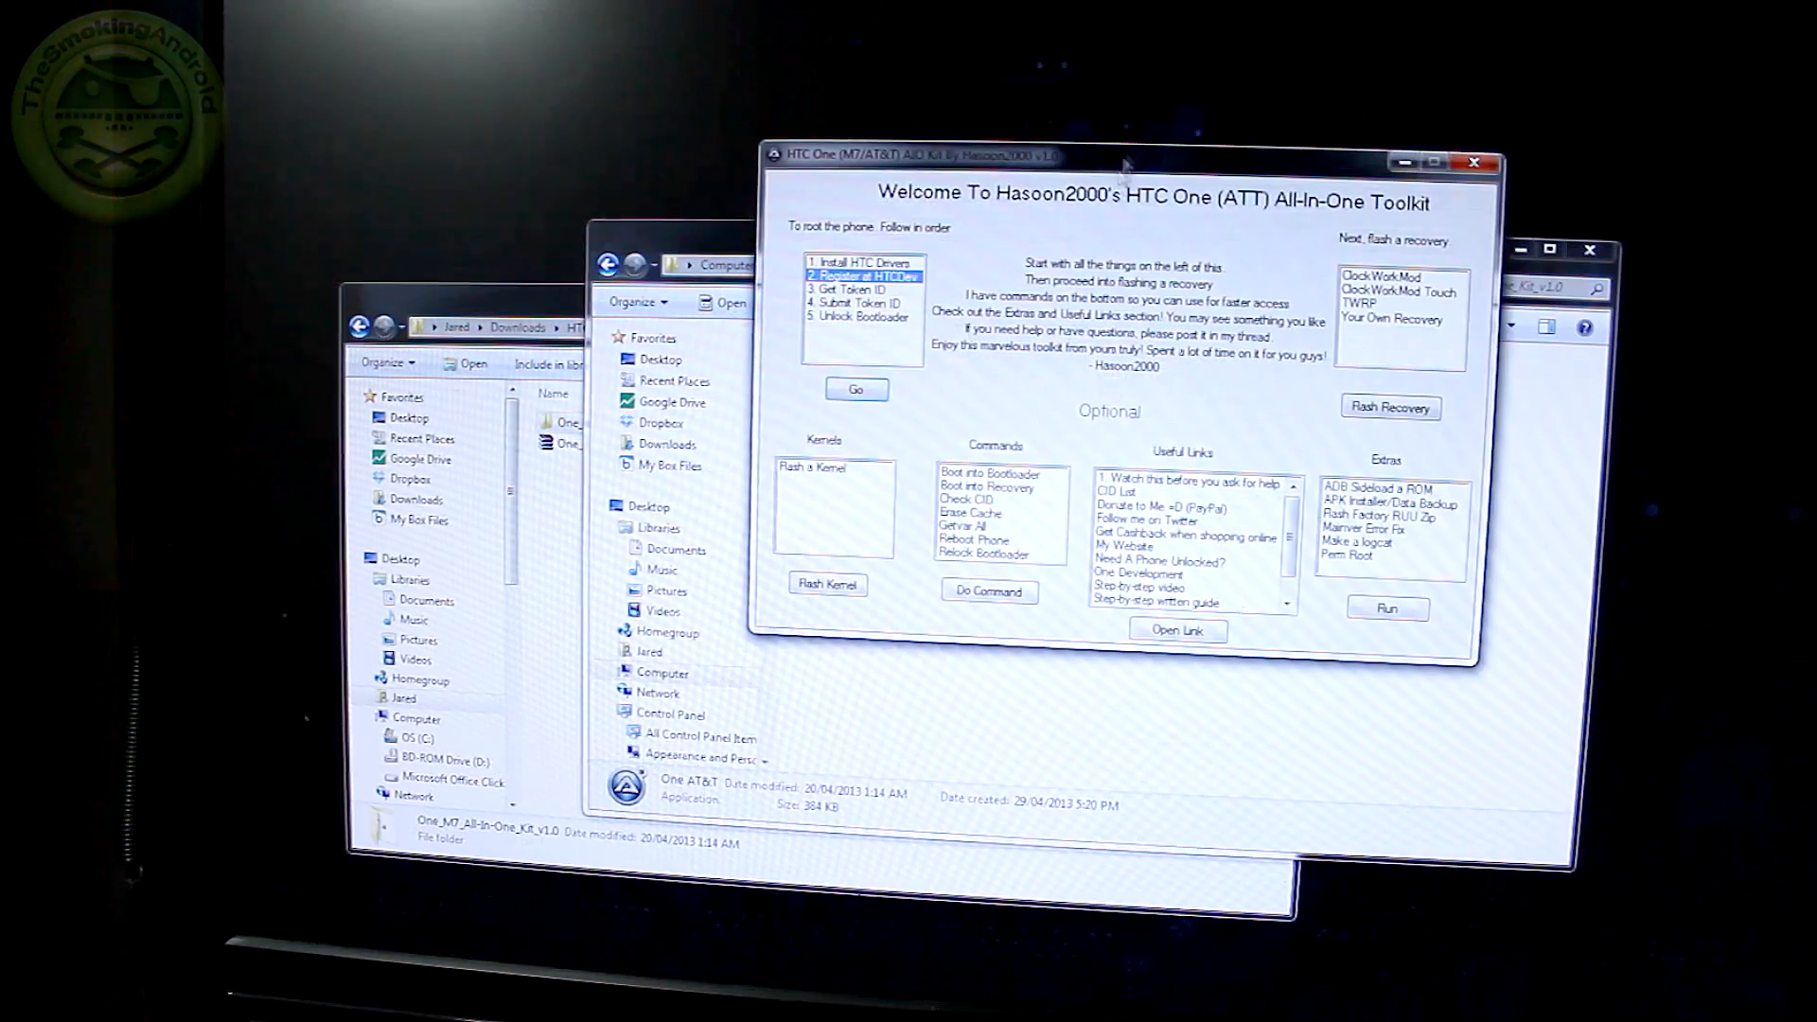
# Step: Move the toolkit window higher and run '3. Get Token ID'
pyautogui.moveTo(1125, 160); pyautogui.dragTo(1078, 135)
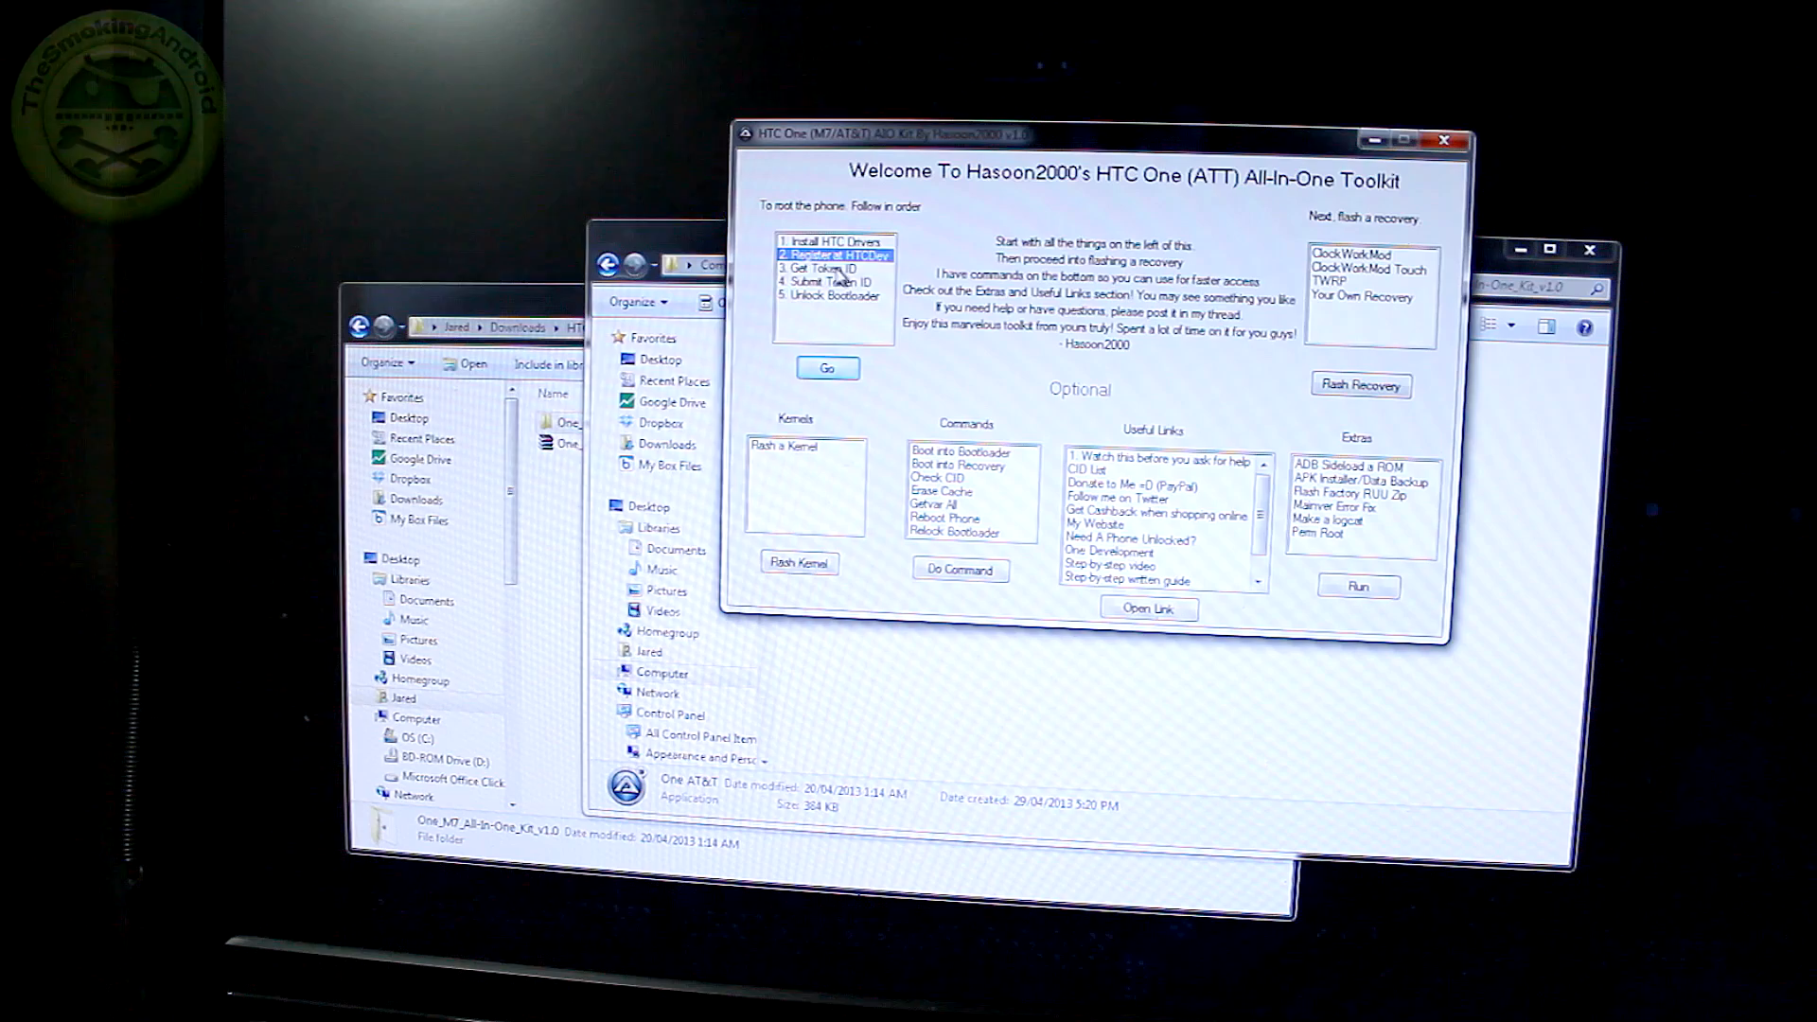
pyautogui.click(832, 268)
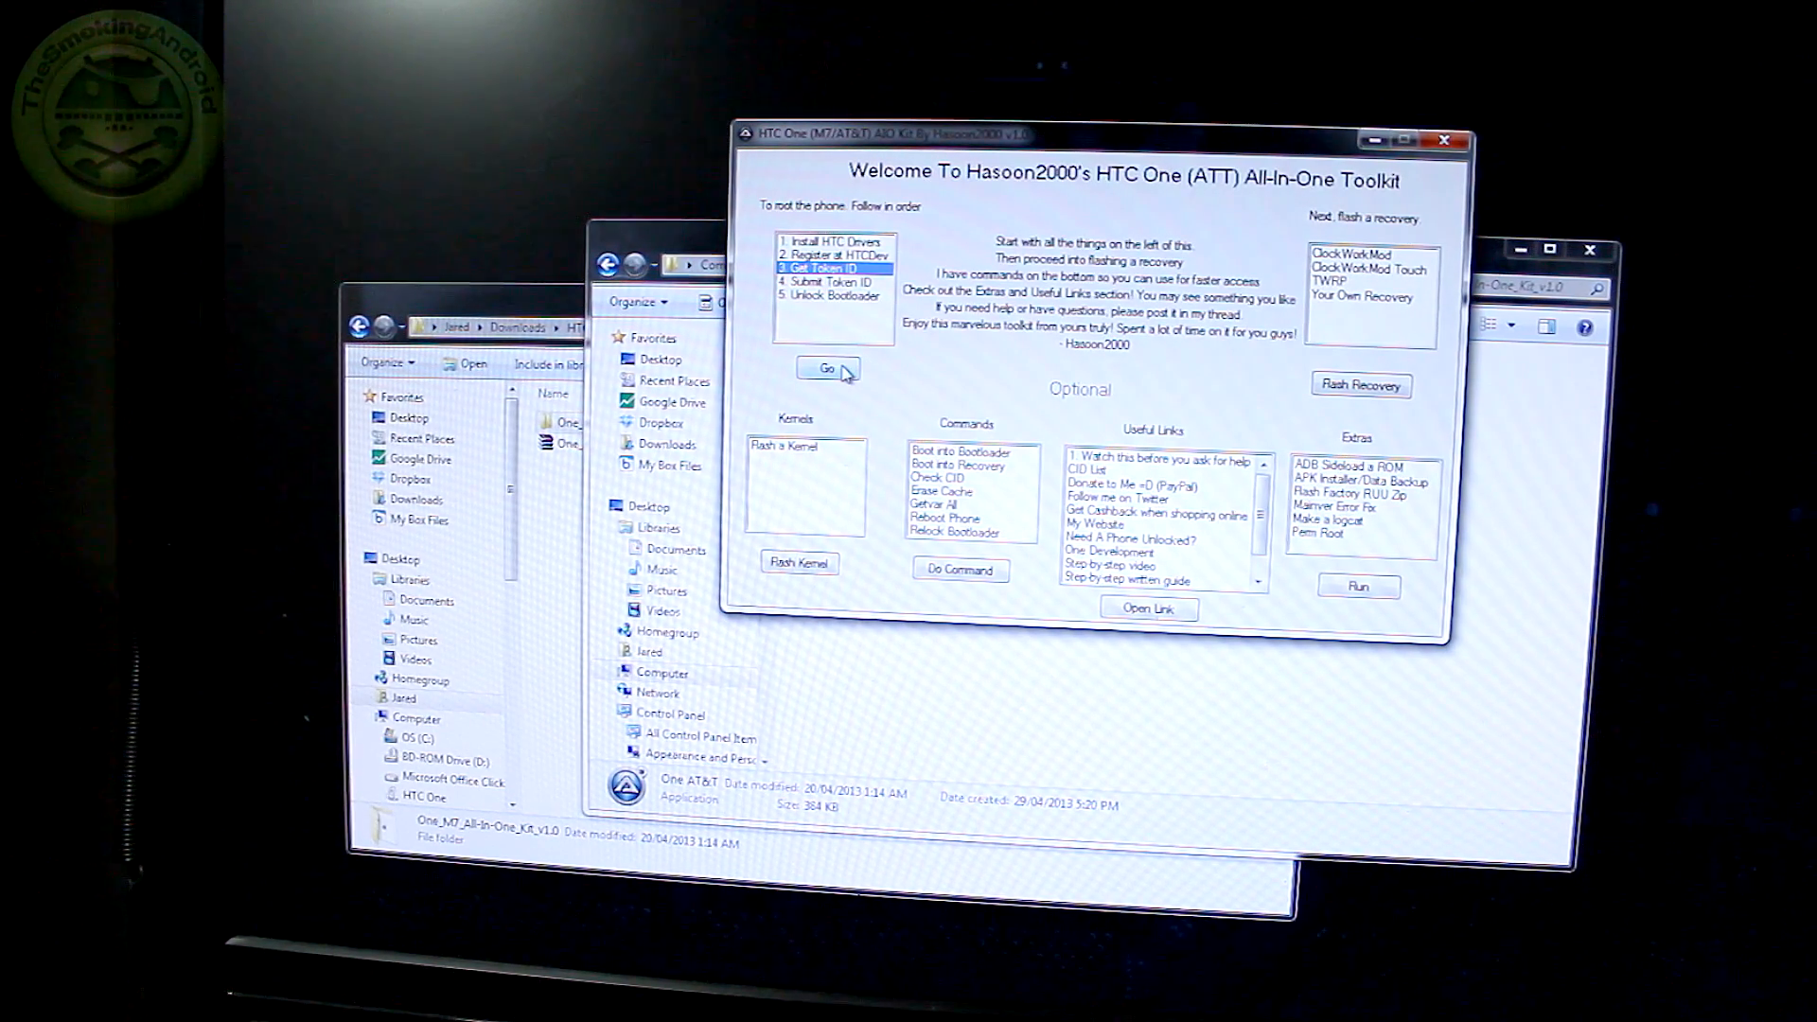
pyautogui.click(826, 368)
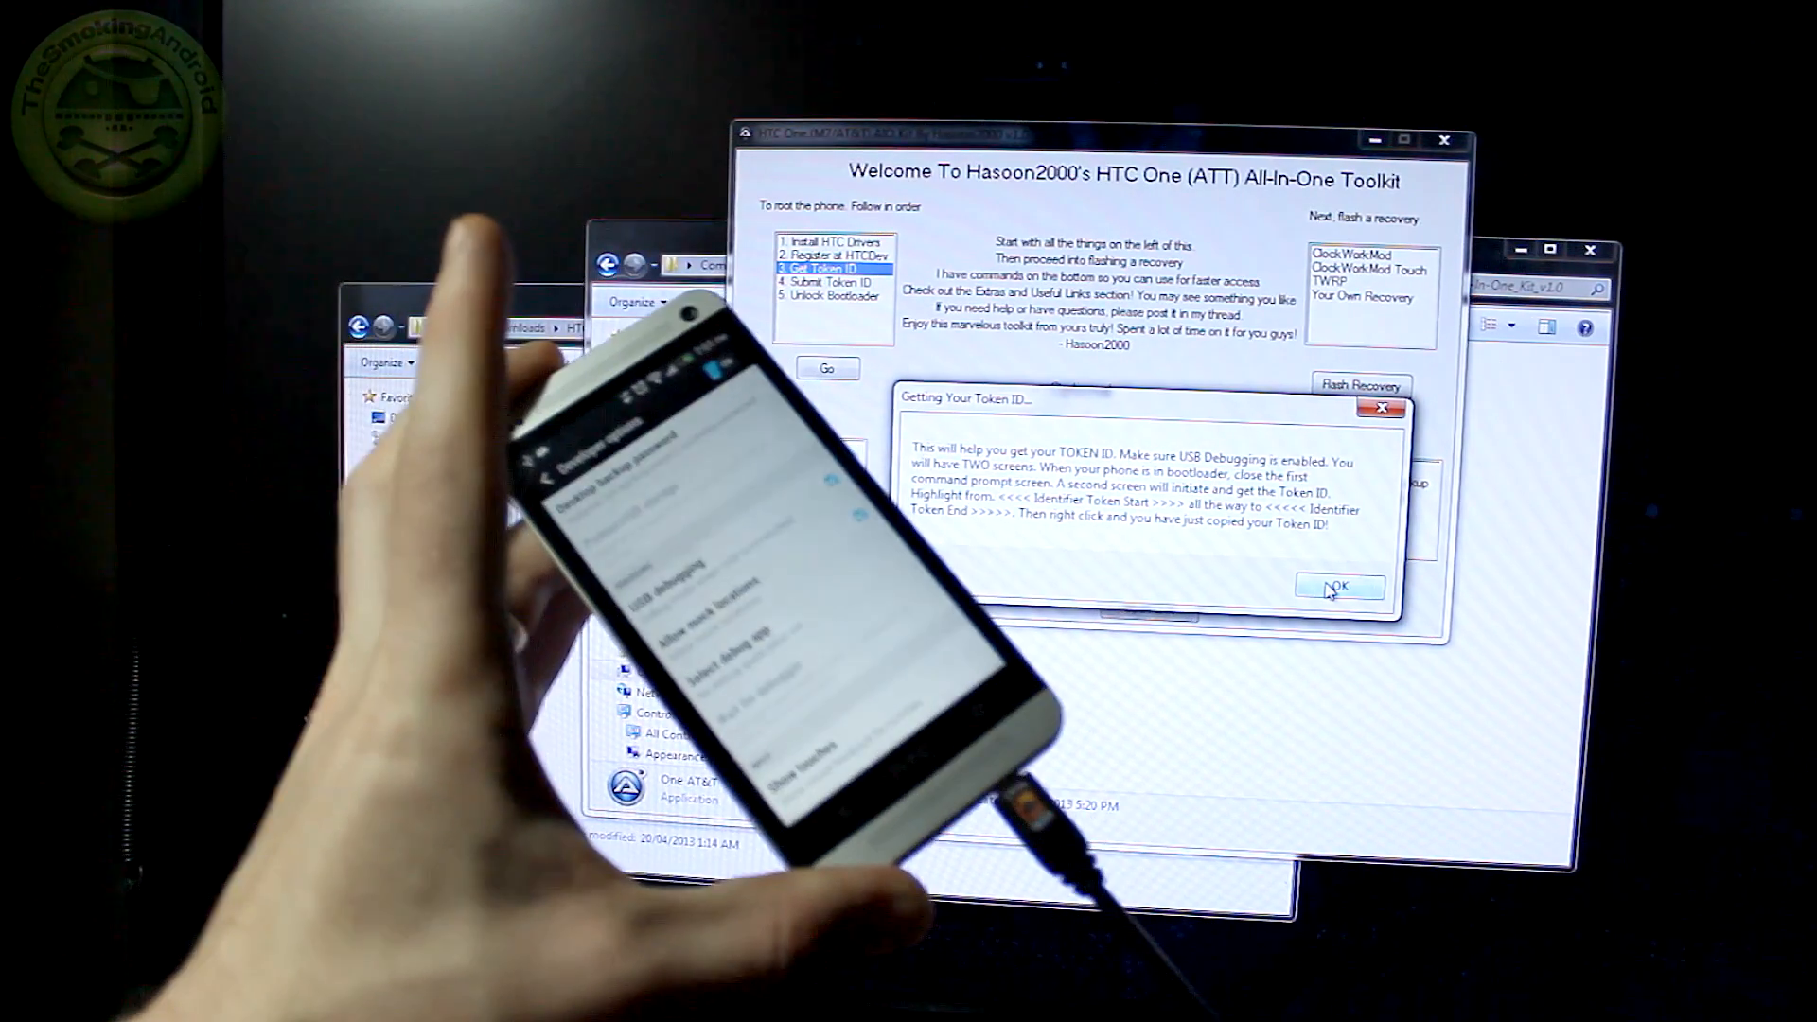
# Step: Retrieve the identifier token and mark it from Token Start to Token End
pyautogui.click(1338, 587)
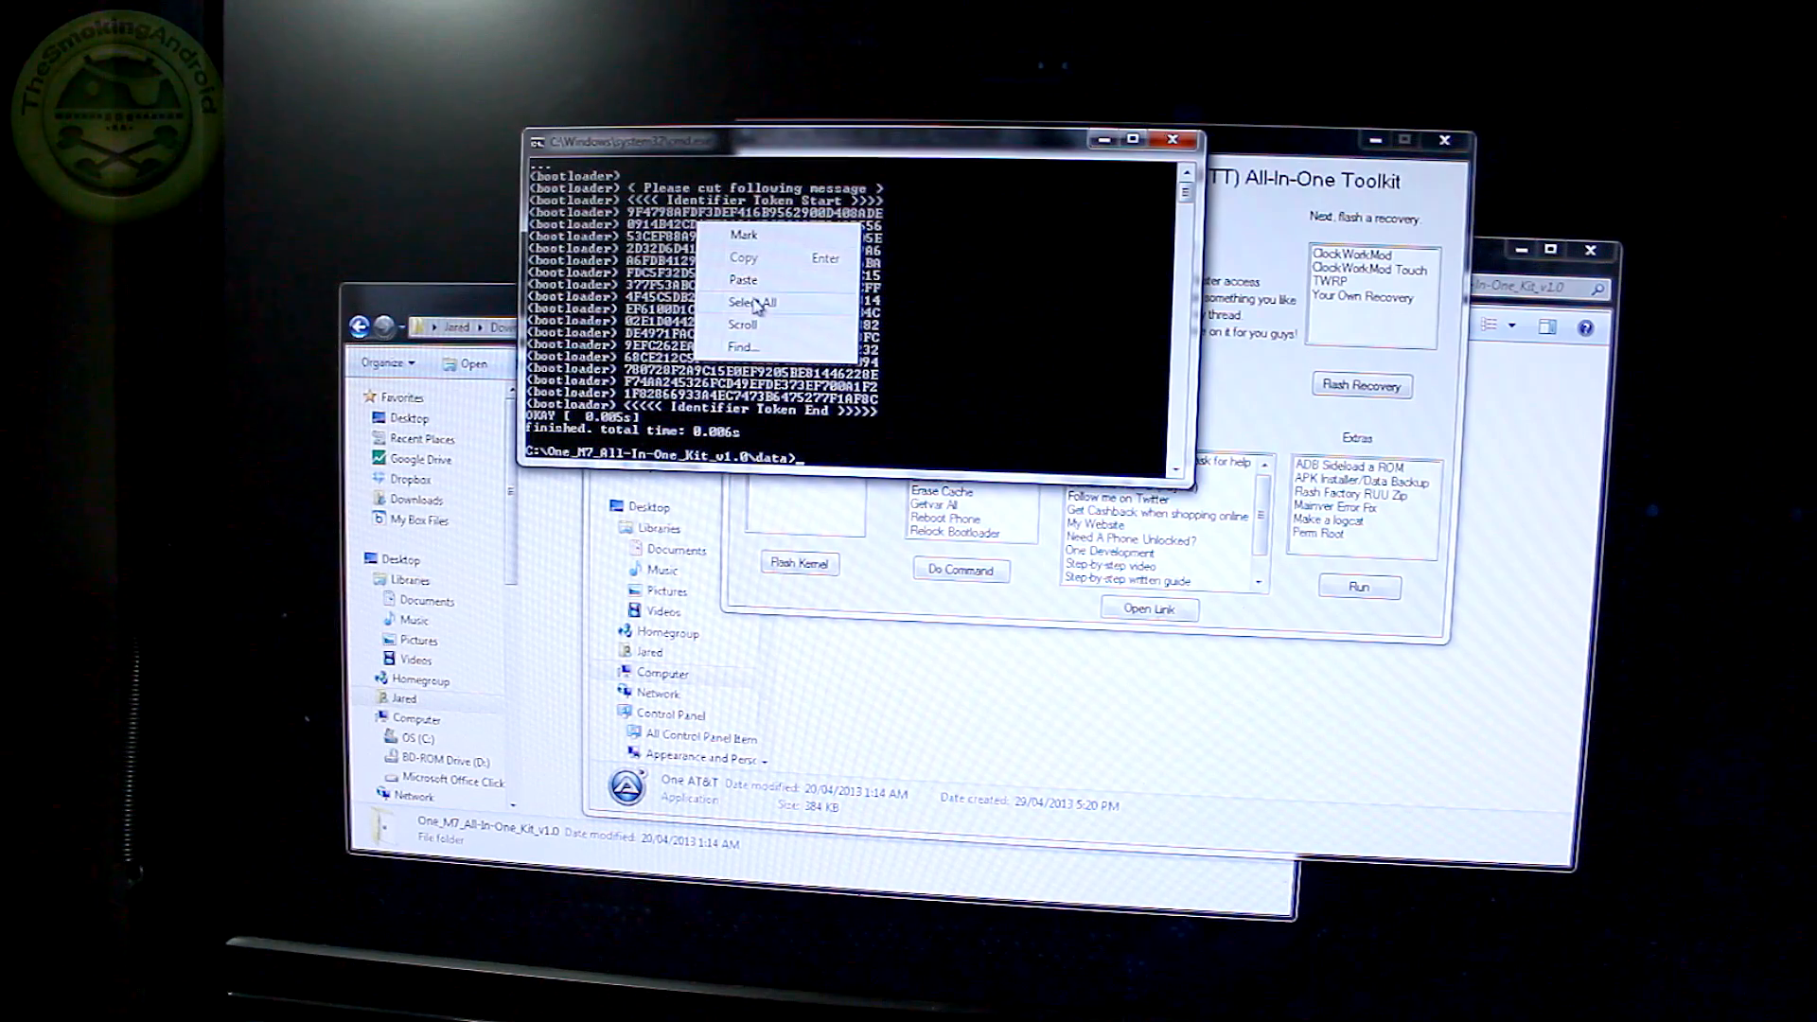
pyautogui.click(752, 302)
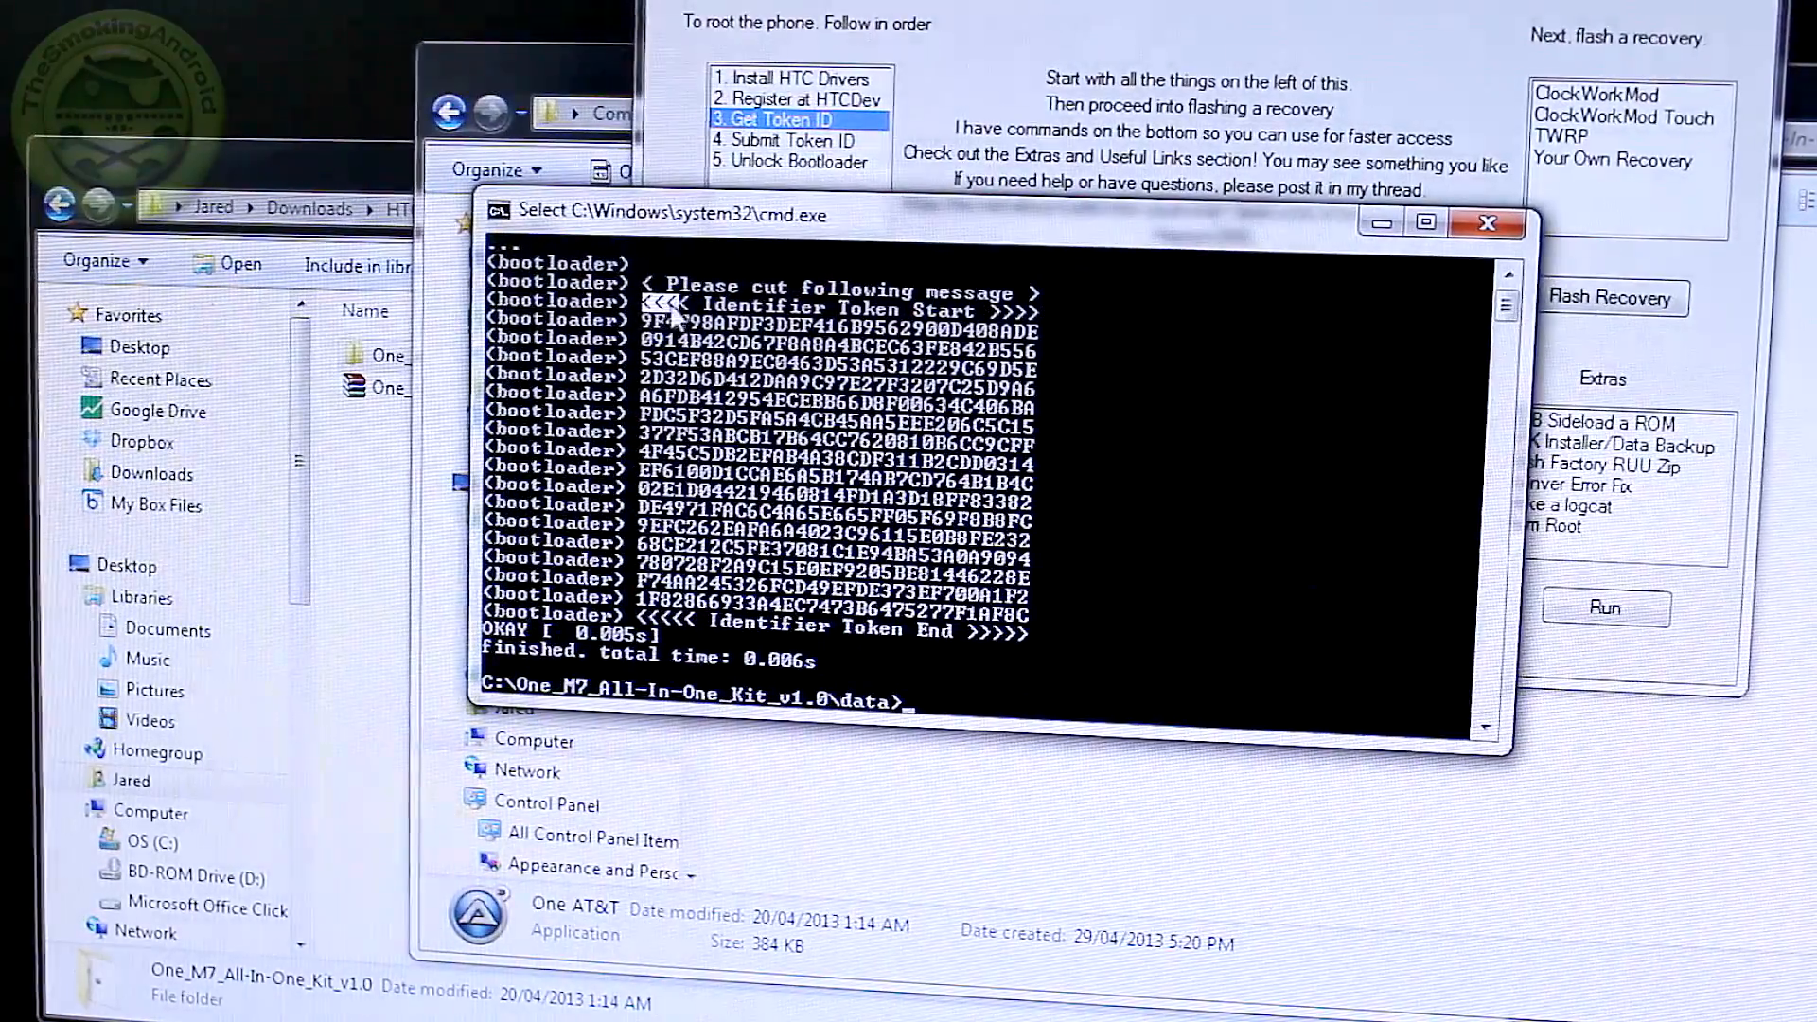
pyautogui.moveTo(649, 310); pyautogui.dragTo(1055, 614)
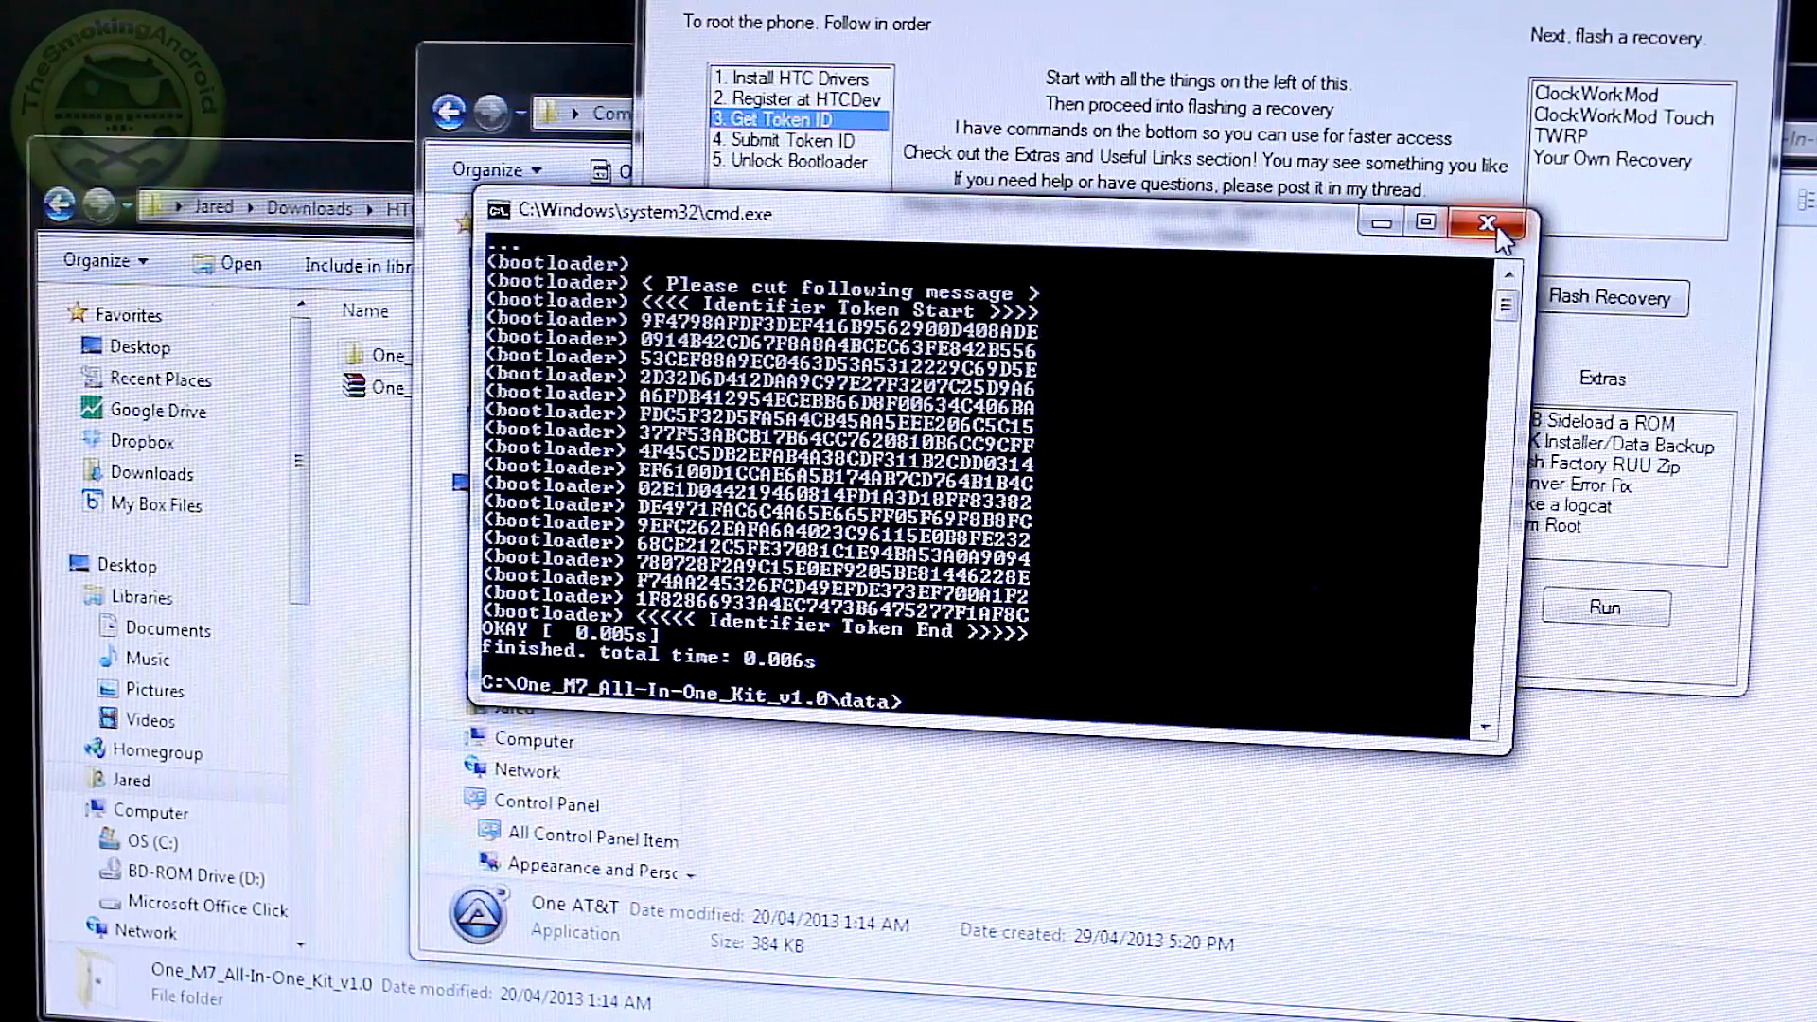
# Step: Close the token console and run '4. Submit Token ID' to open HTCDev's submission page
pyautogui.click(1489, 223)
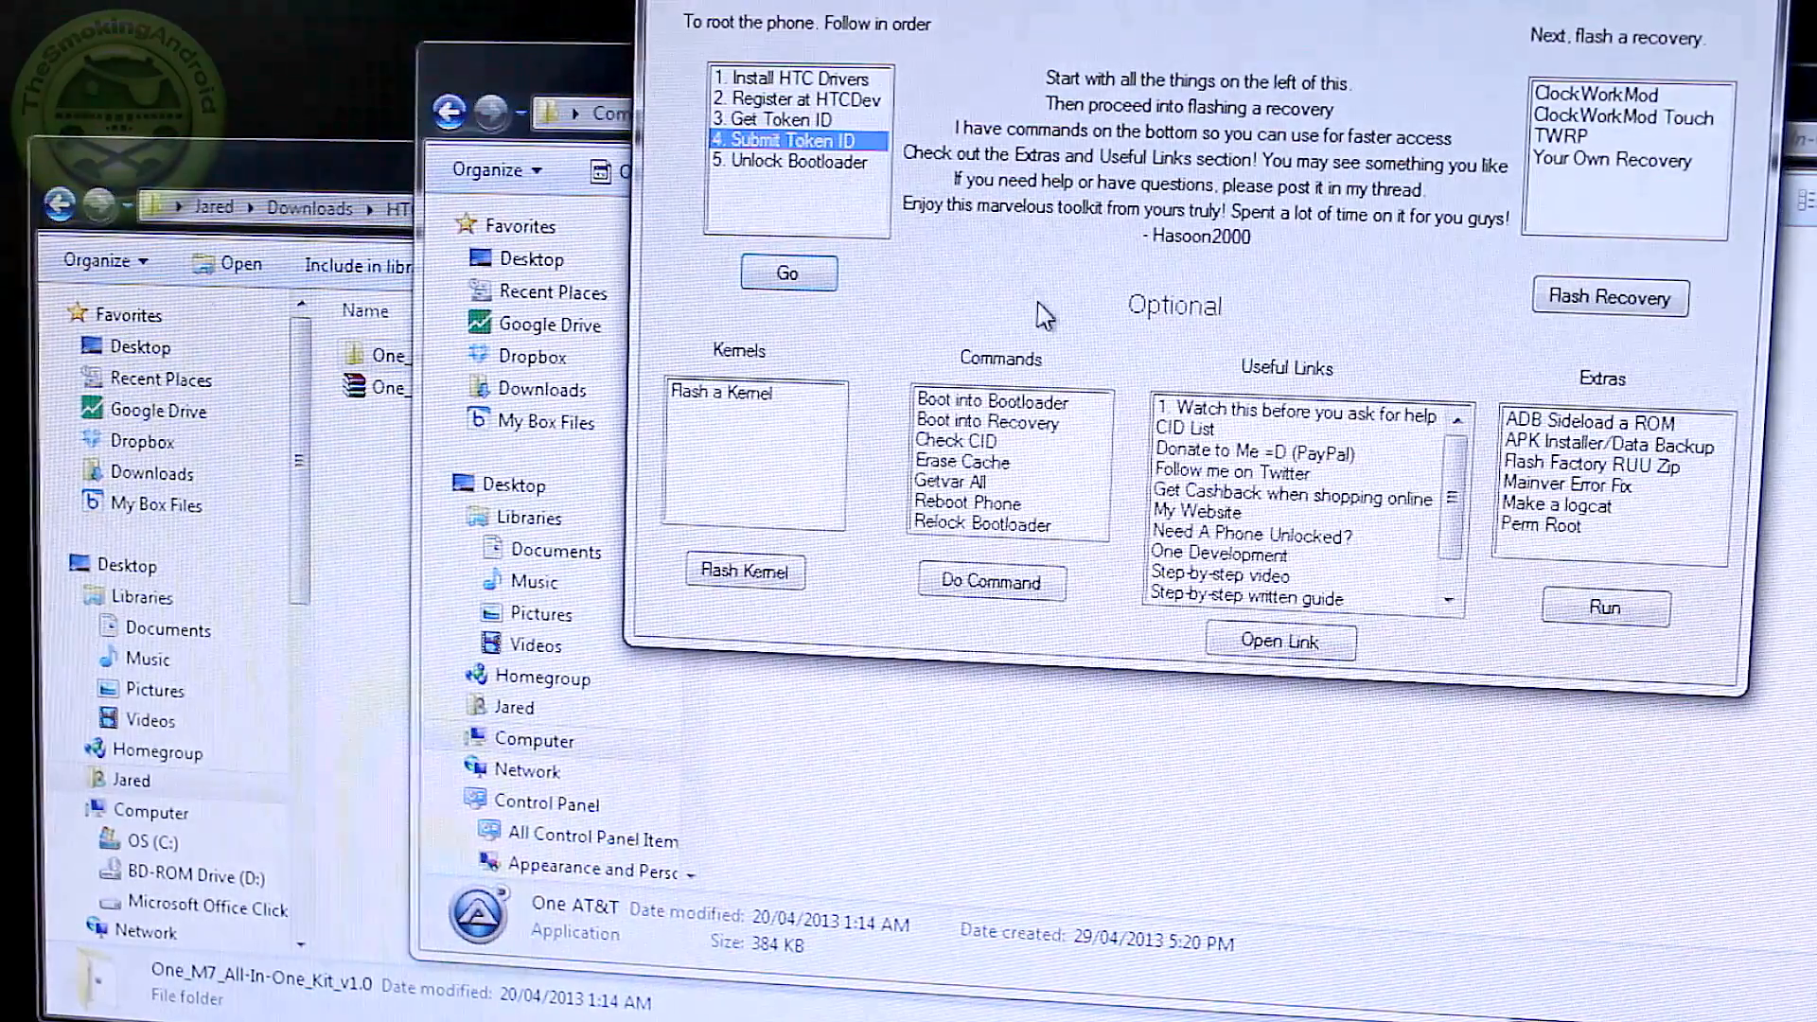
pyautogui.click(788, 273)
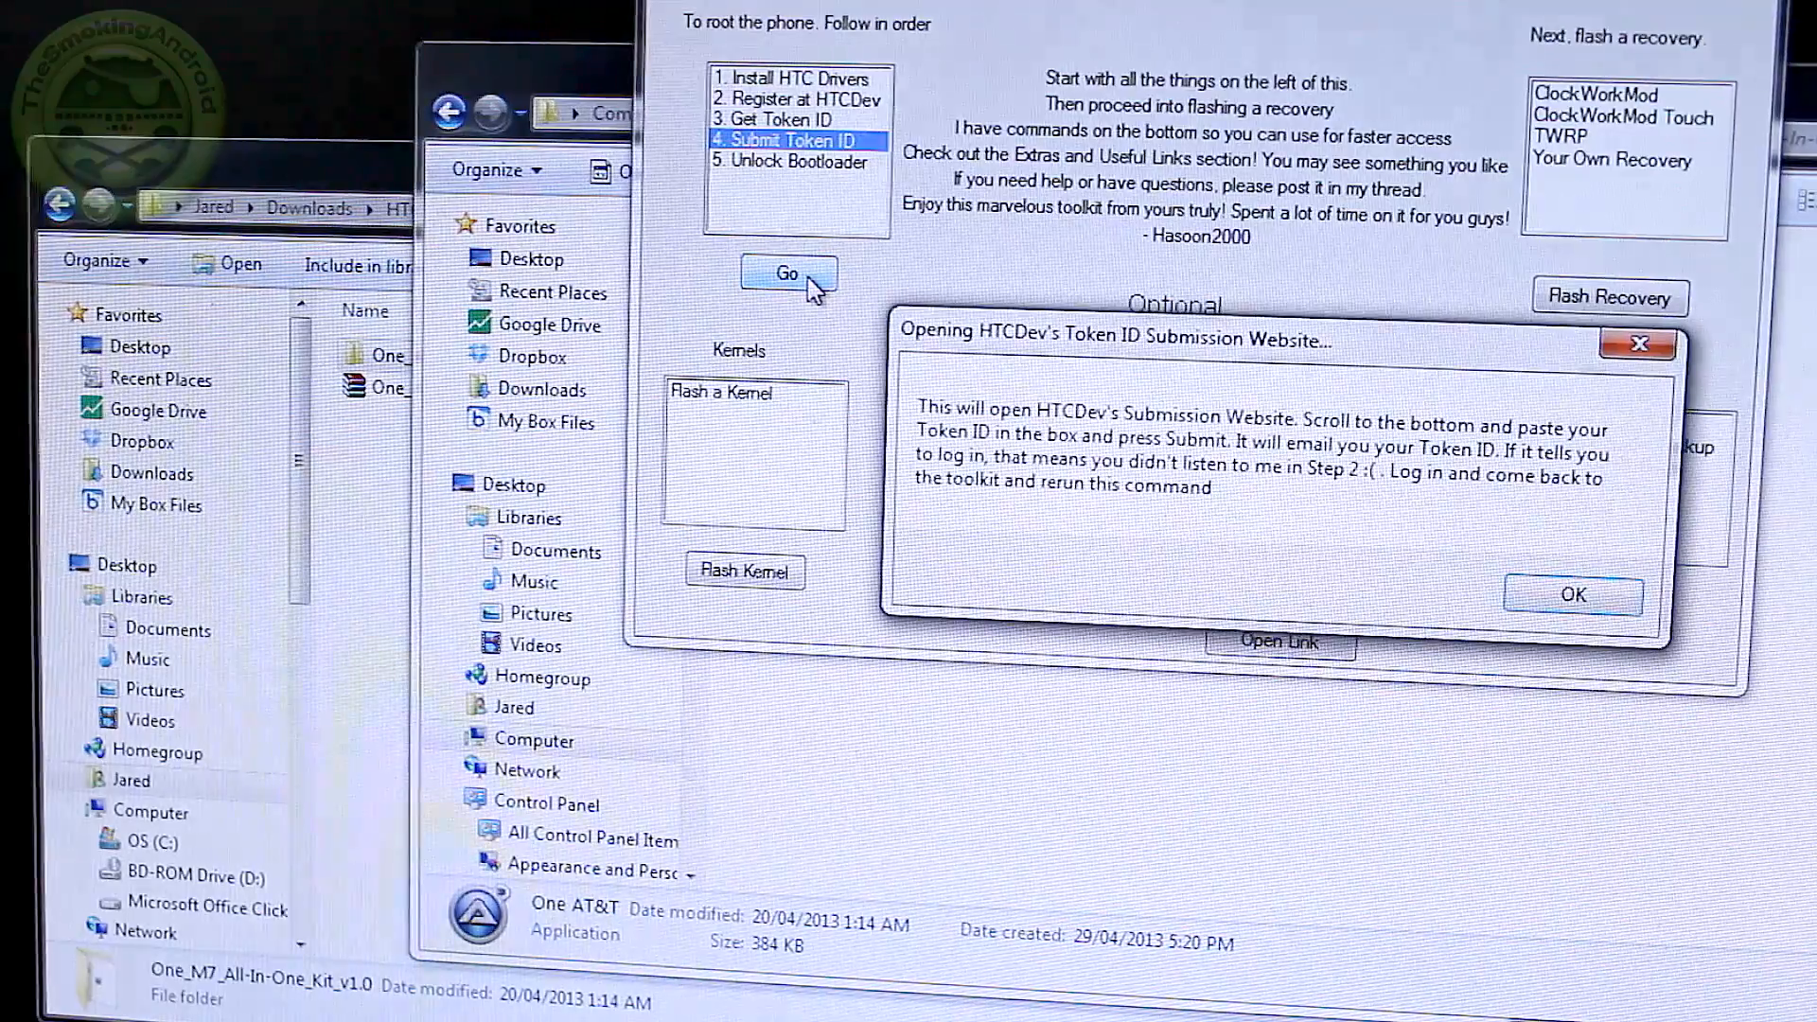
pyautogui.click(1573, 594)
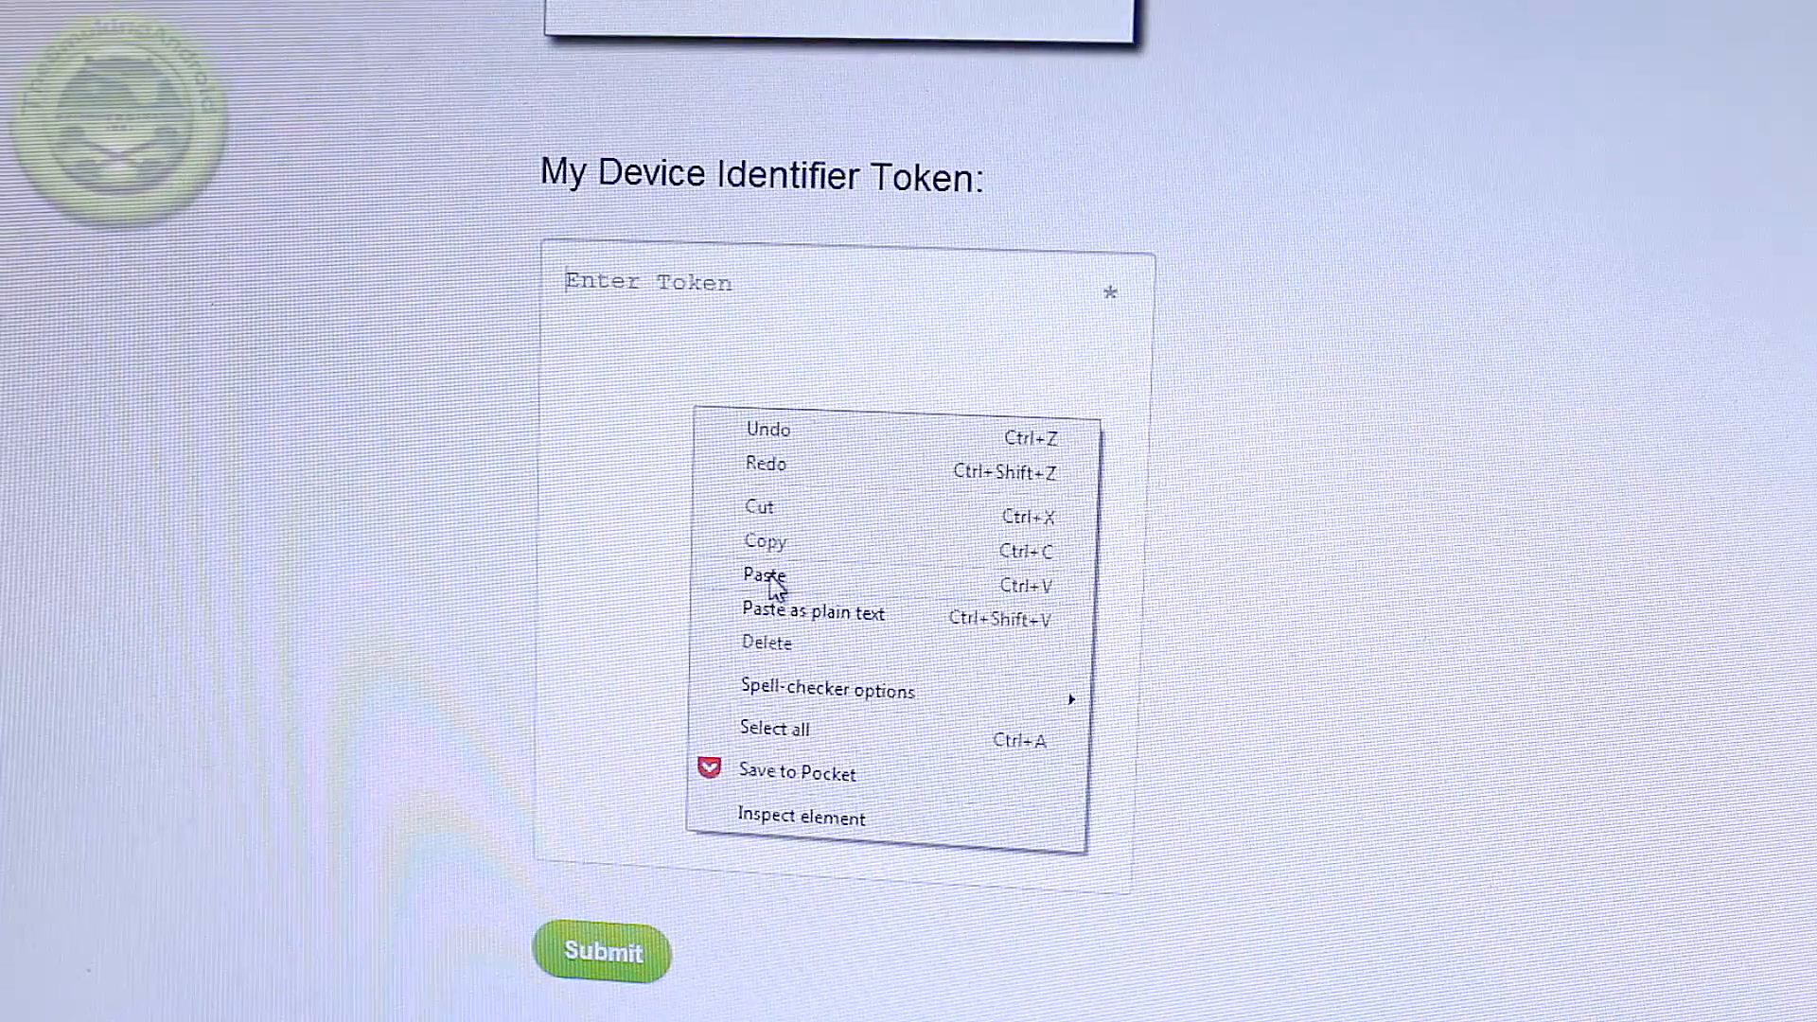
# Step: Paste the copied token into My Device Identifier Token and submit it
pyautogui.click(764, 574)
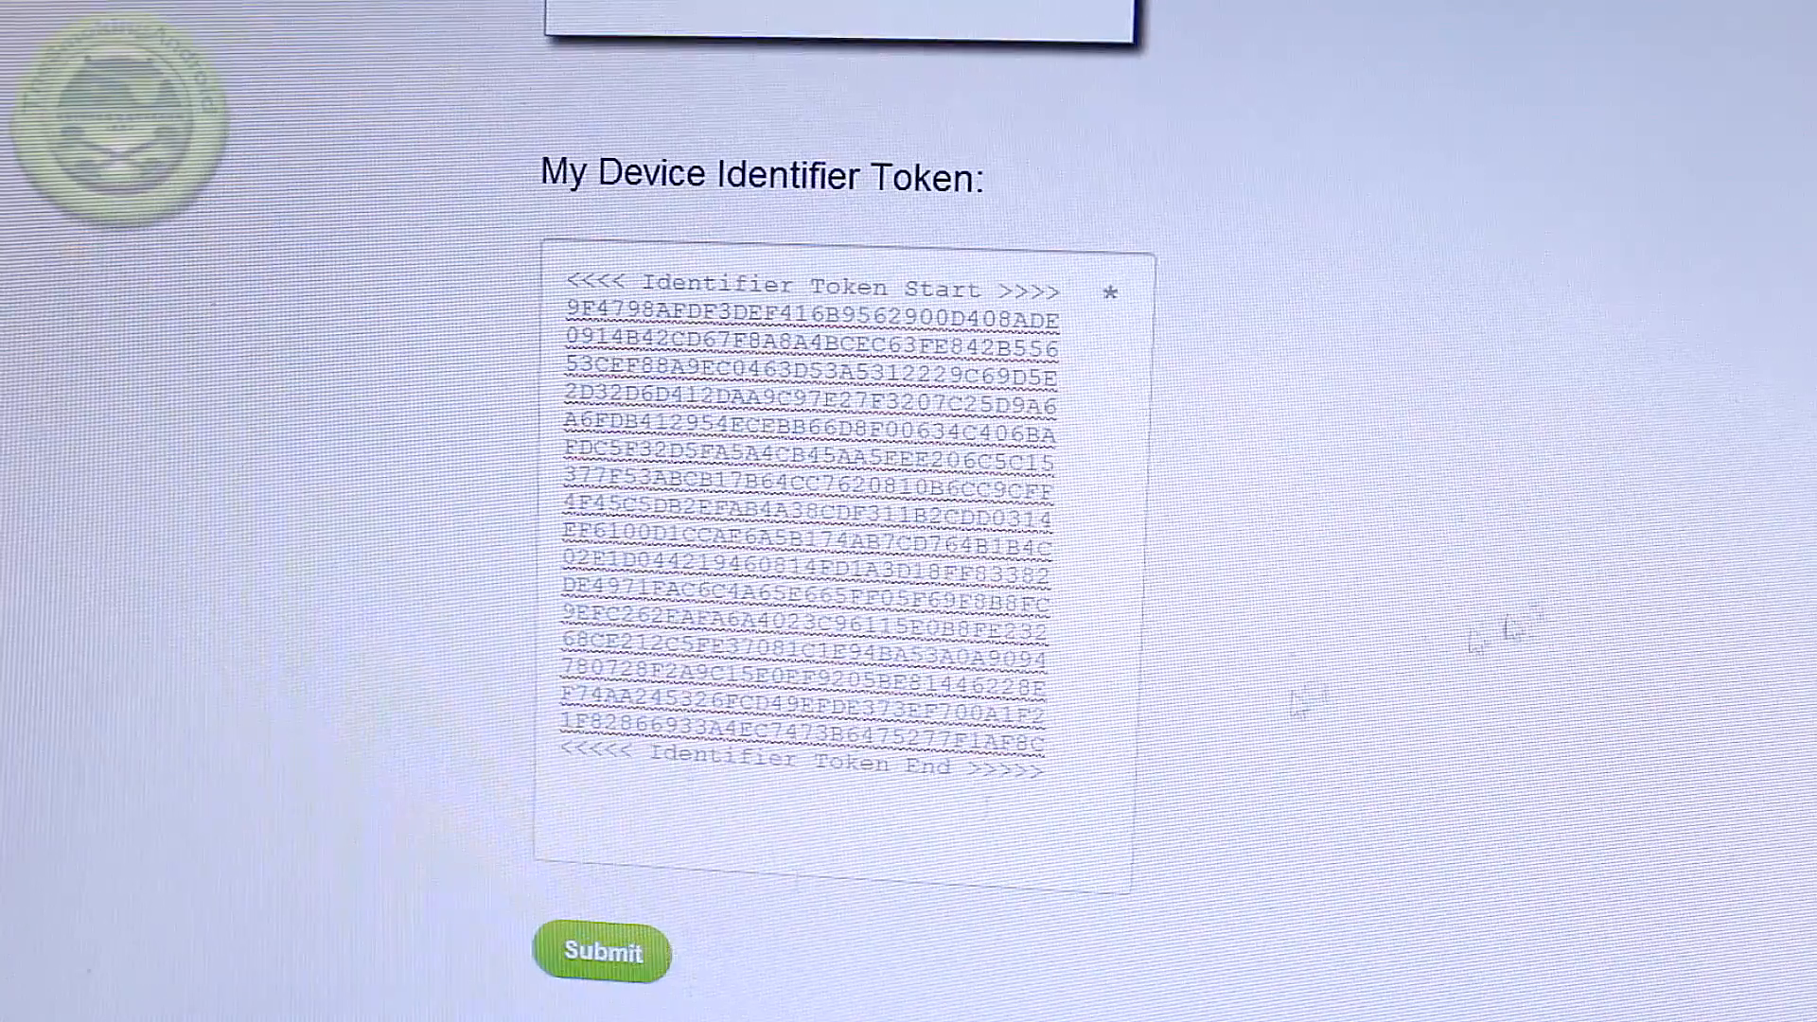
pyautogui.click(602, 951)
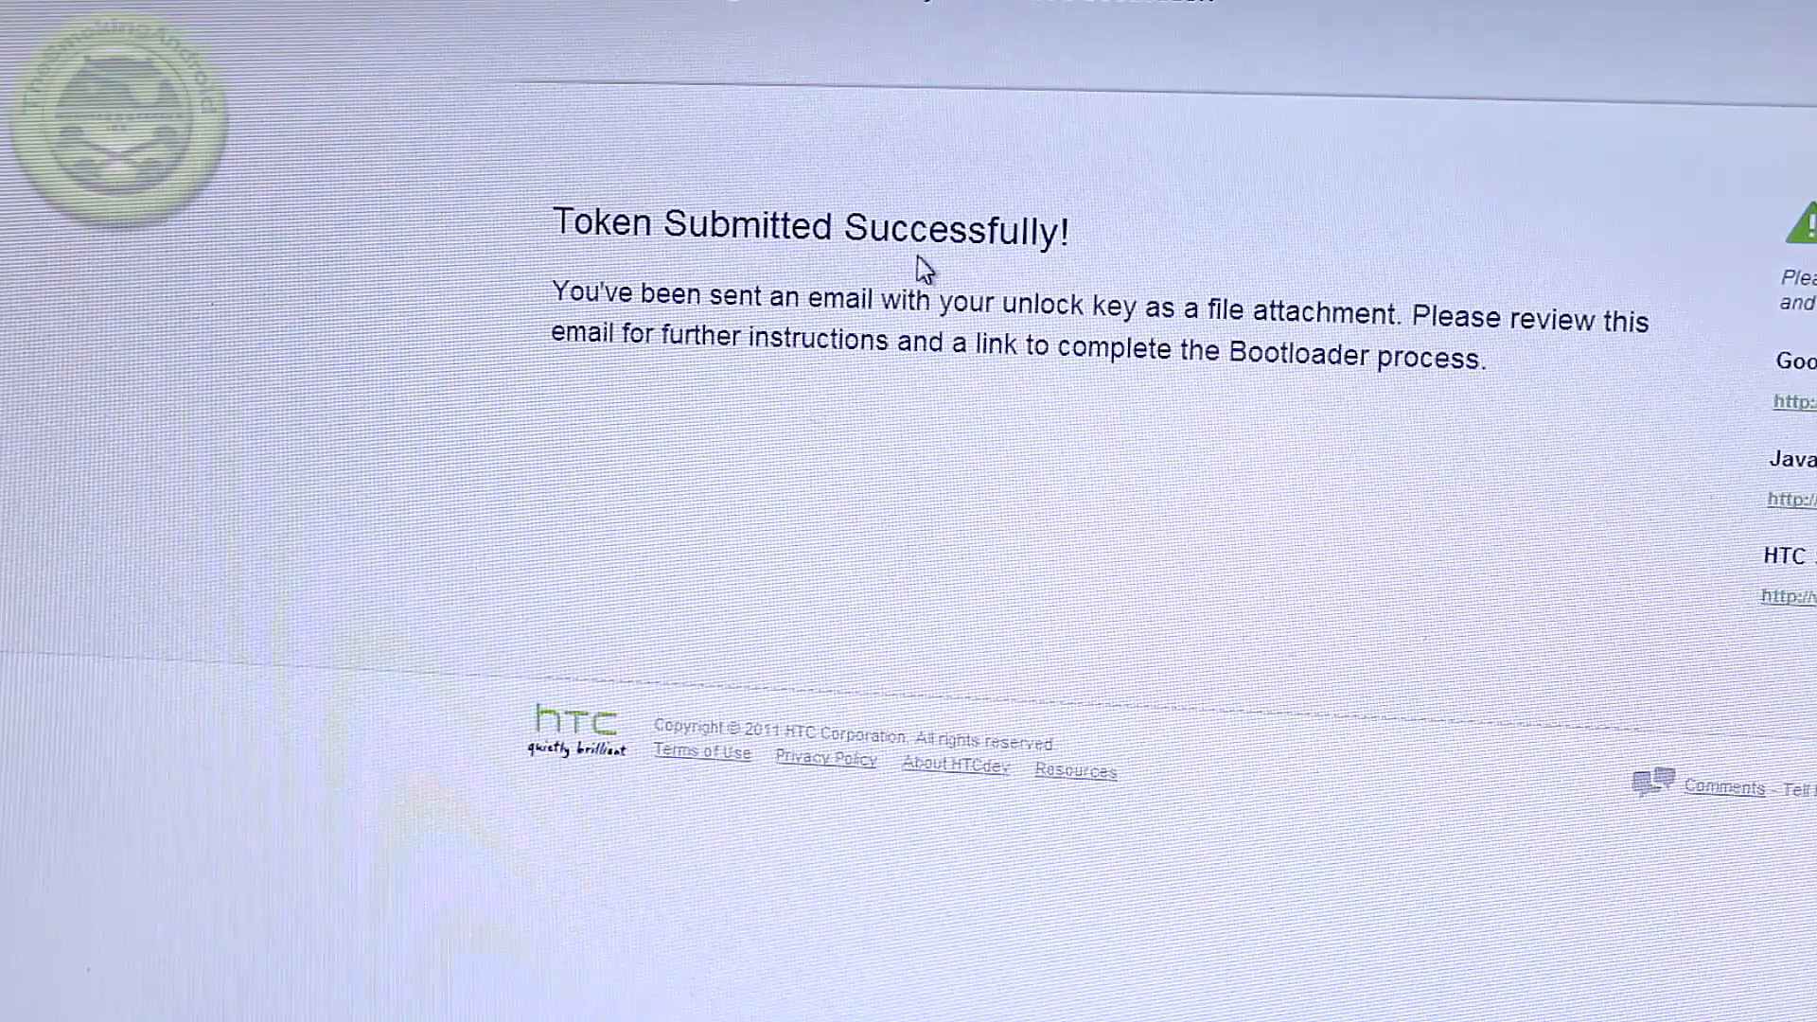
pyautogui.moveTo(1078, 347)
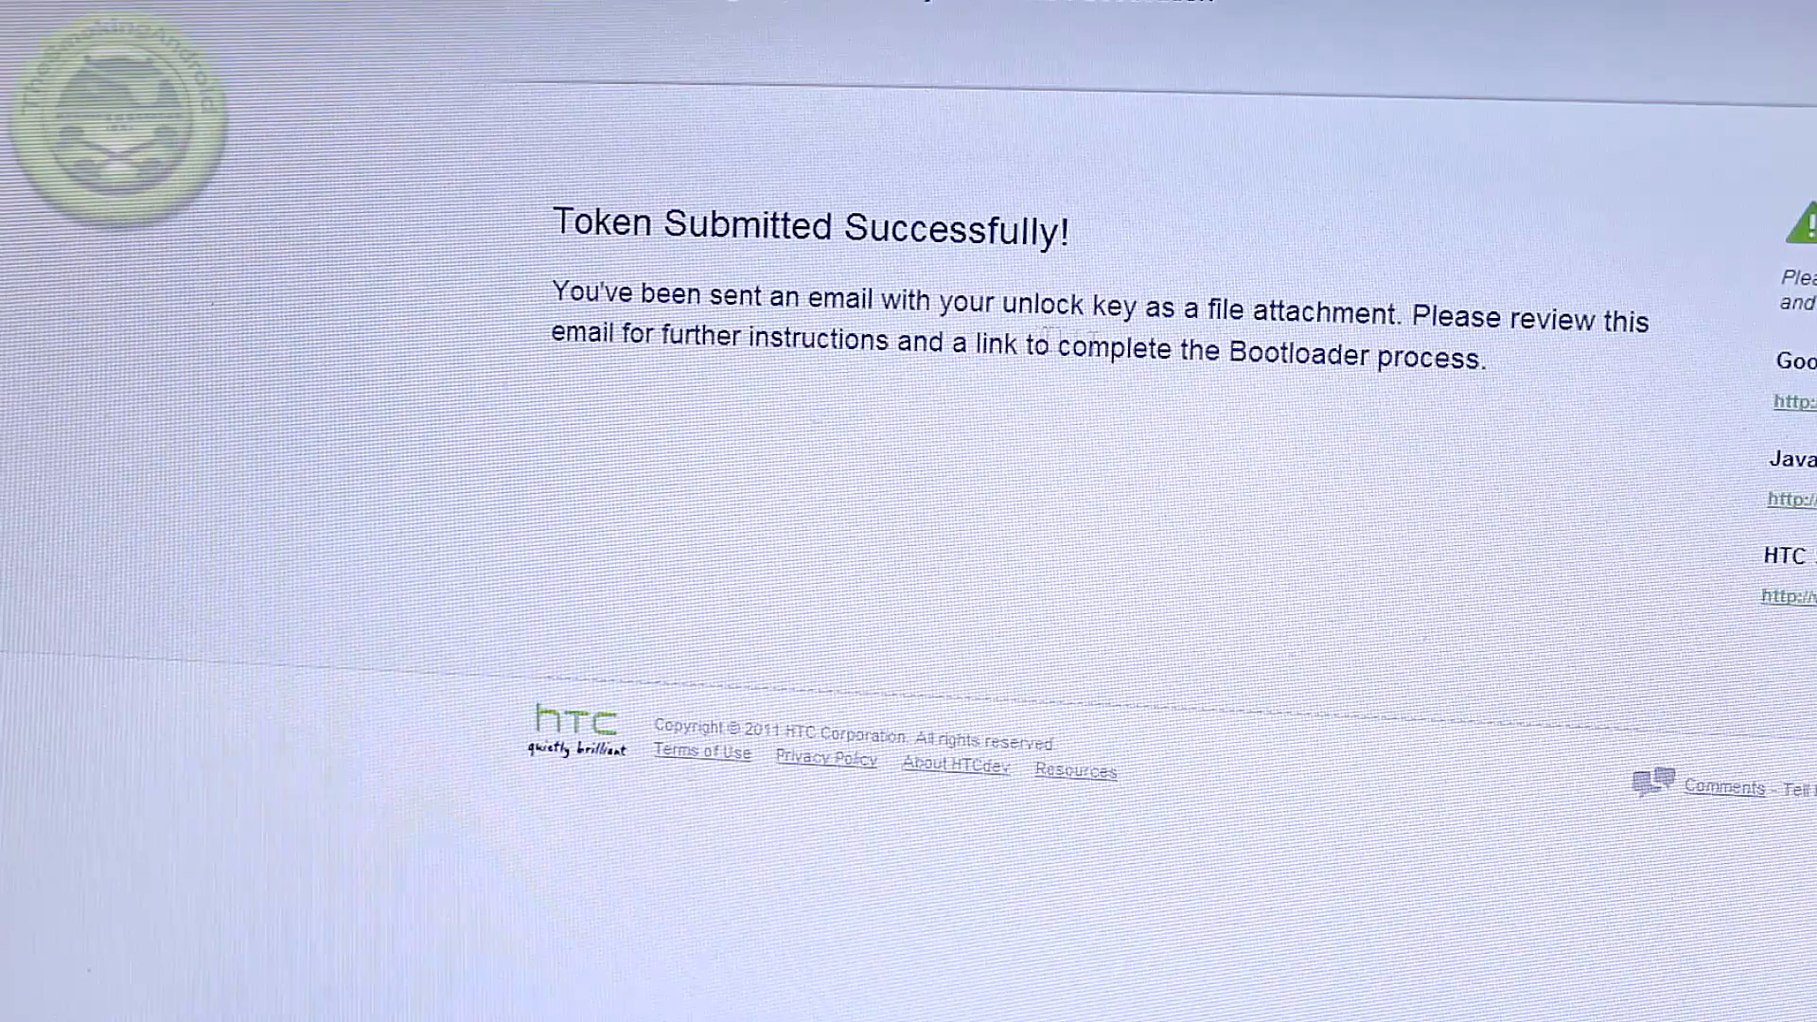
pyautogui.moveTo(1517, 366)
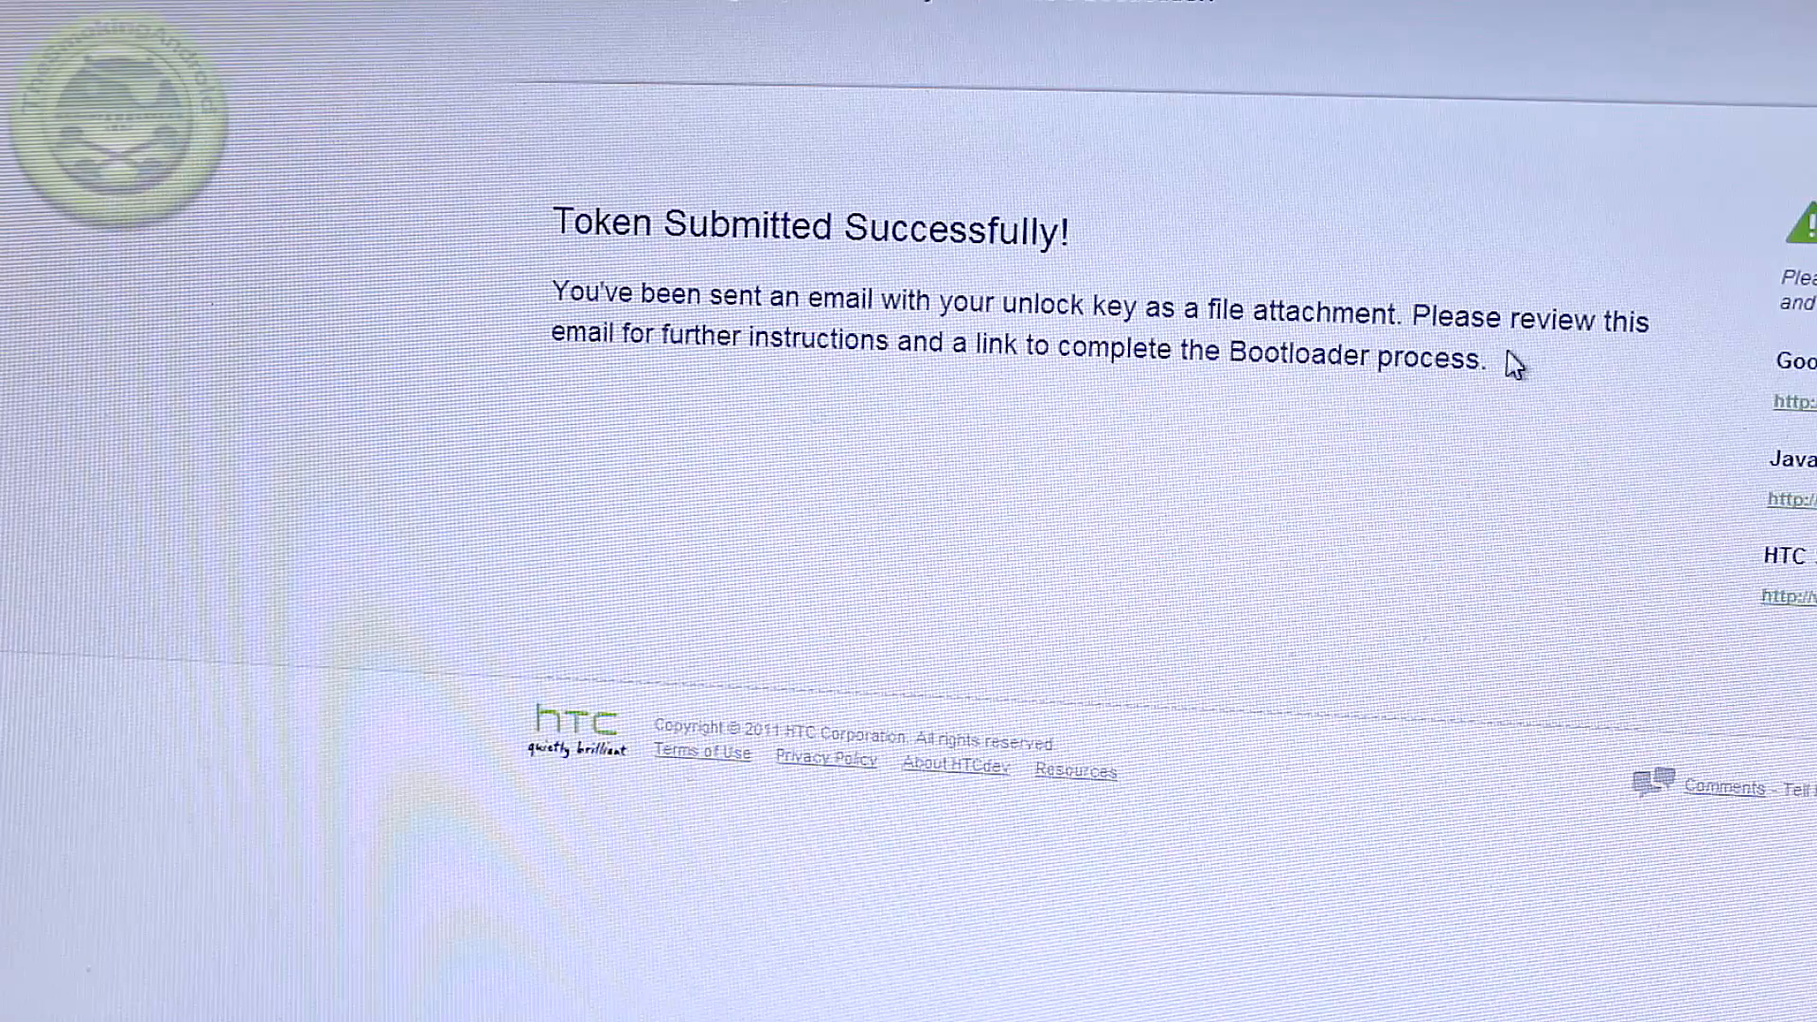
pyautogui.moveTo(678, 420)
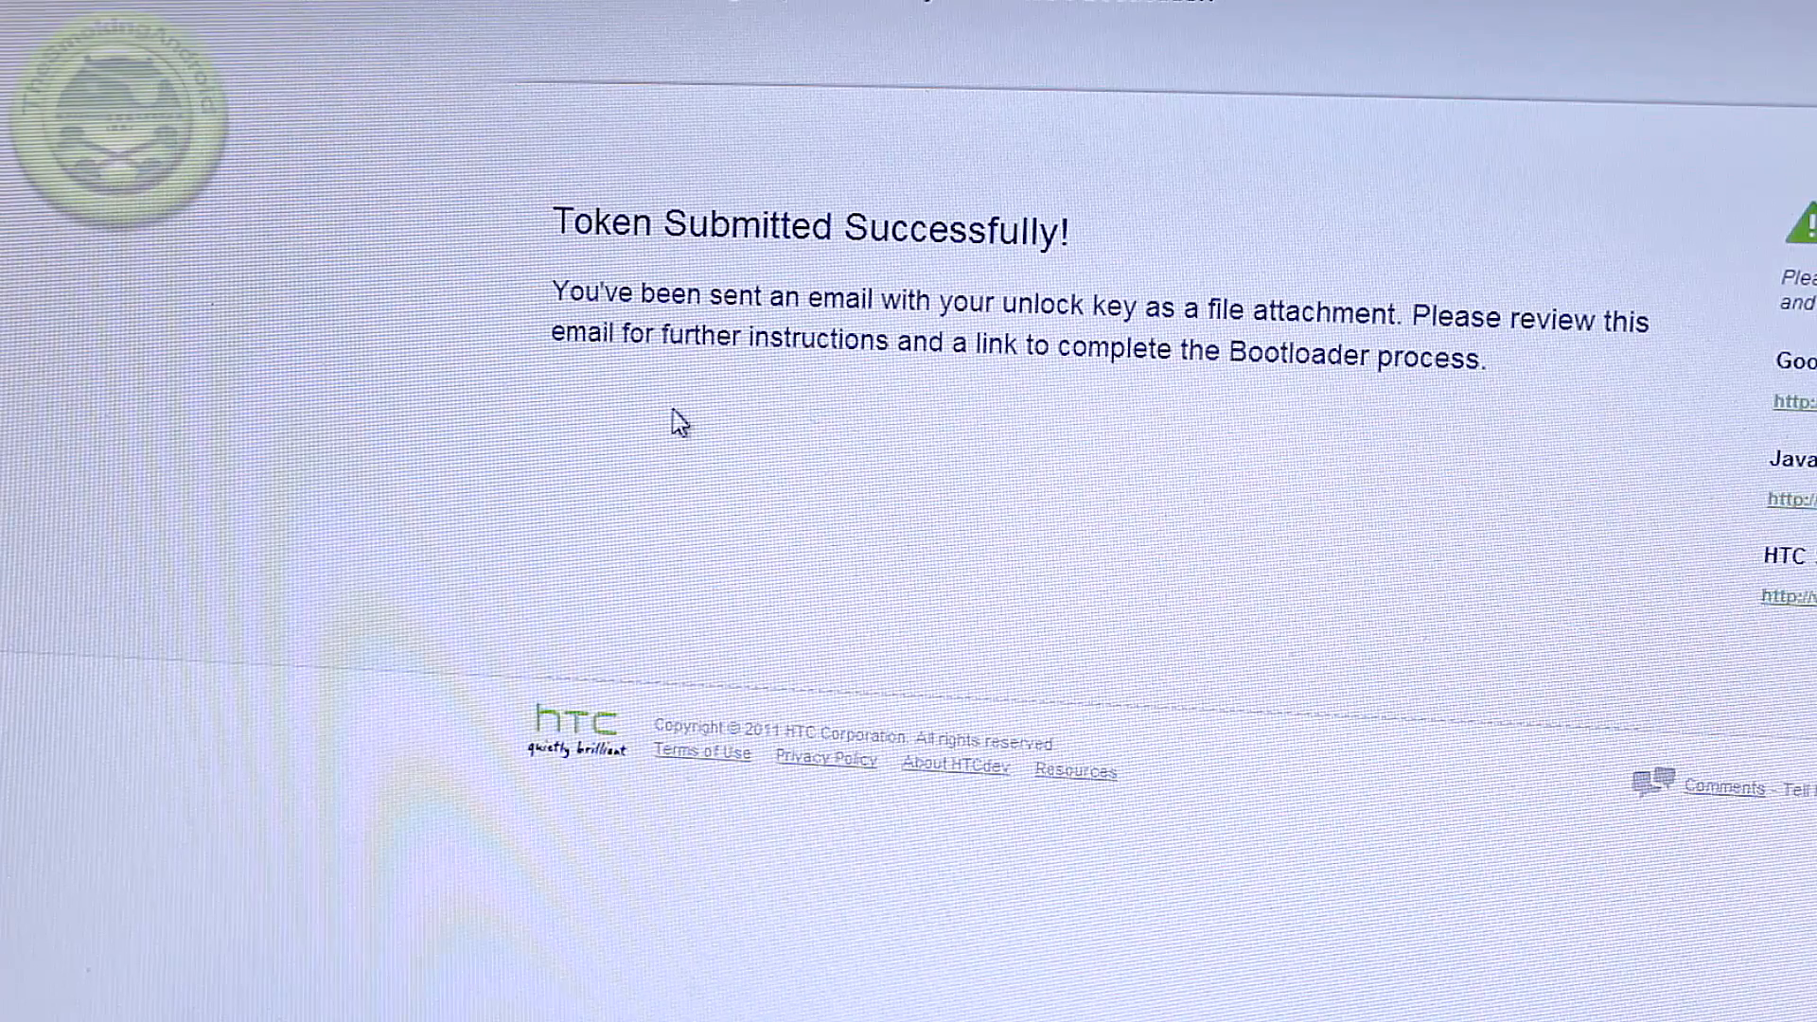
pyautogui.moveTo(1382, 392)
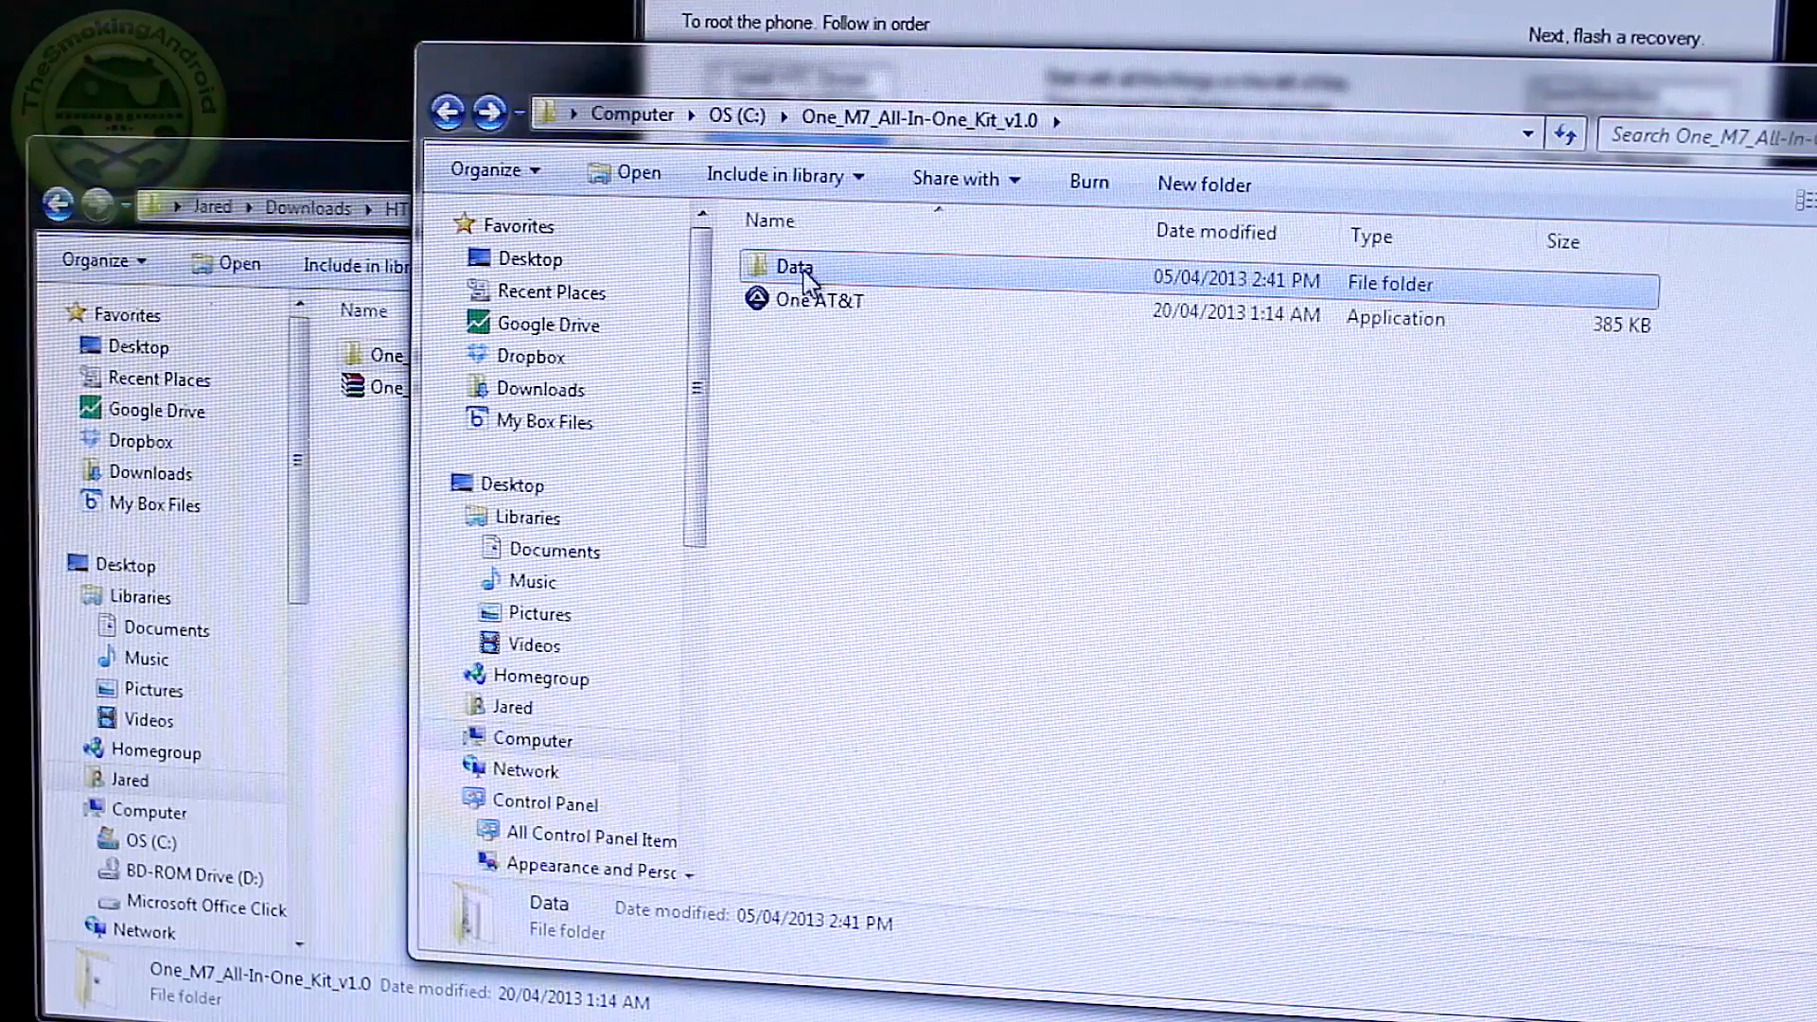
pyautogui.moveTo(836, 284)
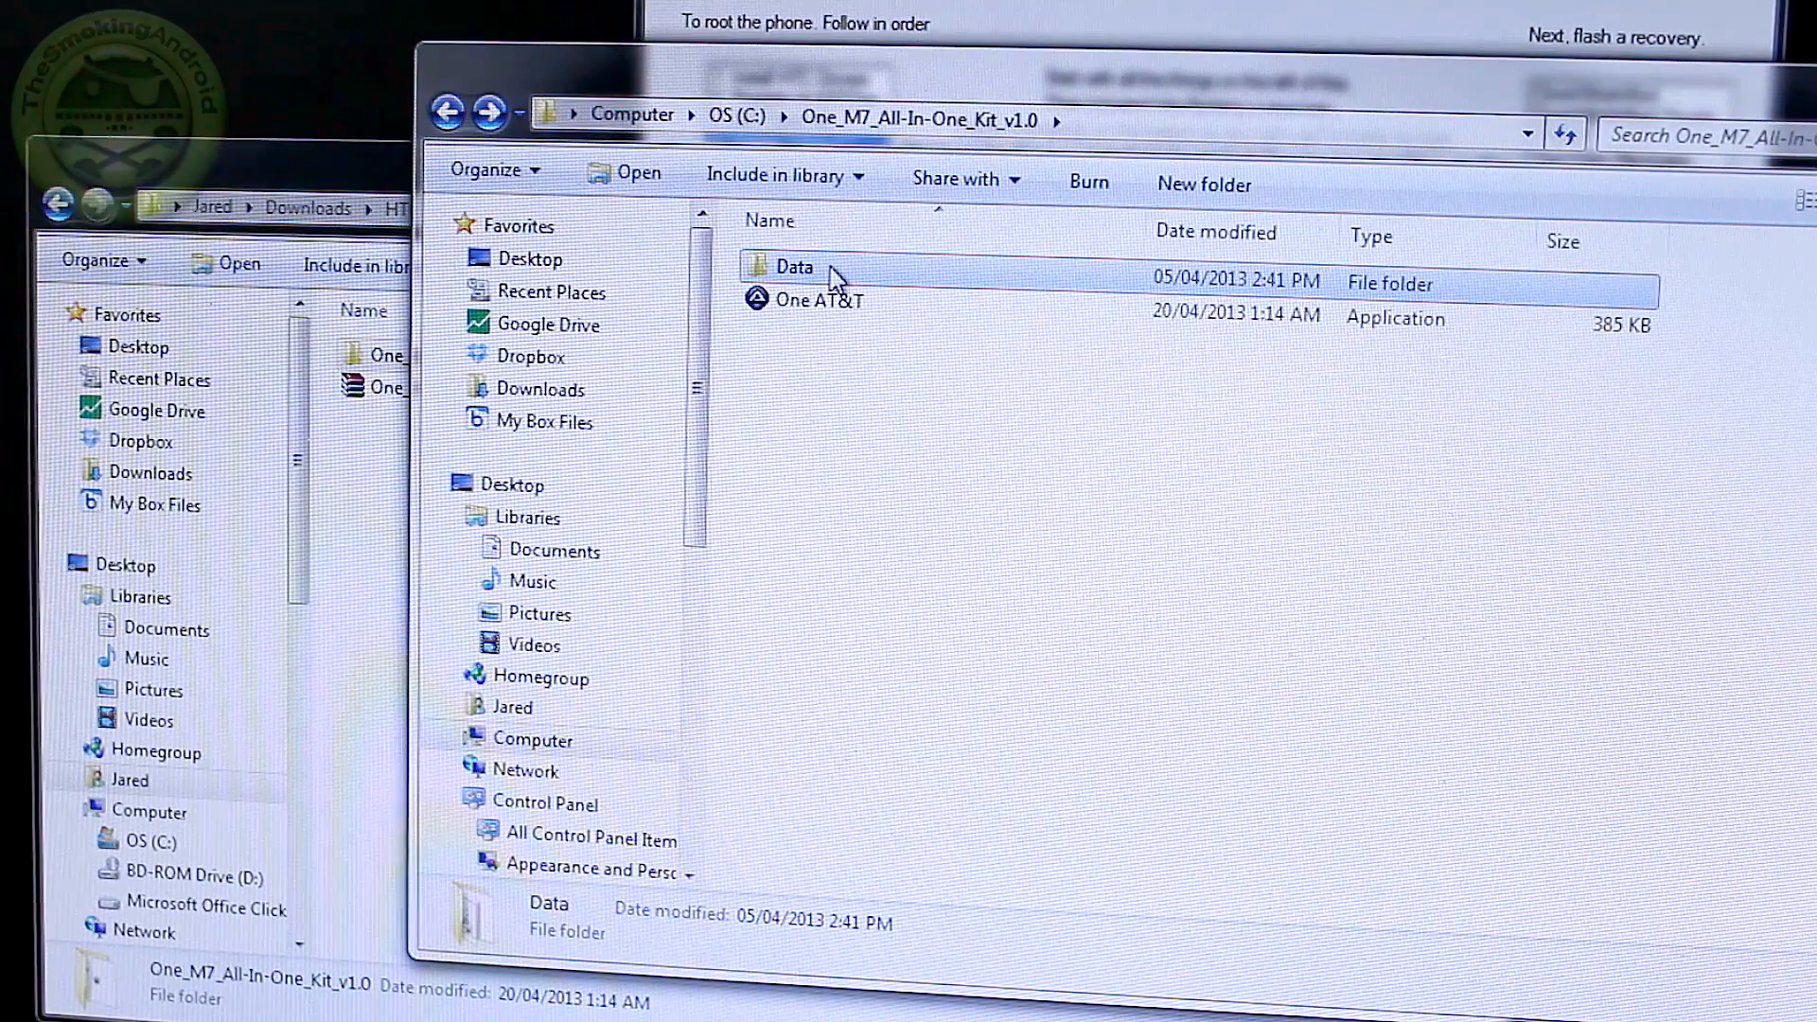
# Step: Paste the unlock key file into the One_M7_All-In-One_Kit_v1.0 Data folder
pyautogui.rightClick(796, 267)
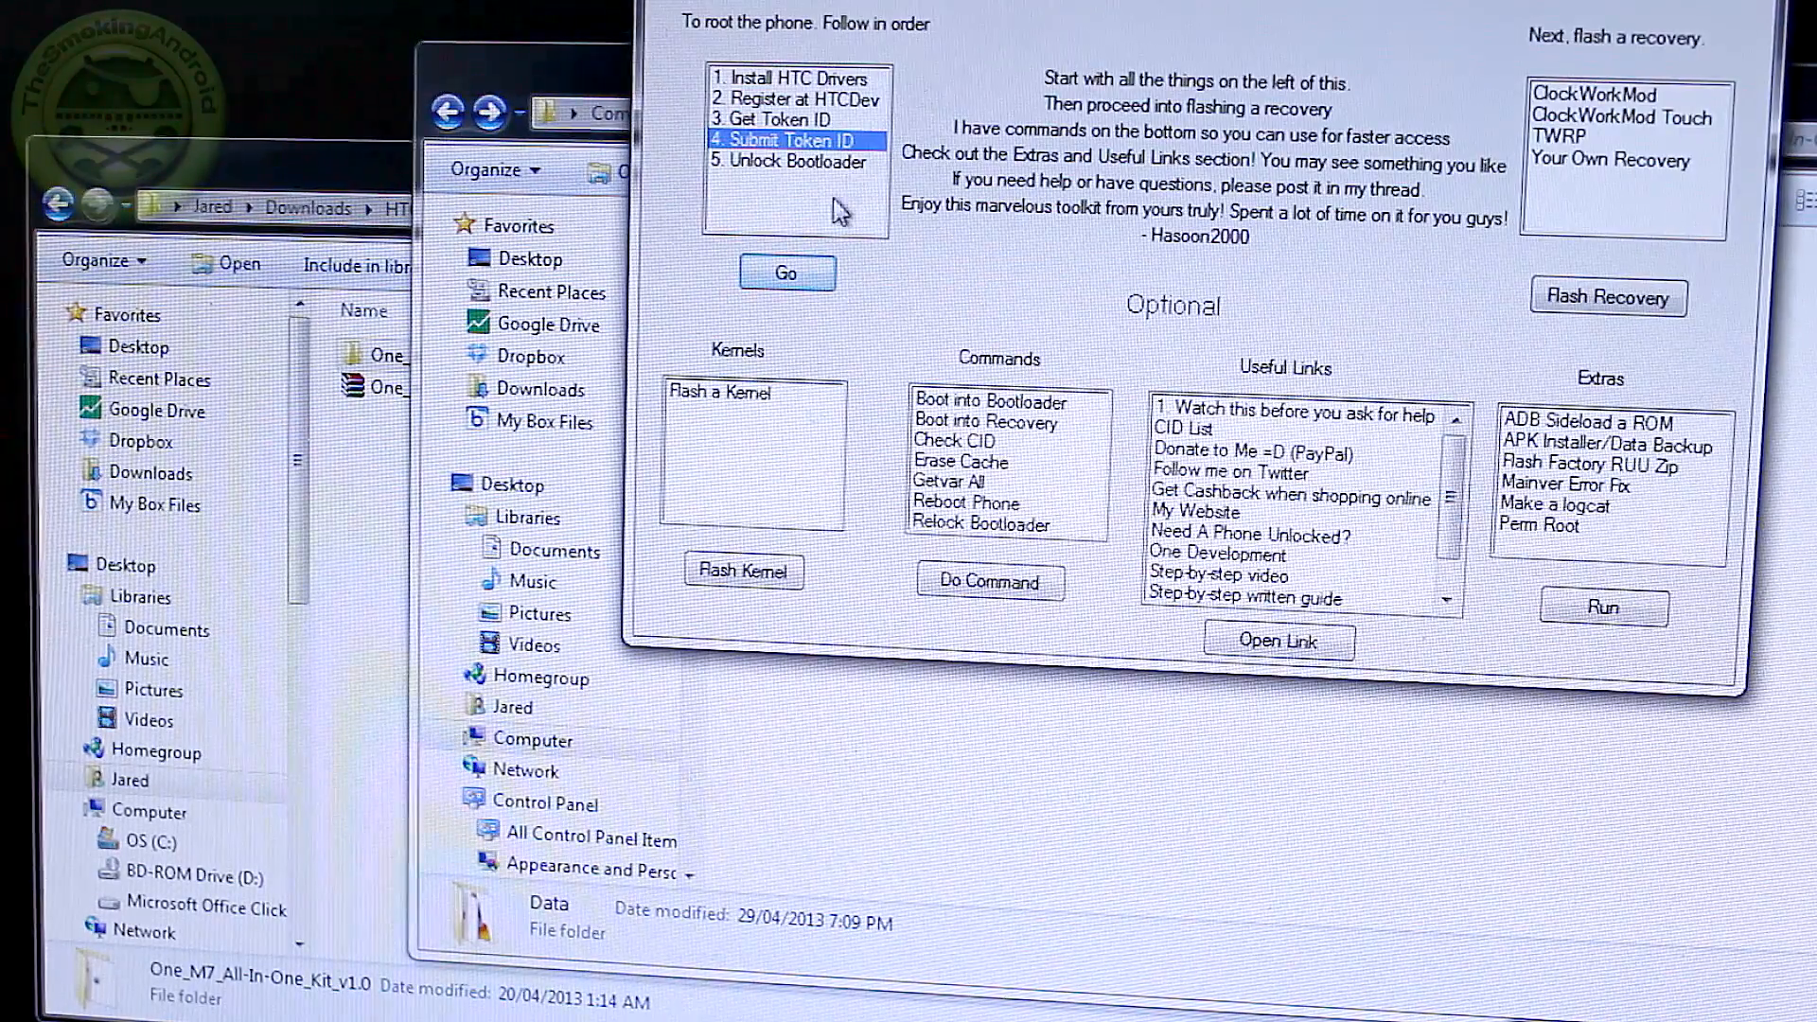
# Step: Run '5. Unlock Bootloader', accept the warning, and select Unlock_code.bin from the Data folder
pyautogui.click(796, 161)
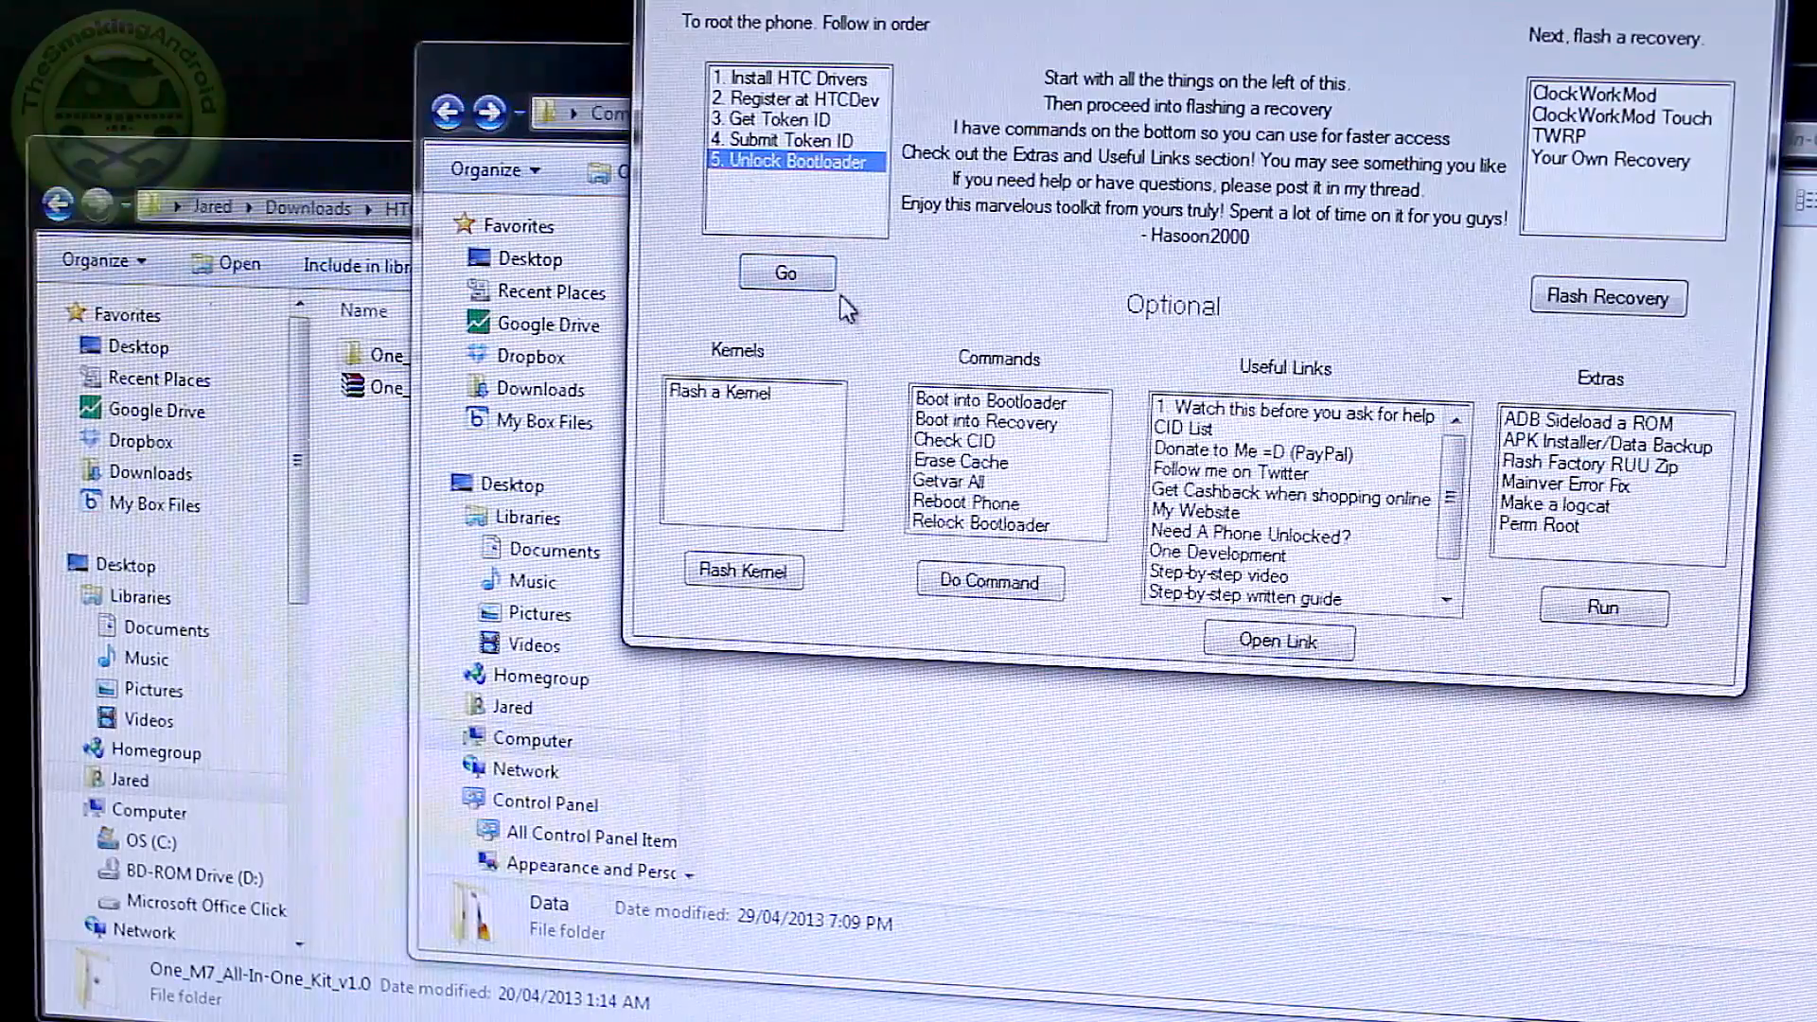
pyautogui.click(786, 272)
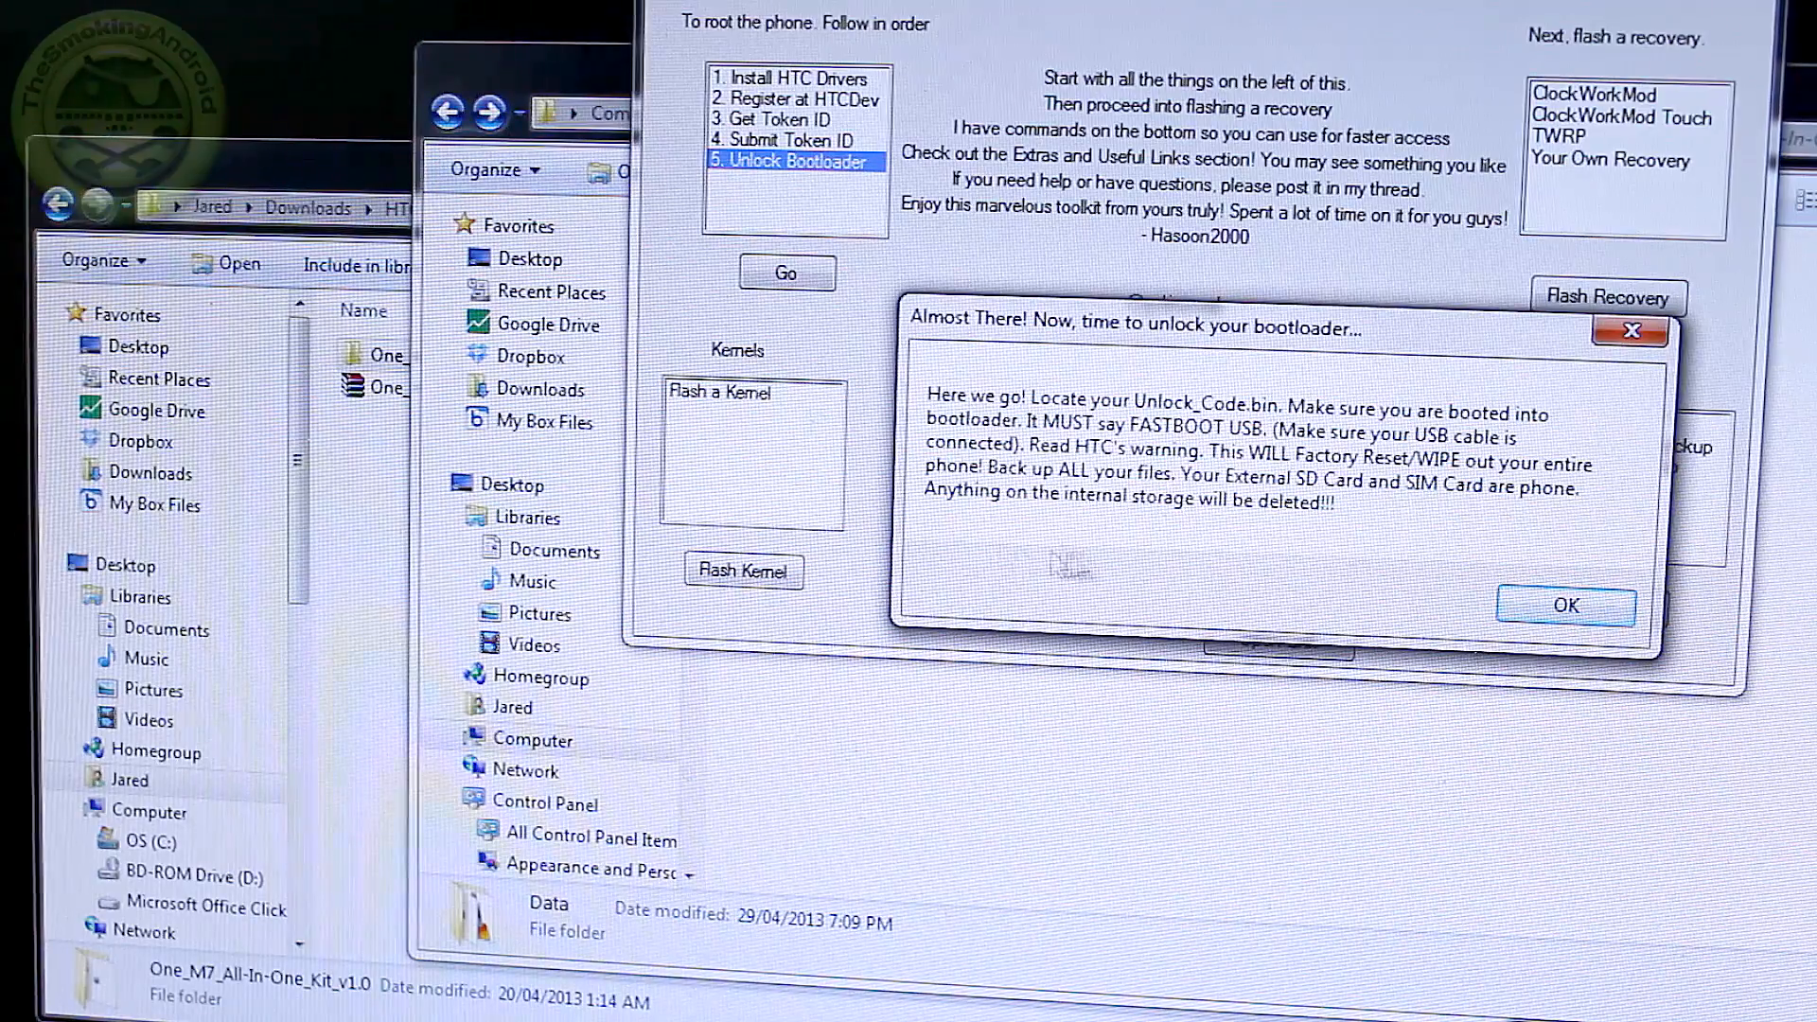
pyautogui.moveTo(1286, 527)
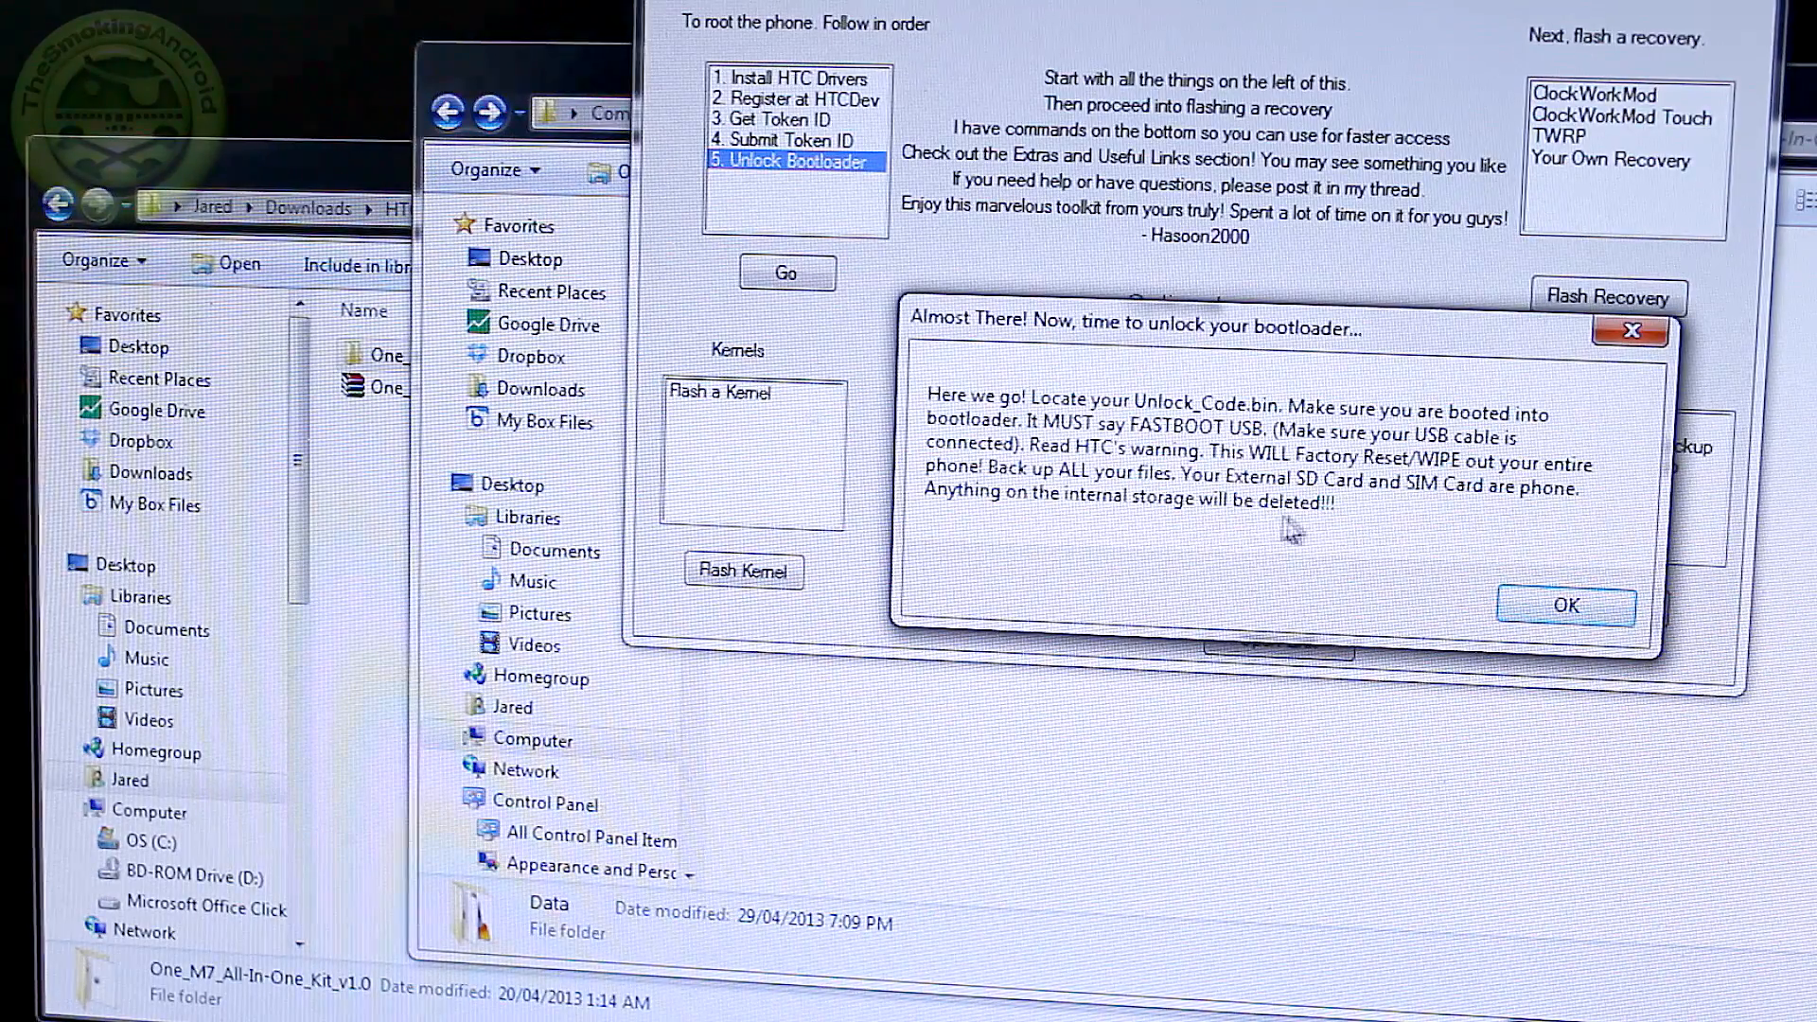
pyautogui.moveTo(1319, 537)
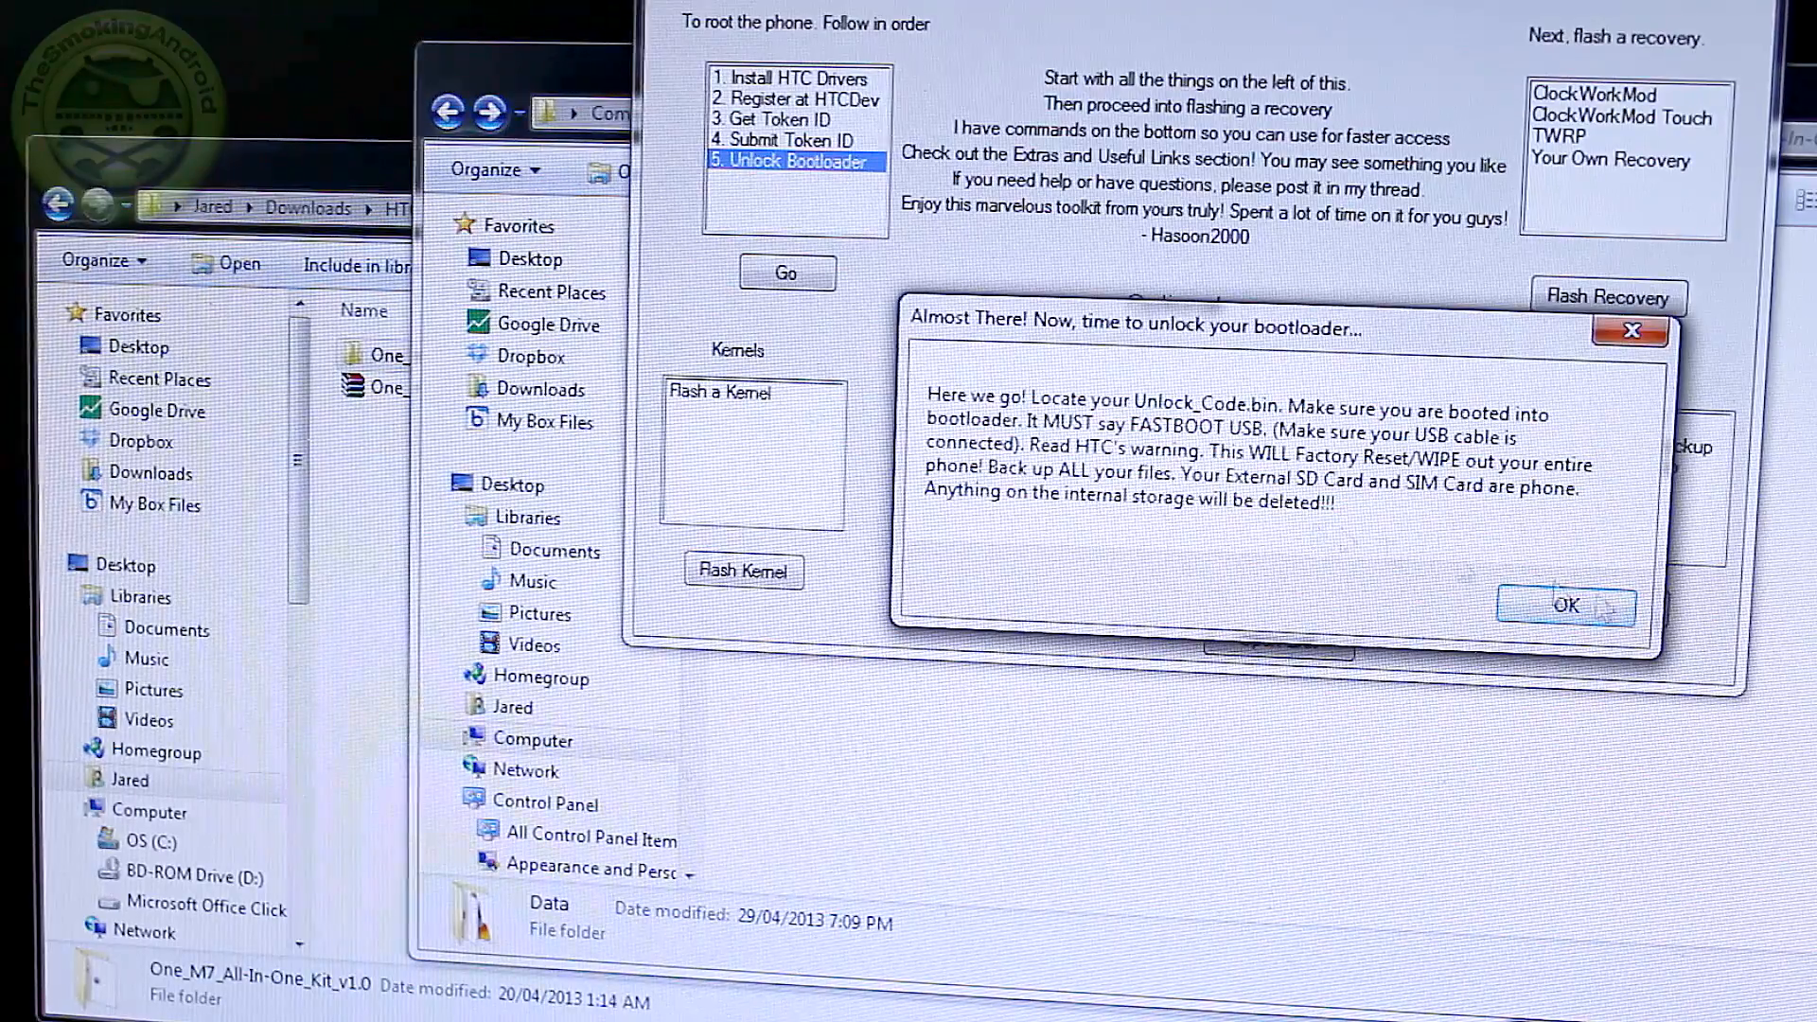
pyautogui.click(1566, 605)
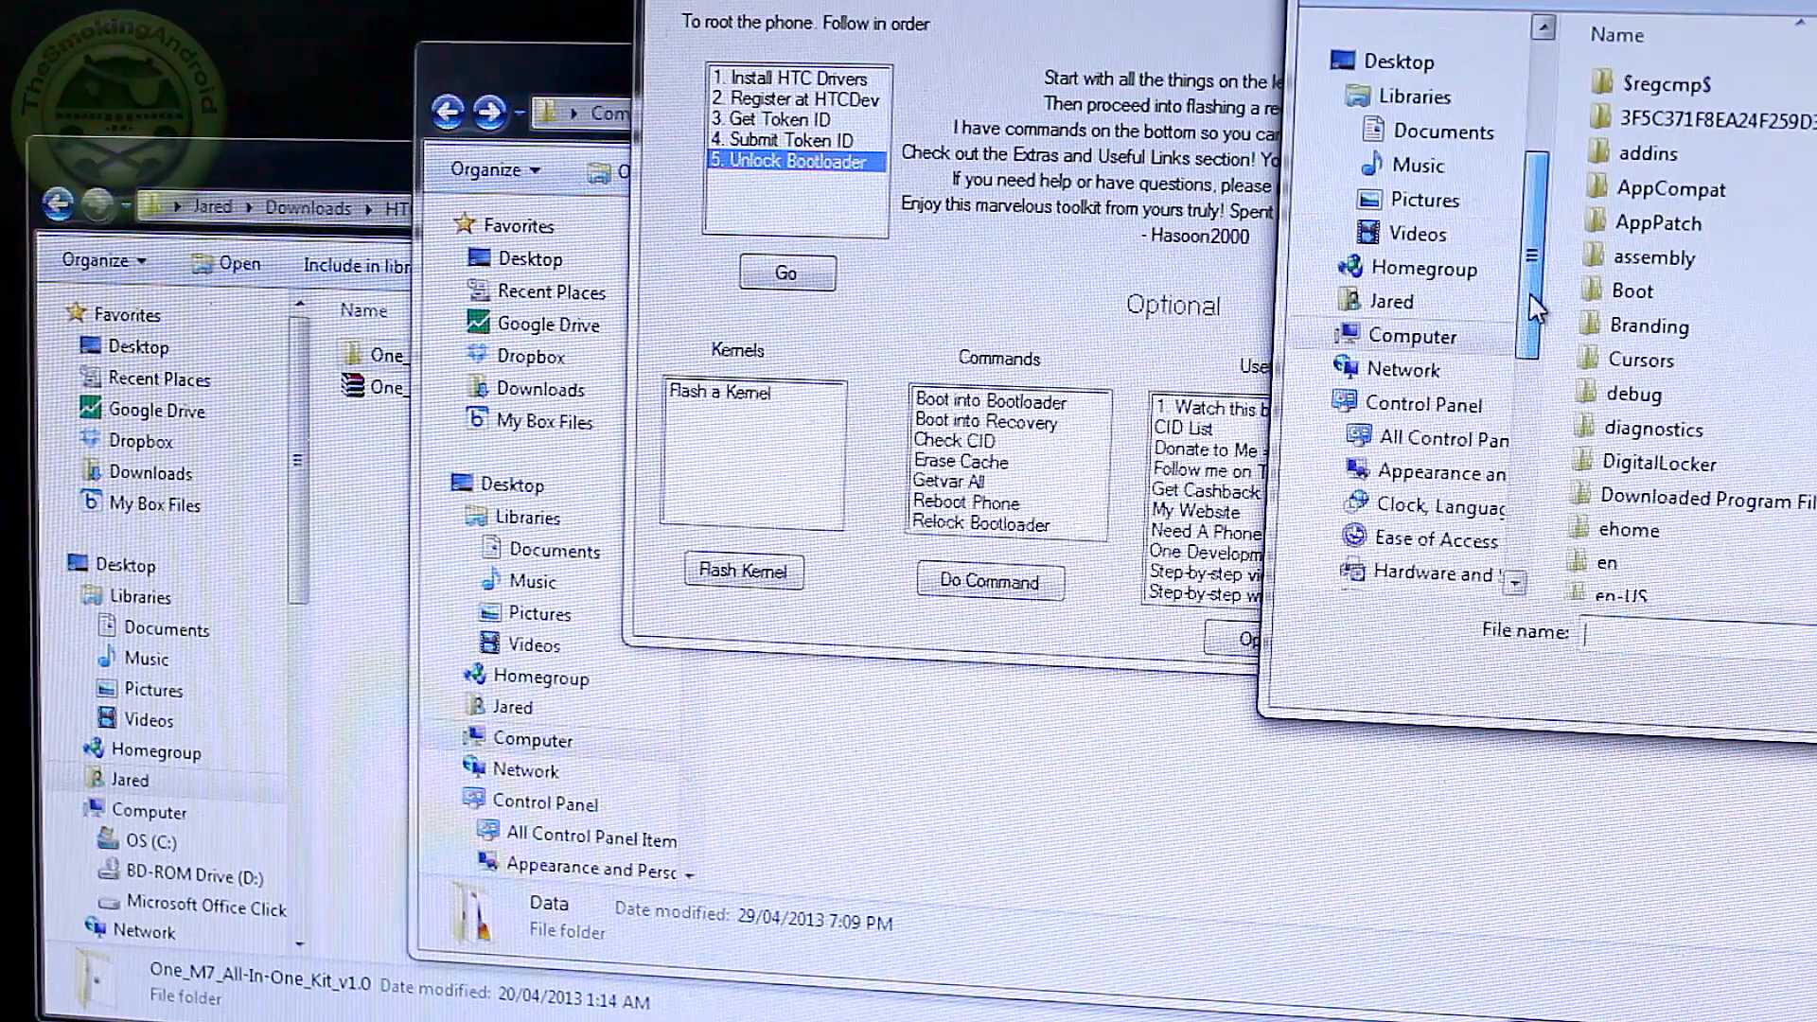
pyautogui.scroll(-3)
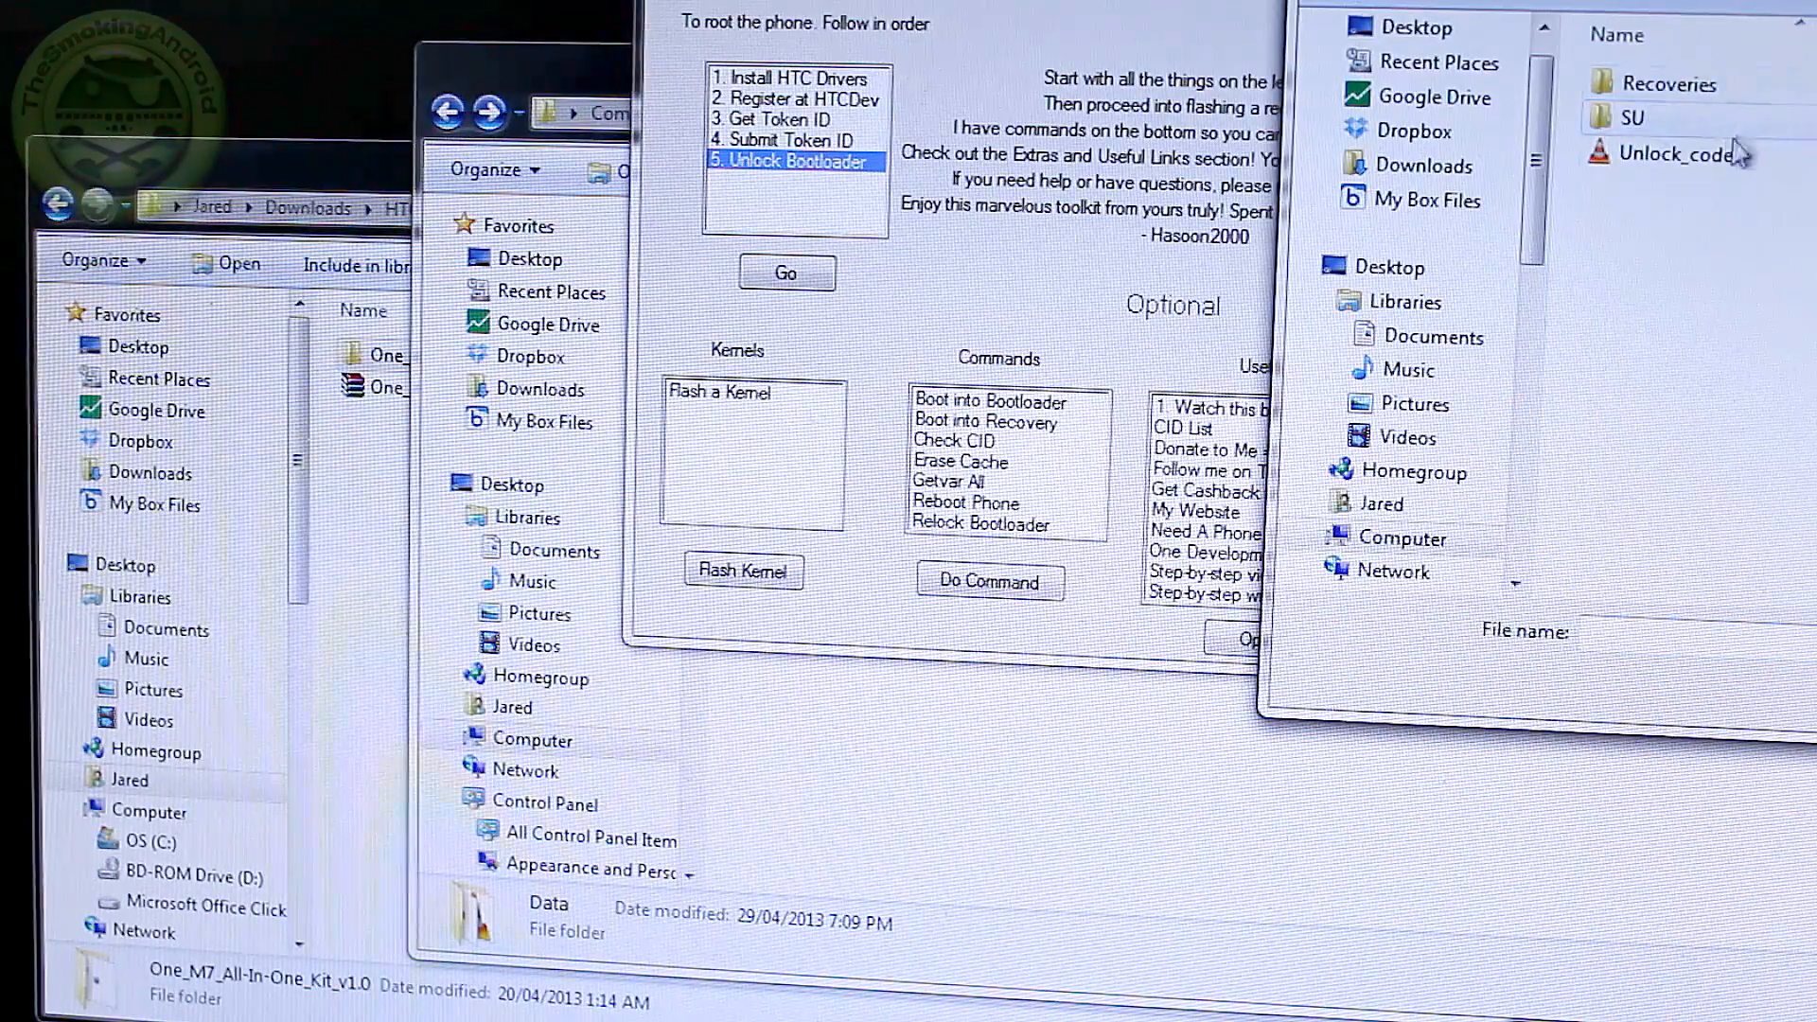
pyautogui.click(1674, 154)
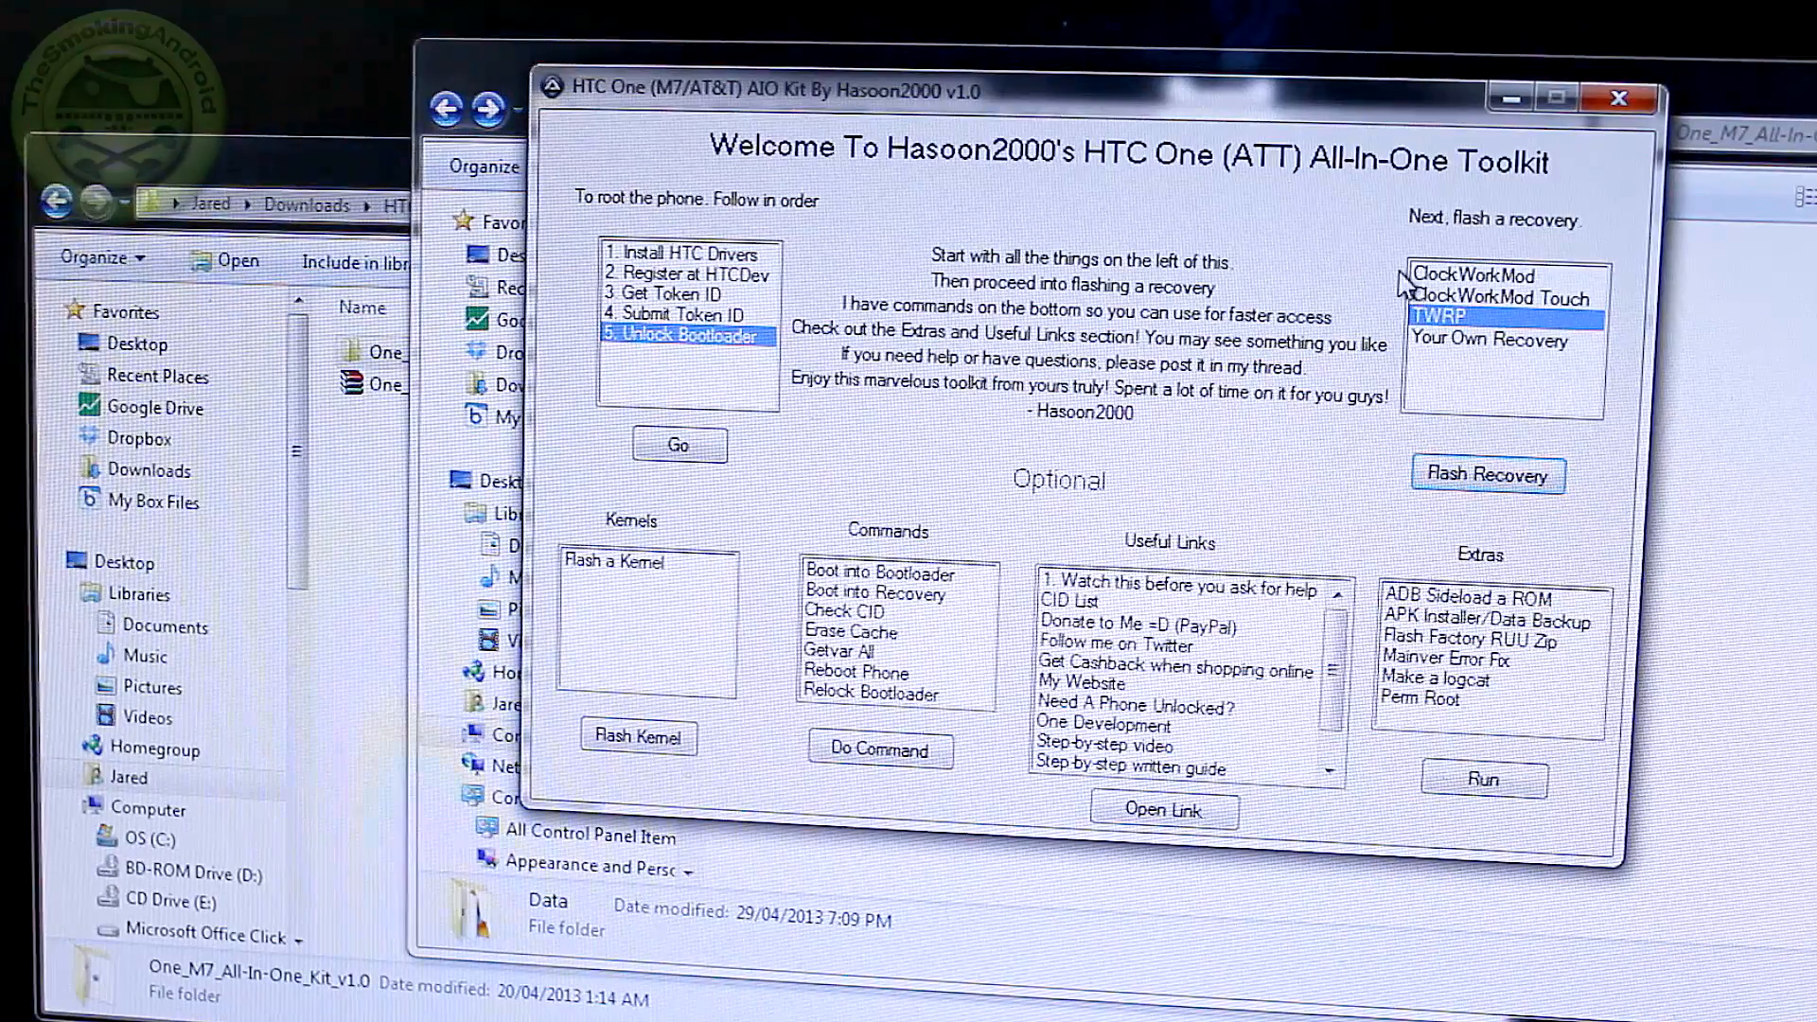
pyautogui.moveTo(1390, 319)
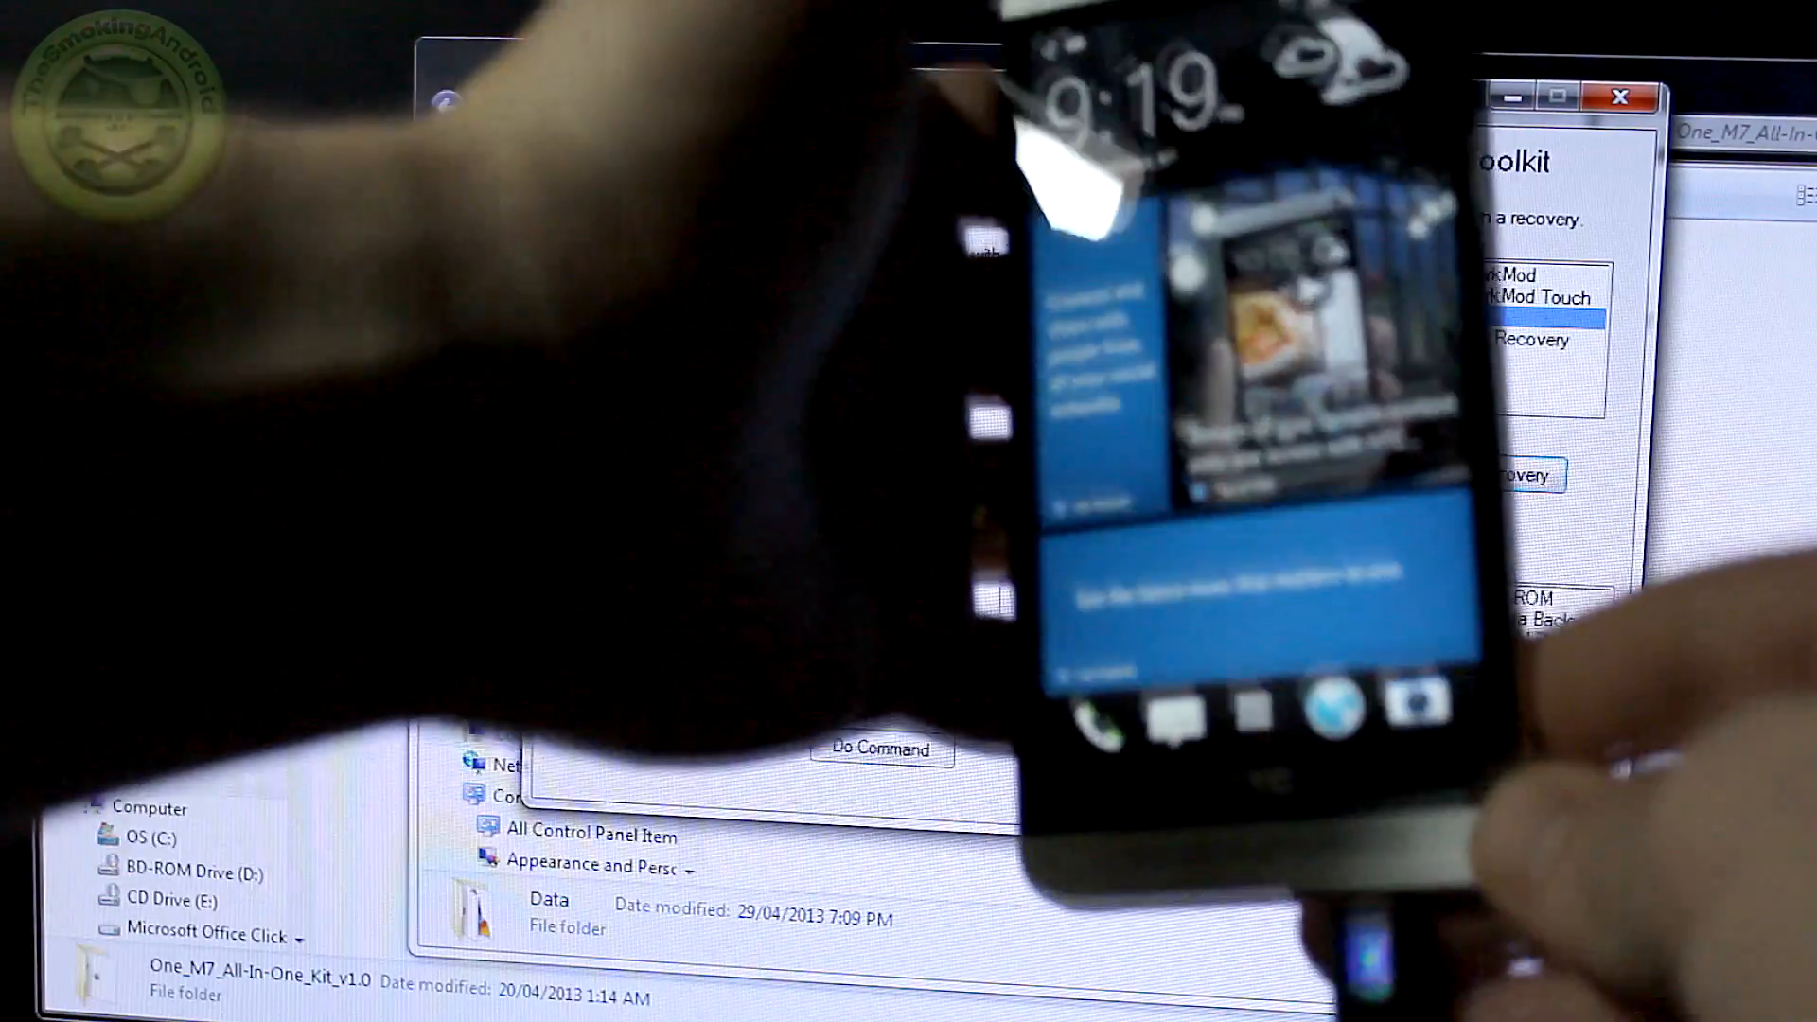
# Step: With TWRP selected, start Flash Recovery on the connected HTC One
pyautogui.click(1444, 316)
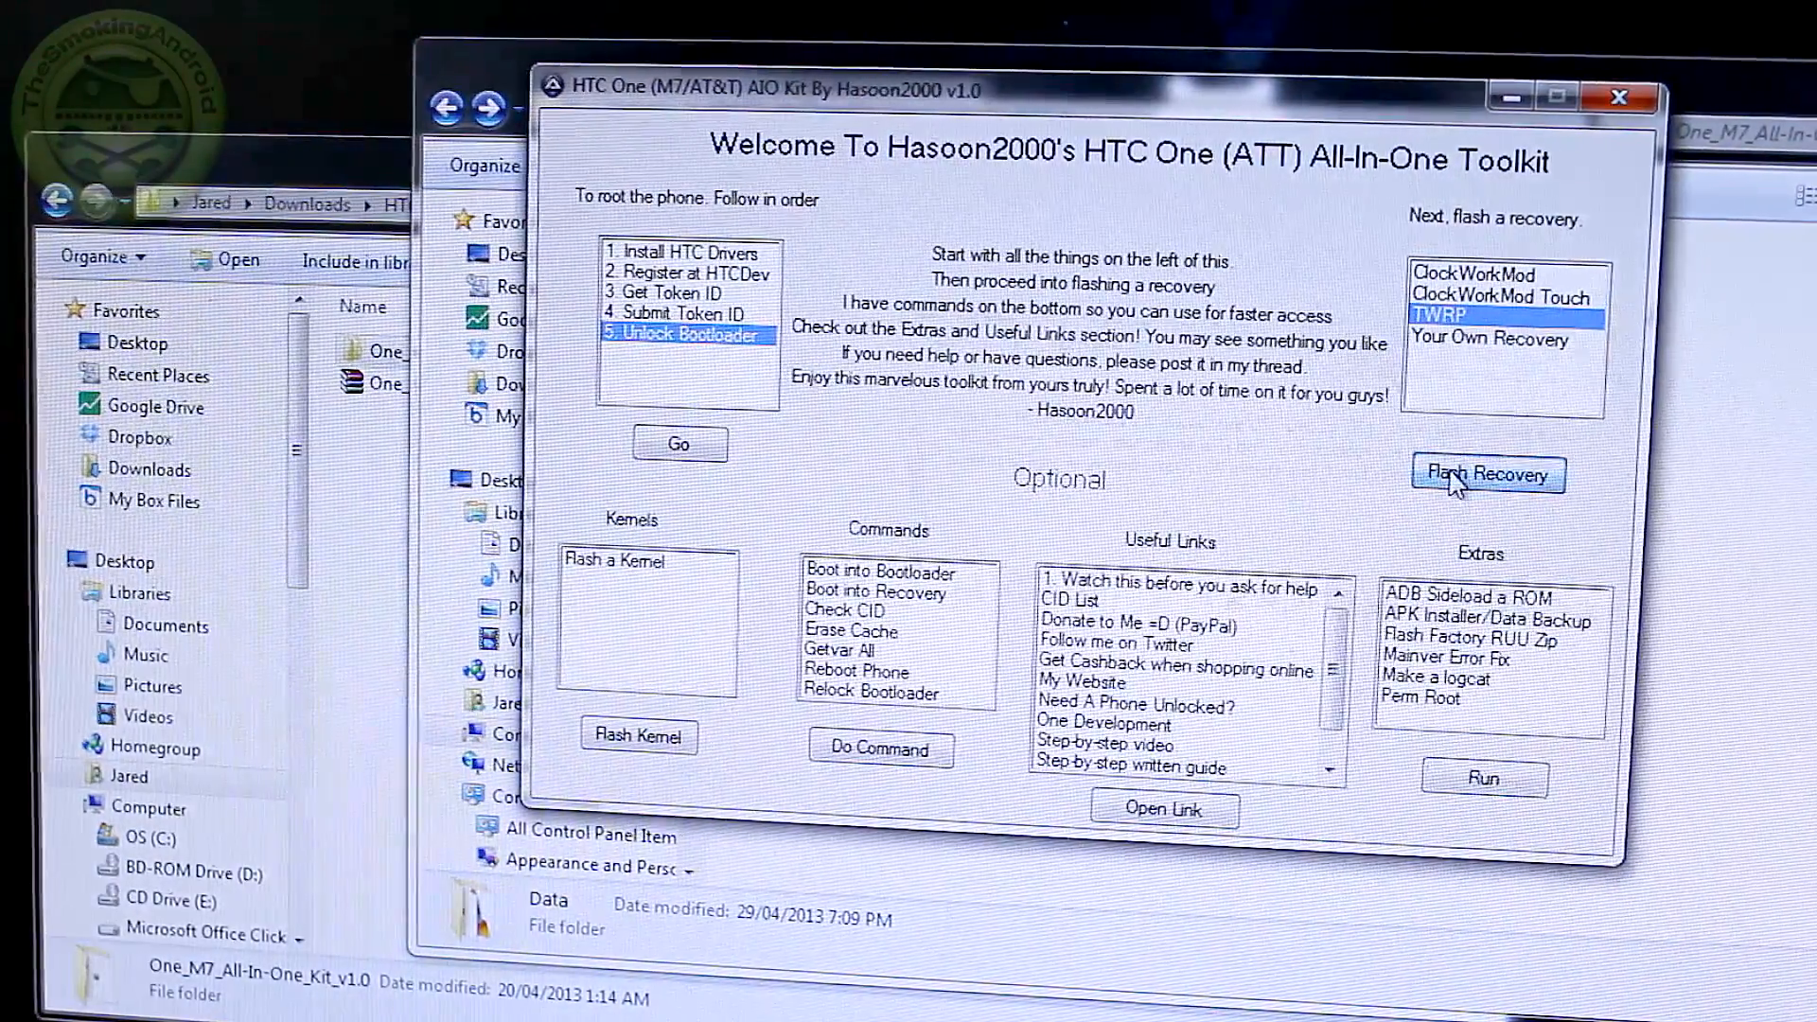
pyautogui.click(1487, 475)
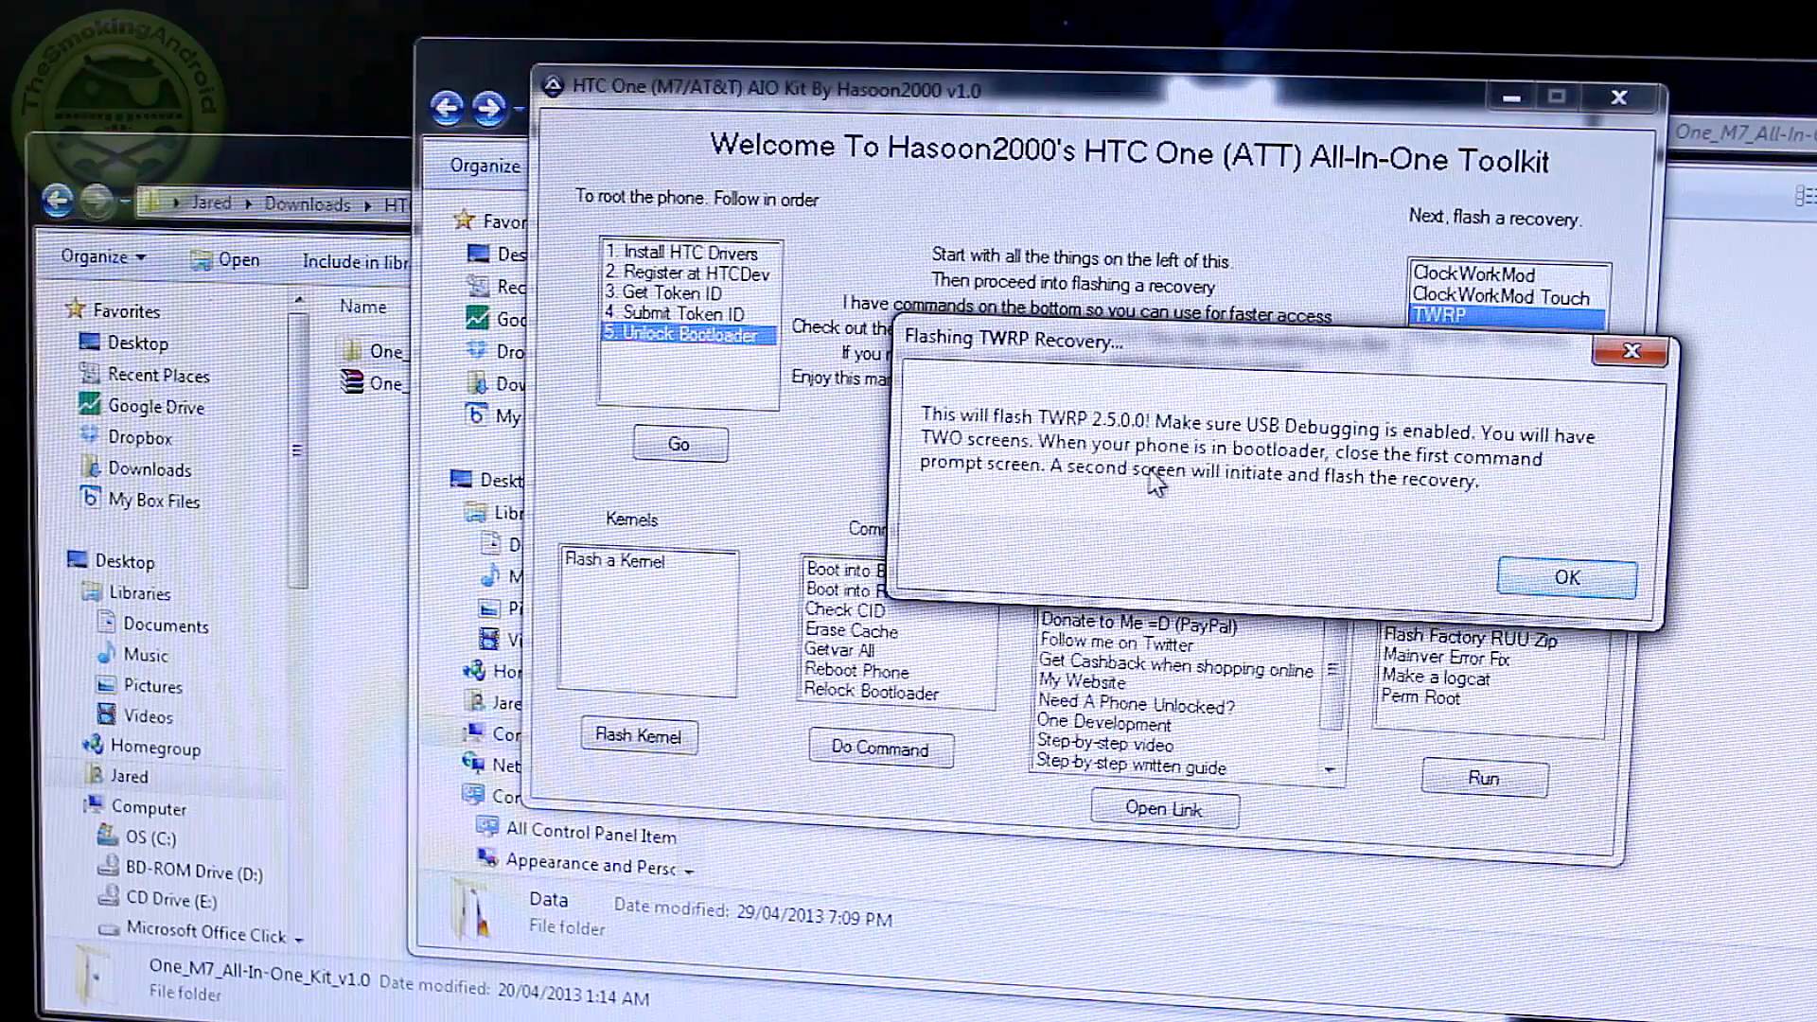
pyautogui.moveTo(1379, 475)
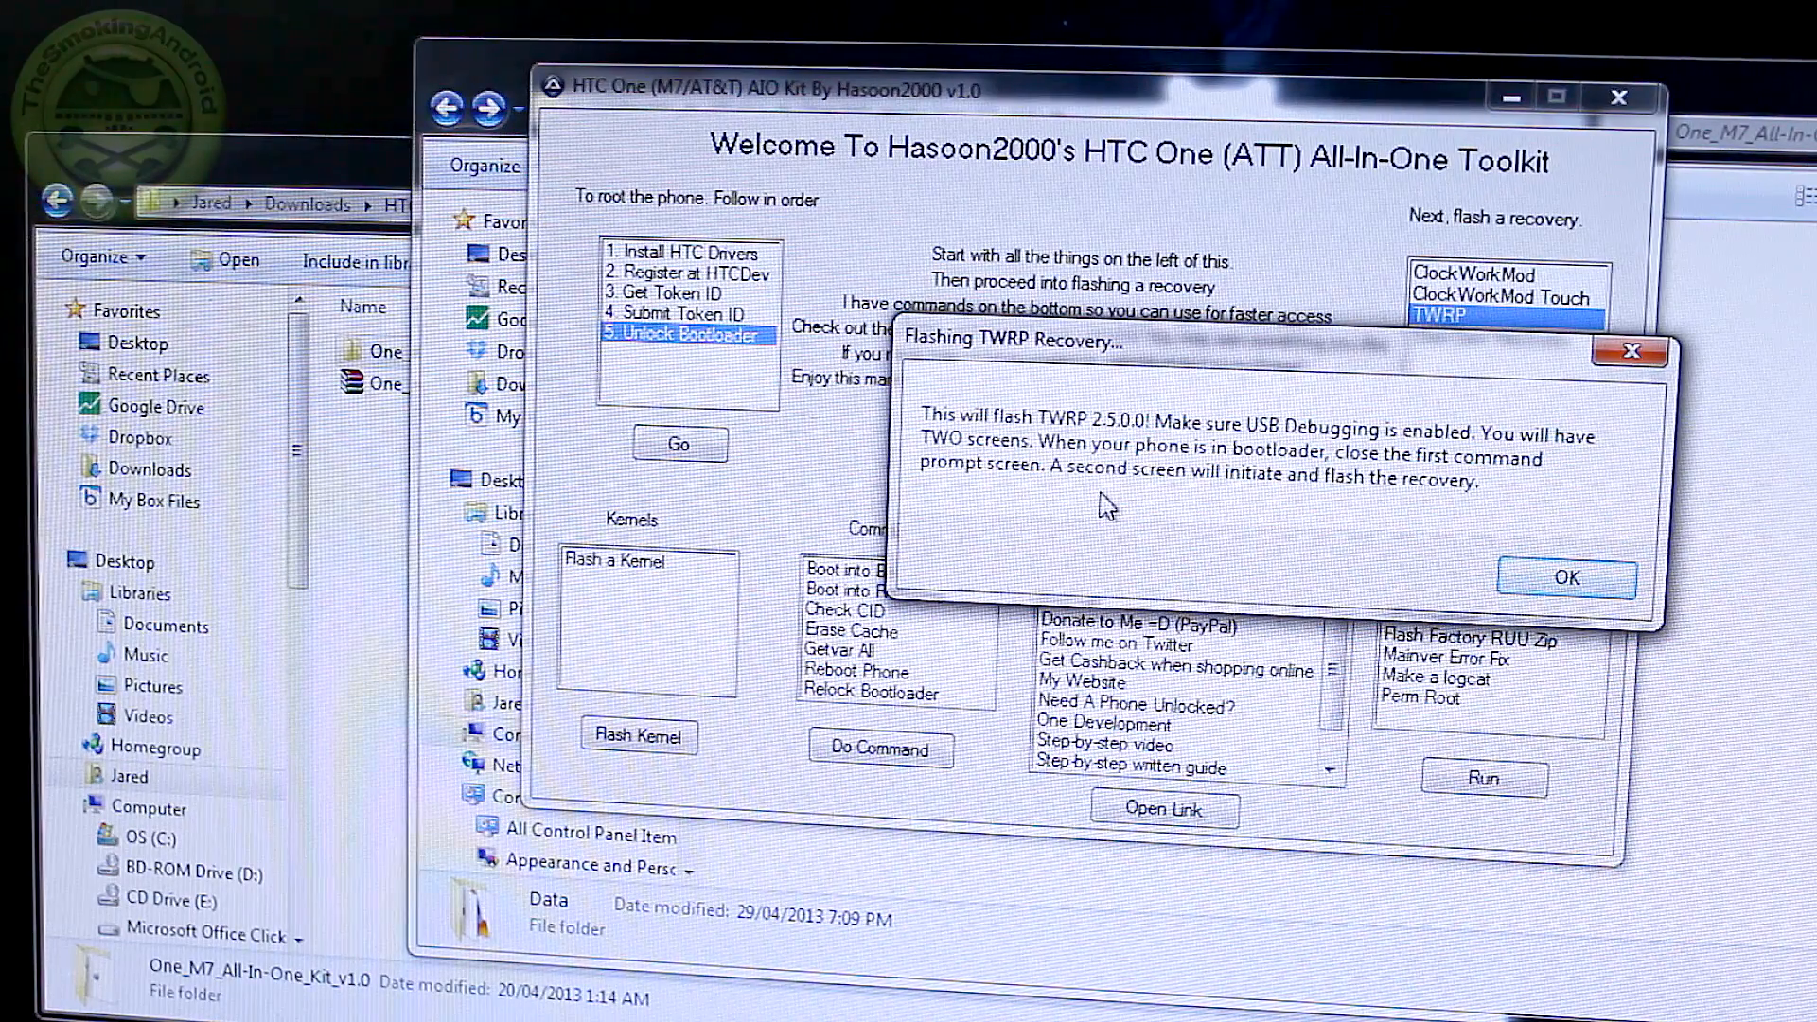
pyautogui.moveTo(1379, 499)
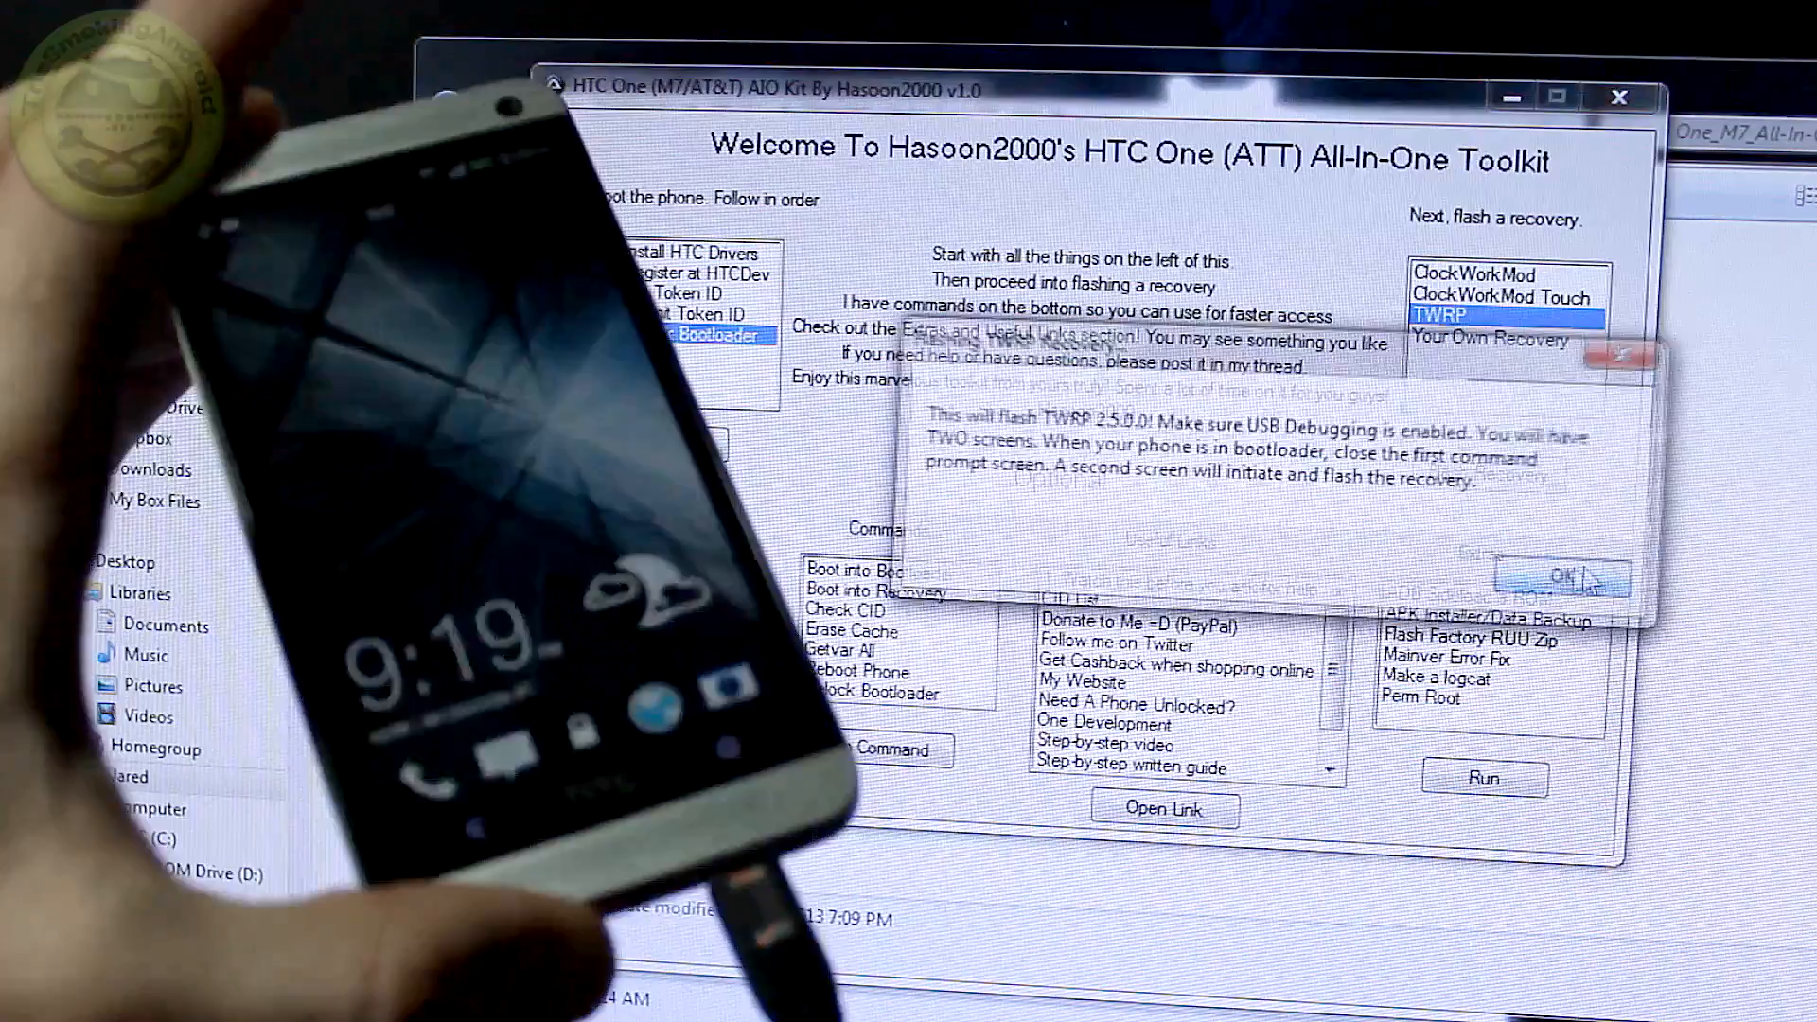
# Step: Acknowledge the Flashing TWRP Recovery notice for TWRP 2.5.0.0
pyautogui.click(1562, 580)
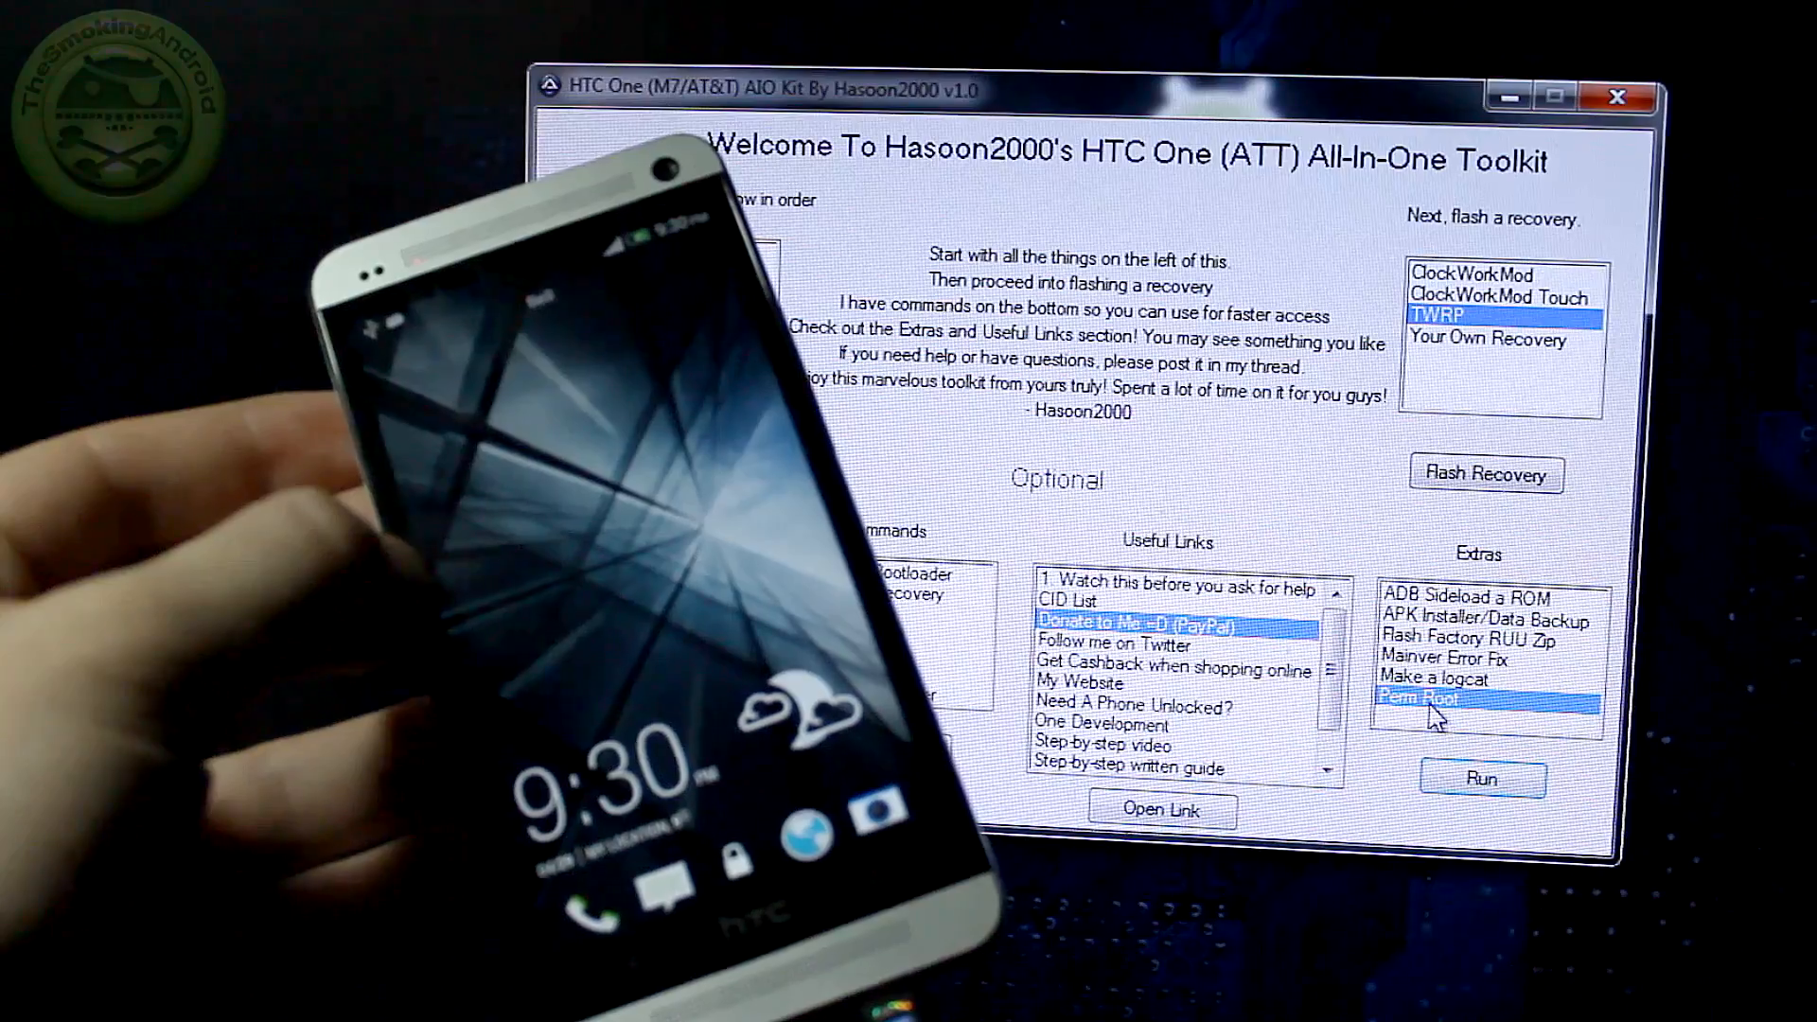
# Step: Run Perm Root and confirm the Pushing SuperSU and reboot dialog
pyautogui.click(1482, 779)
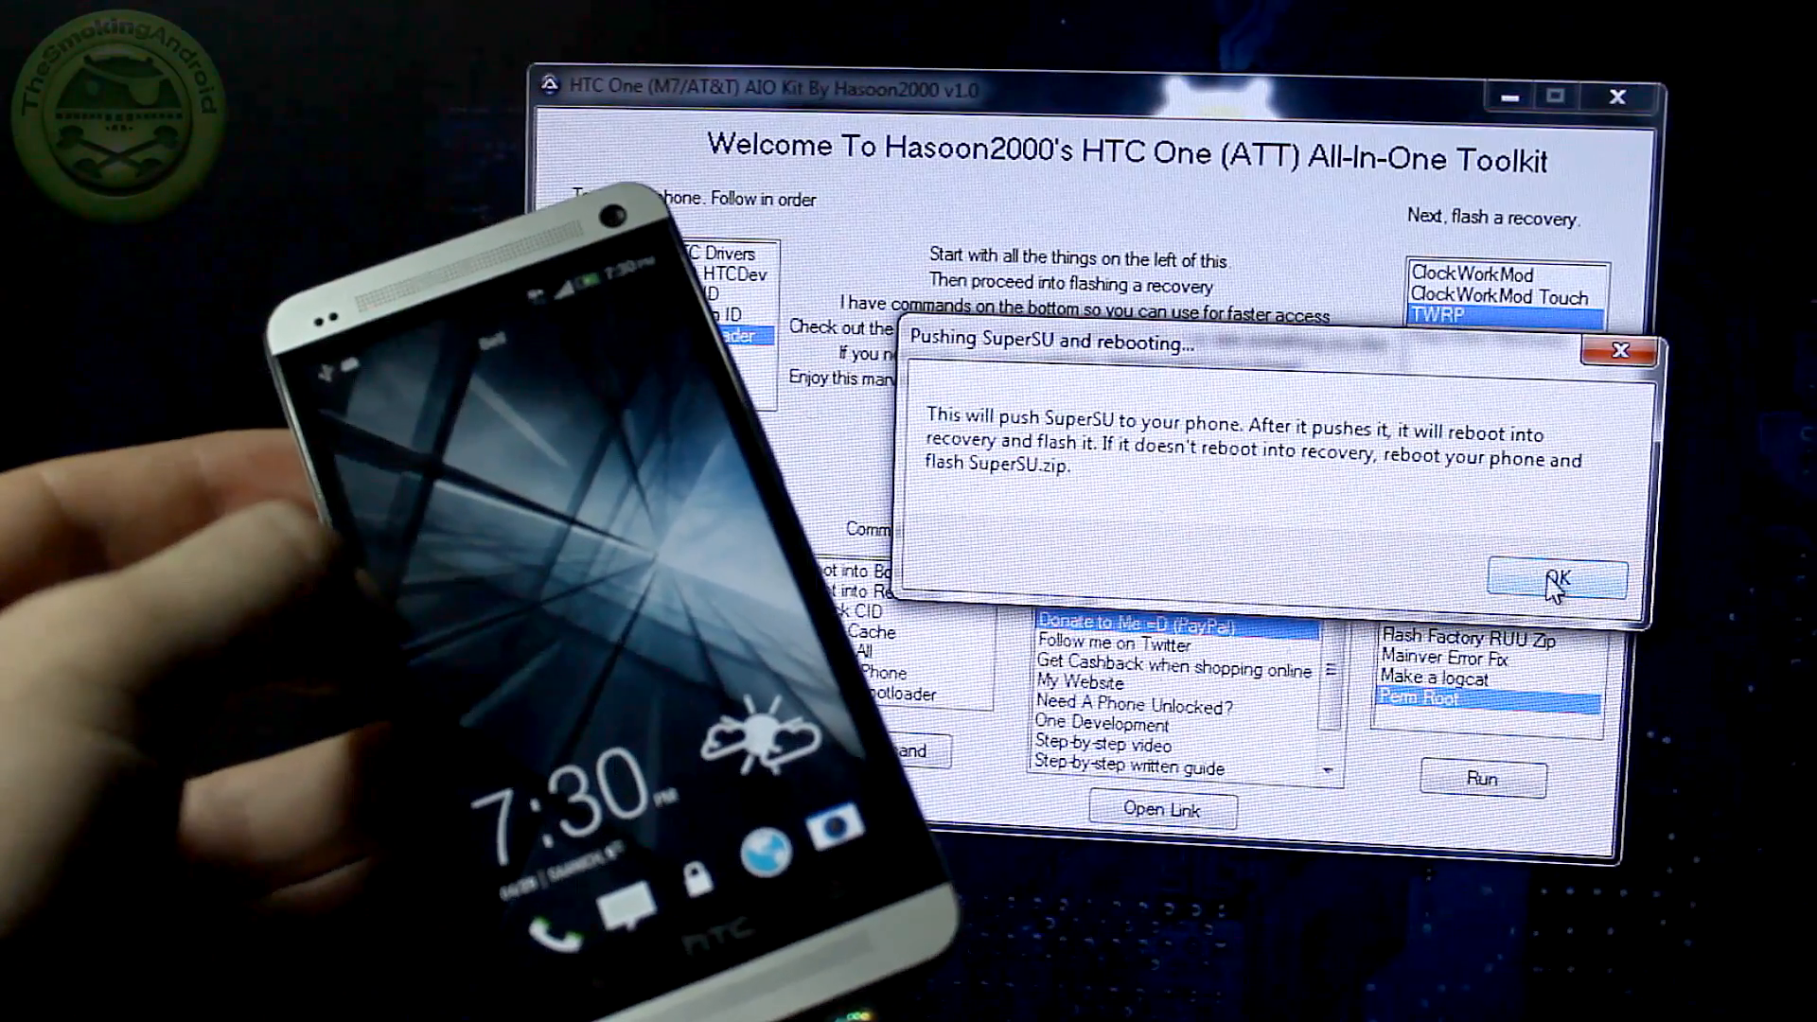
pyautogui.click(1557, 580)
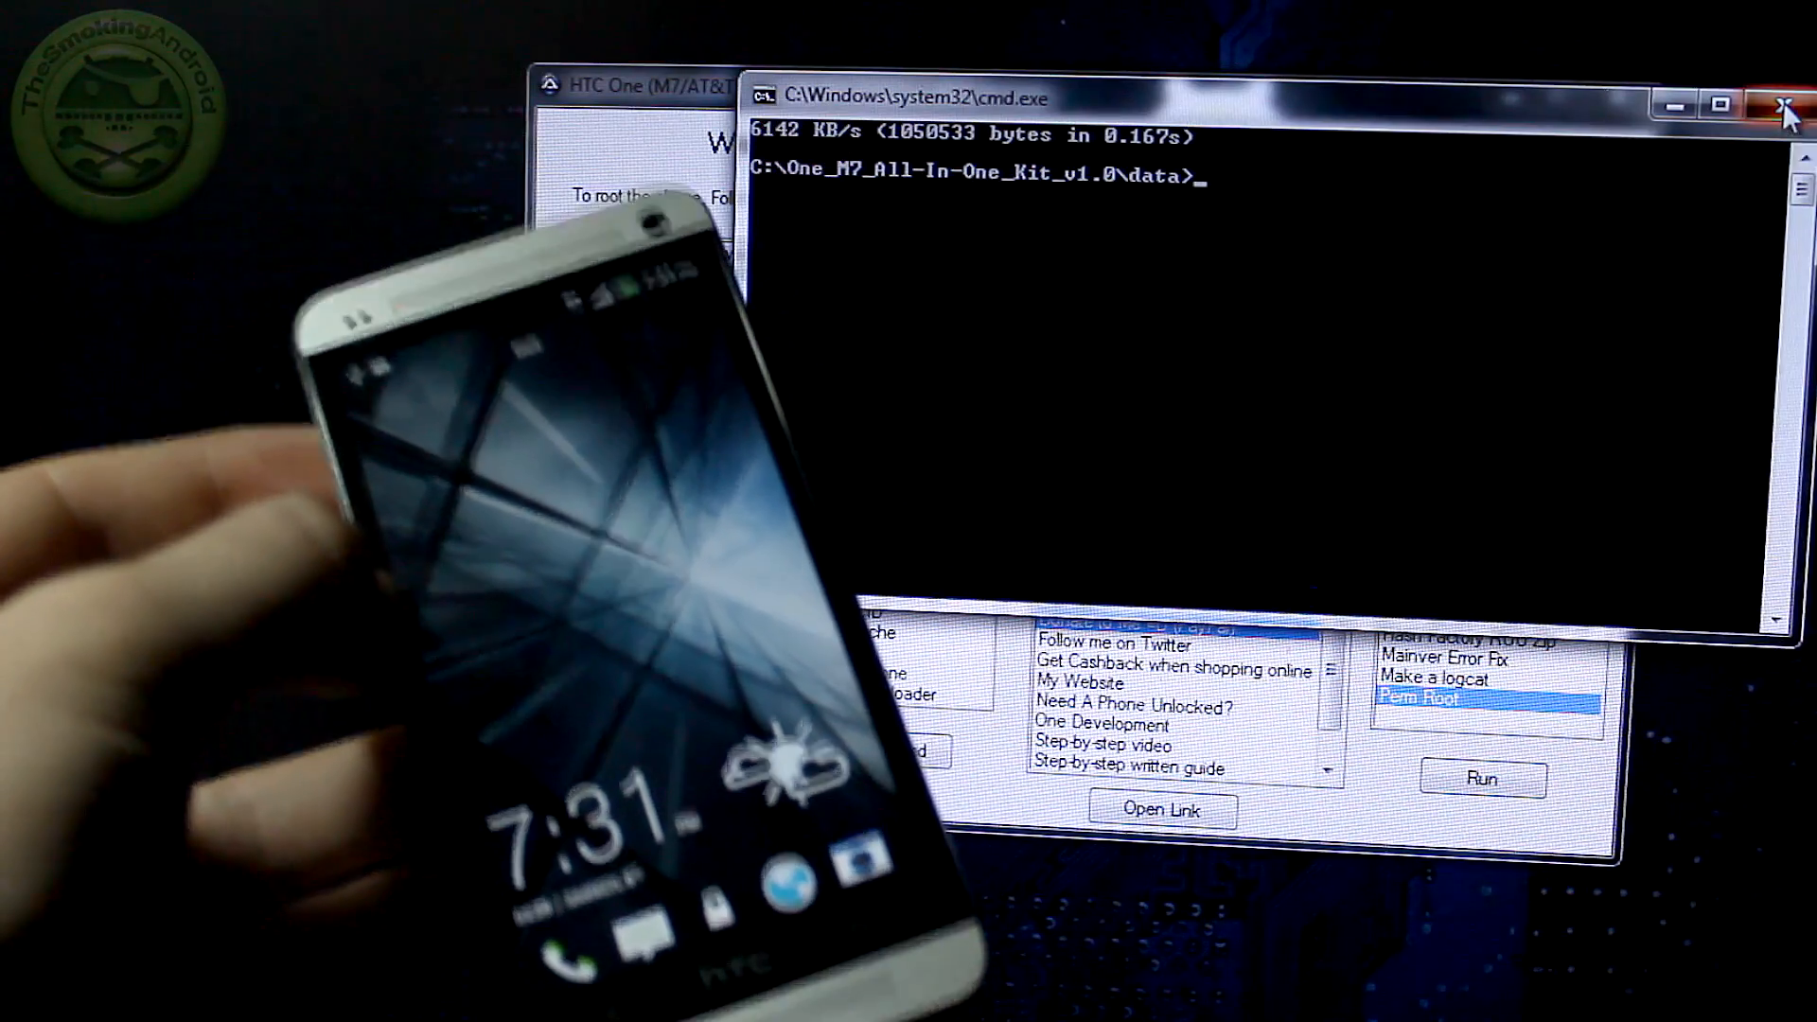
# Step: Close the finished SuperSU push window and continue past the paused root.bat prompt
pyautogui.click(1483, 779)
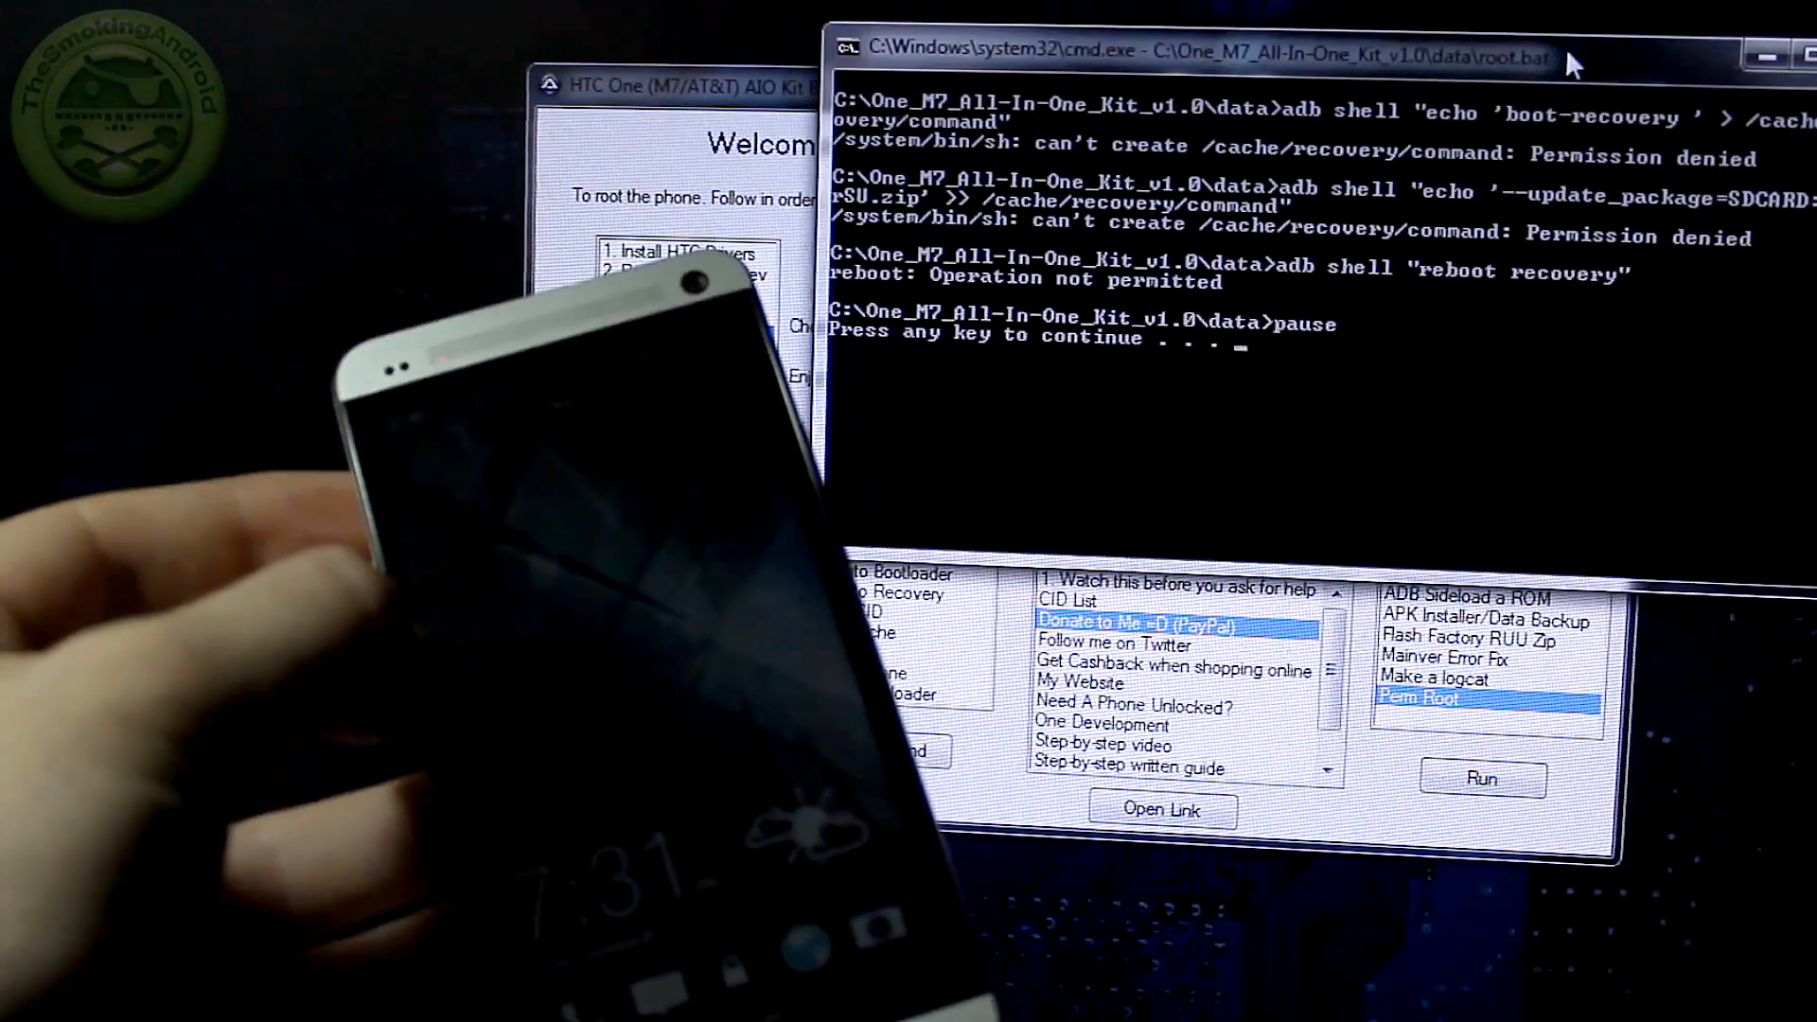
pyautogui.press('enter')
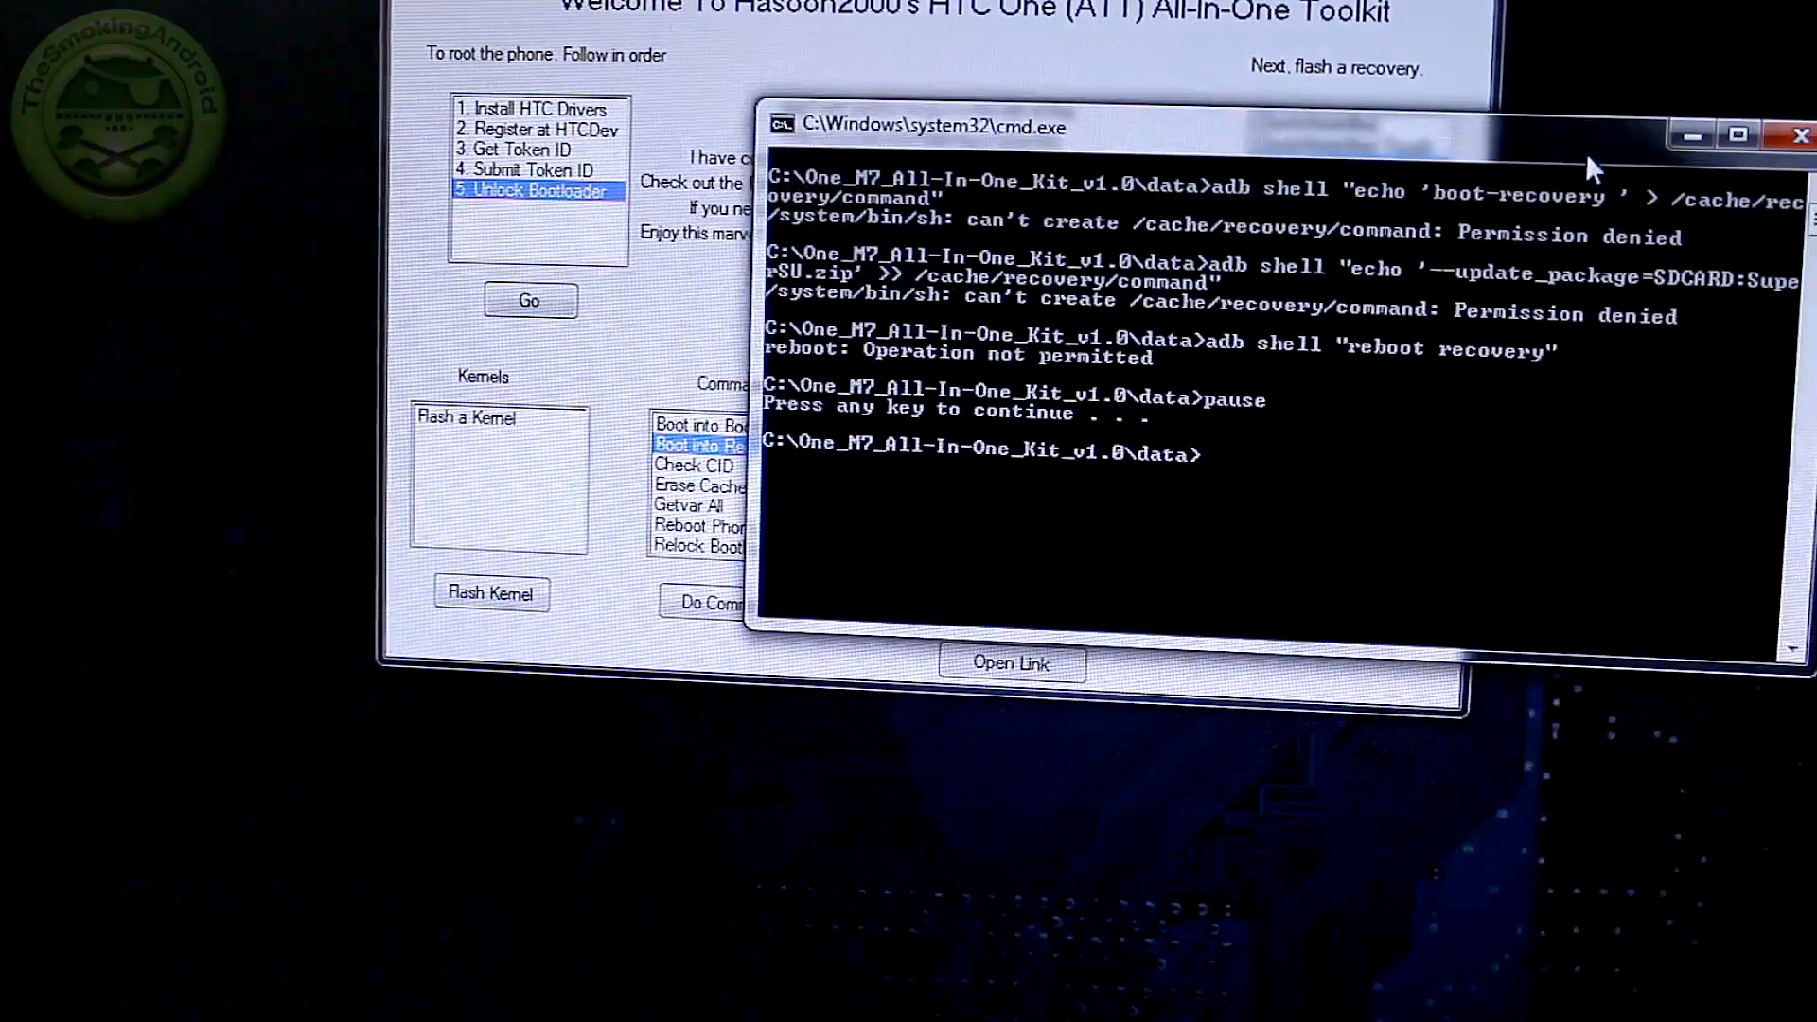
pyautogui.moveTo(1240, 516)
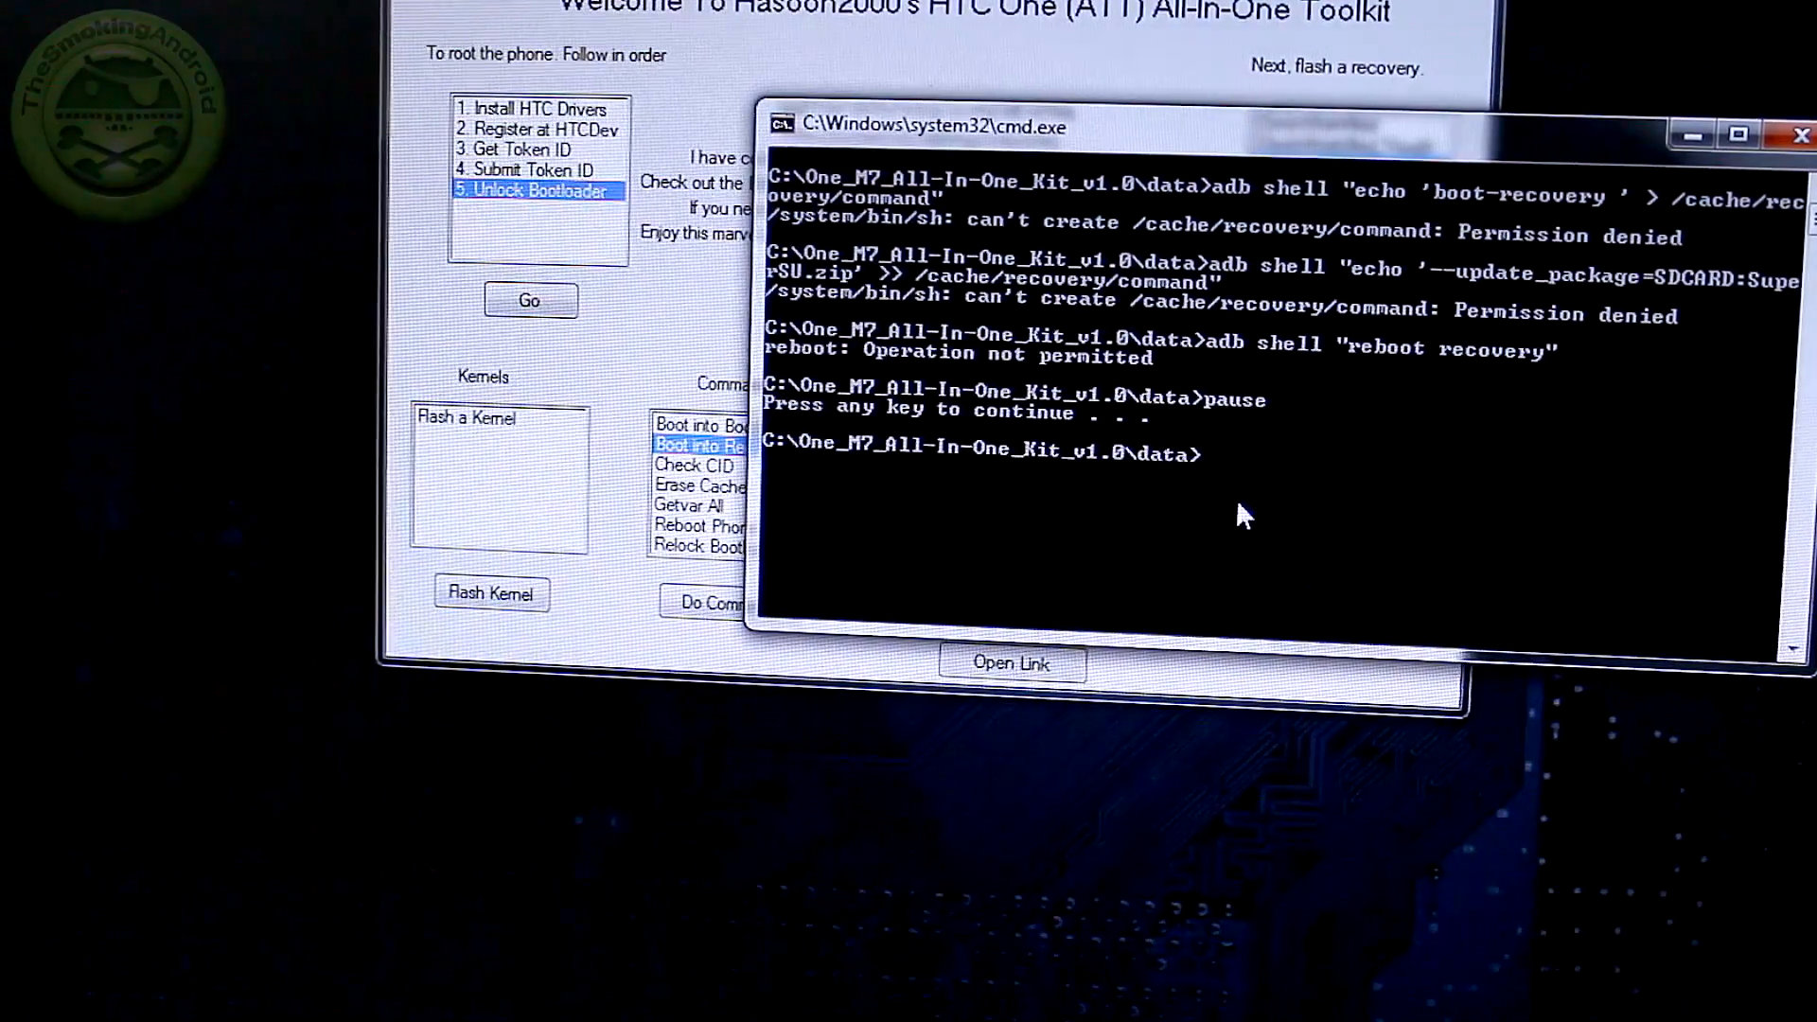
pyautogui.moveTo(806, 492)
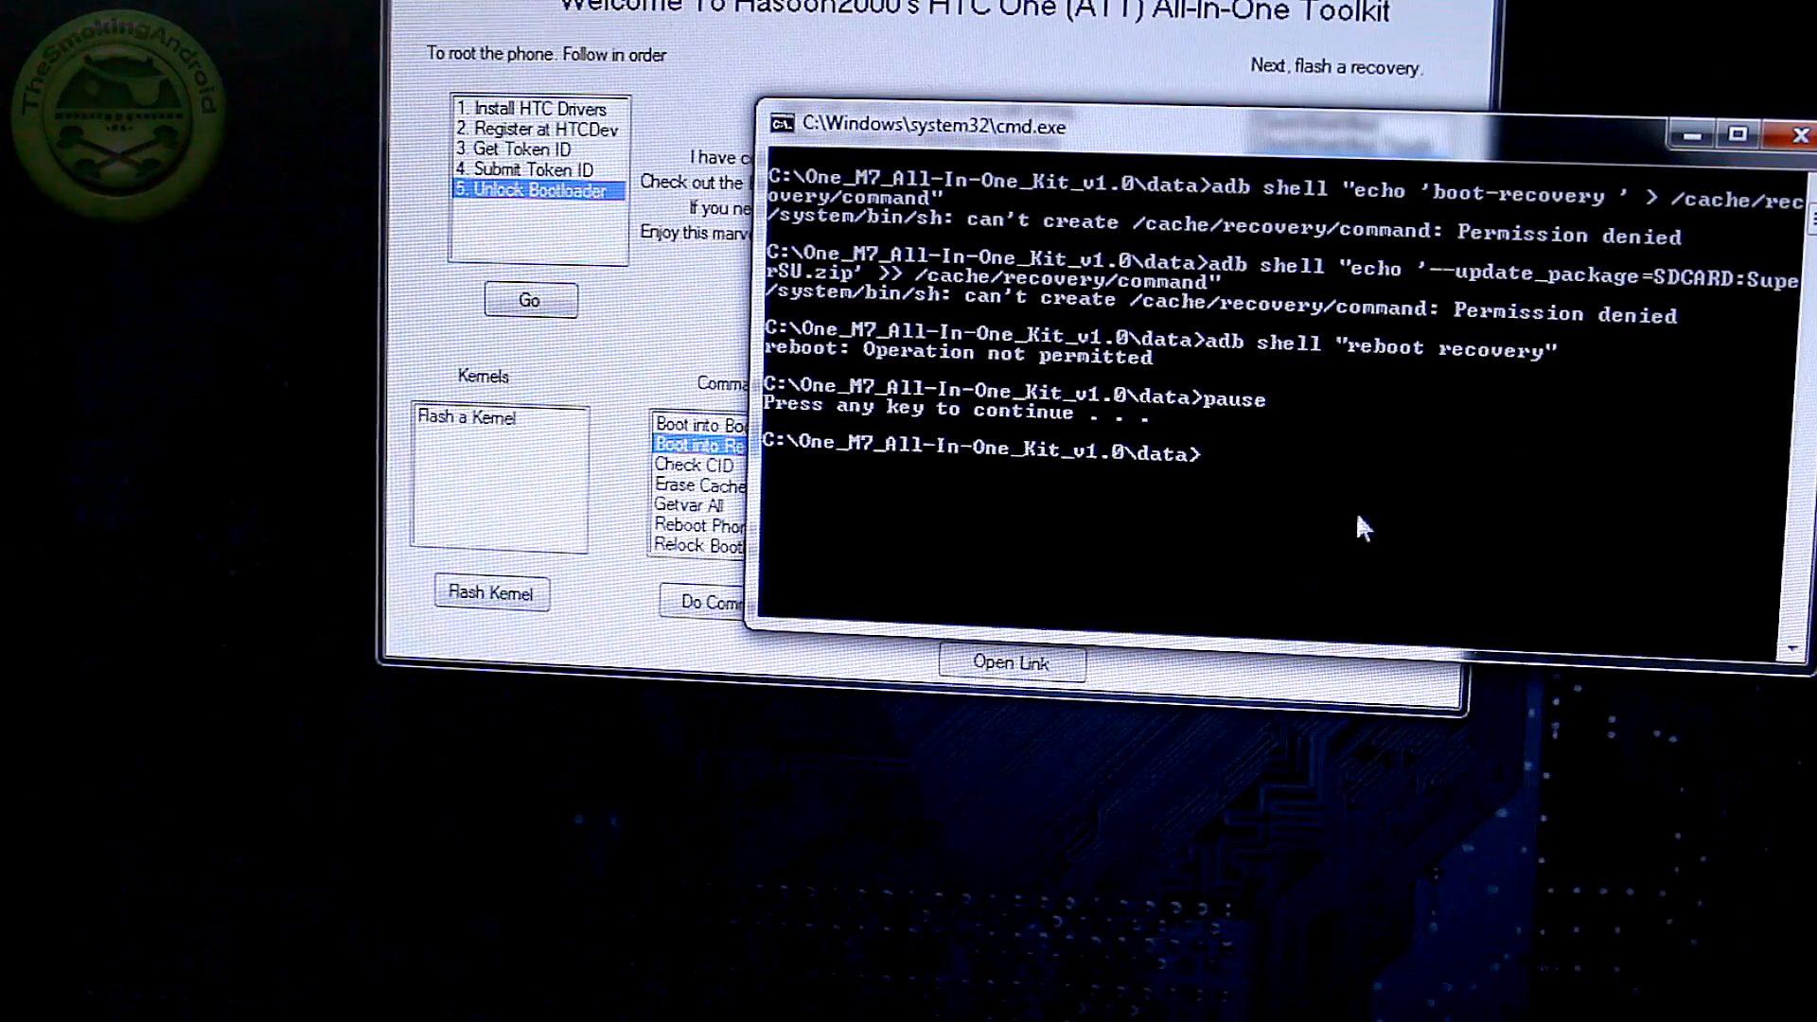
# Step: Run 'fastboot erase cache' to wipe the HTC One's cache partition
pyautogui.write('fastboot')
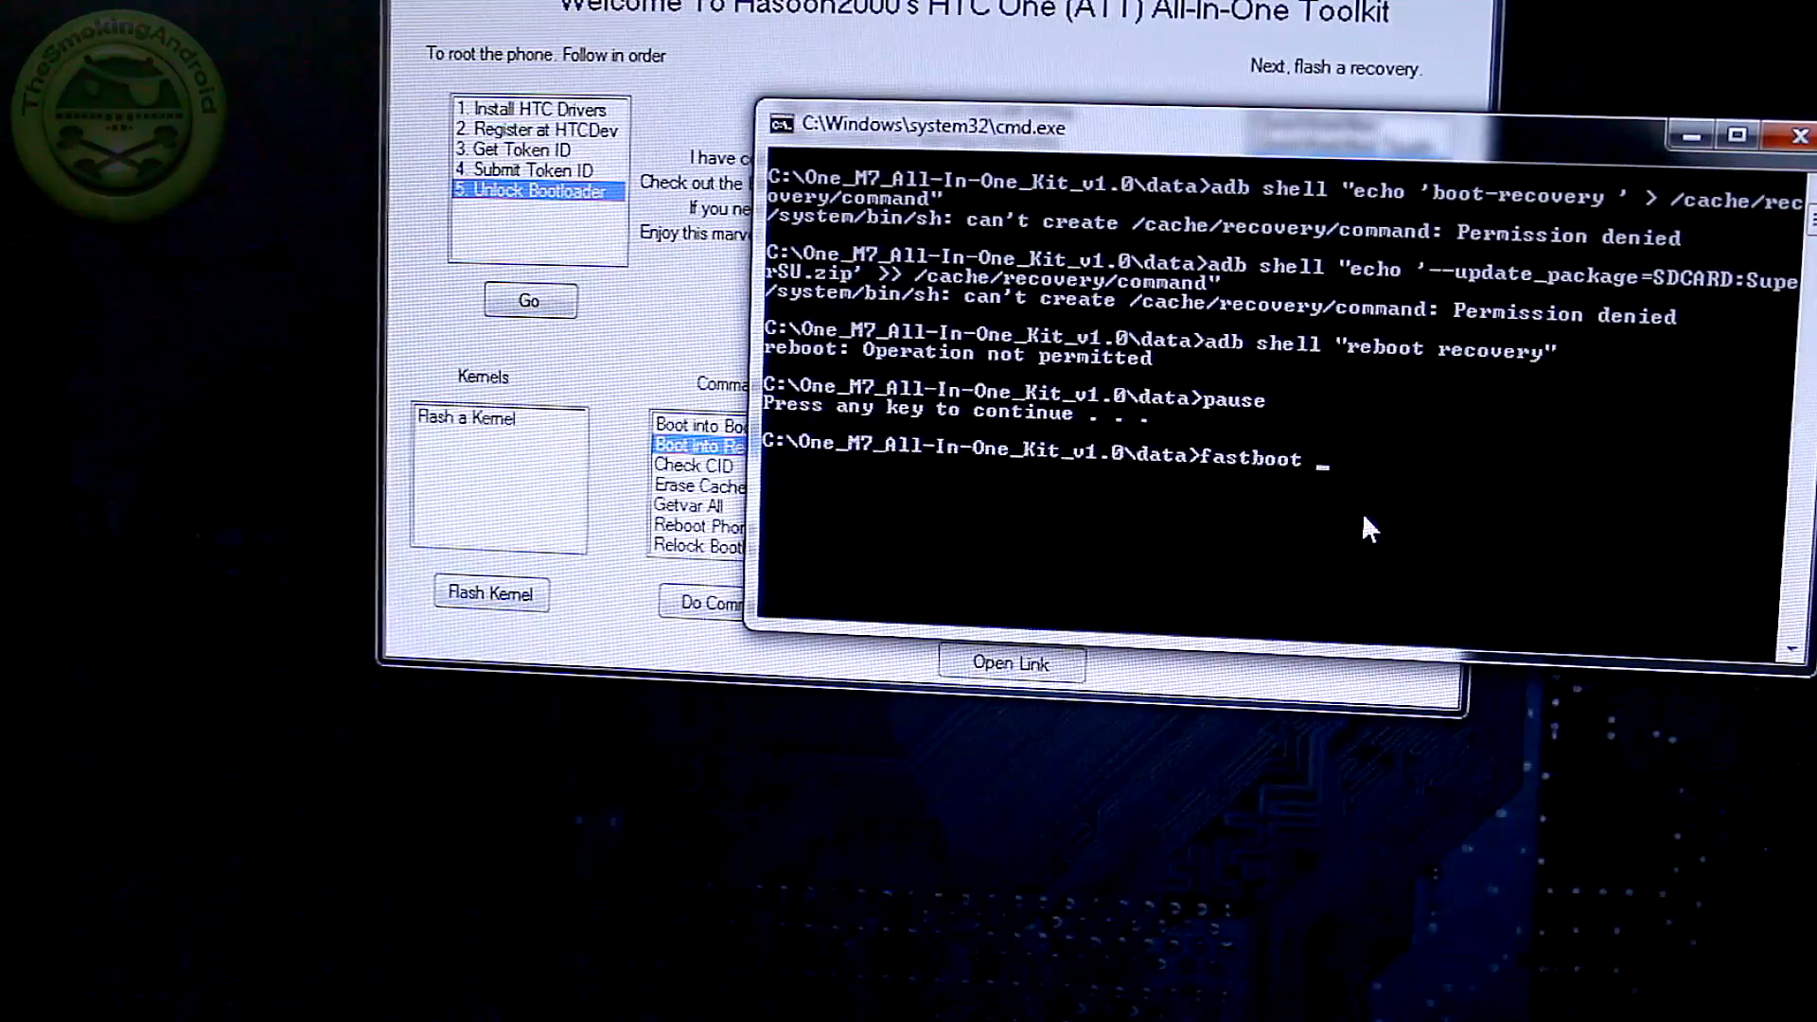
pyautogui.write('erase c')
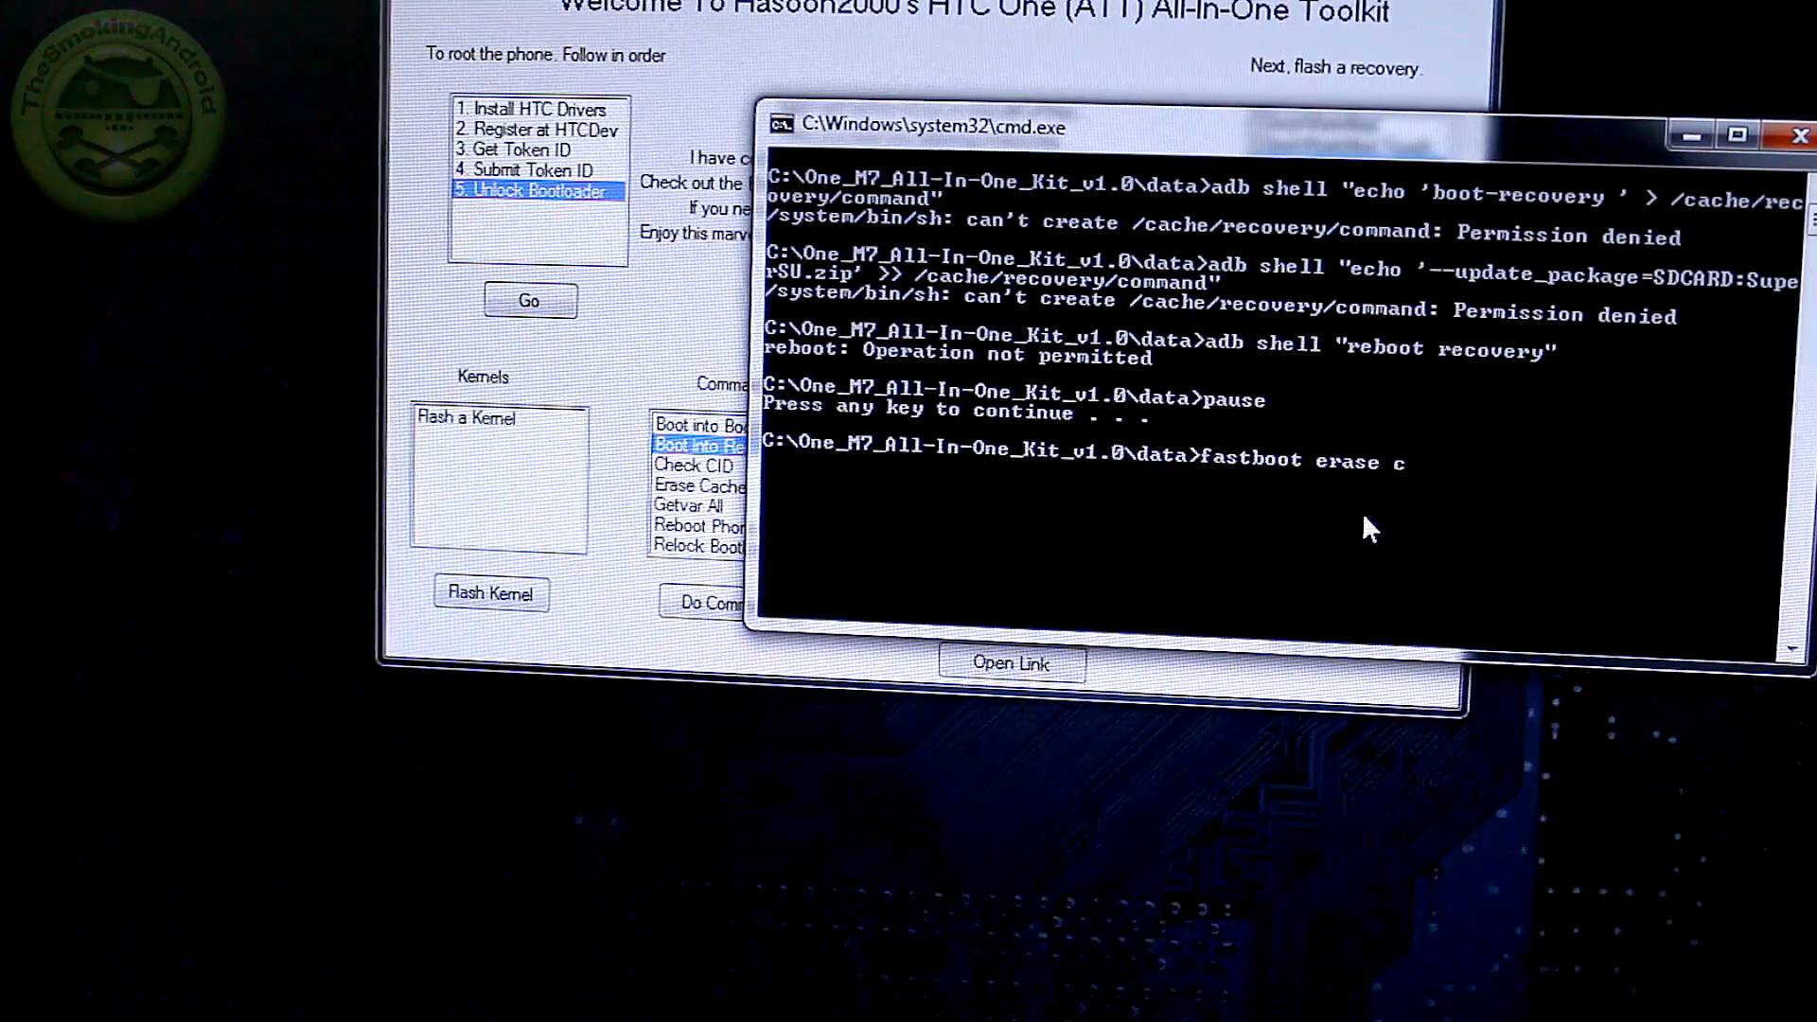
pyautogui.write('ache')
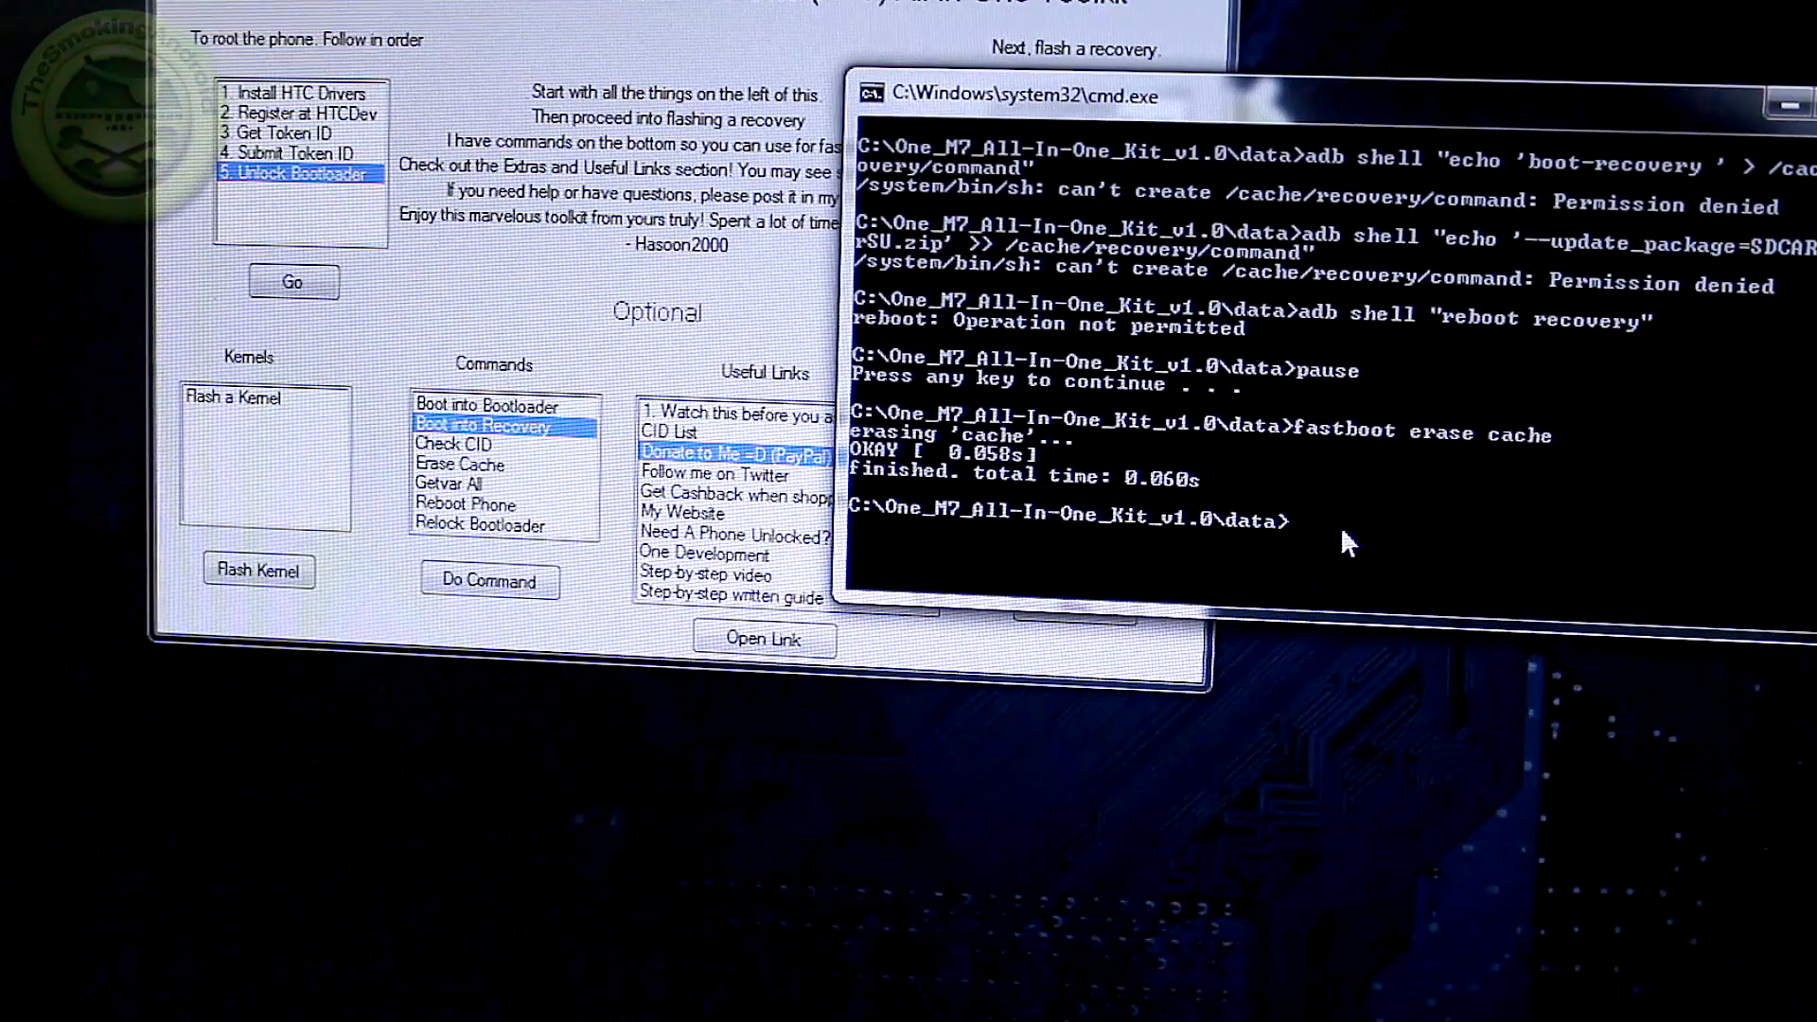
# Step: Enter the fastboot reboot command to restart the HTC One
pyautogui.write('fastb')
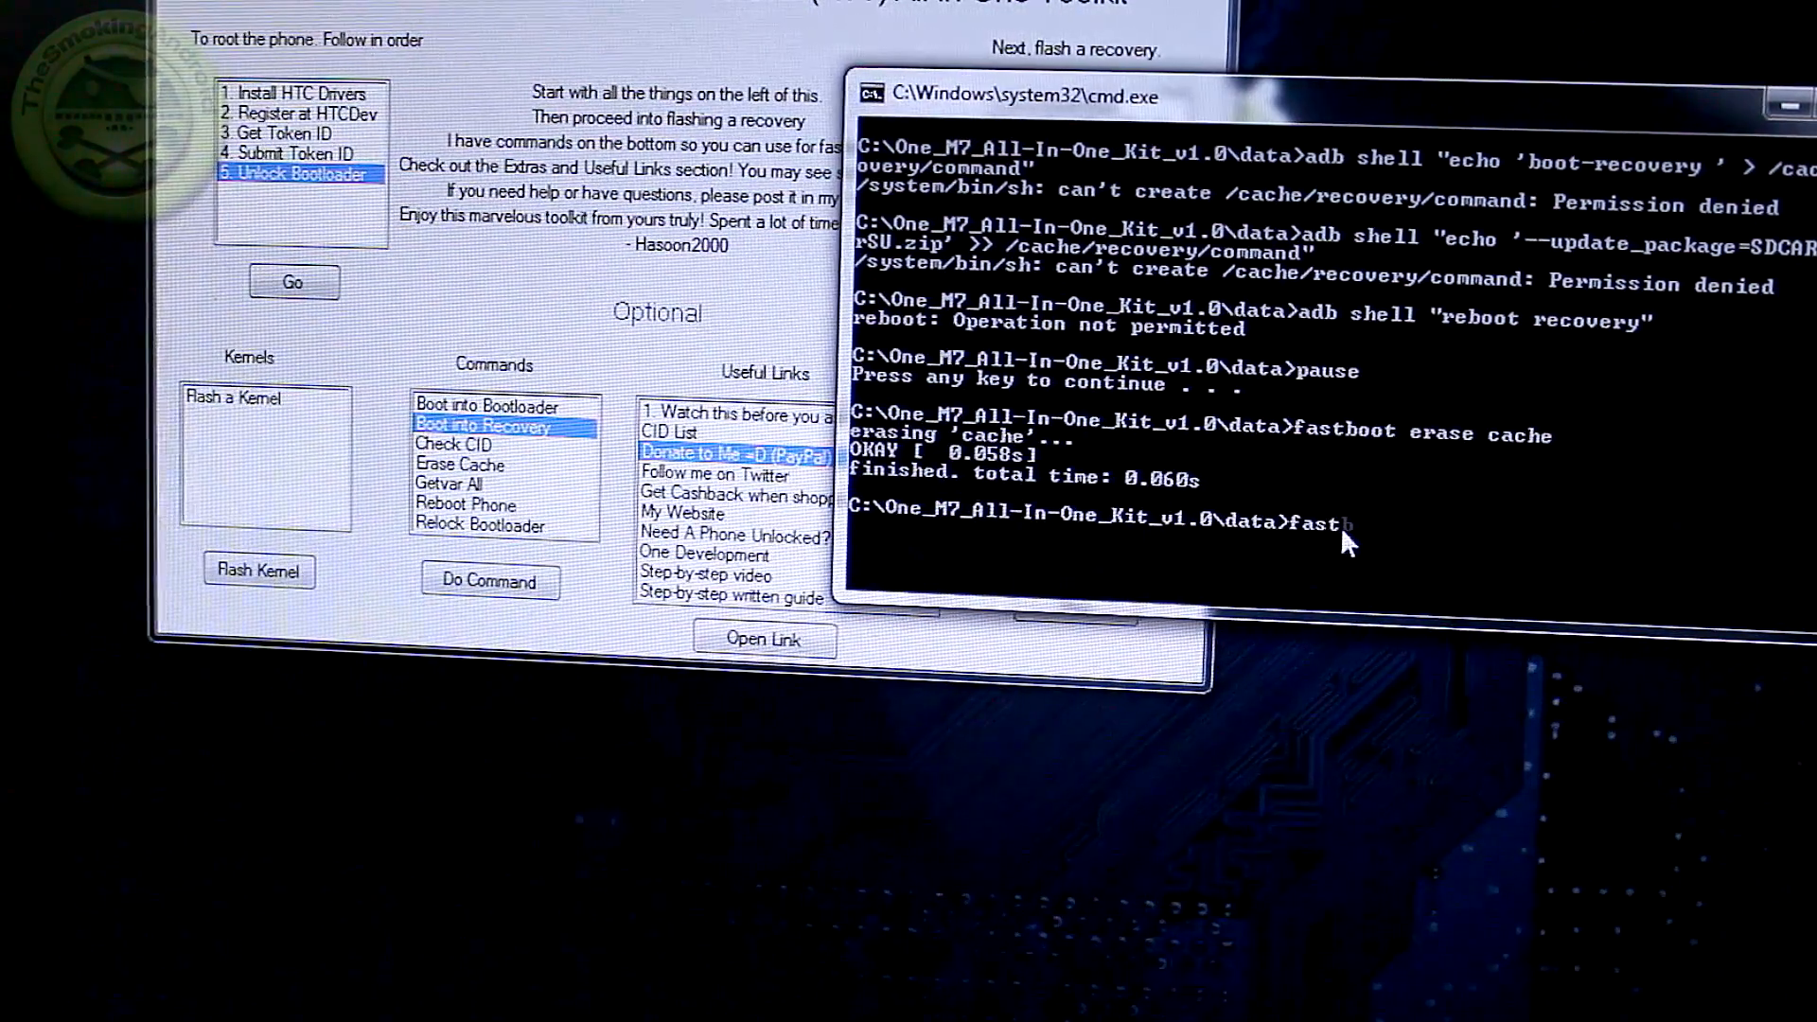
pyautogui.write('boot')
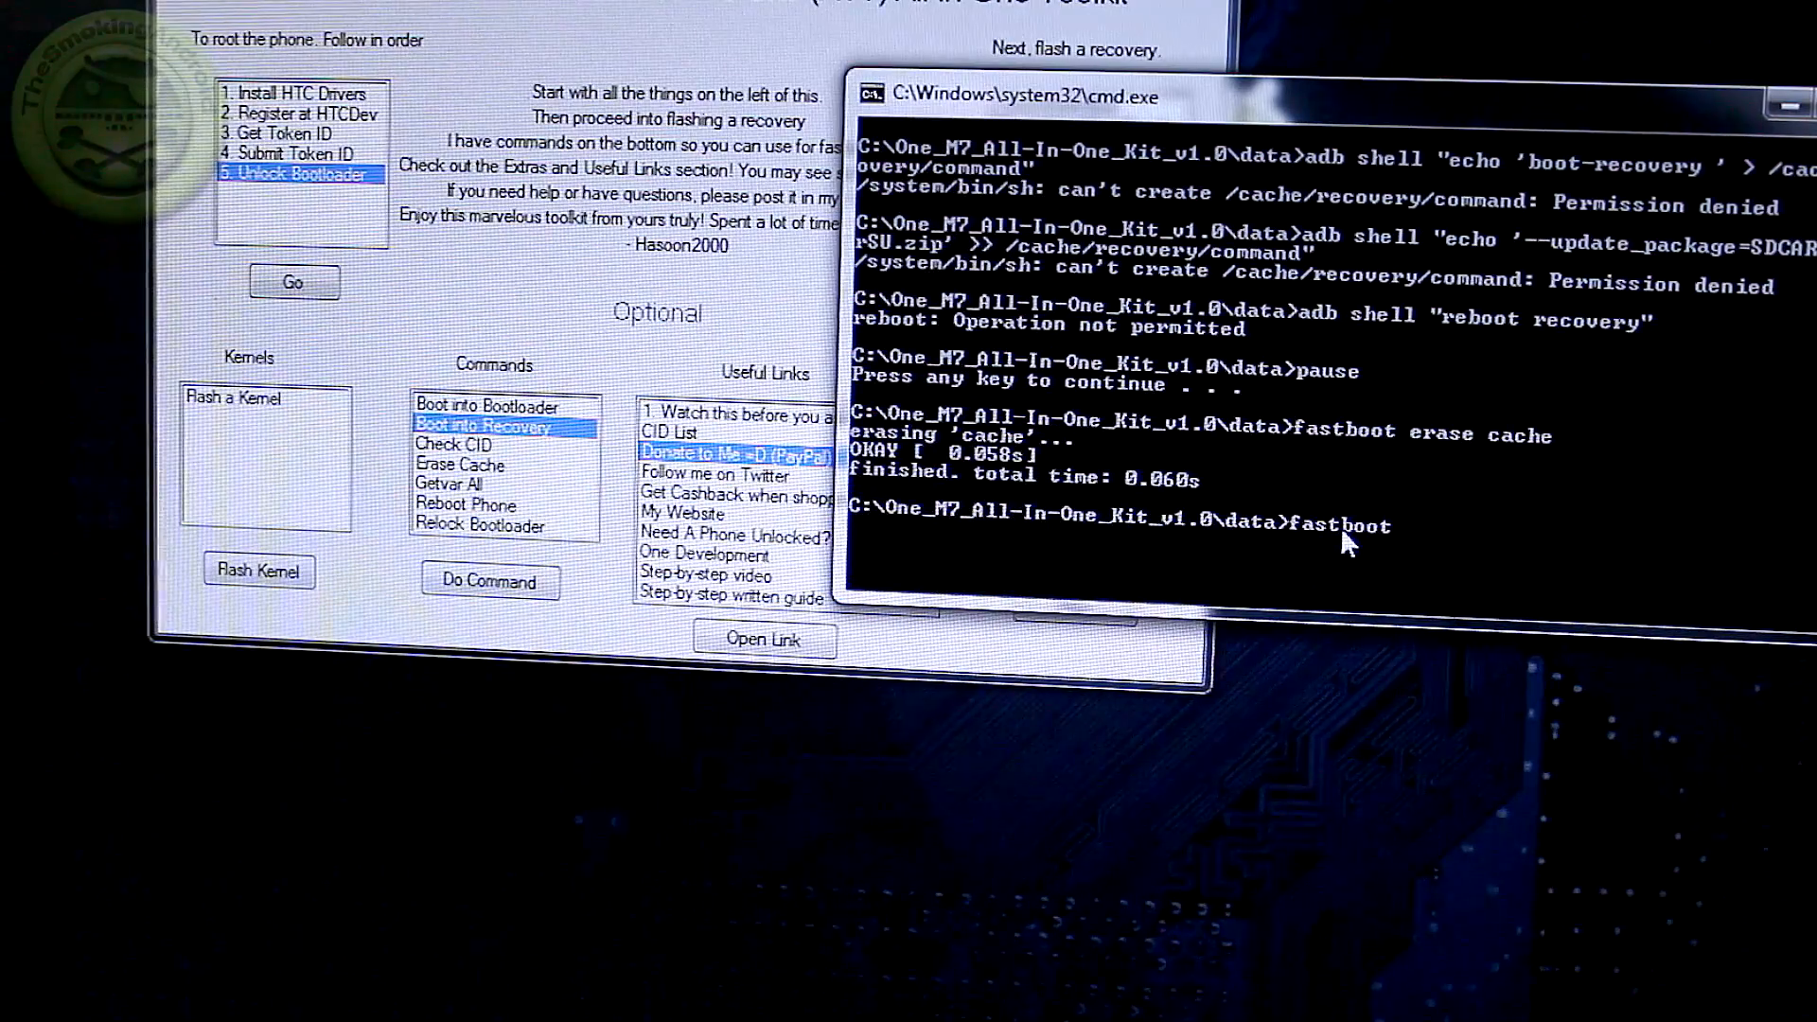
pyautogui.write('reboot')
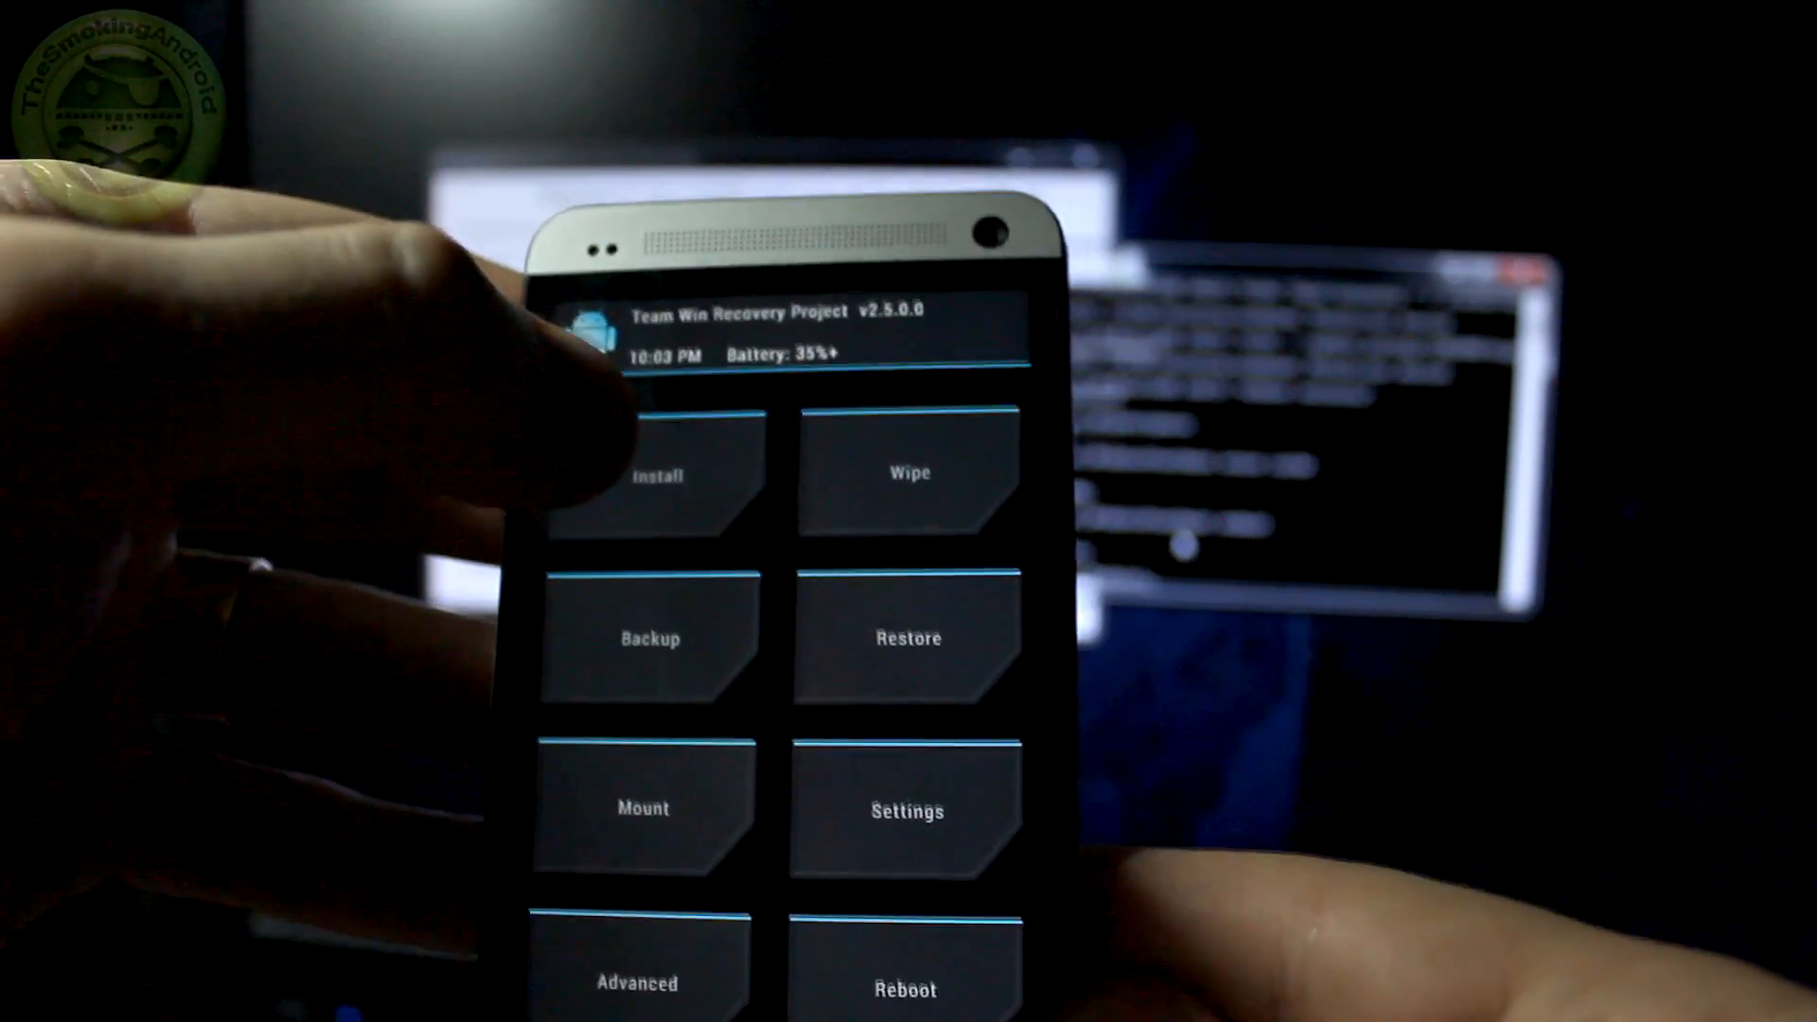
# Step: Flash SuperSU.zip from TWRP's Install screen, reboot into Android, and launch the Play Store
pyautogui.click(654, 475)
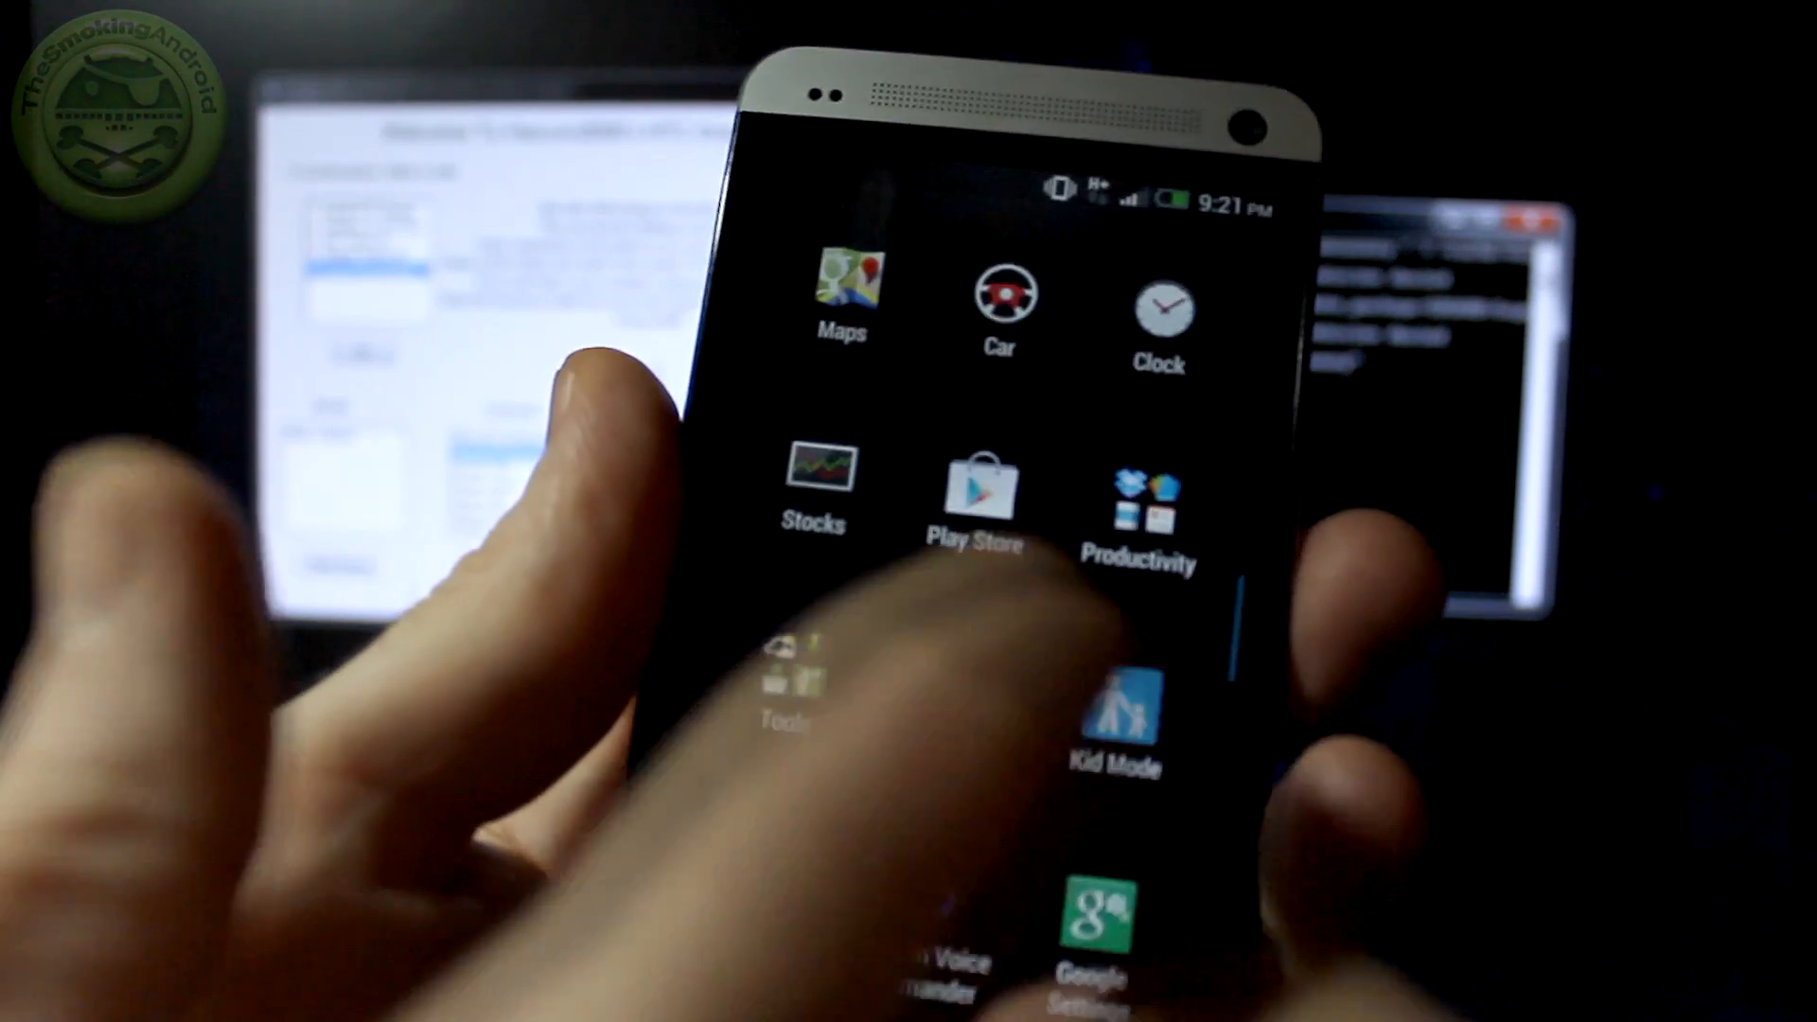
pyautogui.click(974, 487)
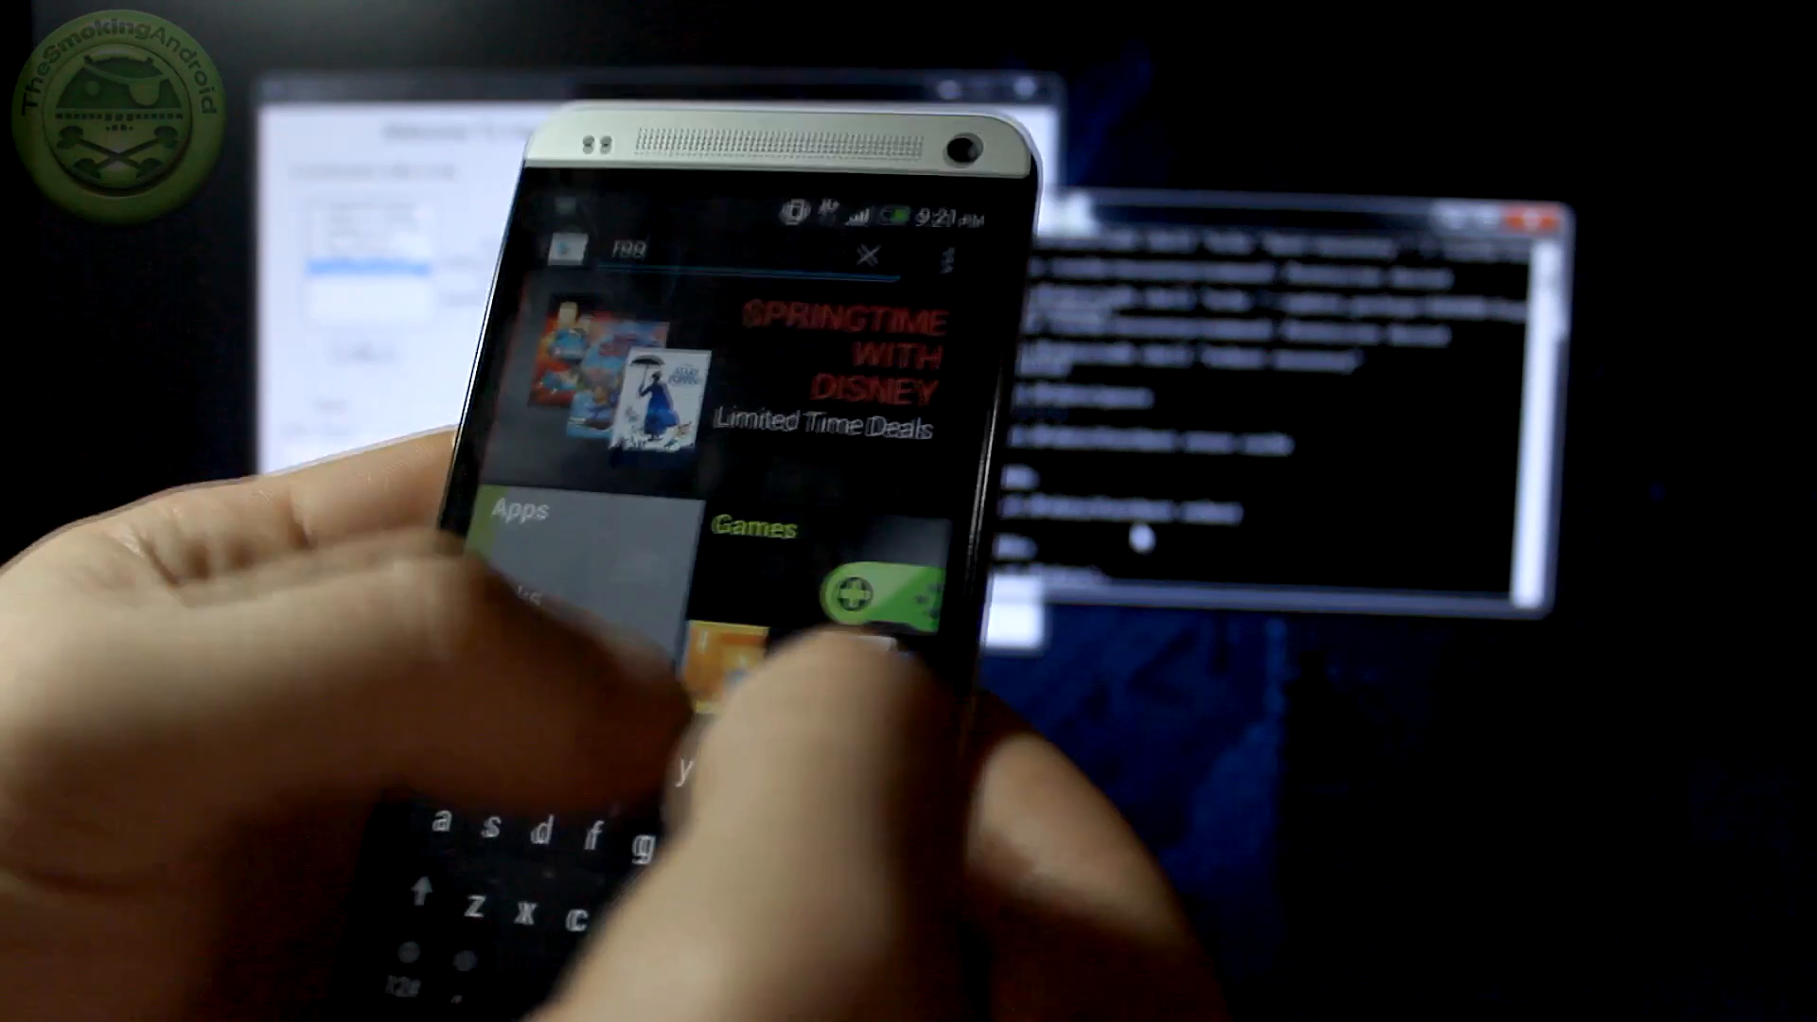
# Step: Search the Play Store for 'root checker' and accept Root Checker's permissions to download it
pyautogui.write('root checket')
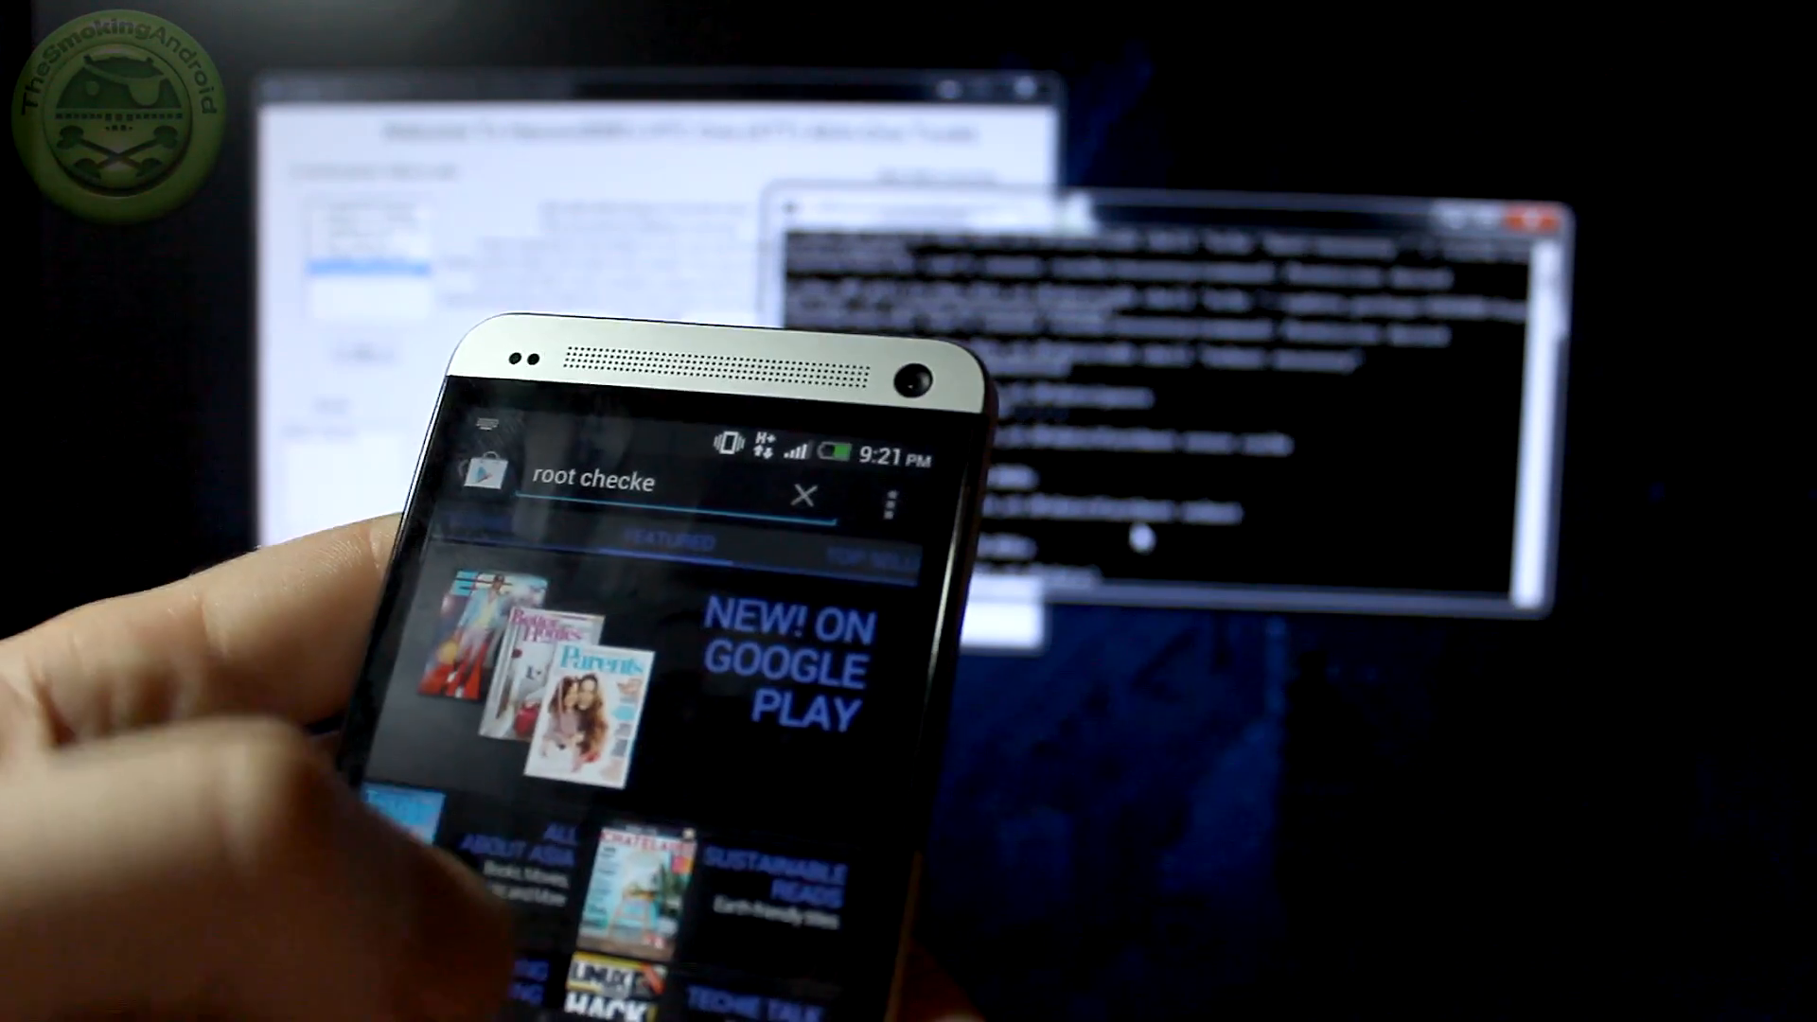
pyautogui.write('r')
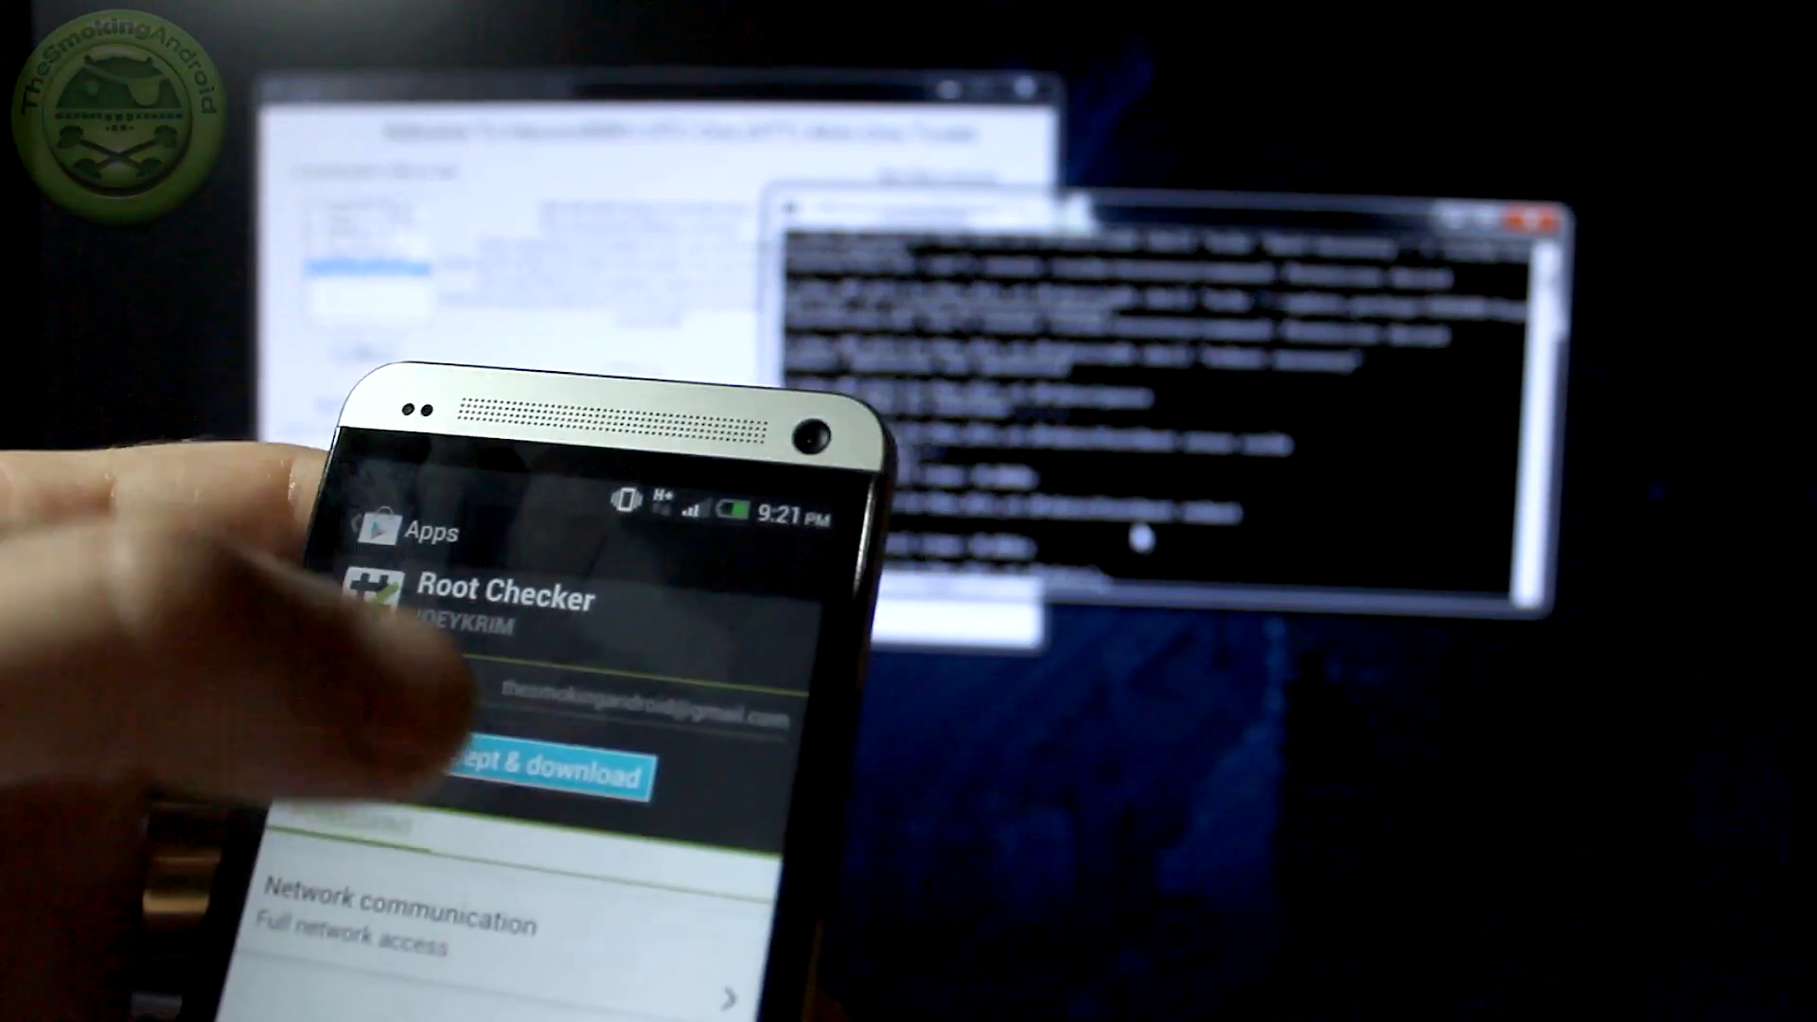
pyautogui.click(558, 776)
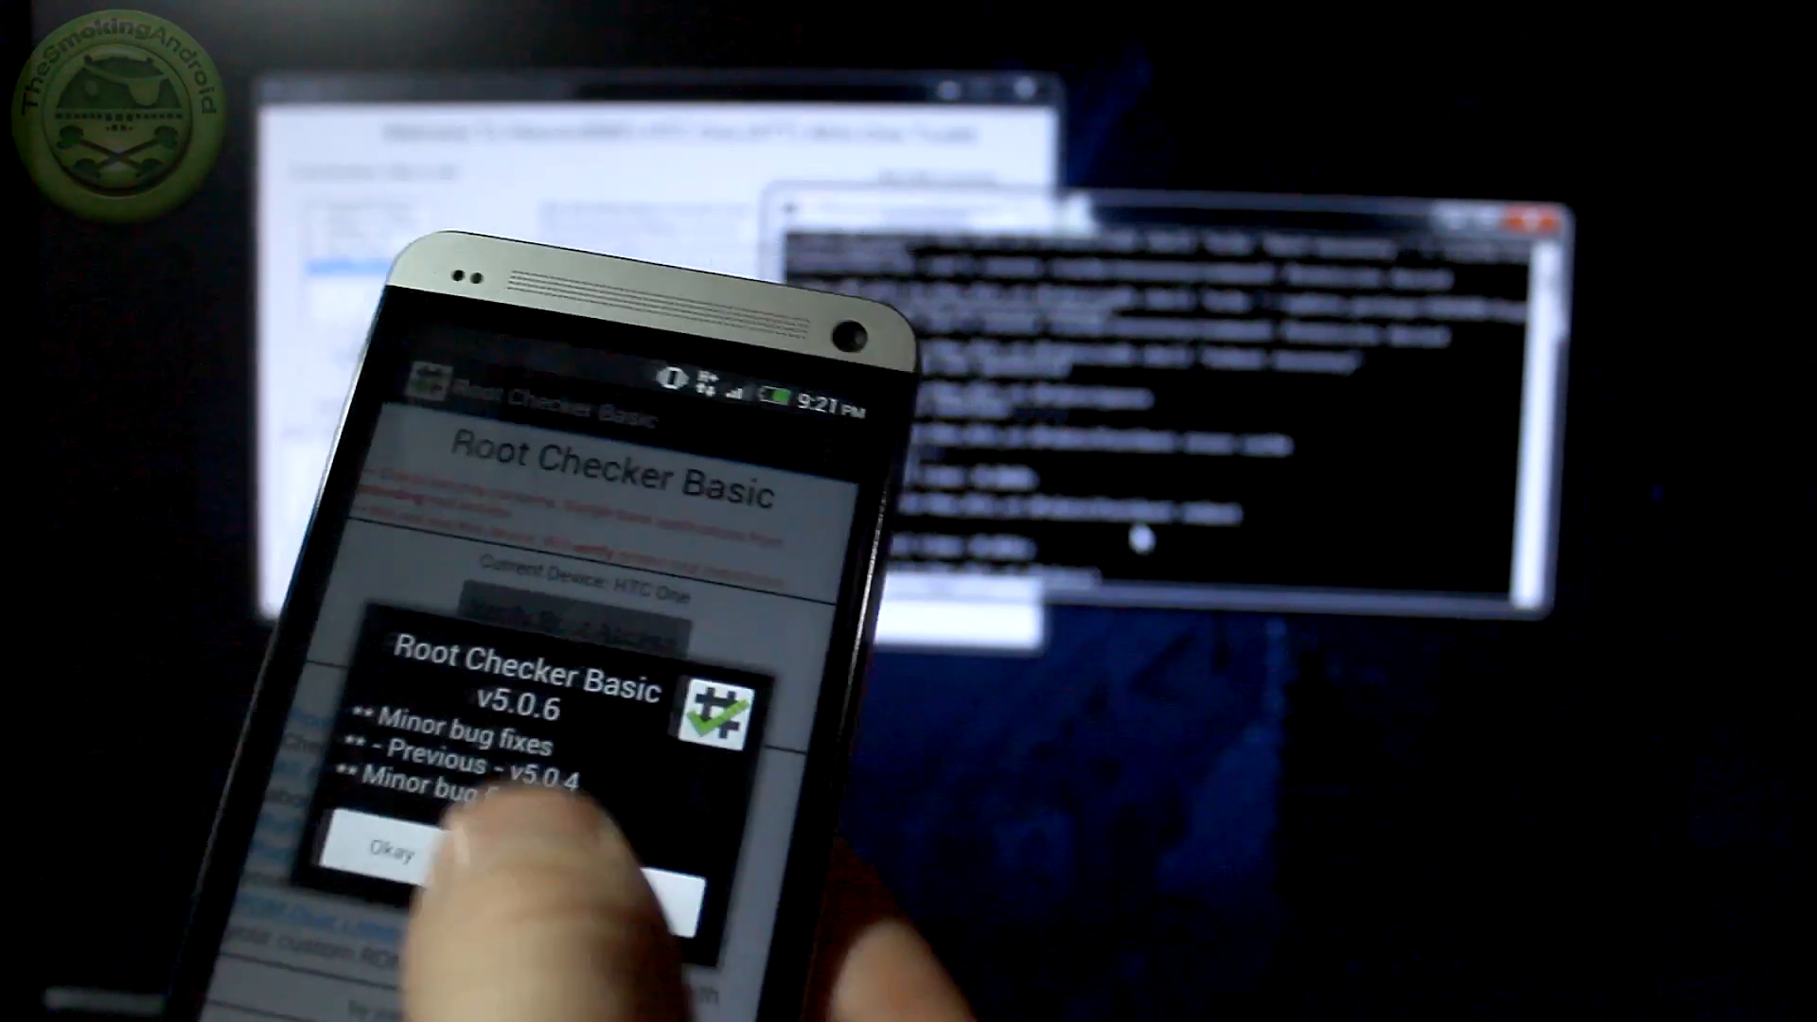
# Step: Tap Okay on Root Checker Basic's changelog popup
pyautogui.click(394, 839)
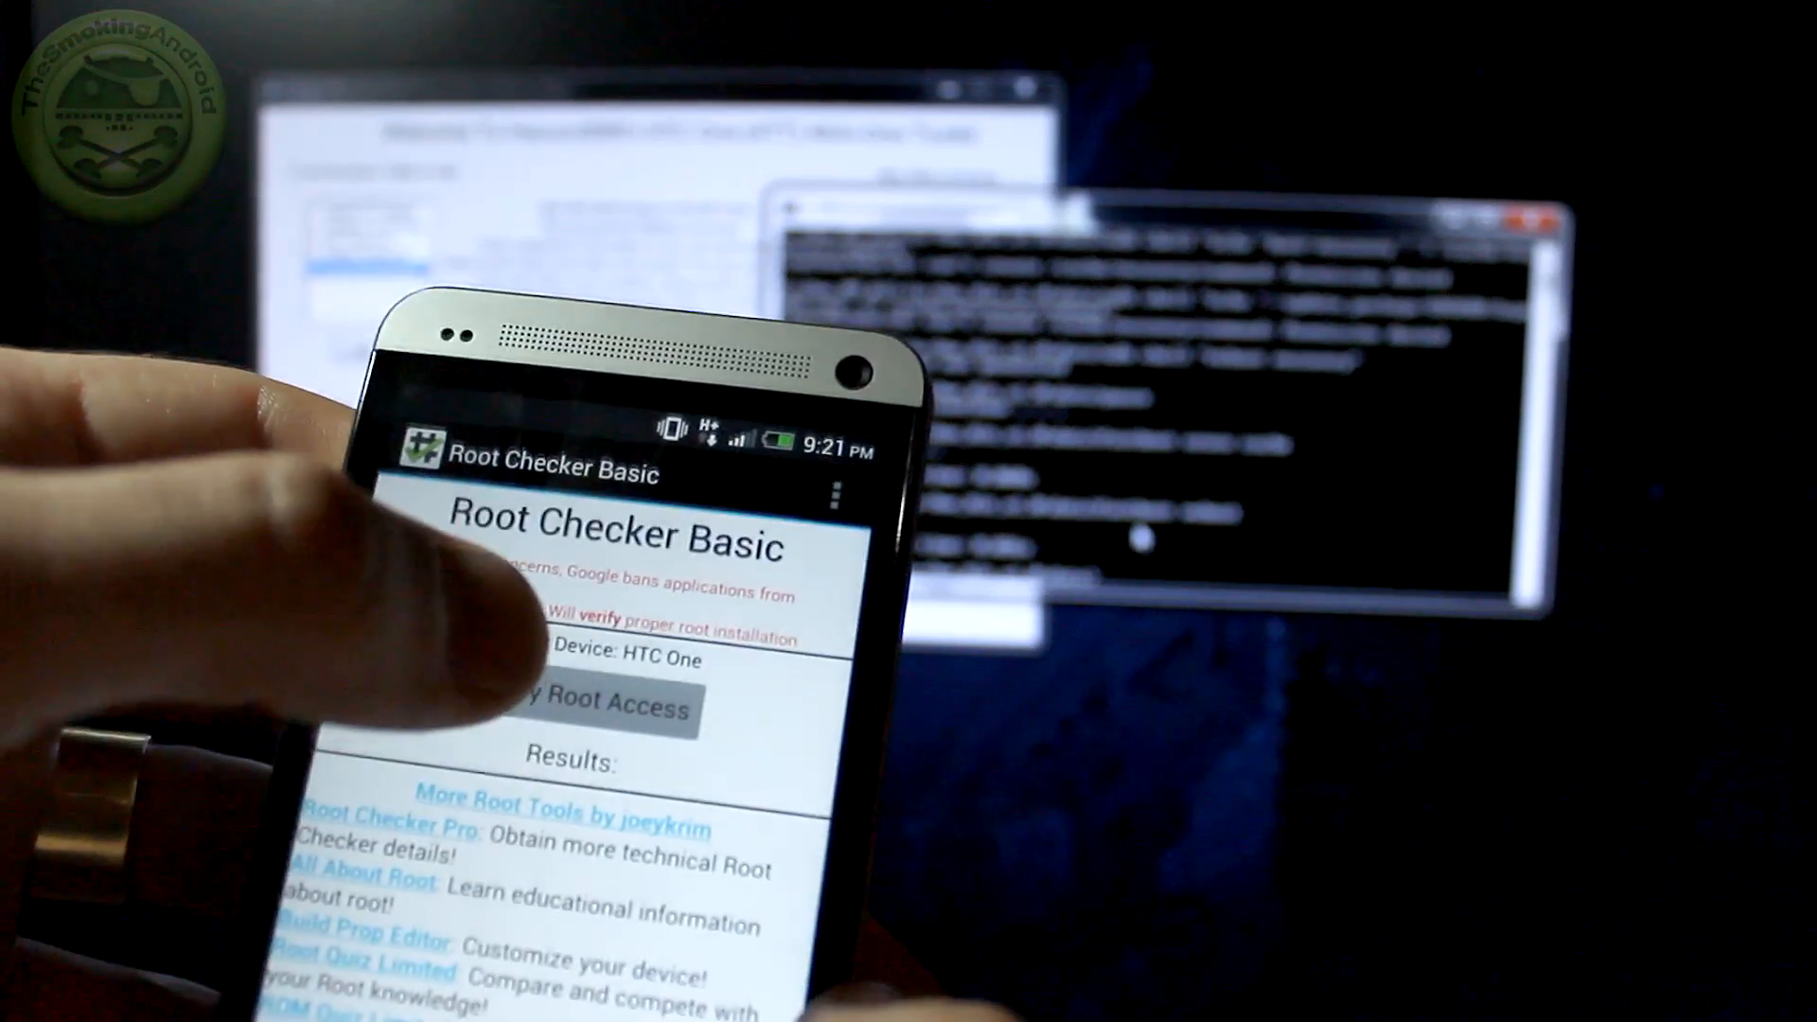